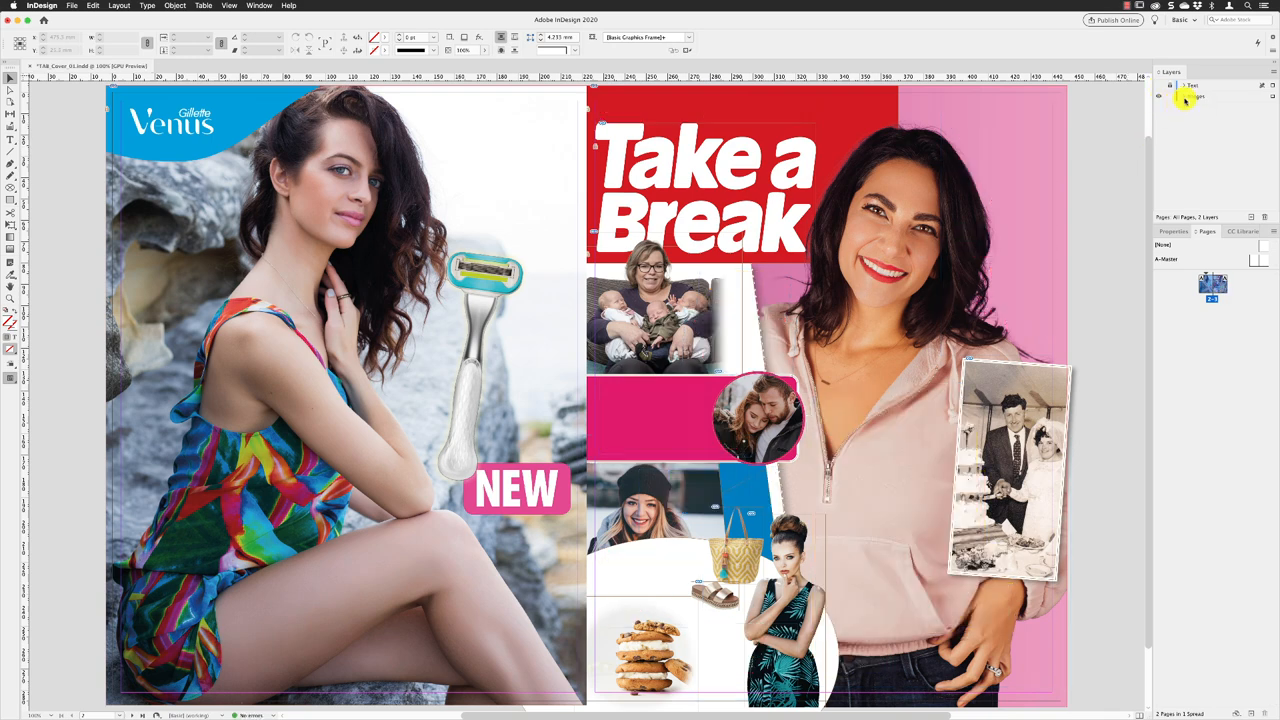
Step: Expand the Layers panel to show all layers of the cover document
{"action": "left_click", "coordinate": [1180, 84]}
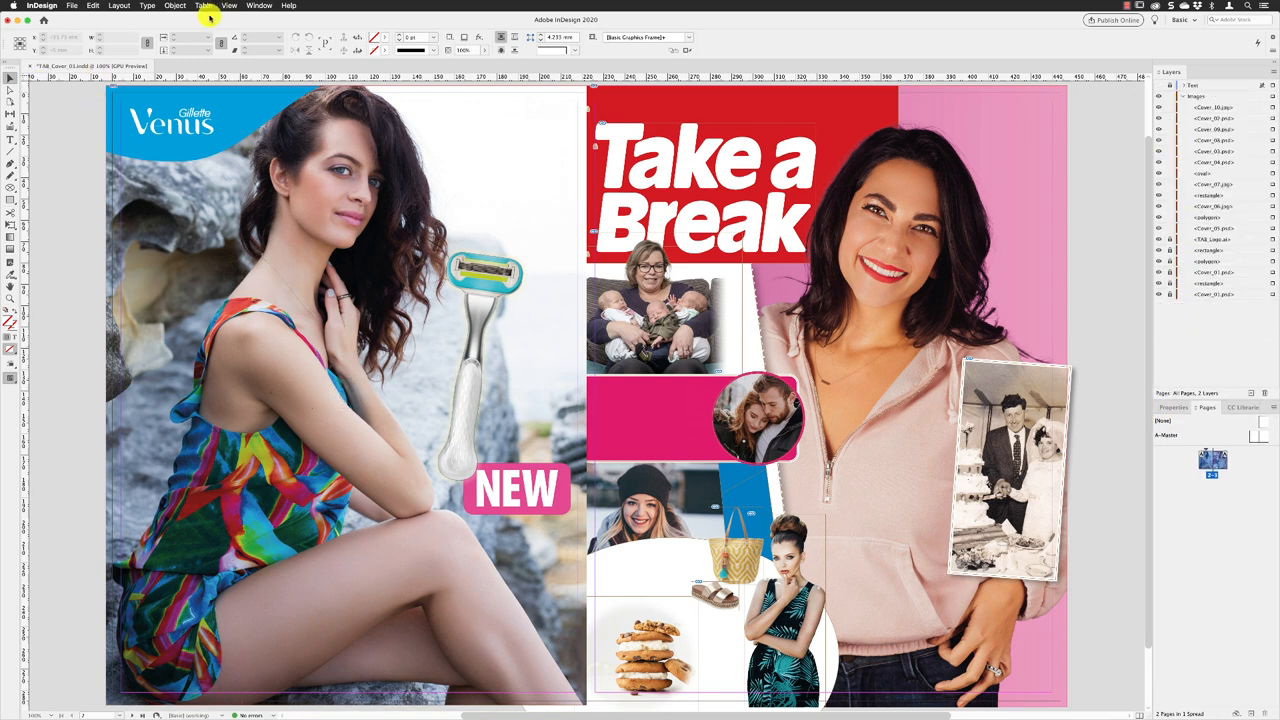
{"action": "left_click", "coordinate": [176, 4]}
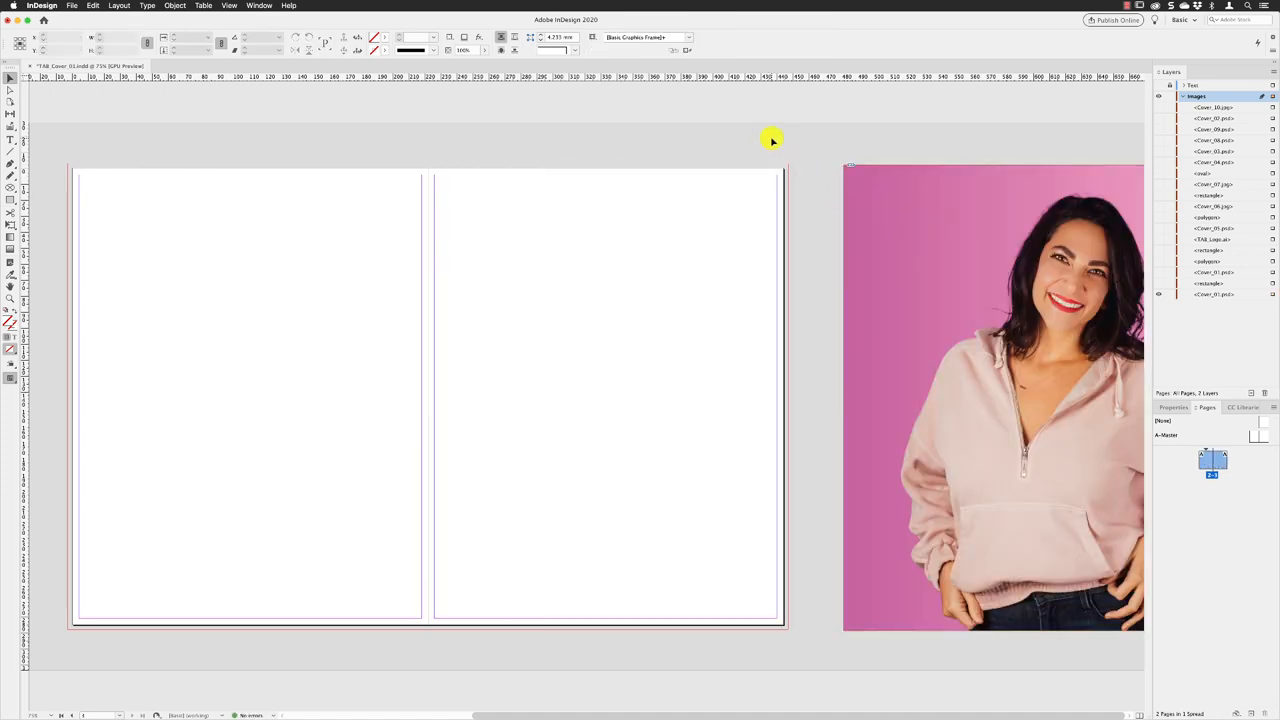
{"action": "mouse_move", "coordinate": [760, 146]}
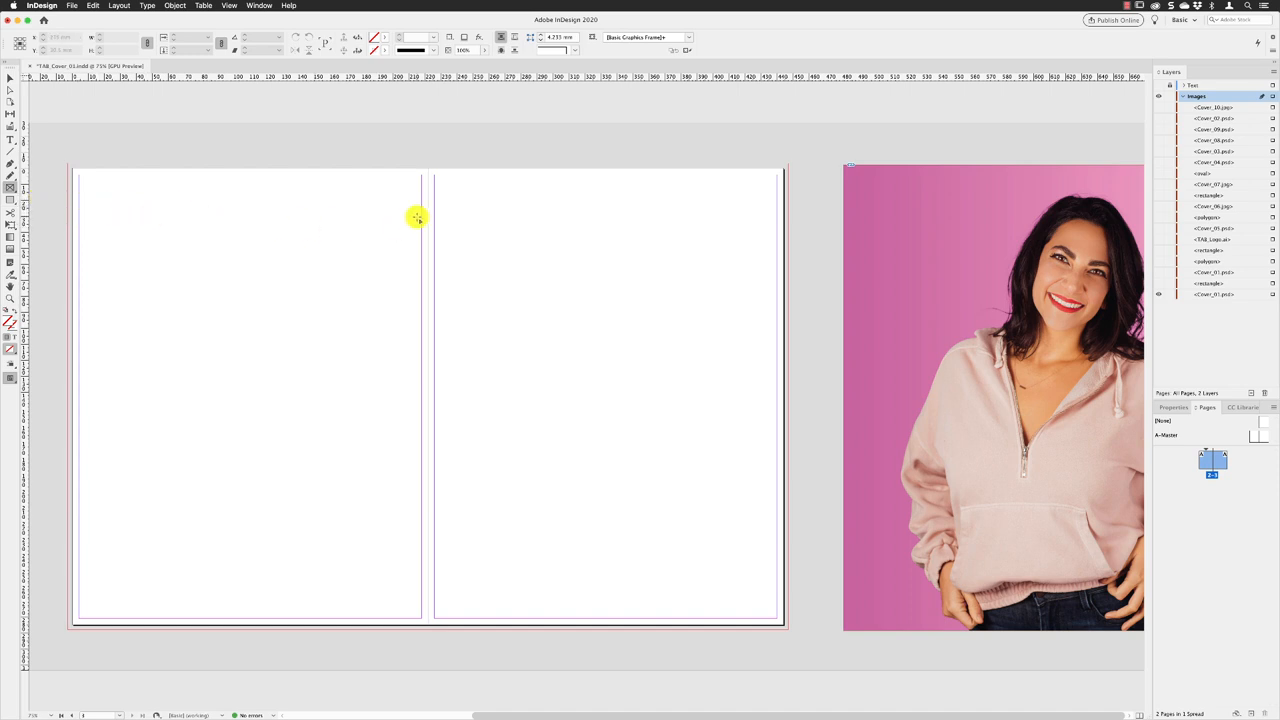
{"action": "mouse_move", "coordinate": [800, 164]}
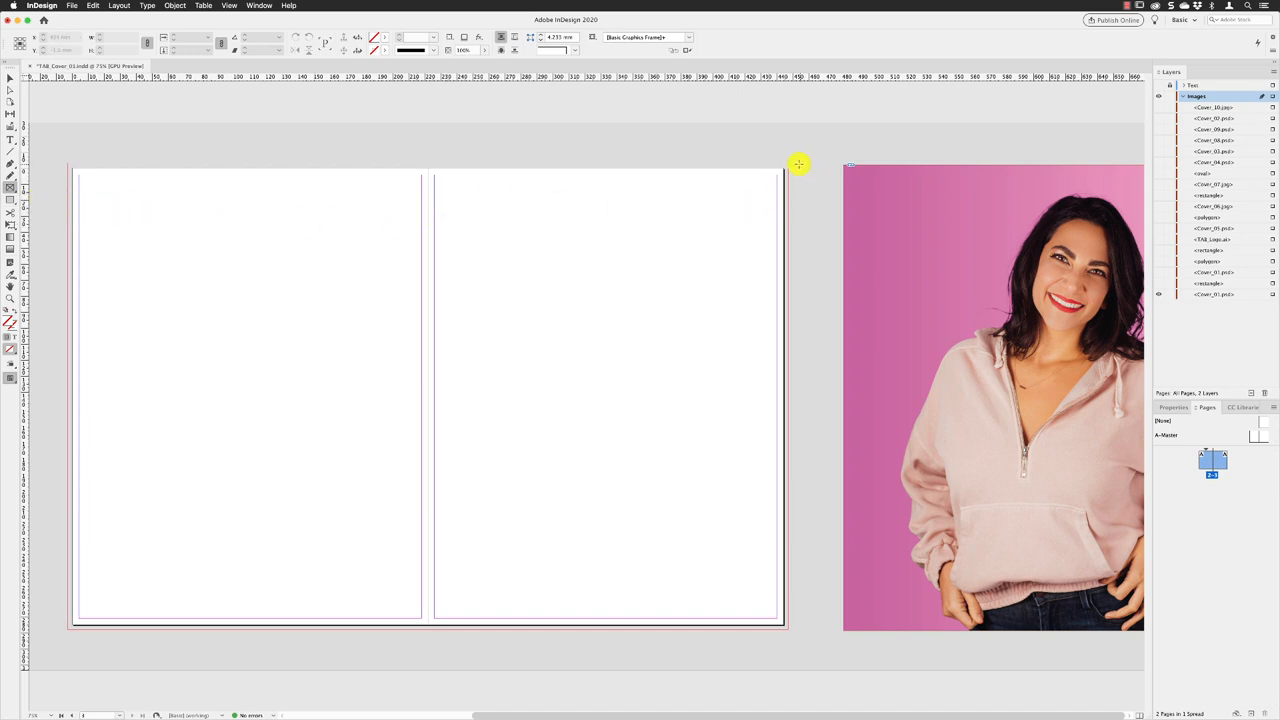
{"action": "mouse_move", "coordinate": [790, 164]}
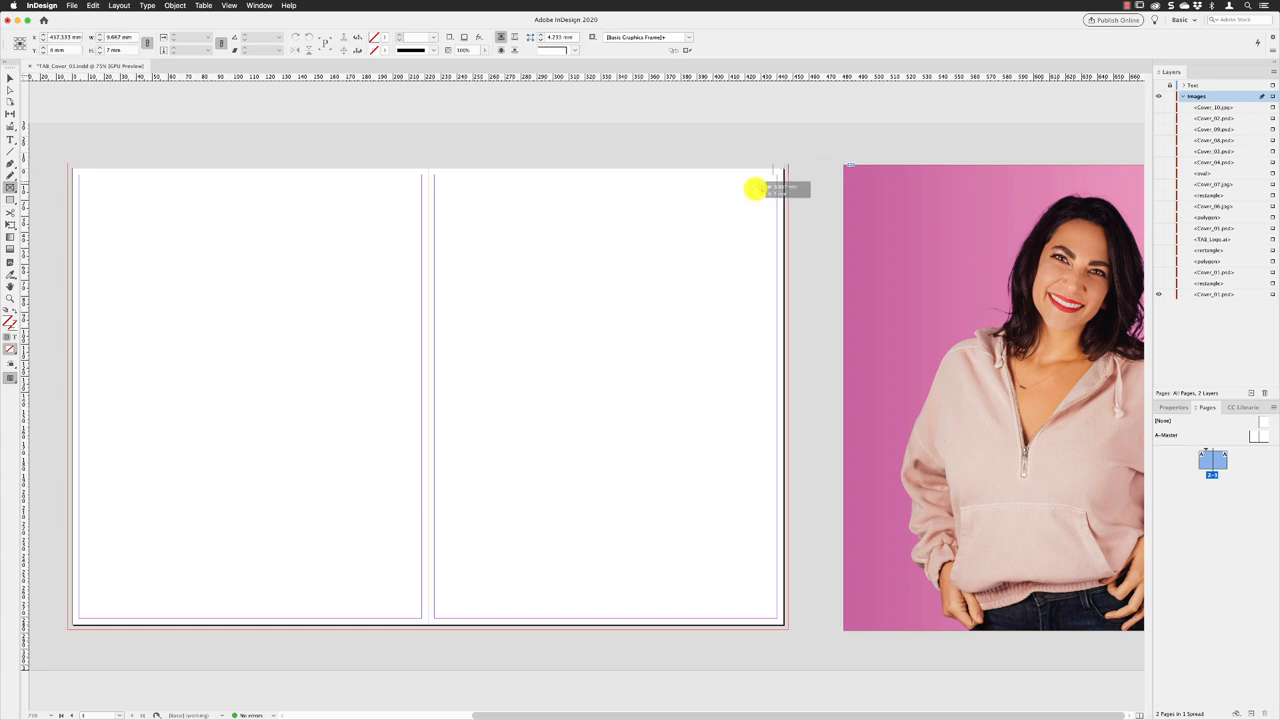
Step: Draw a graphic frame spanning the right-hand cover page with the Rectangle Frame tool
{"action": "left_click_drag", "start_coordinate": [776, 188], "coordinate": [430, 630]}
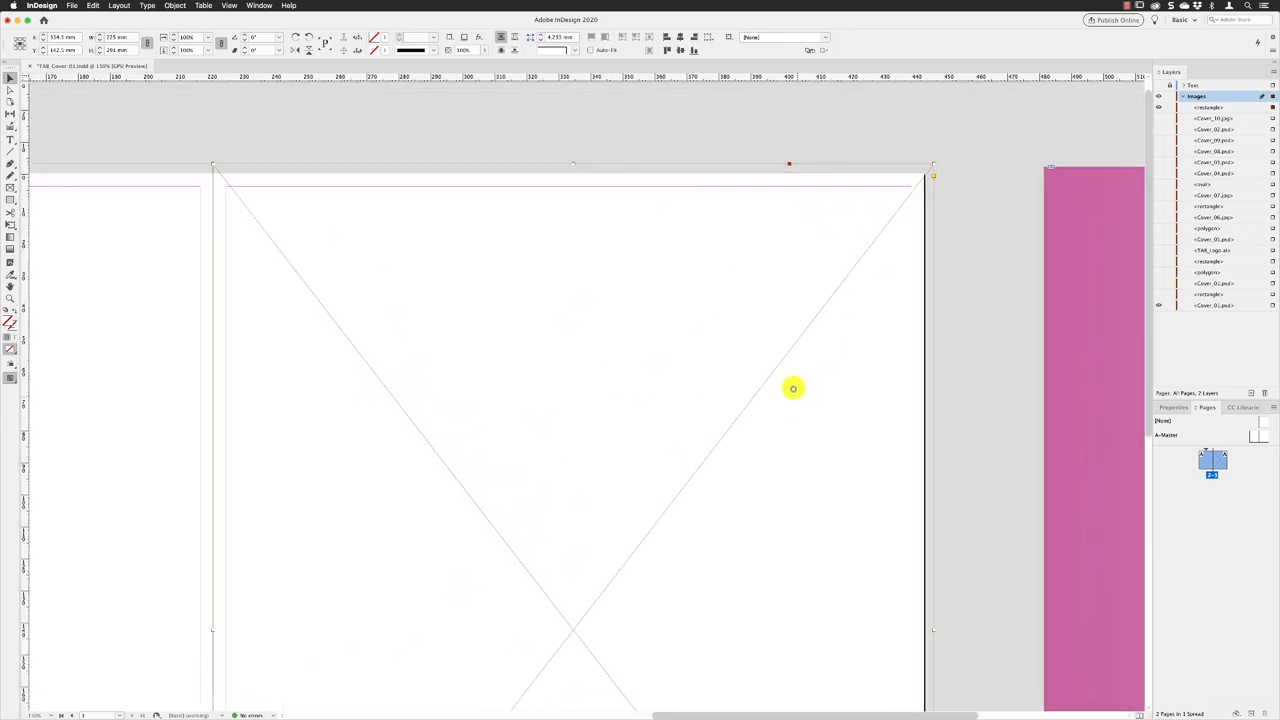
{"action": "scroll", "scroll_direction": "down", "scroll_amount": 3}
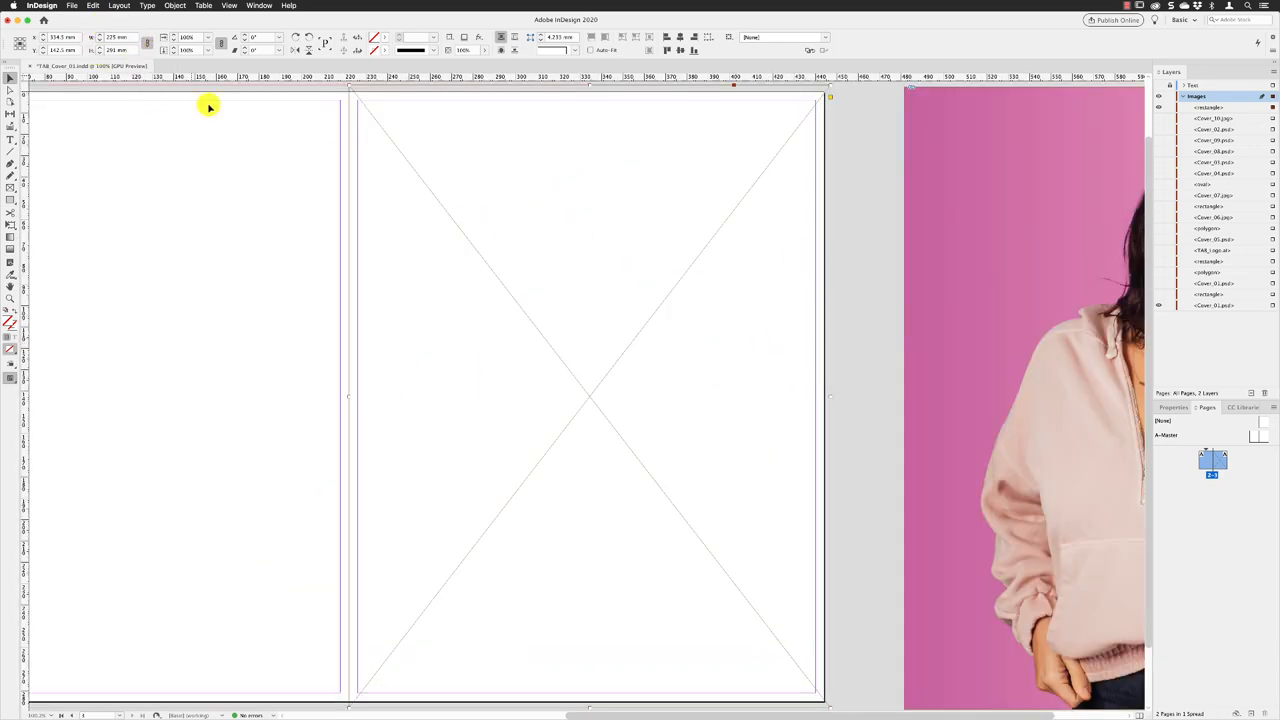
{"action": "left_click", "coordinate": [92, 6]}
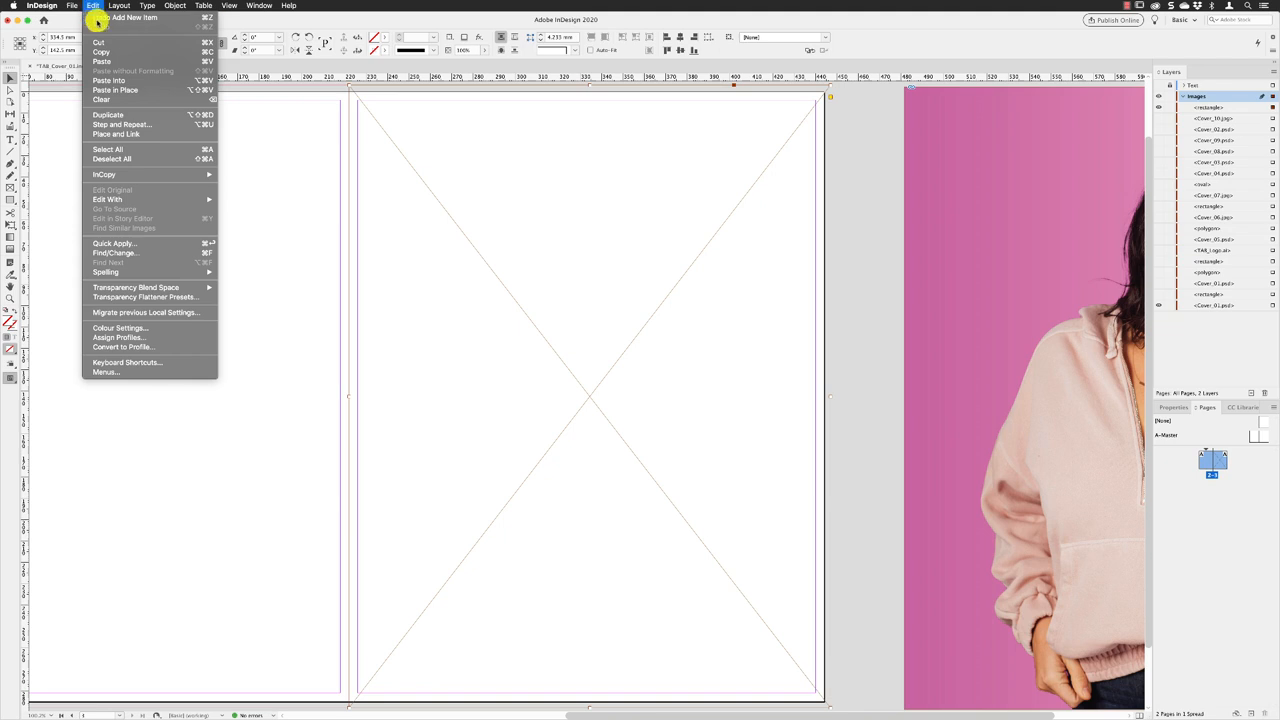
{"action": "left_click", "coordinate": [410, 76]}
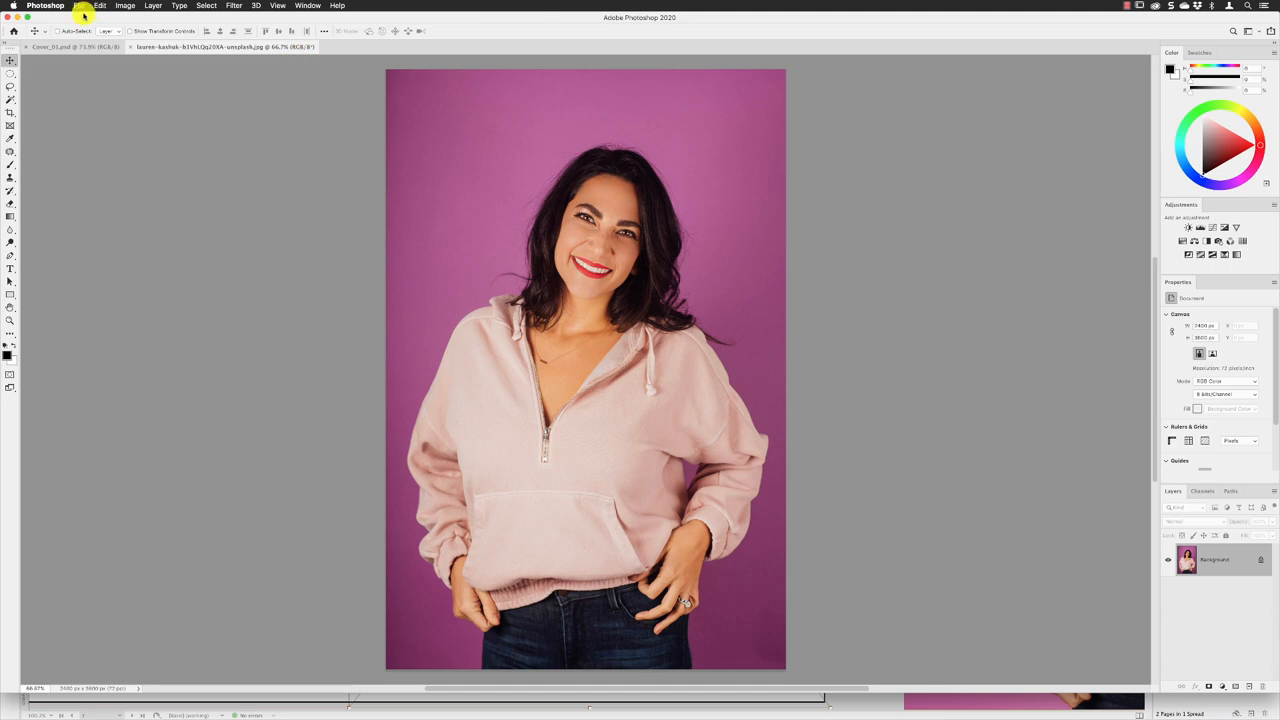
Step: Create a new document 209.97 × 297 mm at 300 ppi via File > New
{"action": "left_click", "coordinate": [80, 4]}
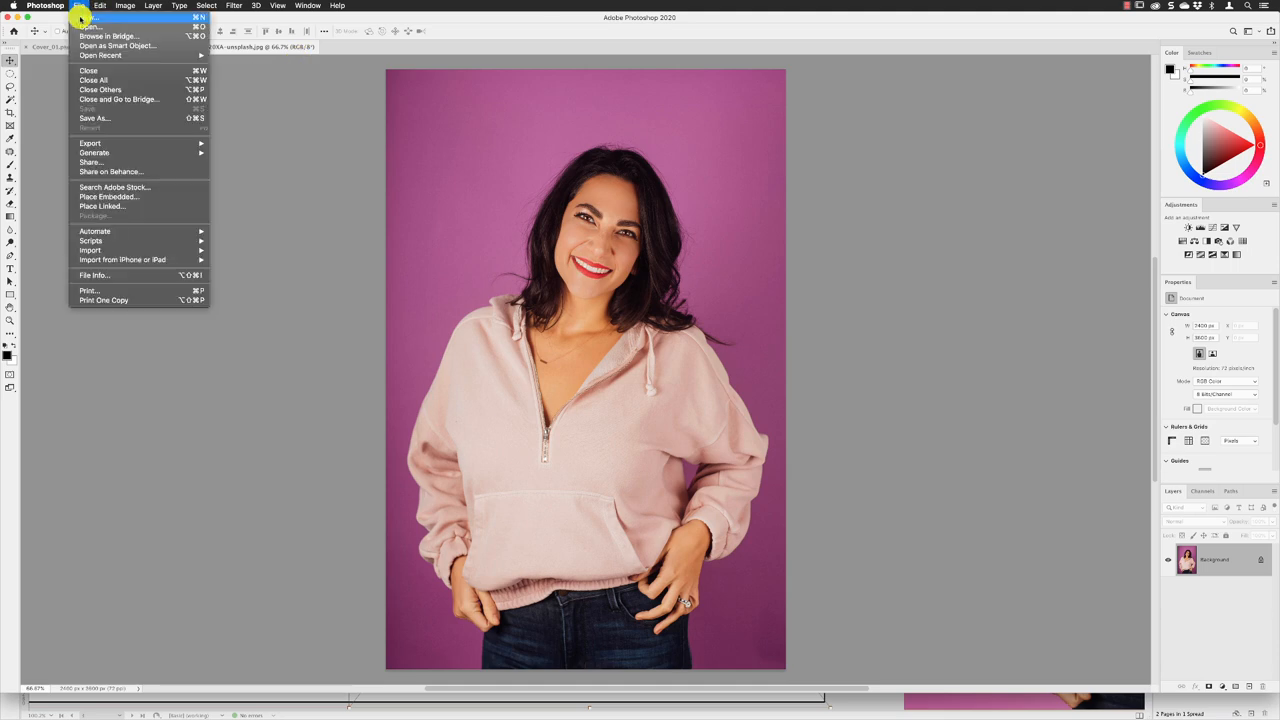
{"action": "left_click", "coordinate": [92, 16]}
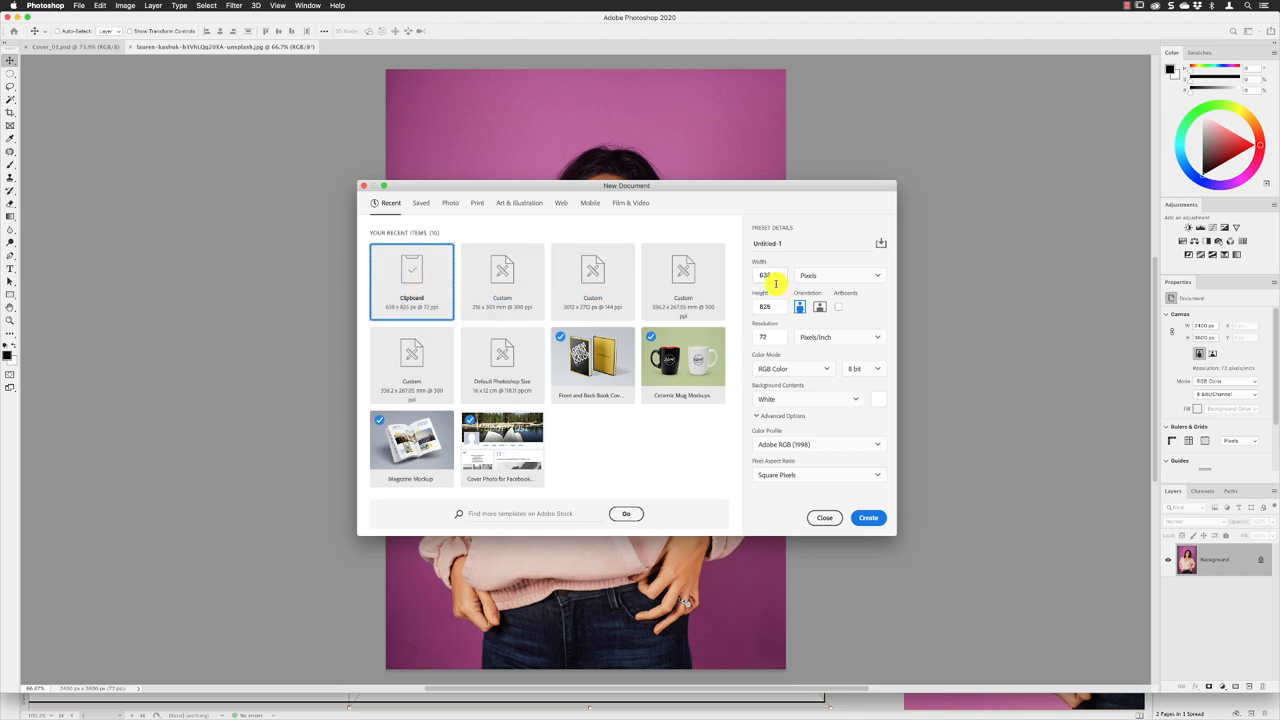
{"action": "mouse_move", "coordinate": [810, 282]}
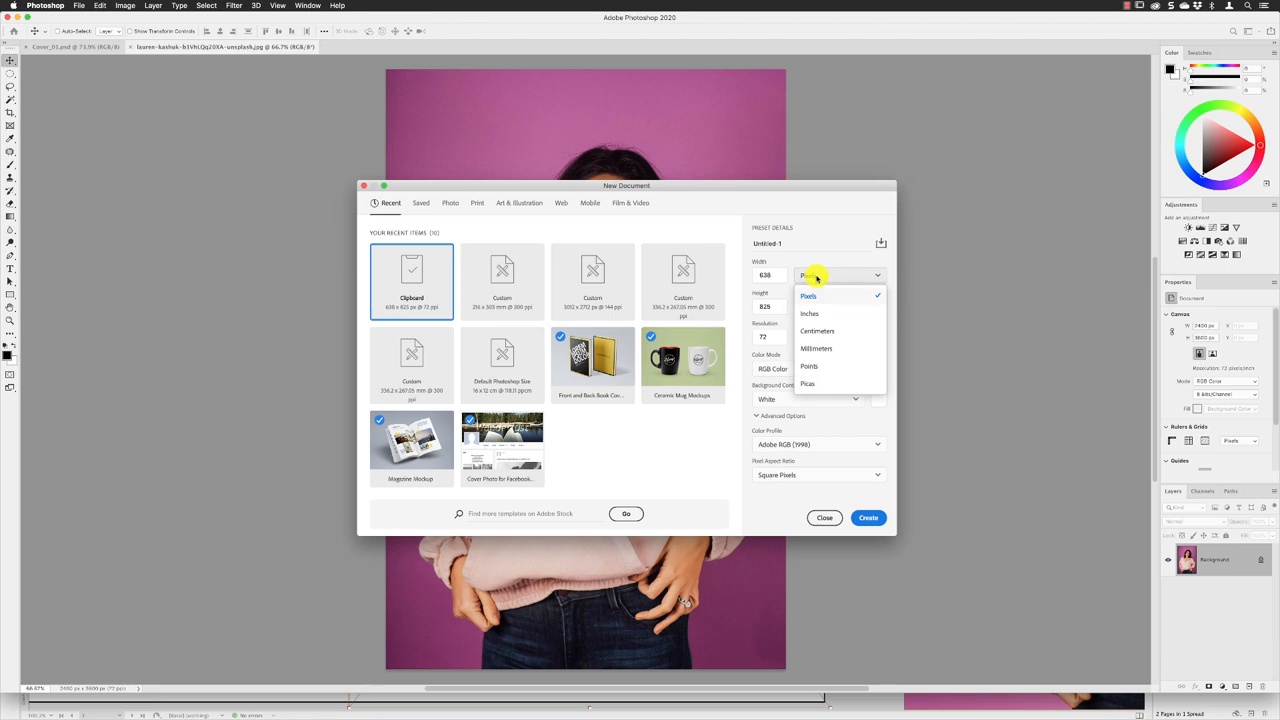
{"action": "left_click", "coordinate": [816, 348]}
{"action": "type", "text": "300"}
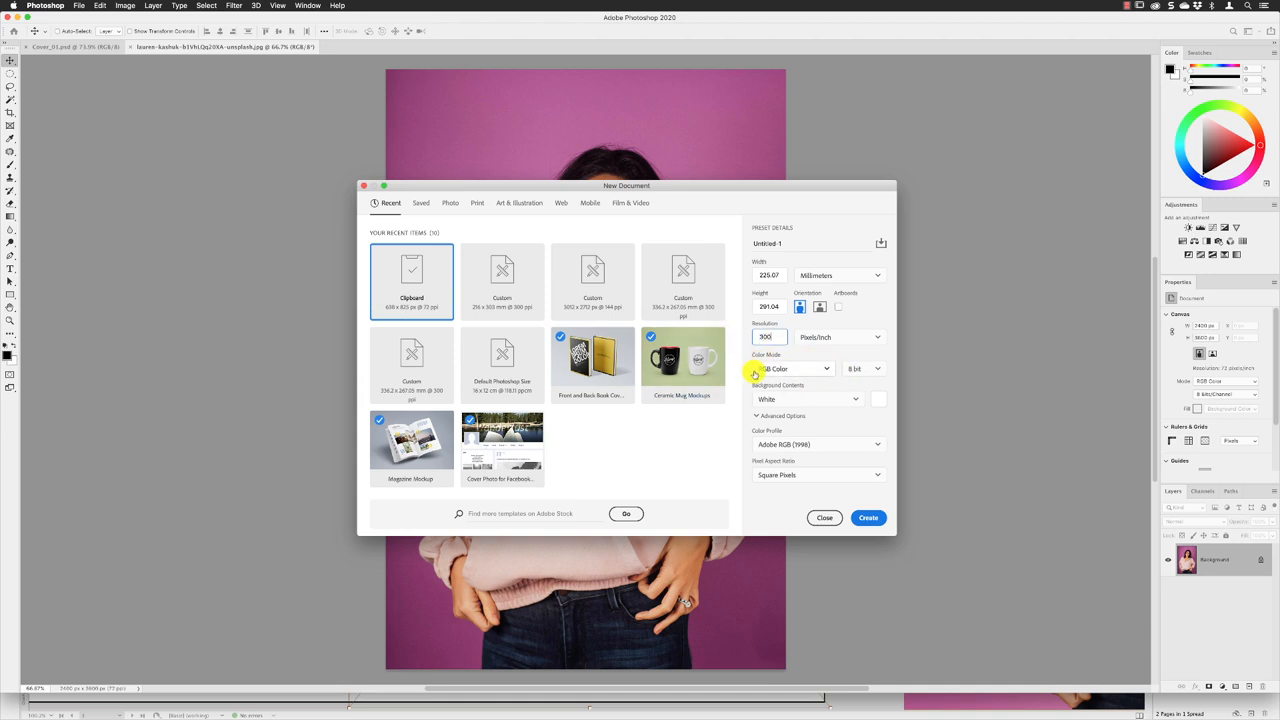
{"action": "mouse_move", "coordinate": [800, 372]}
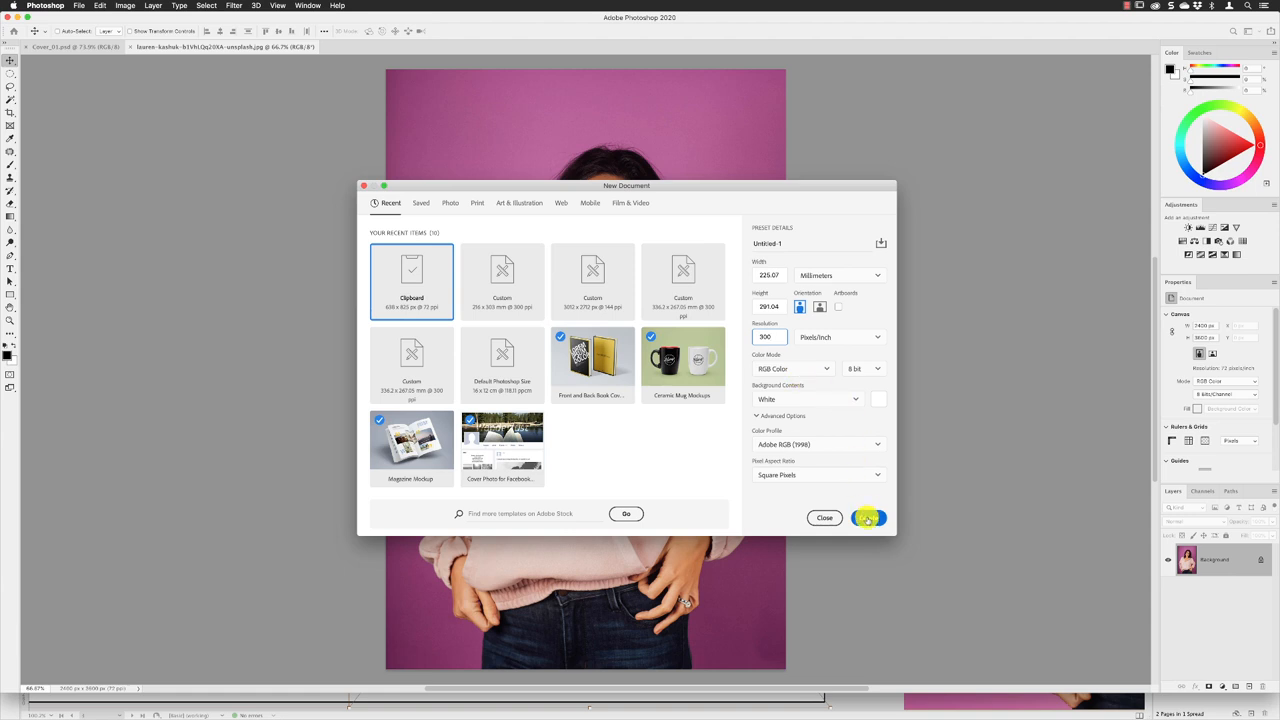
{"action": "left_click", "coordinate": [868, 516]}
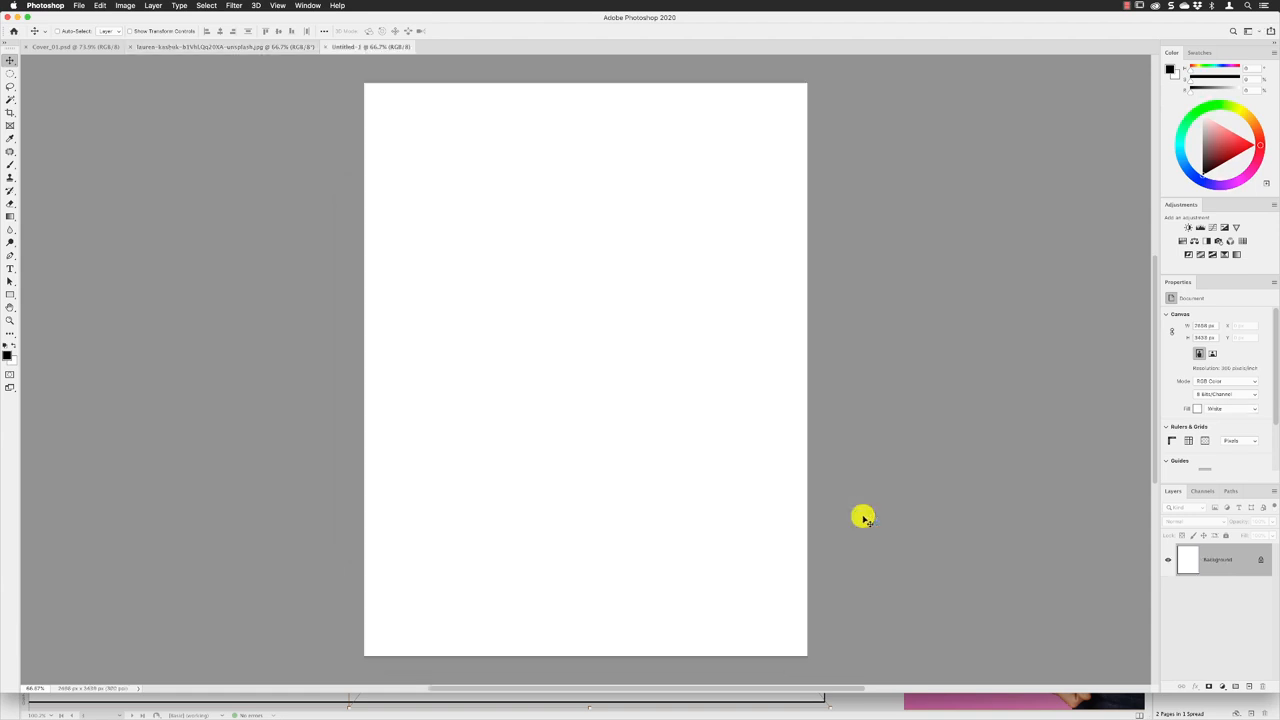
{"action": "mouse_move", "coordinate": [850, 318]}
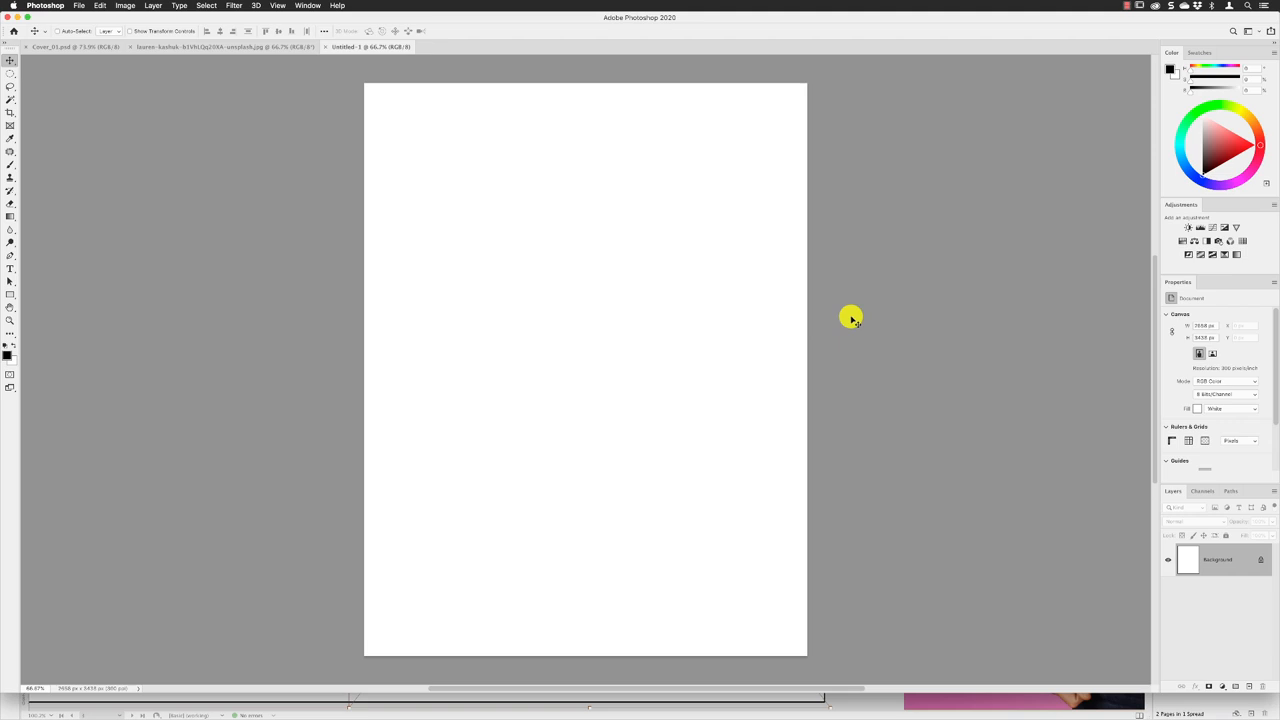
{"action": "mouse_move", "coordinate": [792, 316]}
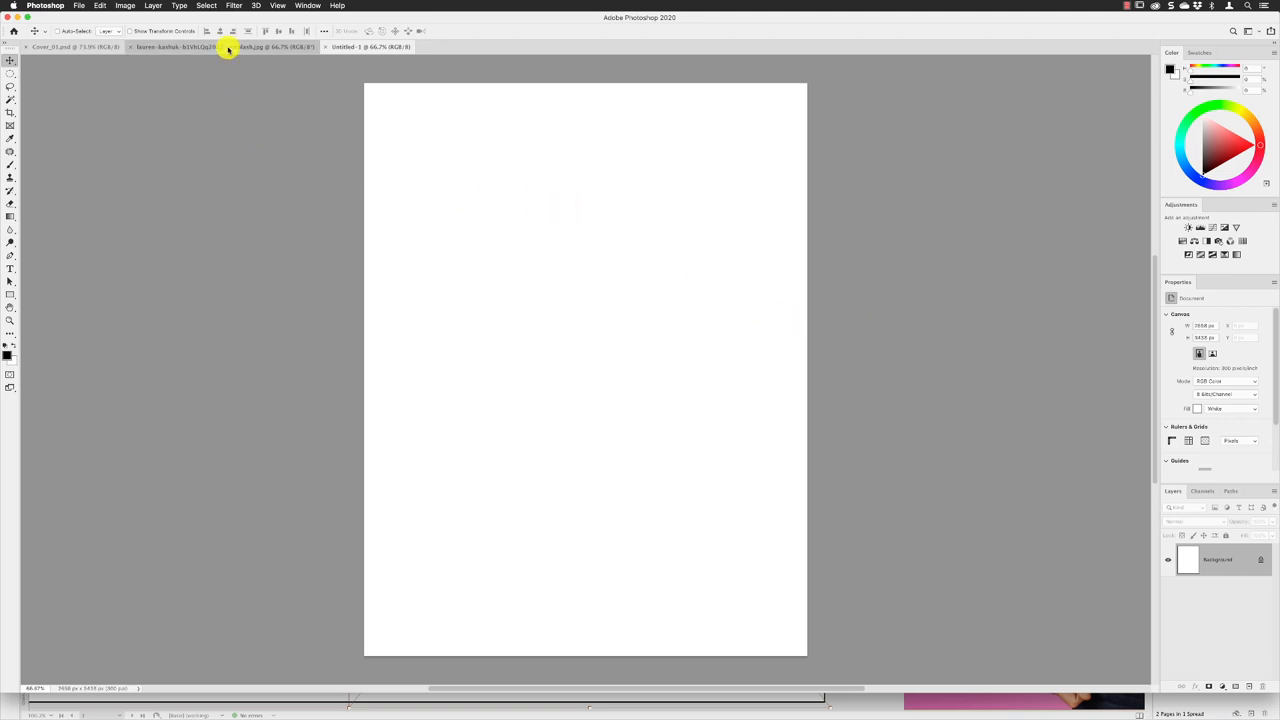
Step: Switch back to the portrait photo and reveal the selection tools flyout
{"action": "left_click", "coordinate": [200, 48]}
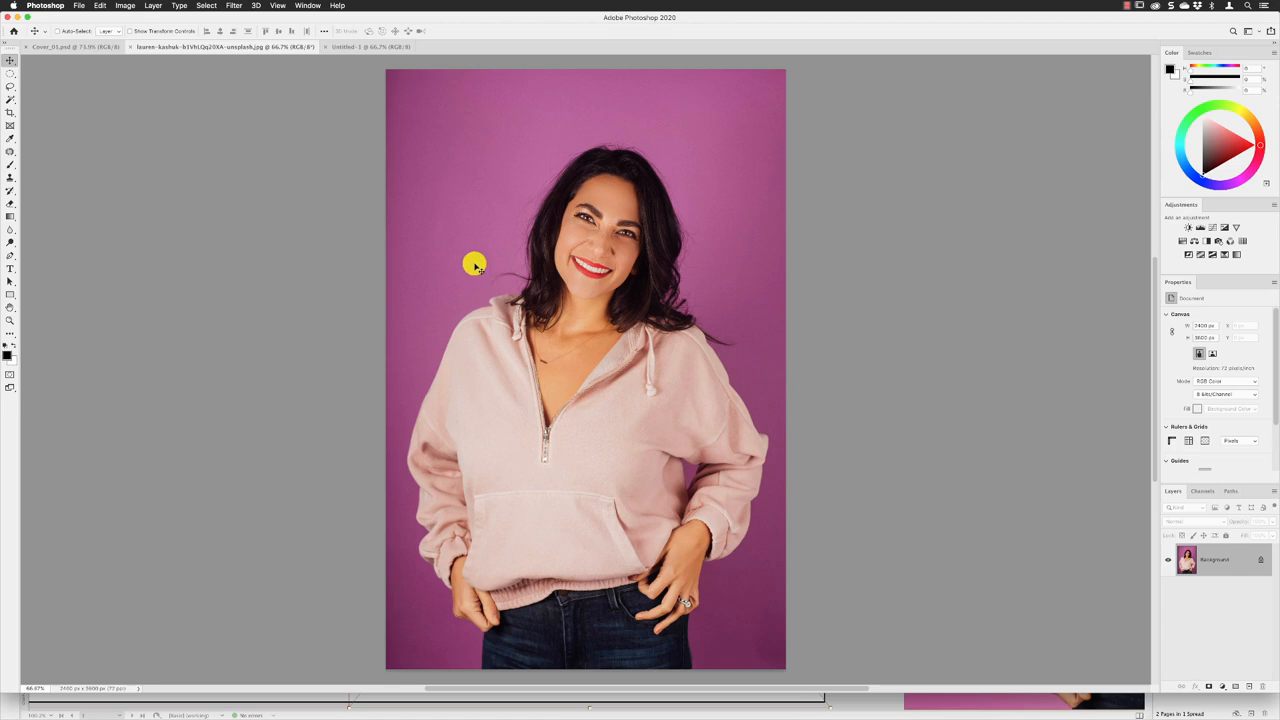
{"action": "mouse_move", "coordinate": [838, 512]}
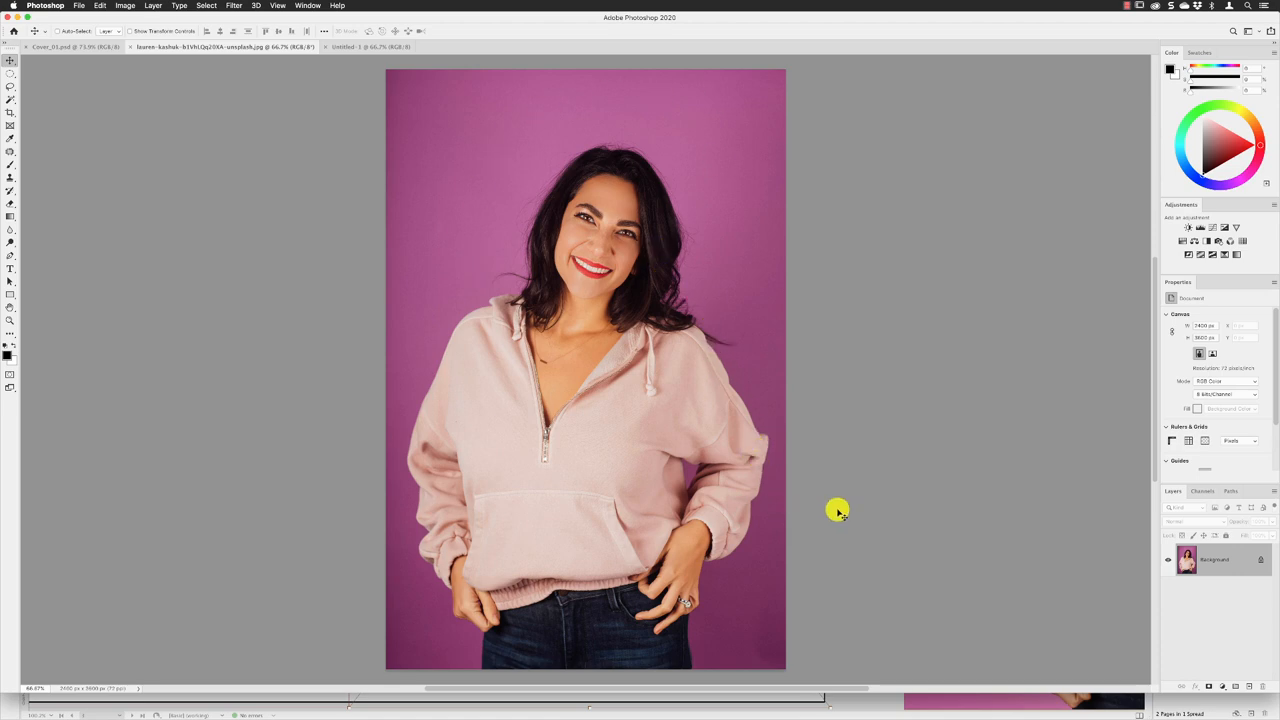
{"action": "mouse_move", "coordinate": [622, 336]}
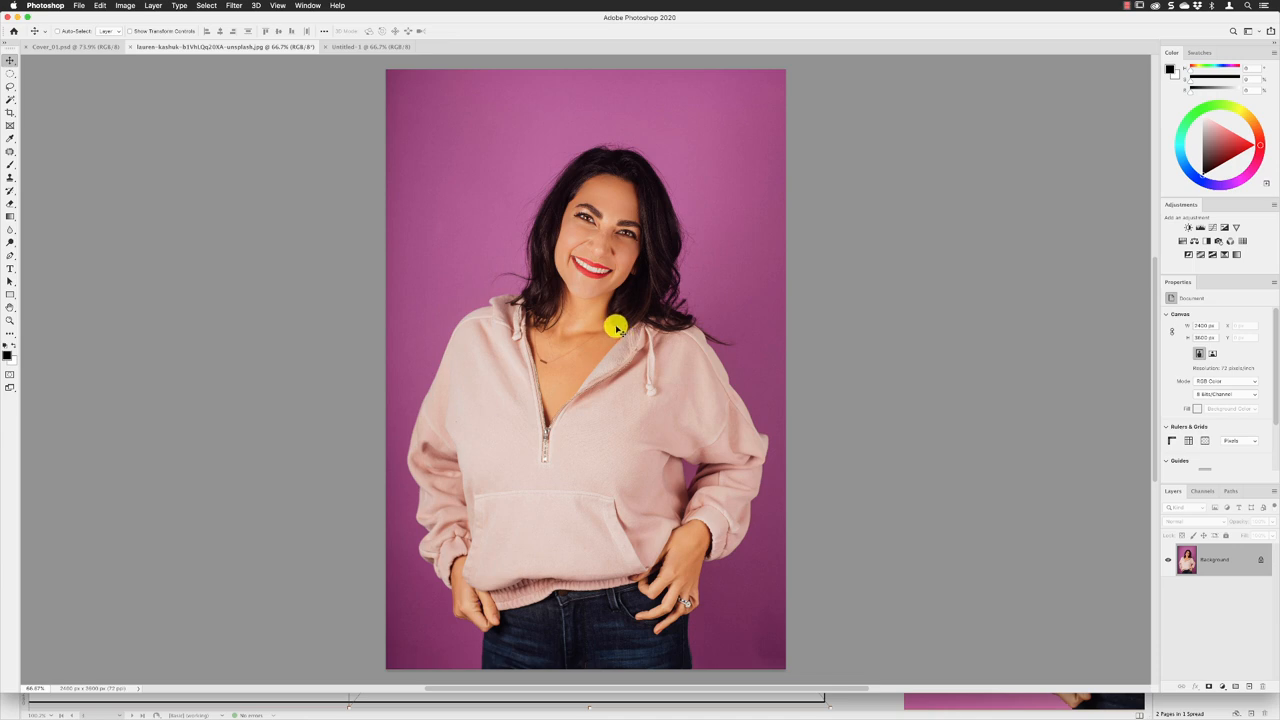
{"action": "mouse_move", "coordinate": [104, 114]}
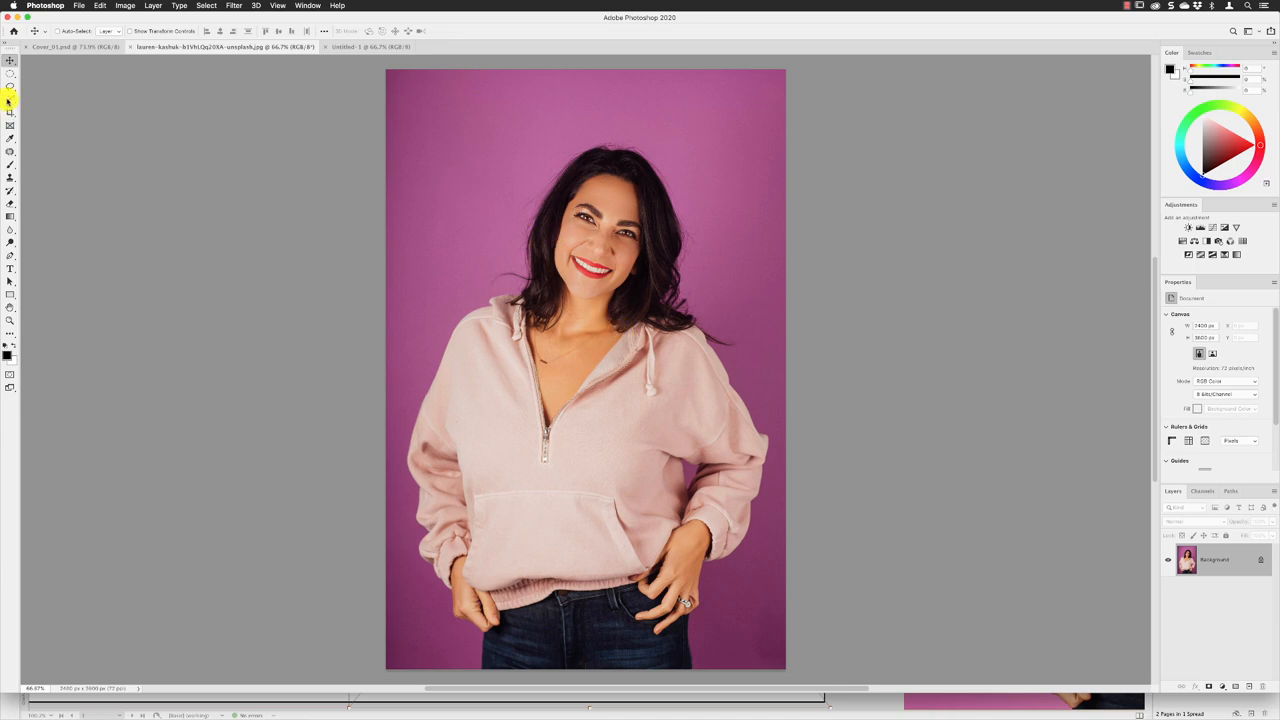
{"action": "left_click", "coordinate": [10, 100]}
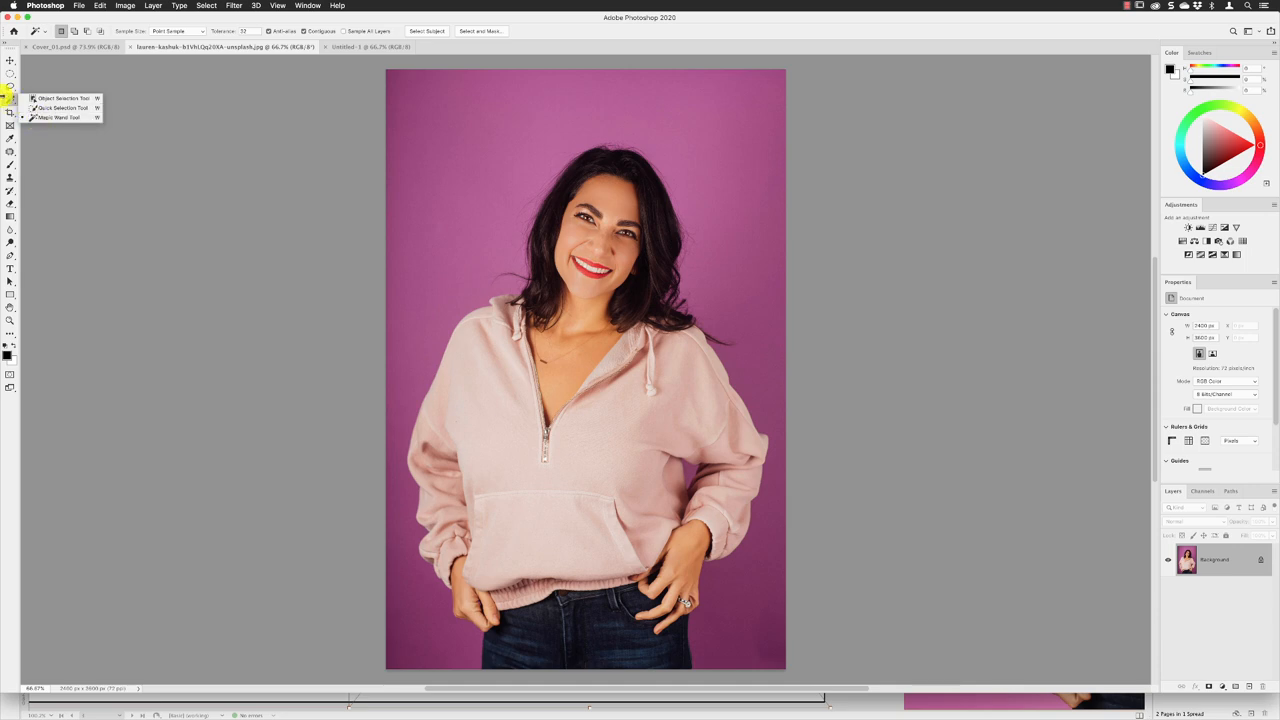
Step: Select the woman automatically with Select Subject using the Quick Selection tool
{"action": "left_click", "coordinate": [10, 100]}
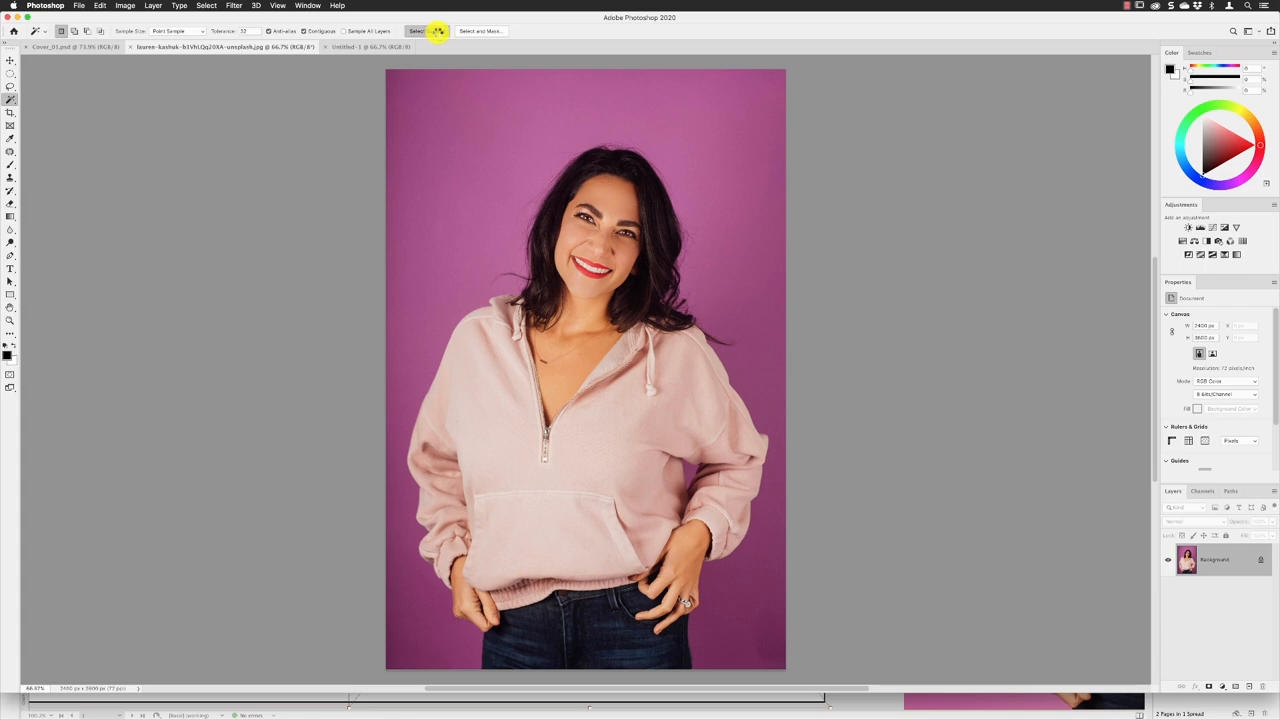
{"action": "left_click", "coordinate": [416, 32]}
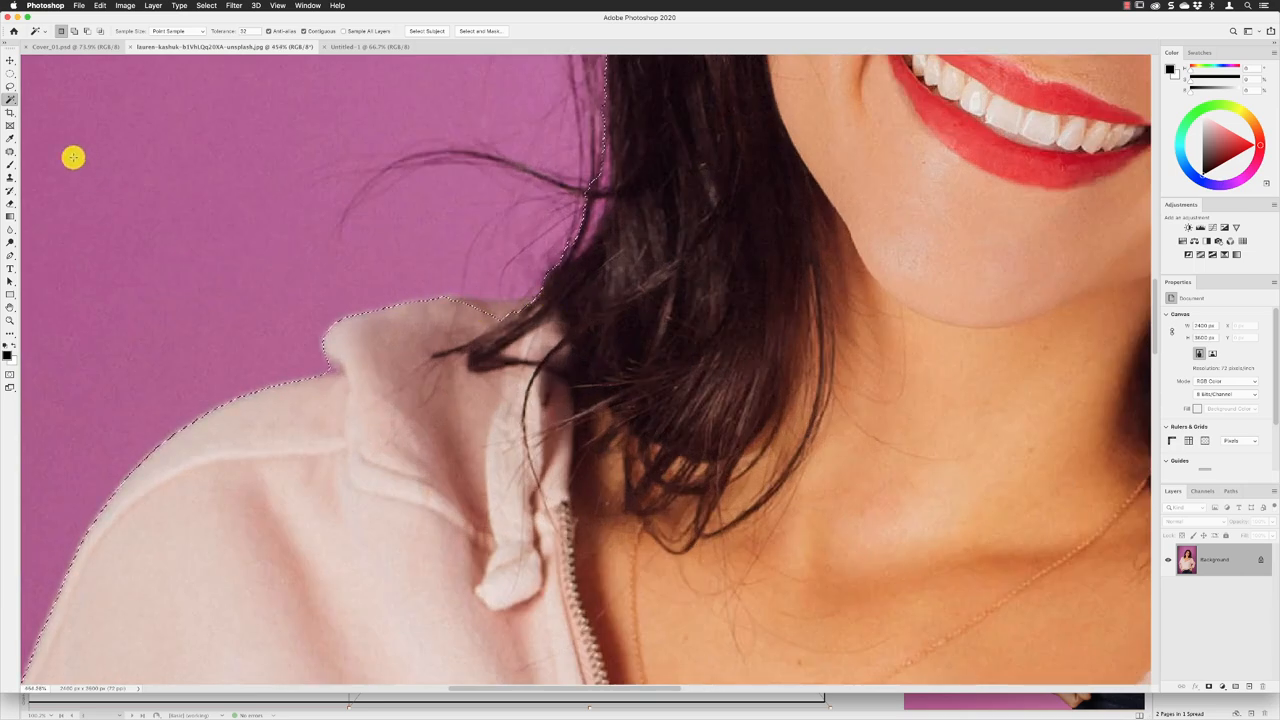
Step: Fix the selection around the shoulder and hand with the Lasso in add/subtract mode
{"action": "left_click", "coordinate": [10, 86]}
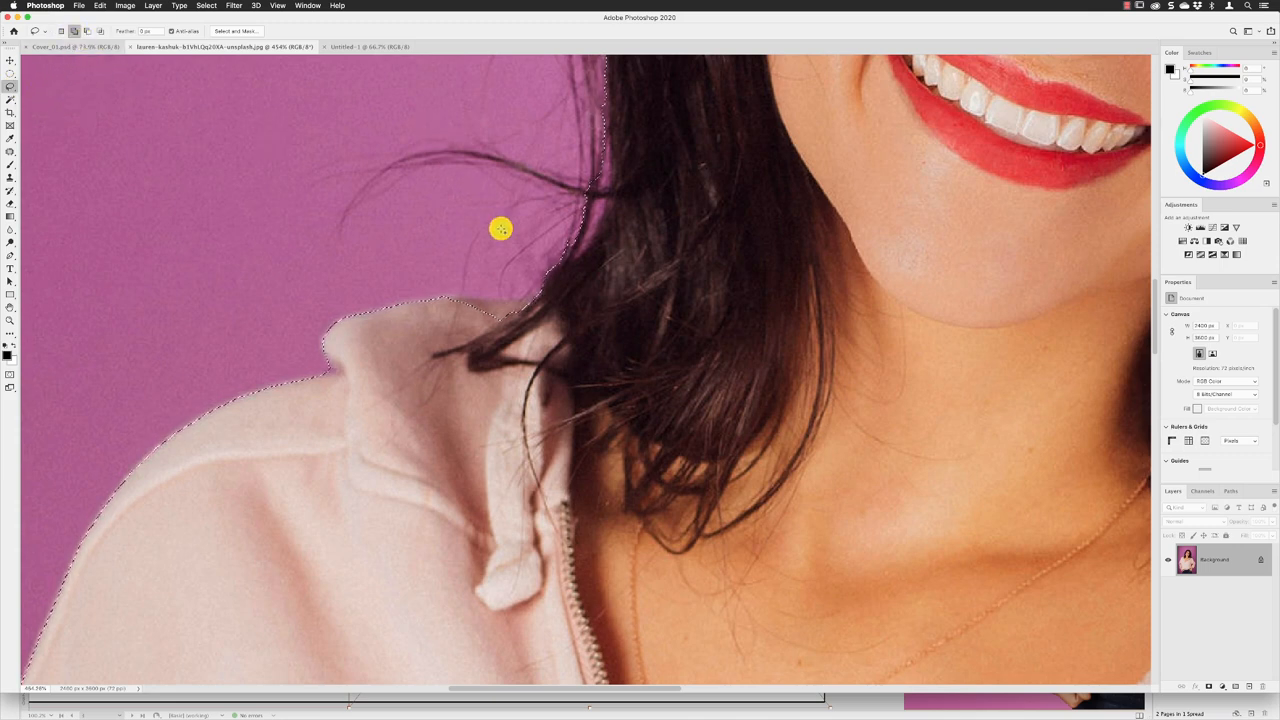
{"action": "mouse_move", "coordinate": [436, 298]}
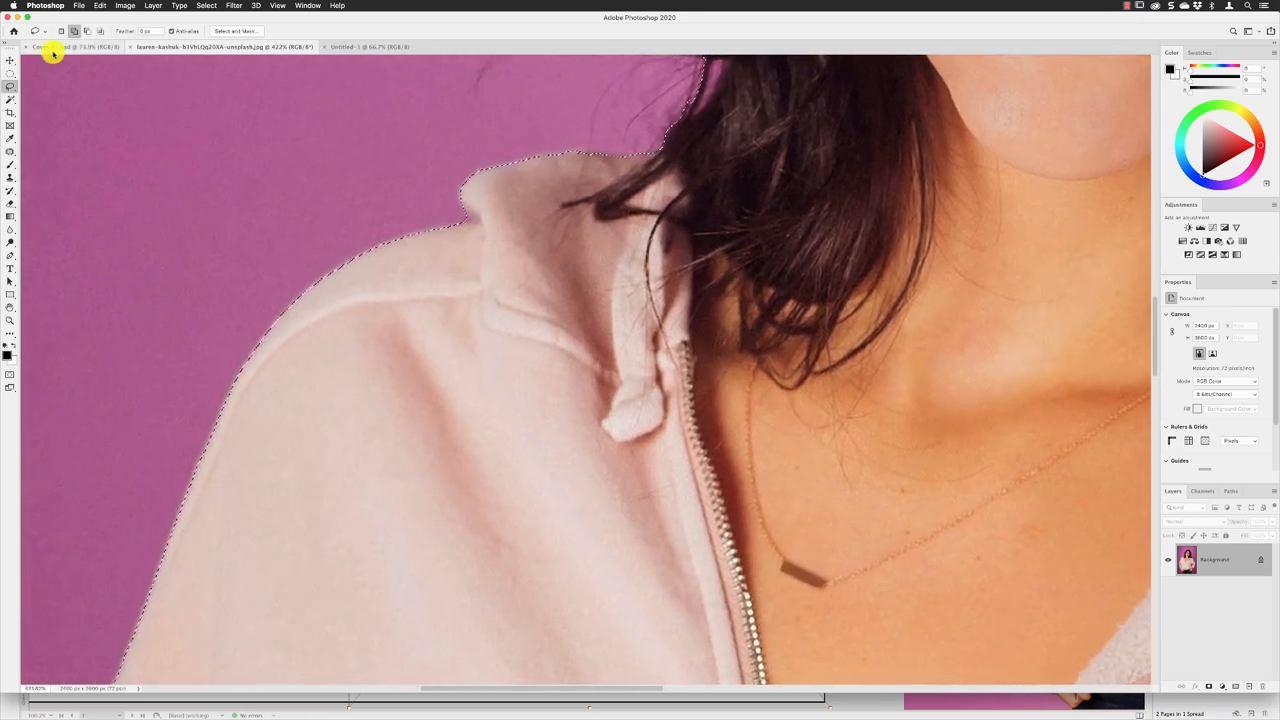
{"action": "left_click", "coordinate": [56, 48]}
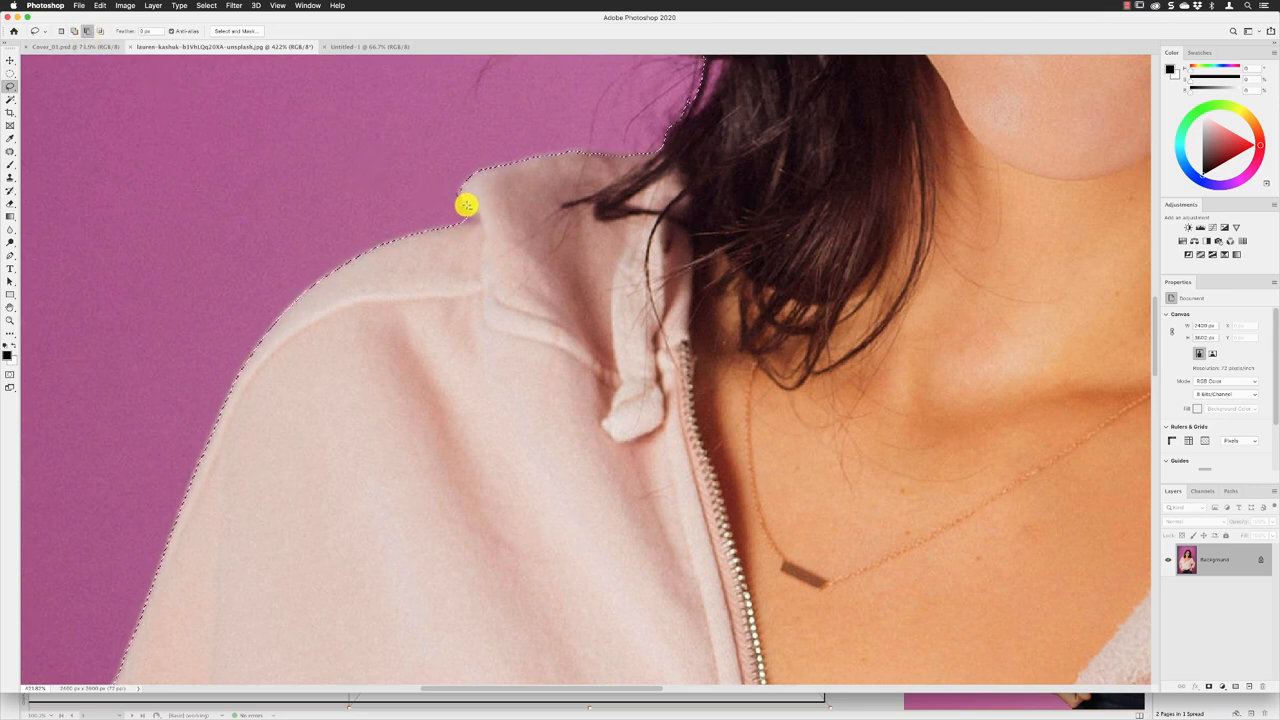
{"action": "mouse_move", "coordinate": [470, 224]}
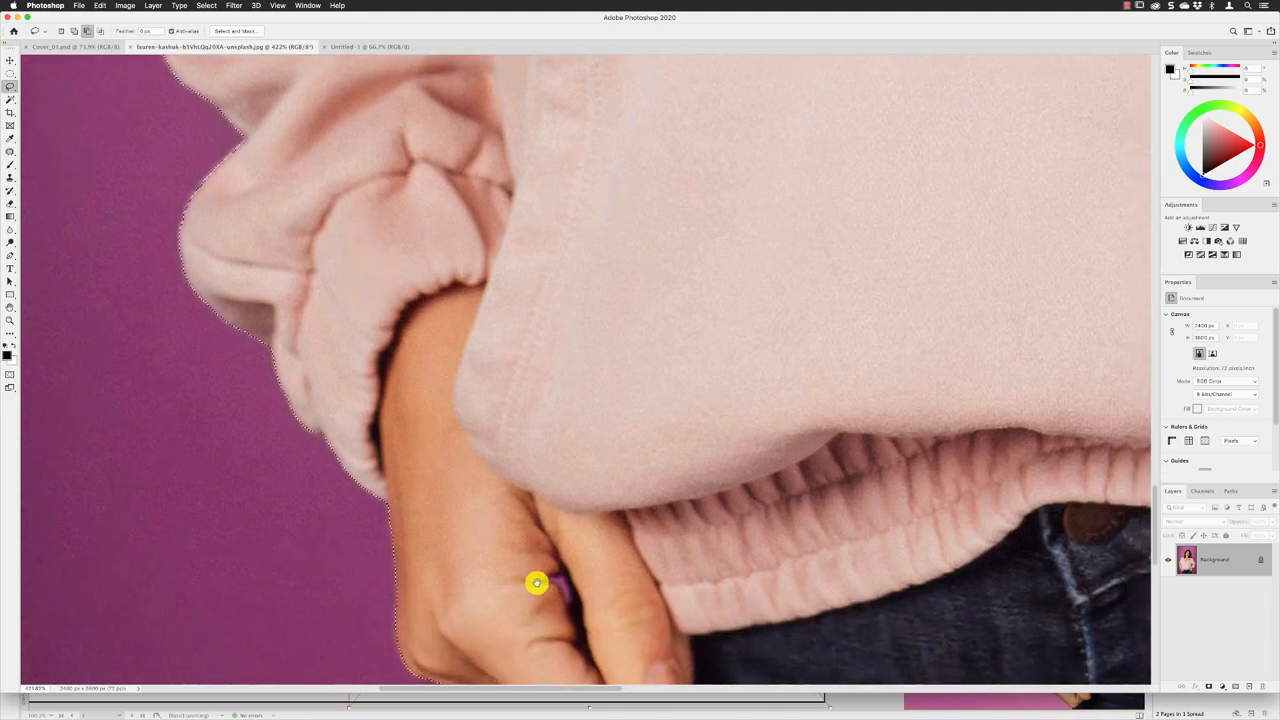
Step: Scroll around the zoomed image to check the selection along the hair edge
{"action": "scroll", "scroll_direction": "down", "scroll_amount": 3}
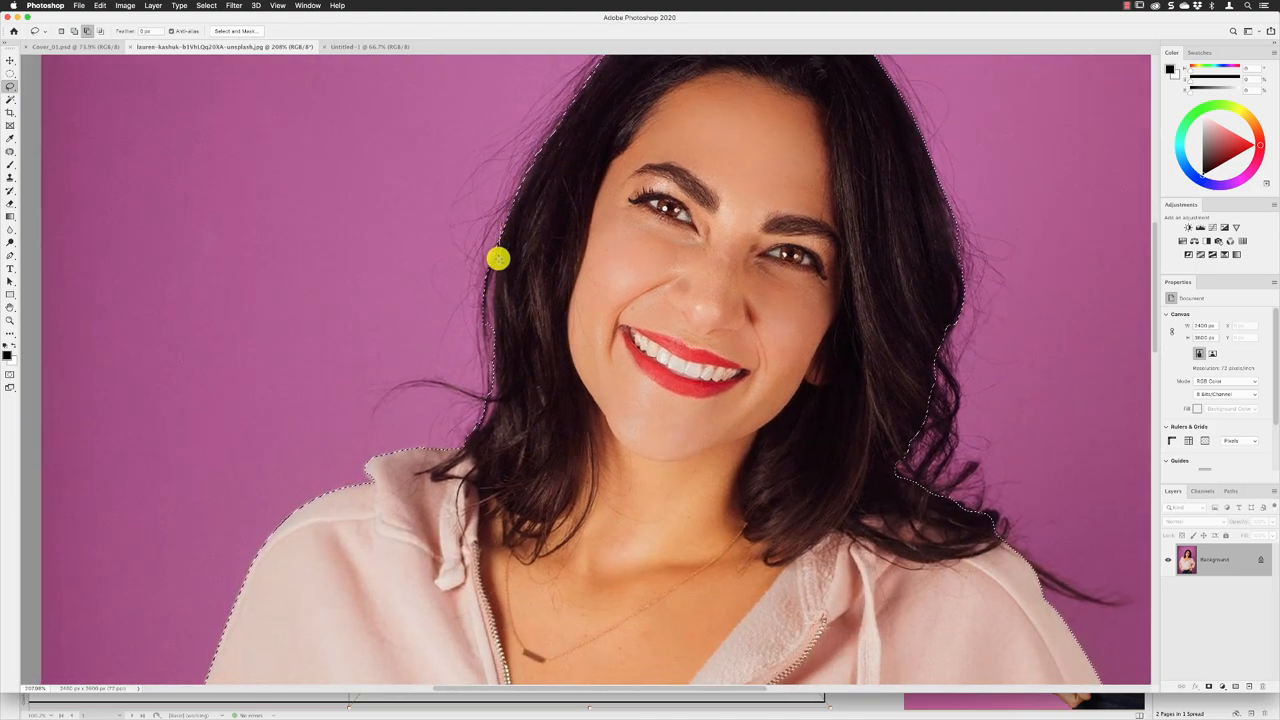
{"action": "mouse_move", "coordinate": [498, 380]}
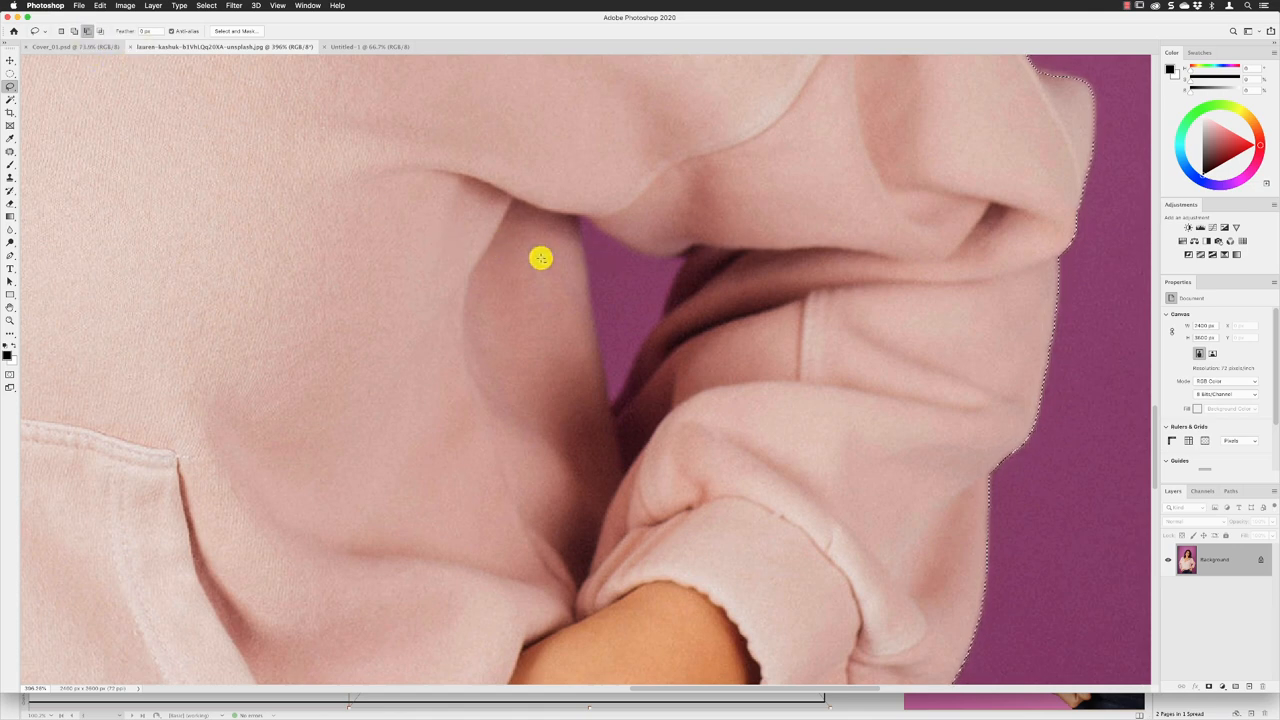
{"action": "mouse_move", "coordinate": [582, 224]}
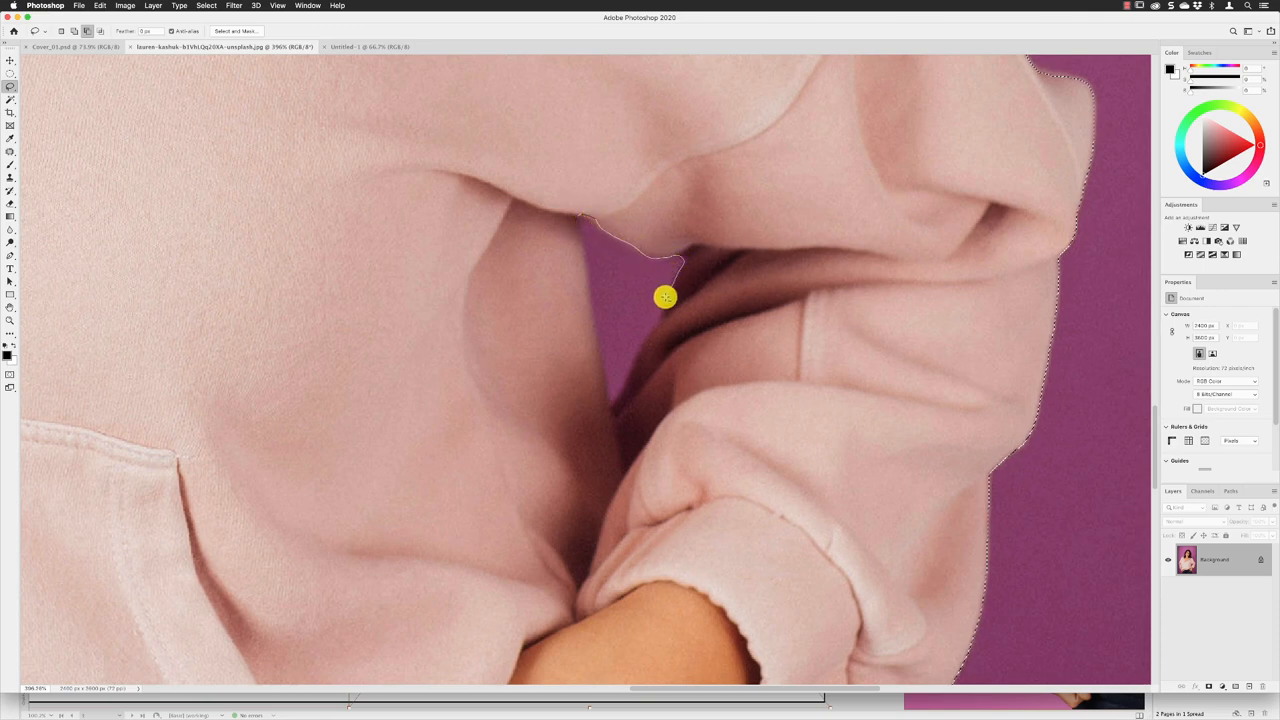
Step: Refine the selection in the gap between the arm and the hoodie
{"action": "left_click", "coordinate": [612, 408]}
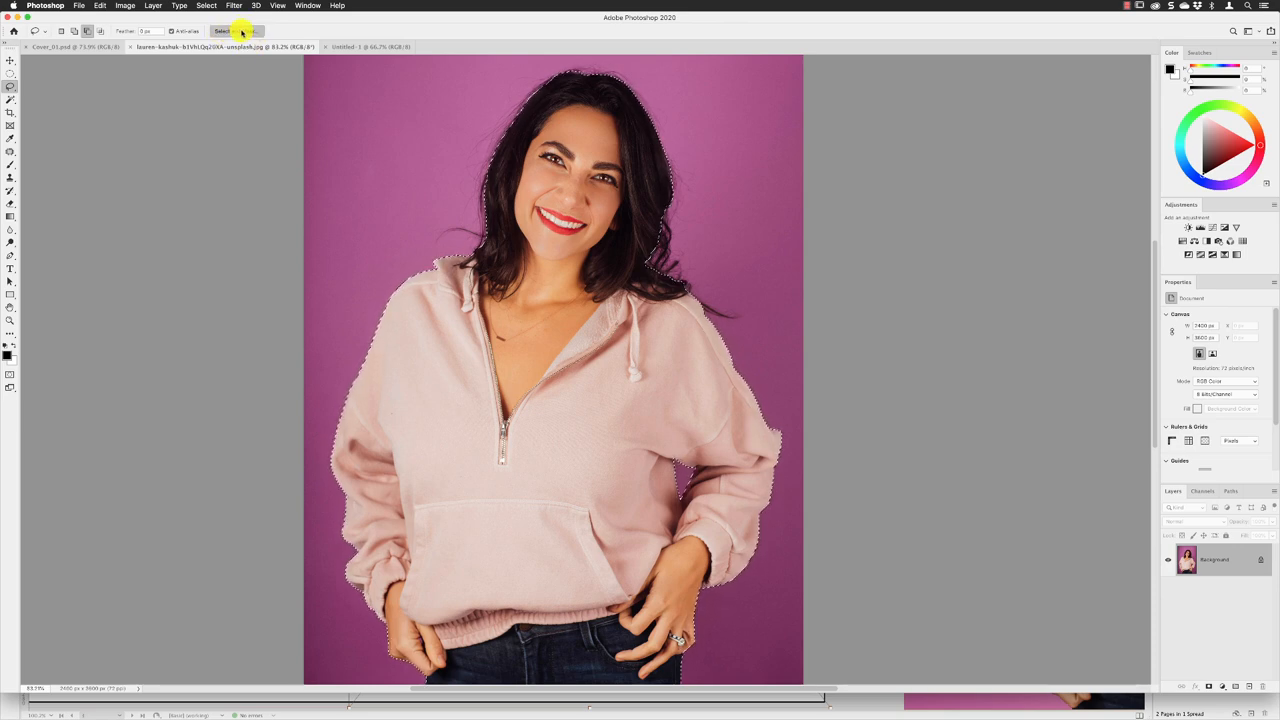
Step: Brush along the right and upper hair edges in Select and Mask to capture loose strands
{"action": "left_click", "coordinate": [220, 32]}
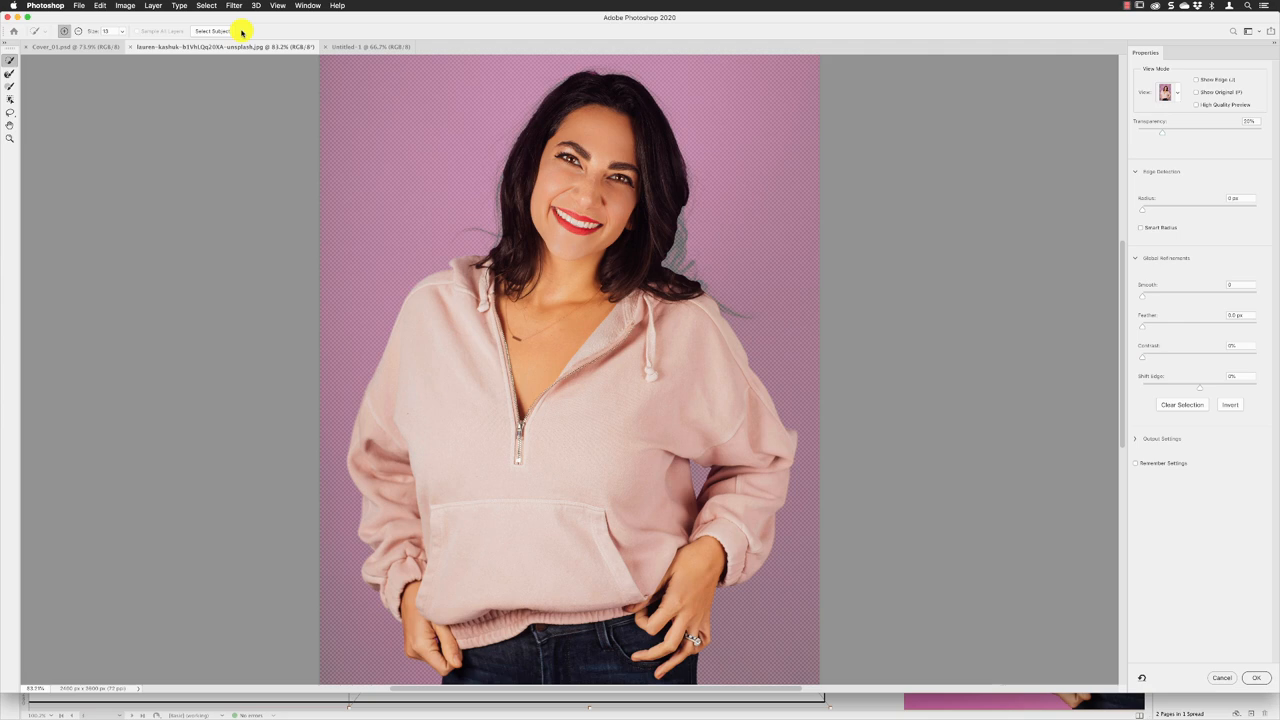
{"action": "mouse_move", "coordinate": [16, 156]}
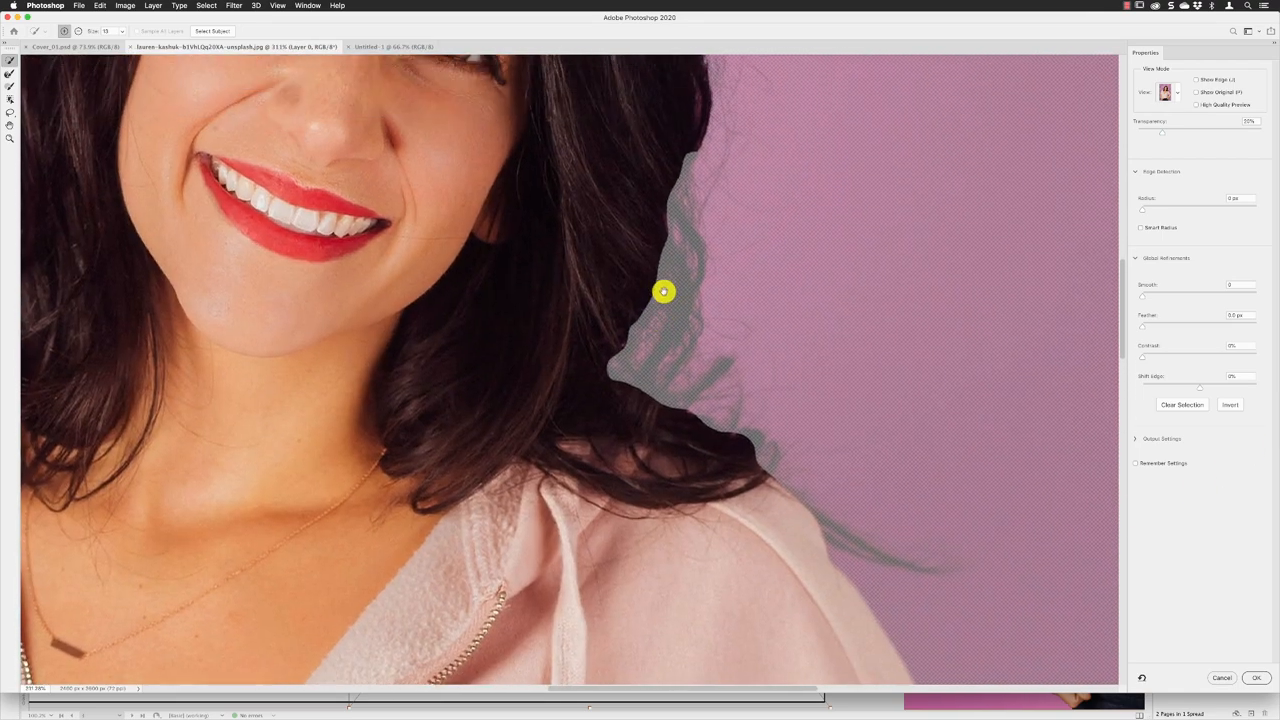
{"action": "left_click_drag", "start_coordinate": [664, 292], "coordinate": [788, 496]}
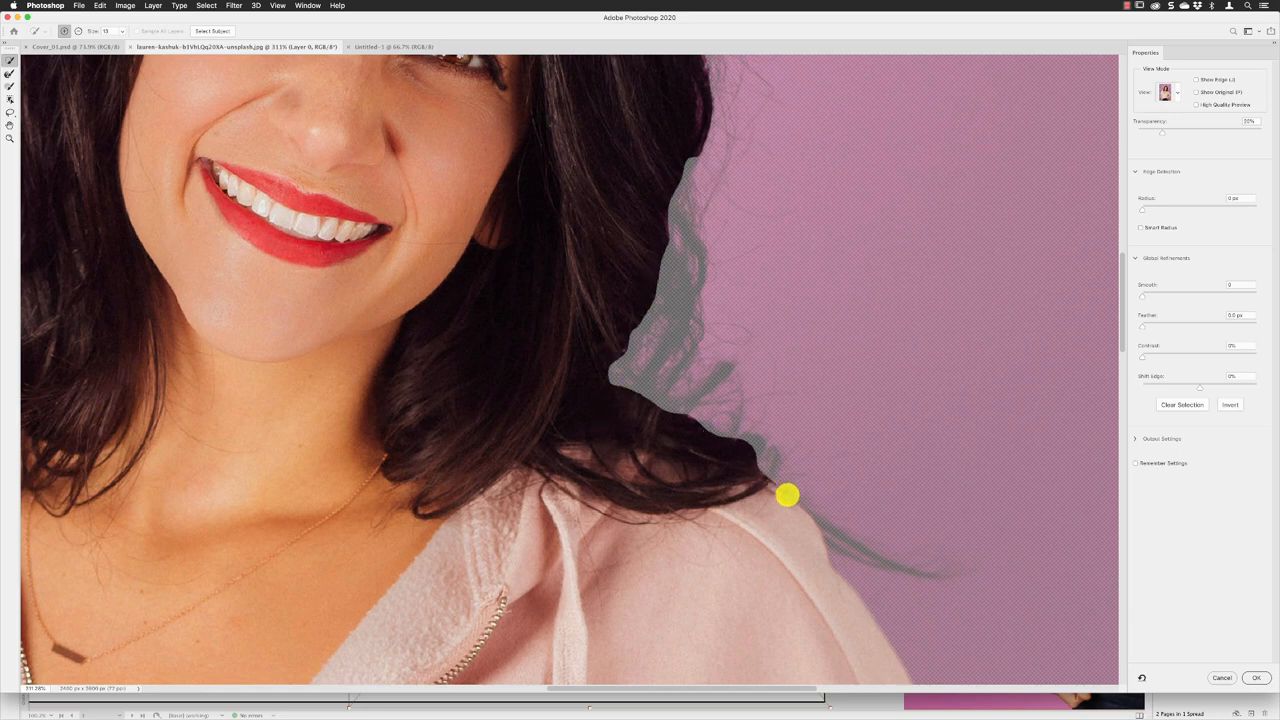
{"action": "left_click_drag", "start_coordinate": [788, 496], "coordinate": [700, 160]}
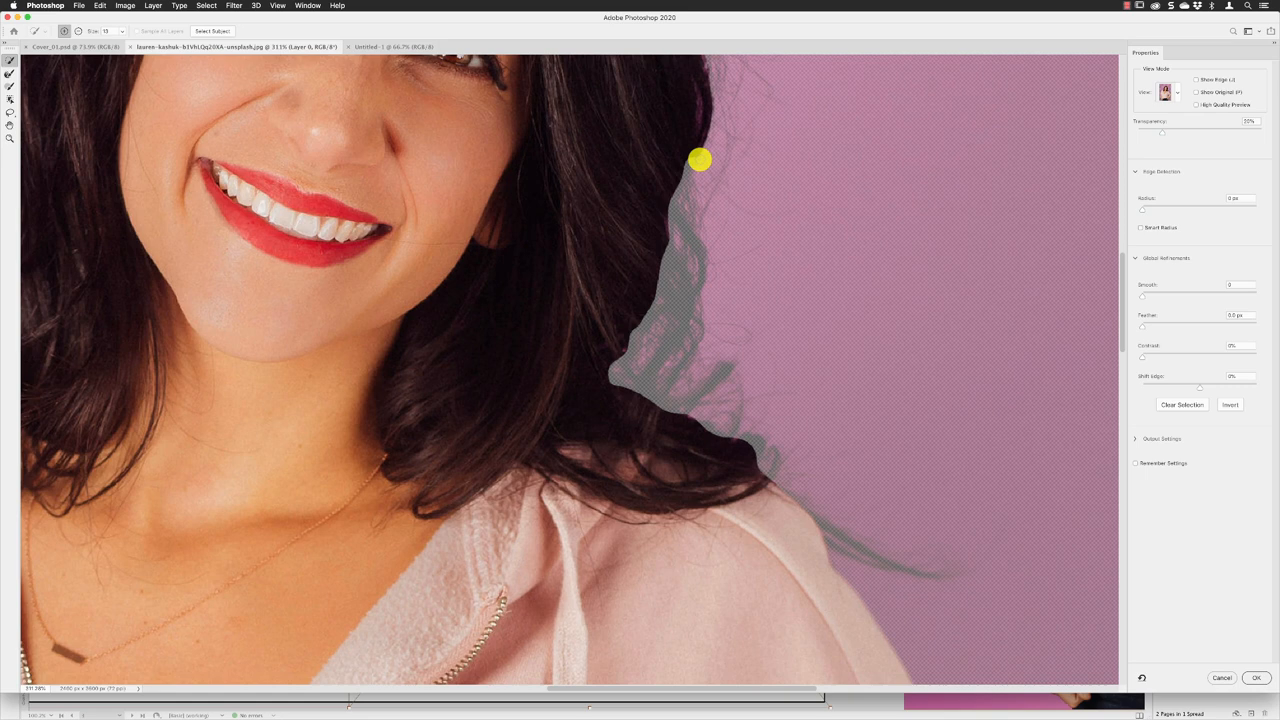
{"action": "left_click_drag", "start_coordinate": [700, 160], "coordinate": [702, 428]}
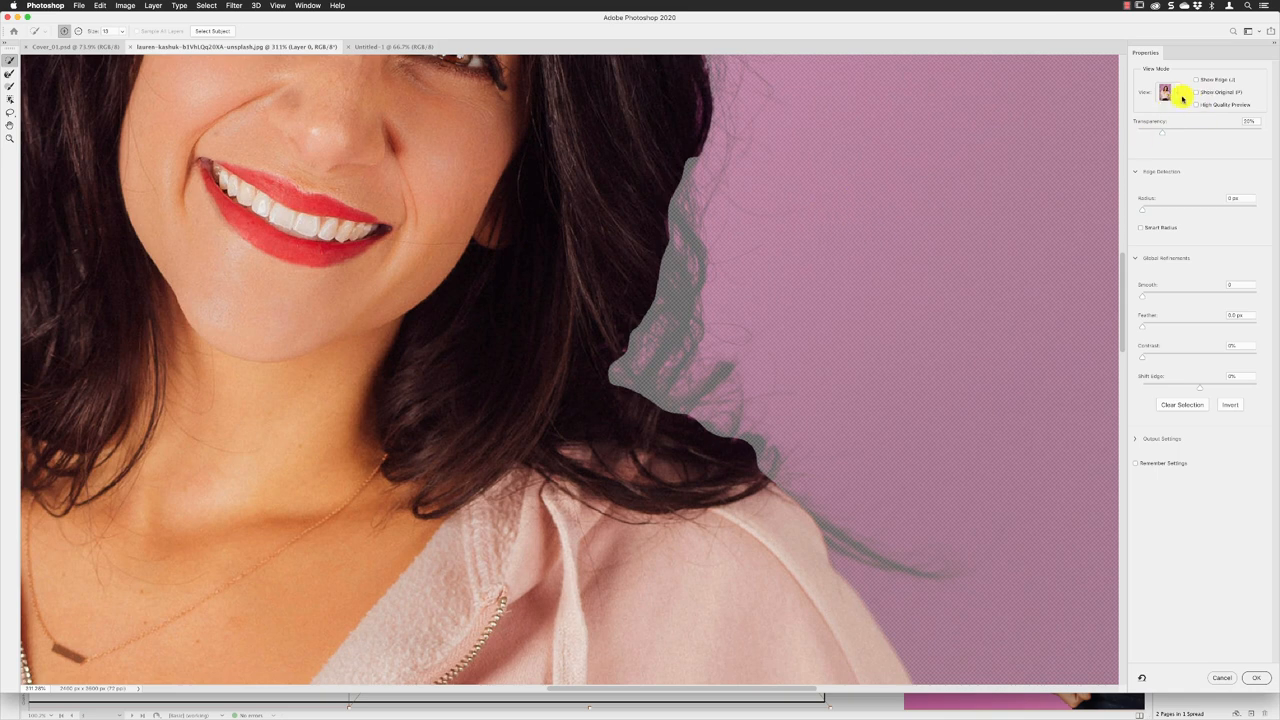
Step: Preview the selection on an opaque backdrop at 100% opacity and pick a bright green colour
{"action": "left_click", "coordinate": [1166, 92]}
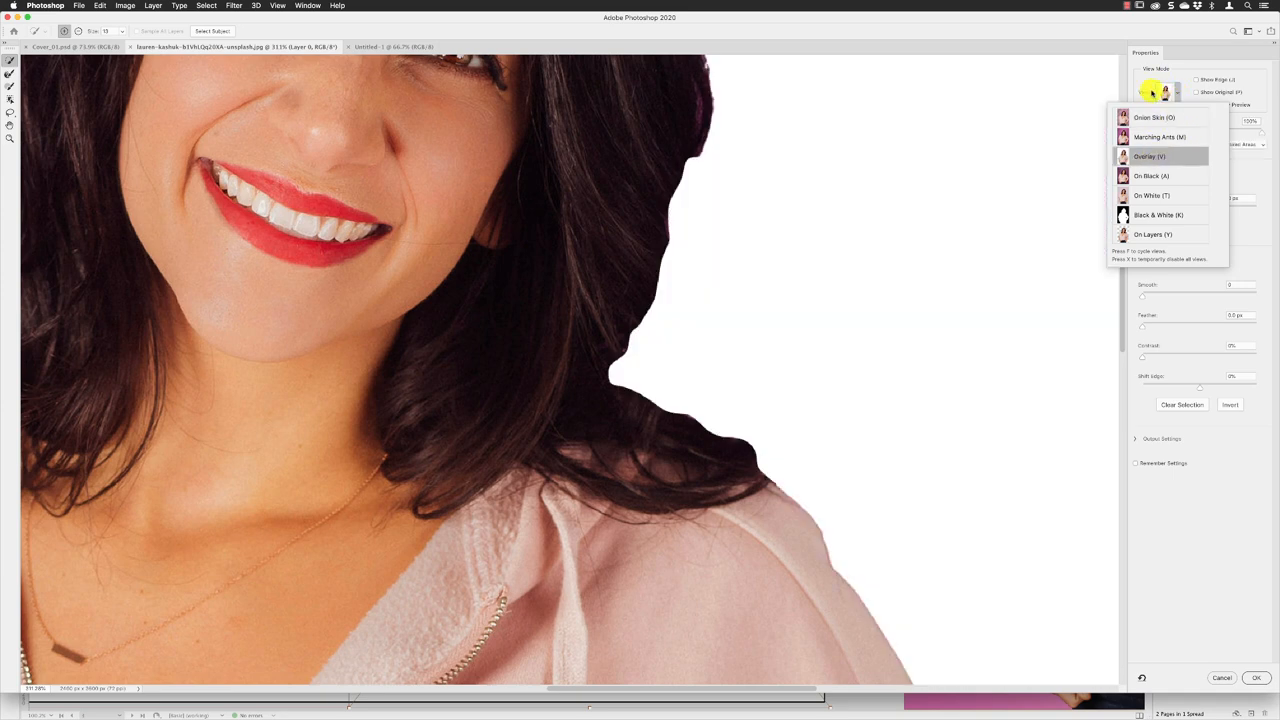
{"action": "left_click", "coordinate": [1148, 156]}
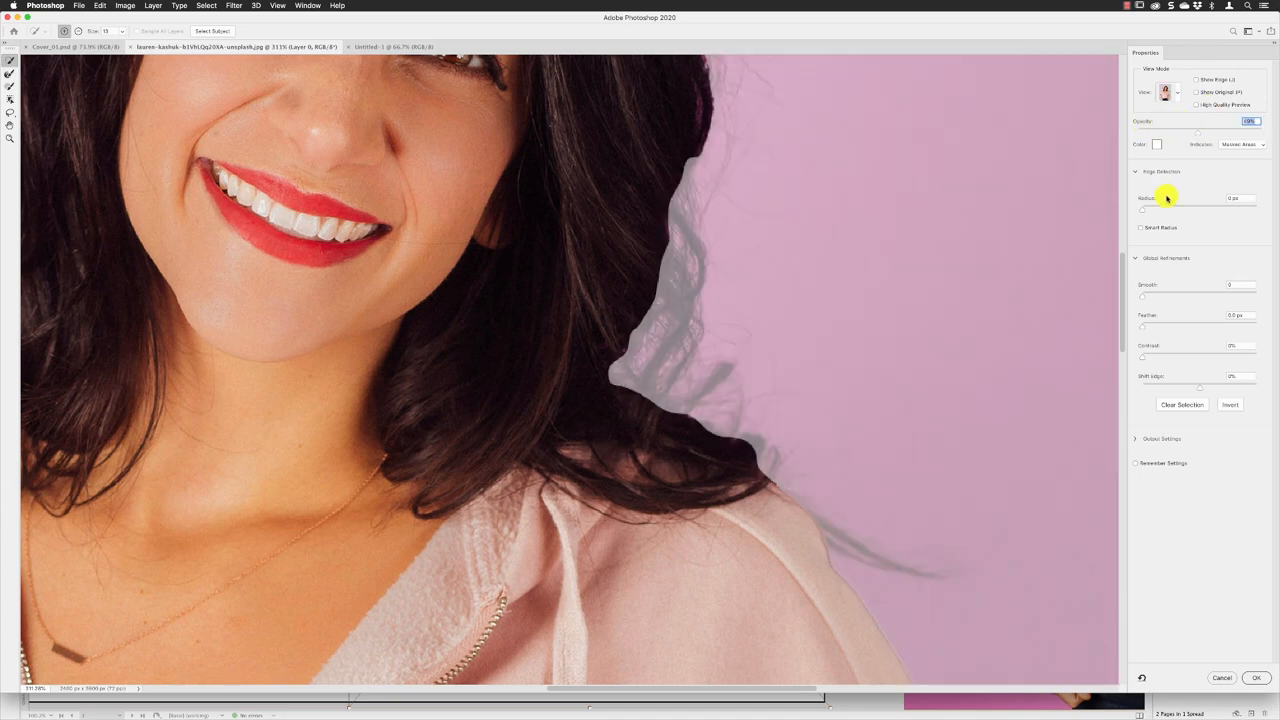
{"action": "mouse_move", "coordinate": [1198, 132]}
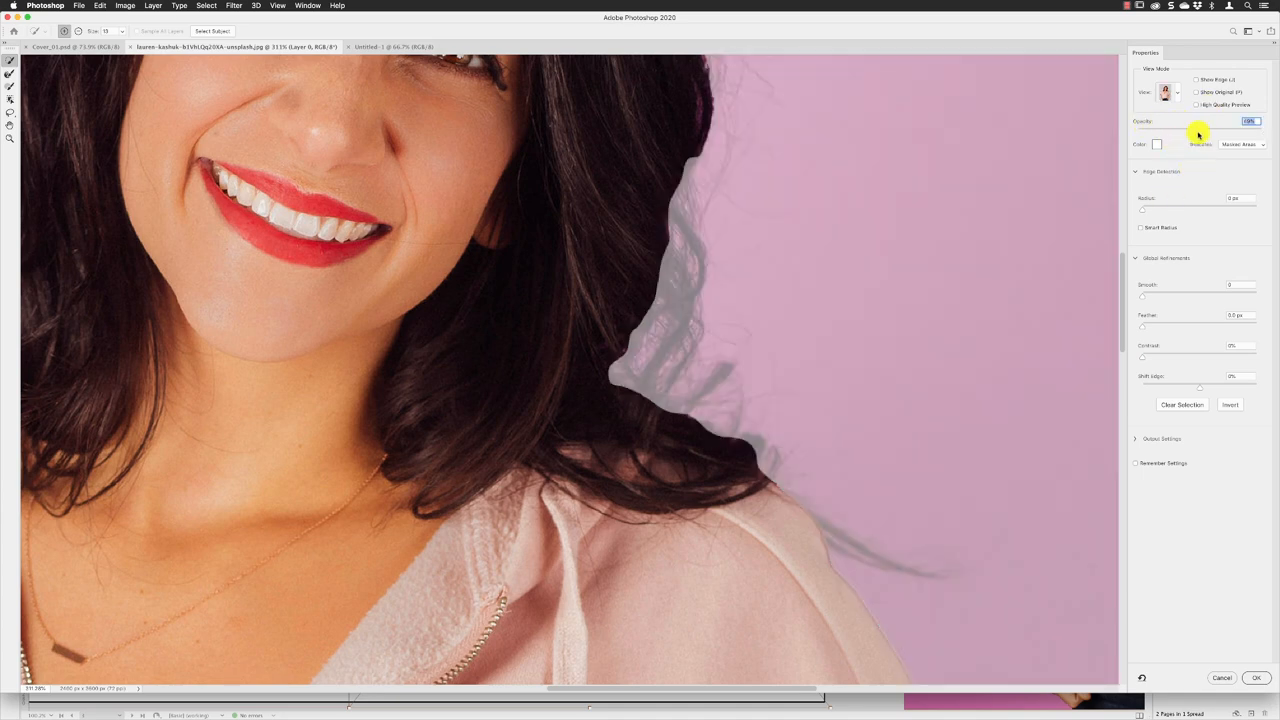
{"action": "left_click_drag", "start_coordinate": [1194, 132], "coordinate": [1250, 132]}
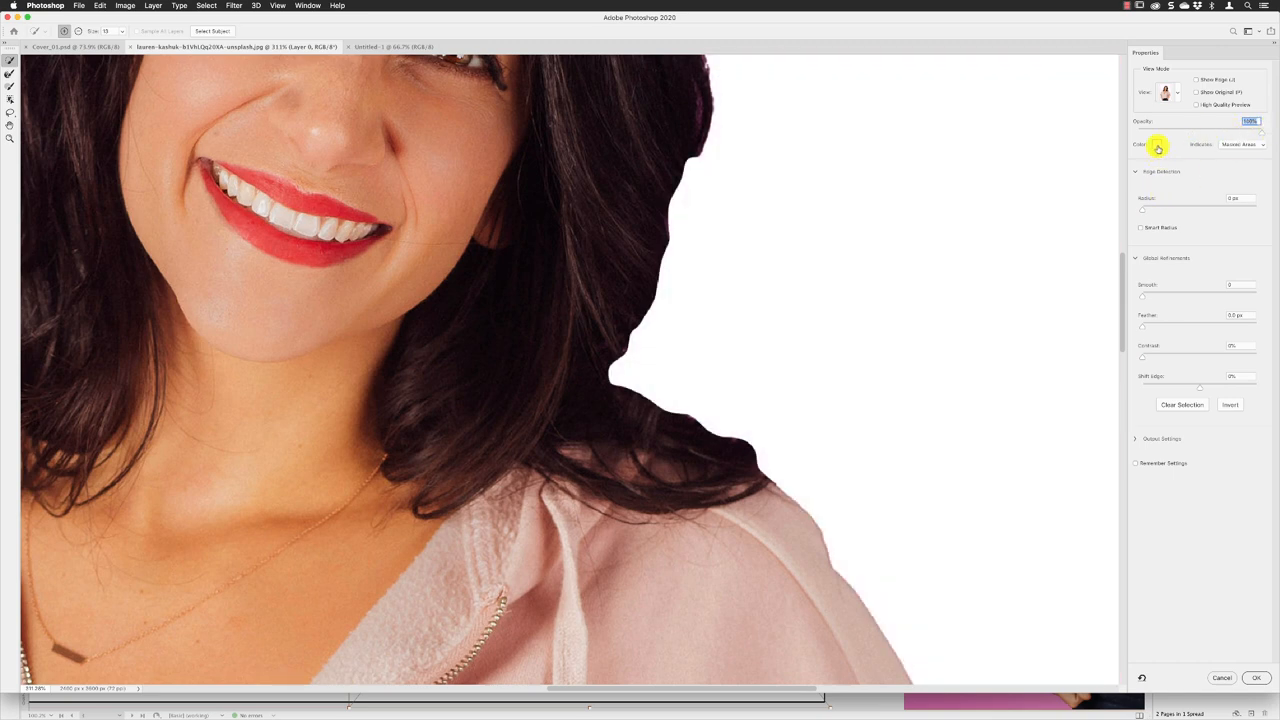
{"action": "left_click", "coordinate": [1156, 144]}
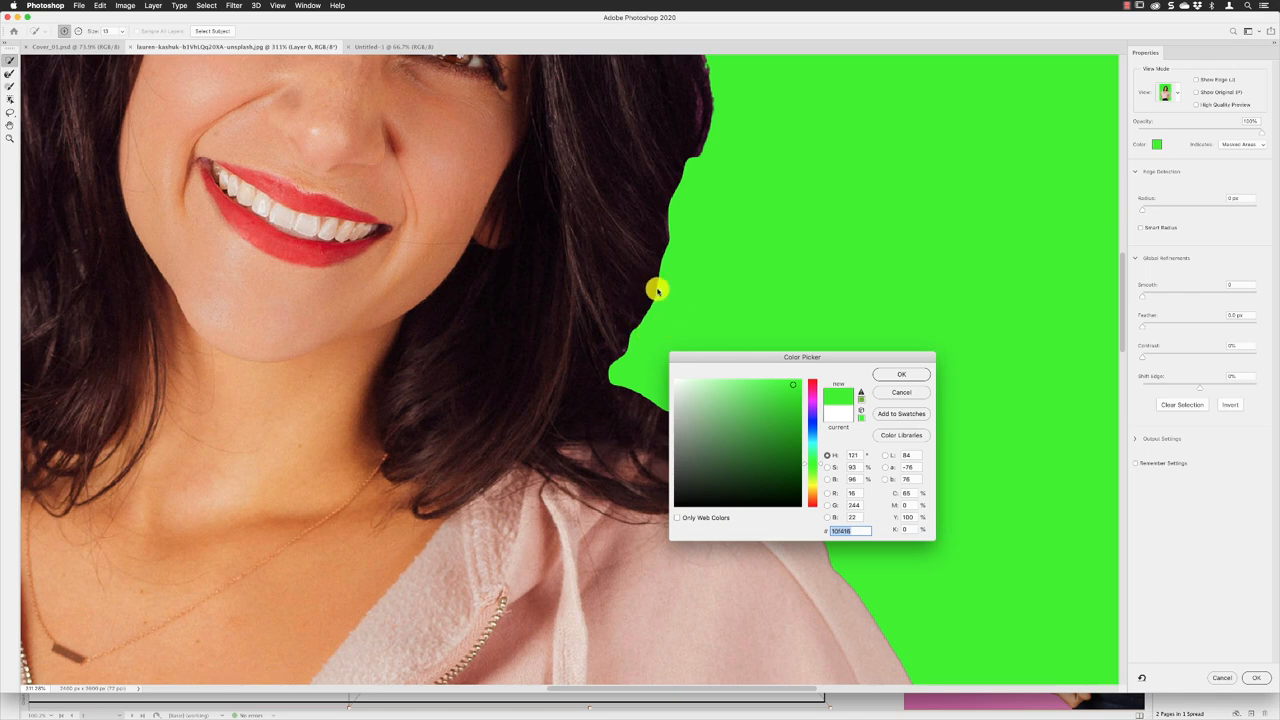
{"action": "mouse_move", "coordinate": [684, 280]}
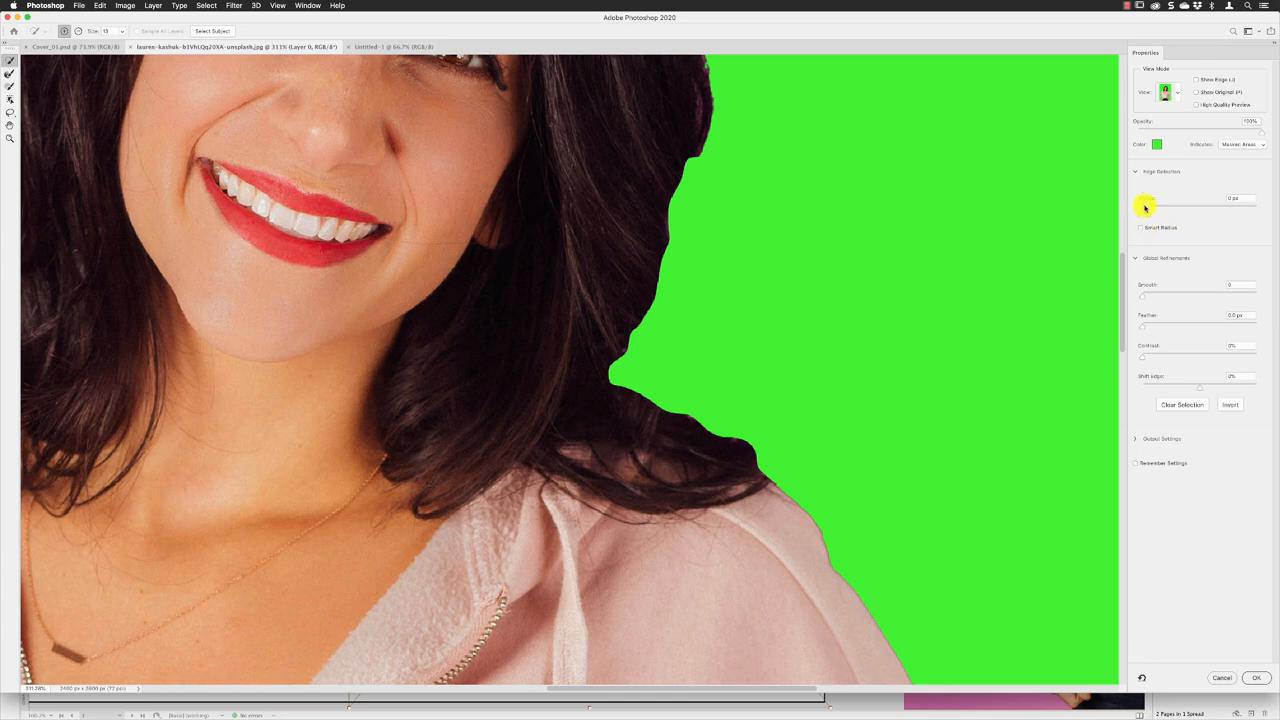
Step: Widen the Edge Detection radius and enable Smart Radius for the hair selection
{"action": "left_click", "coordinate": [1240, 198]}
{"action": "type", "text": "2"}
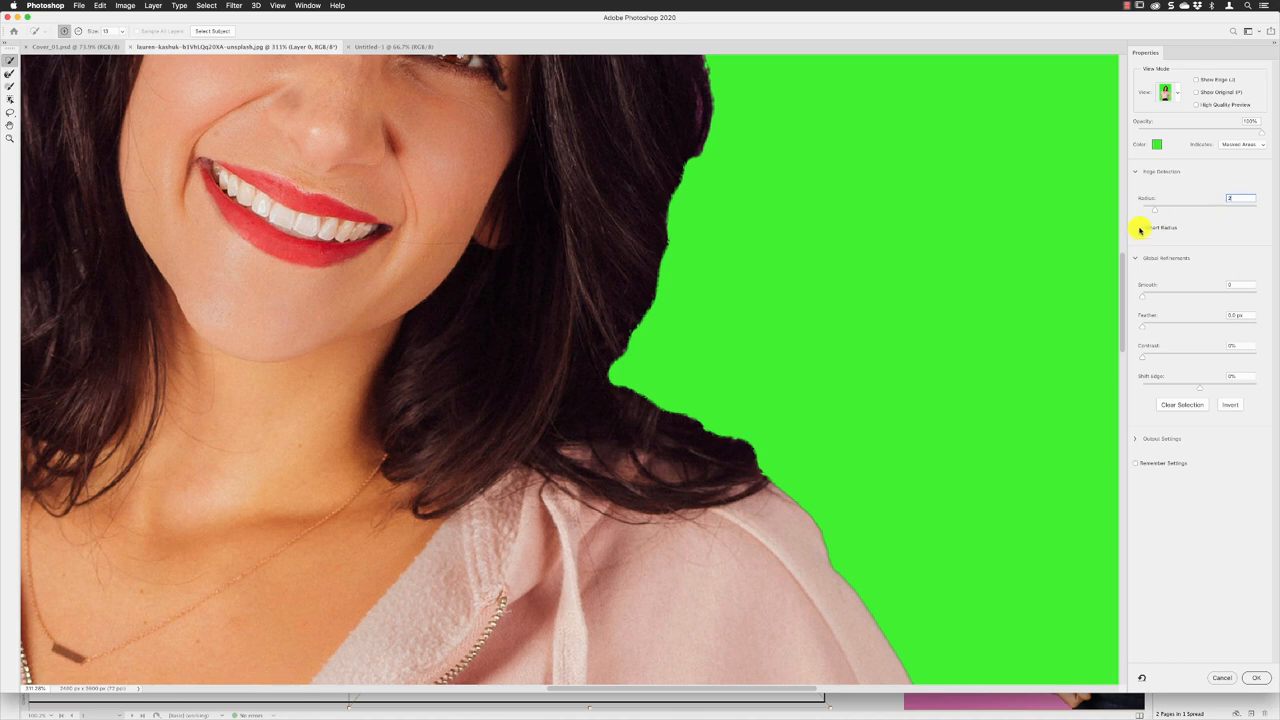
{"action": "left_click", "coordinate": [1140, 228]}
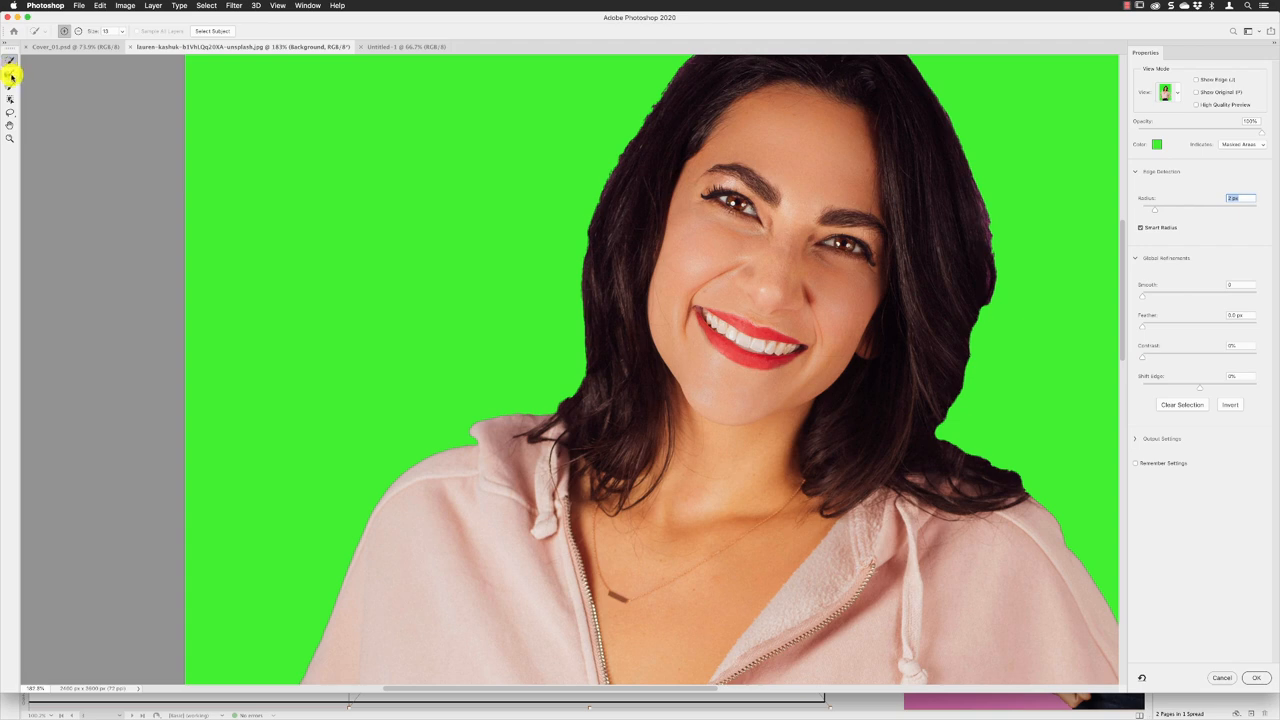
{"action": "mouse_move", "coordinate": [12, 78]}
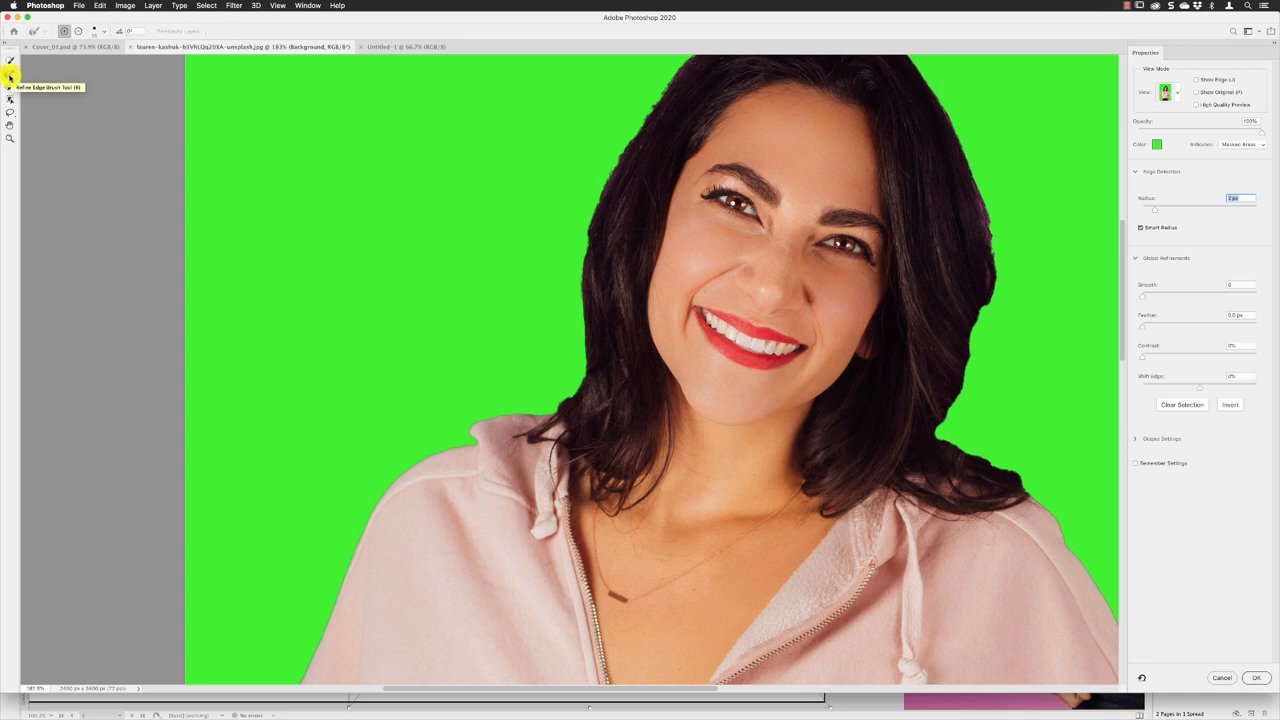
{"action": "mouse_move", "coordinate": [64, 30]}
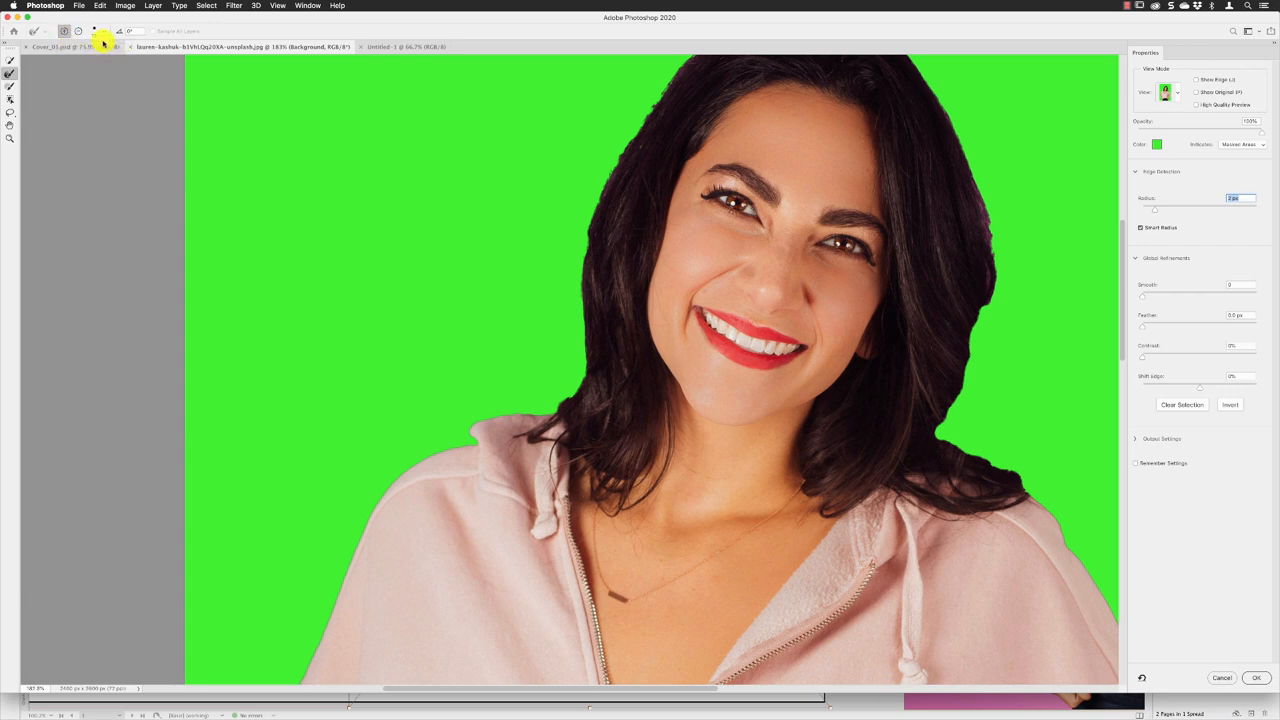
{"action": "mouse_move", "coordinate": [420, 158]}
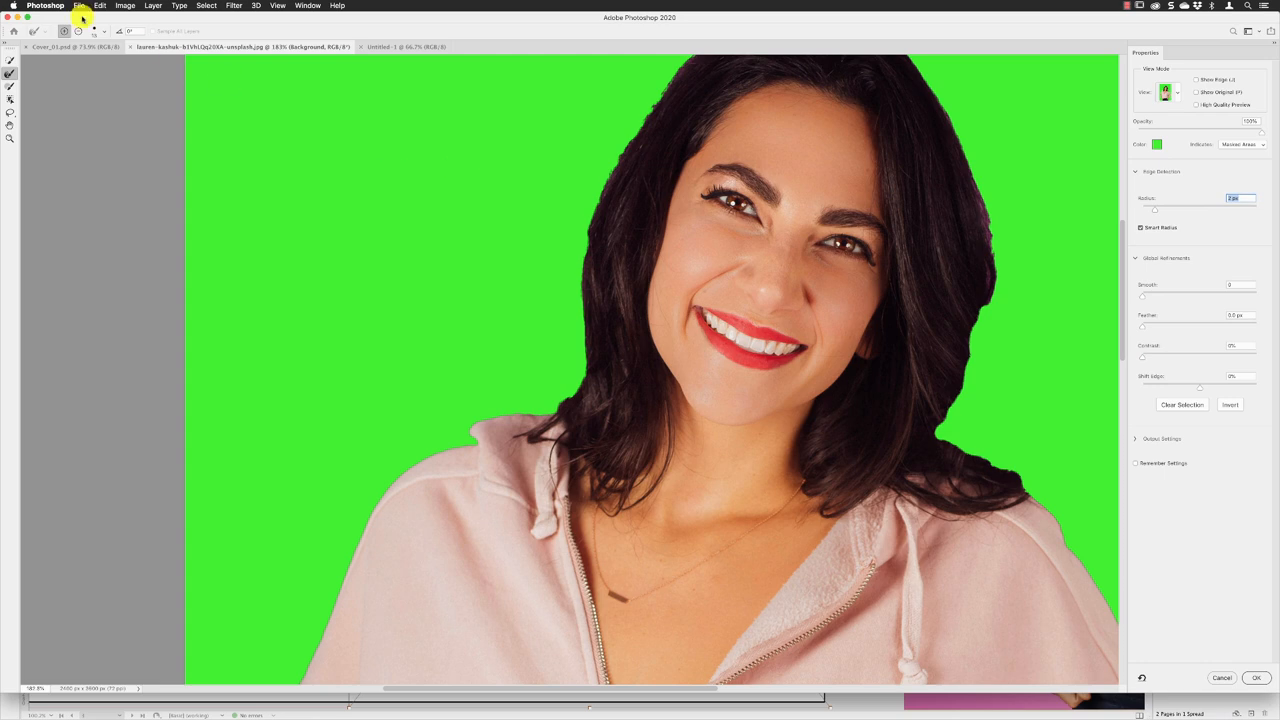
Step: Set the Refine Edge Brush size in the options bar before painting the hair outline
{"action": "left_click", "coordinate": [104, 32]}
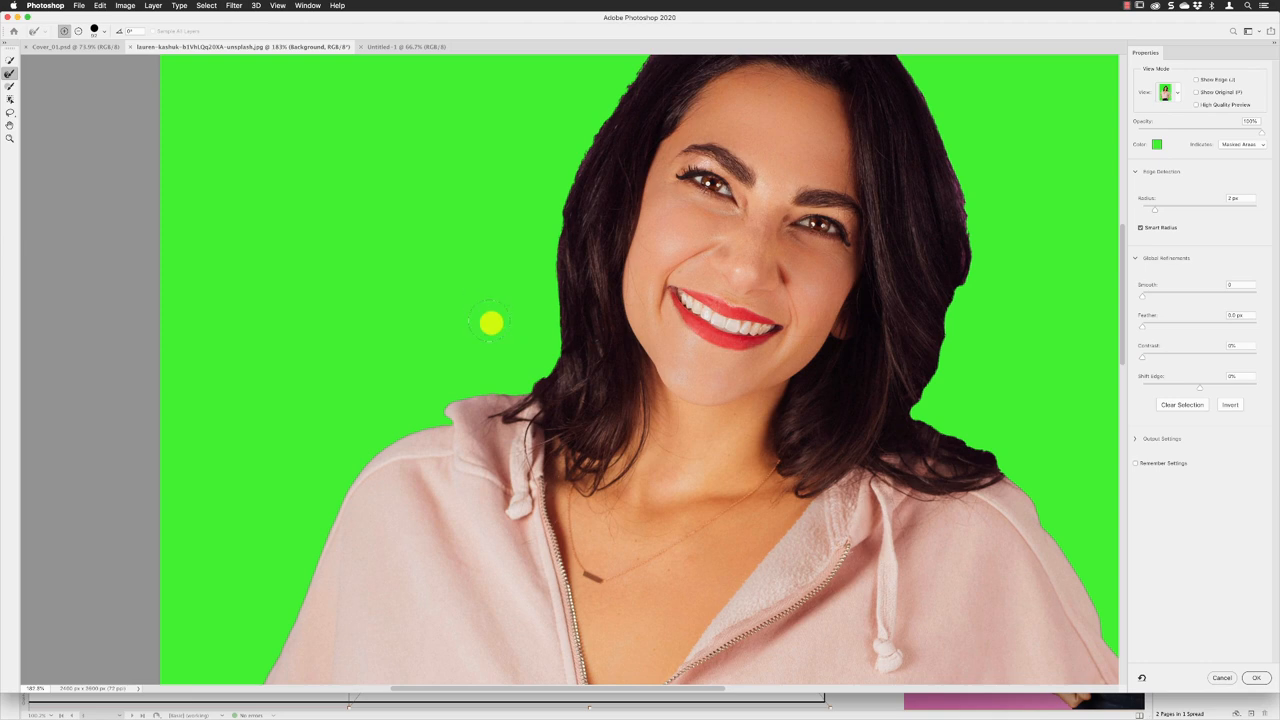
{"action": "mouse_move", "coordinate": [496, 336]}
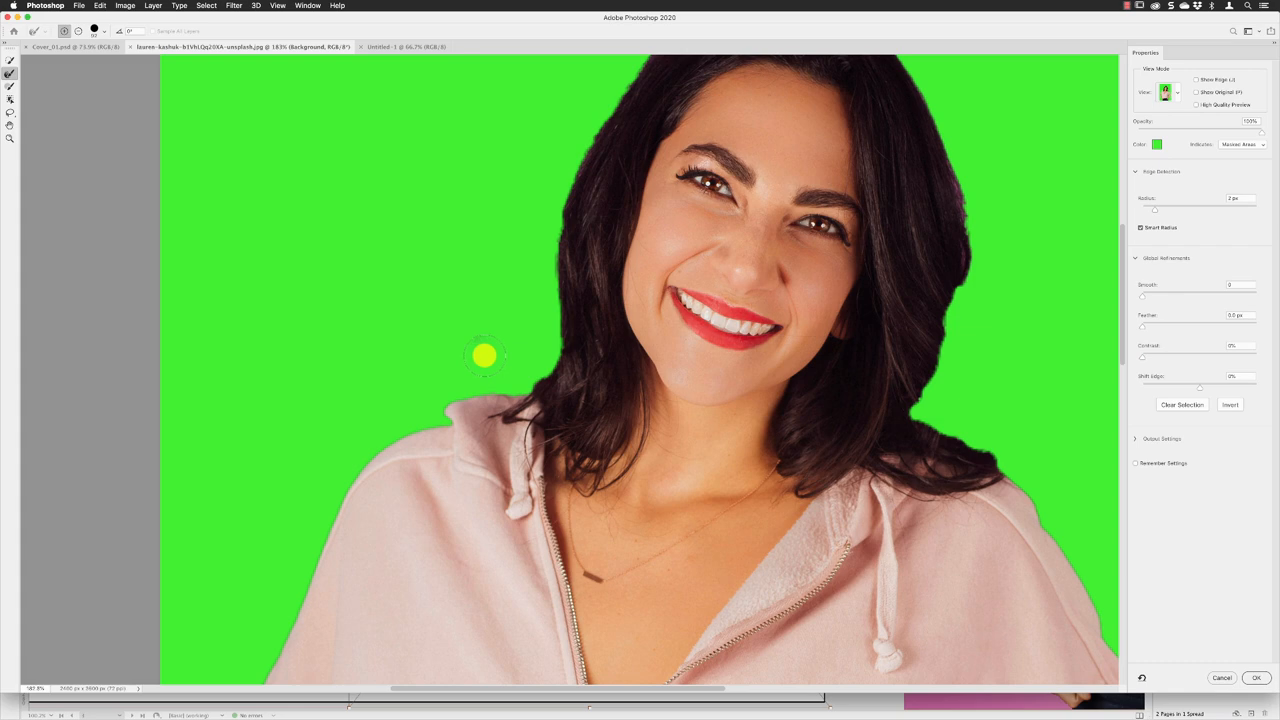
Step: Brush refinements along the left hair edge, catching the stray strand and cheek area
{"action": "left_click_drag", "start_coordinate": [484, 356], "coordinate": [536, 356]}
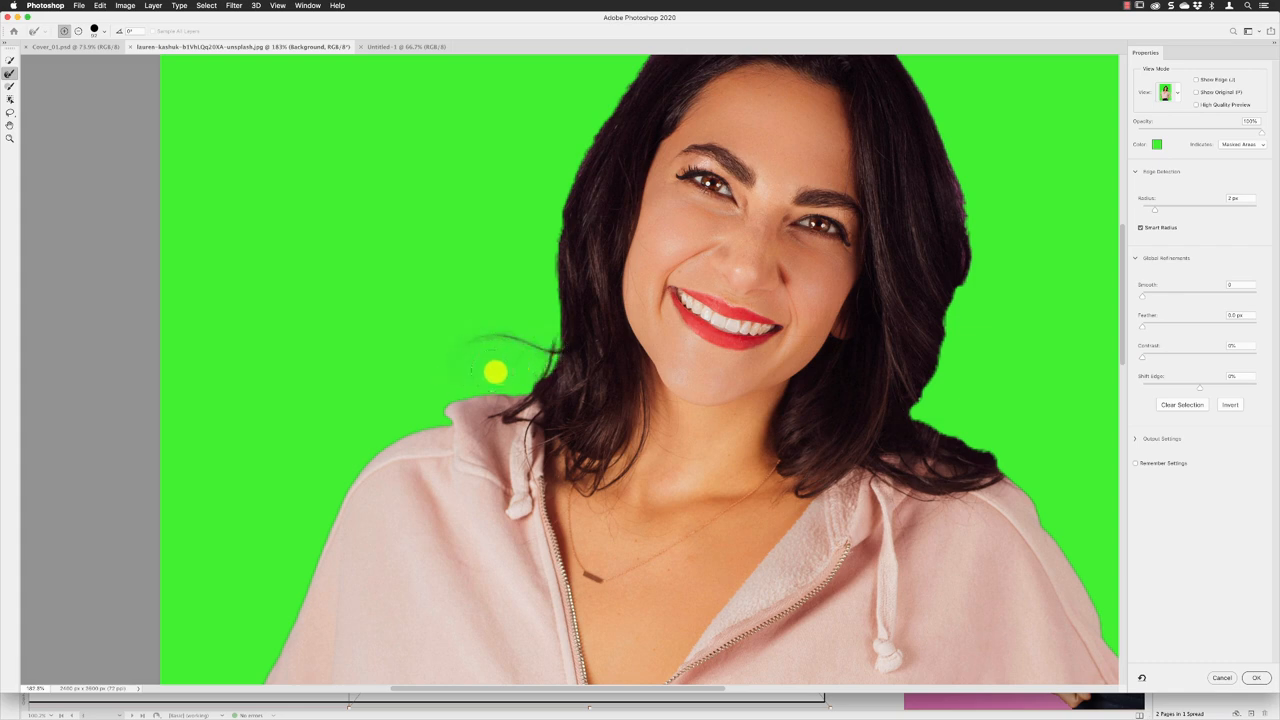
{"action": "left_click_drag", "start_coordinate": [496, 372], "coordinate": [540, 272]}
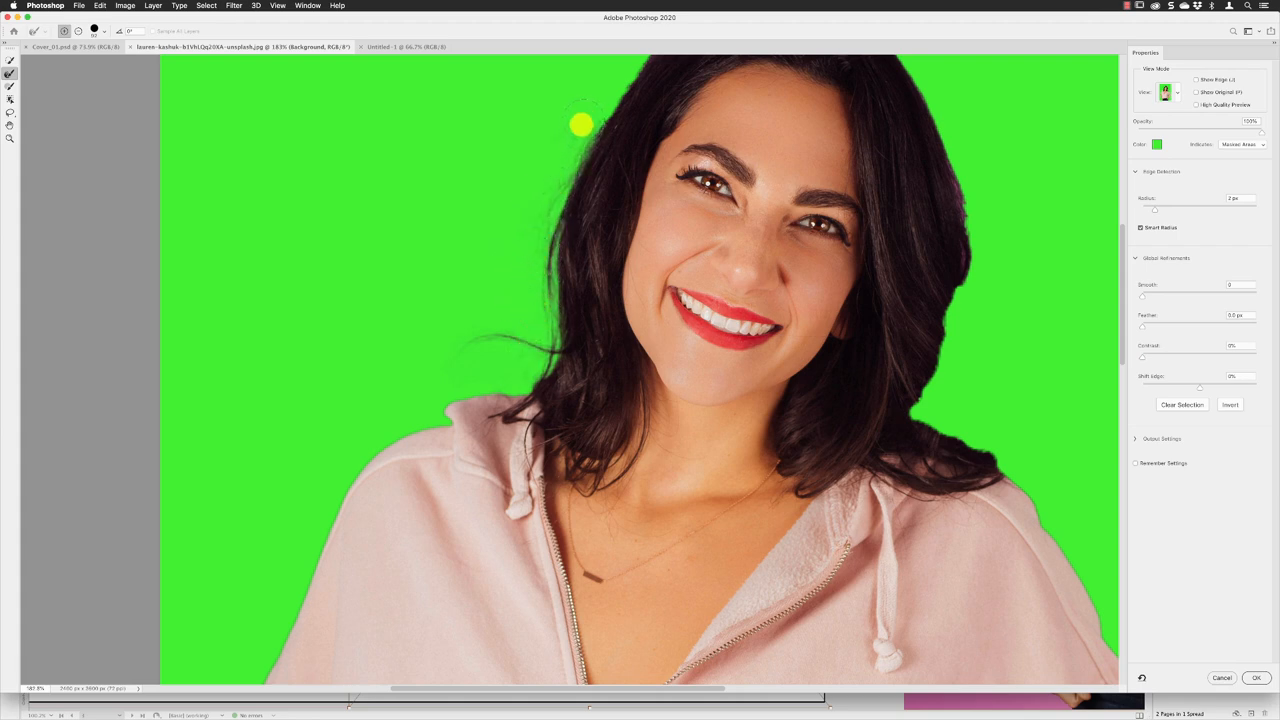
{"action": "left_click_drag", "start_coordinate": [580, 124], "coordinate": [536, 298]}
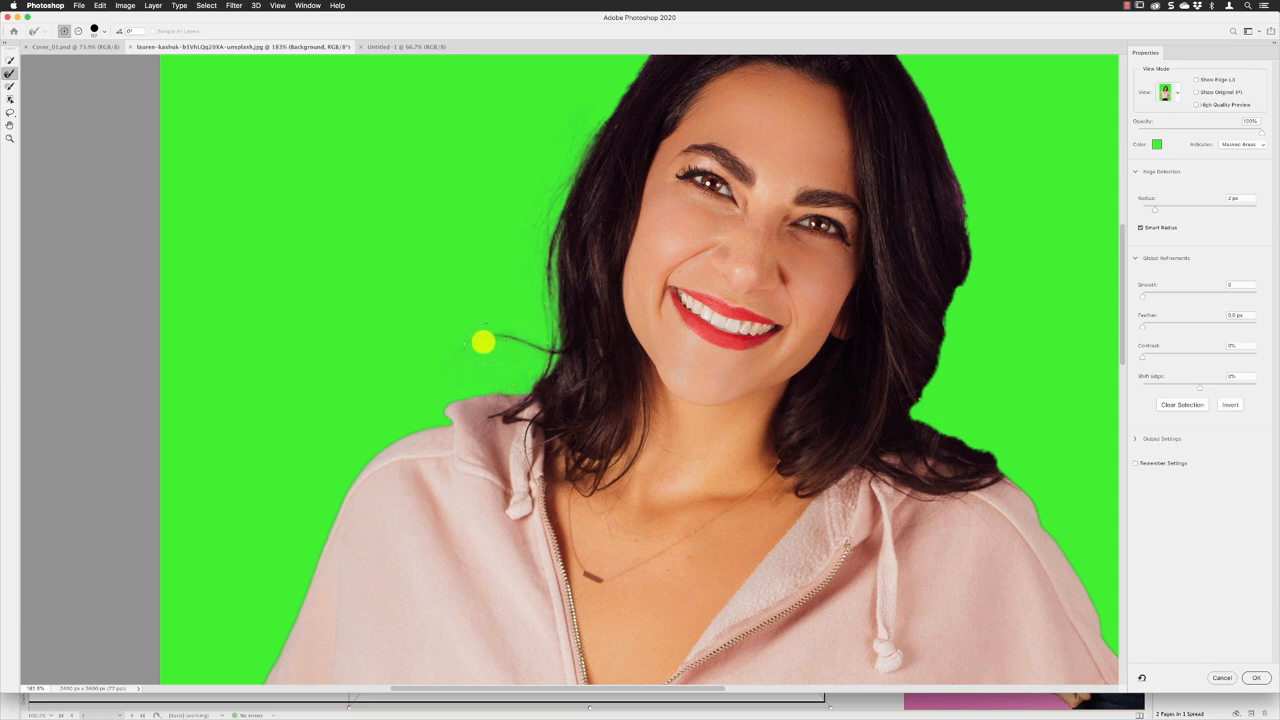
{"action": "left_click_drag", "start_coordinate": [484, 342], "coordinate": [538, 342]}
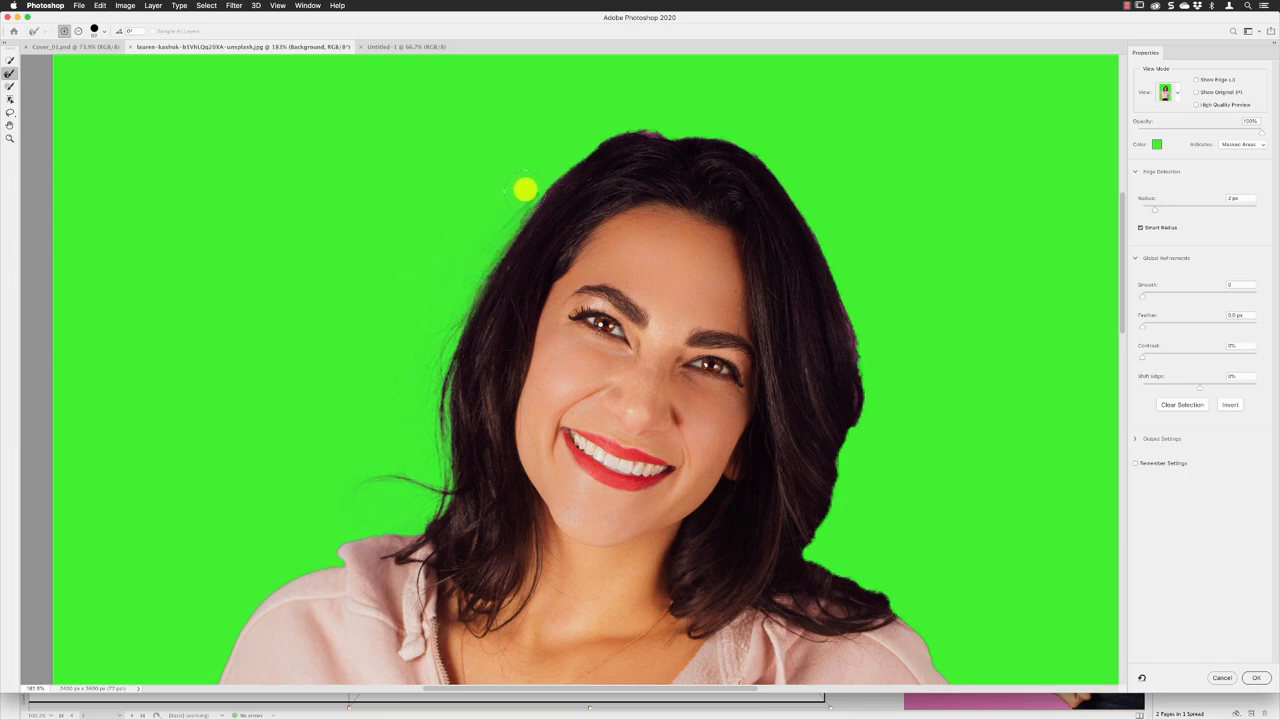
Step: Brush refinements across the top of the hair and down the right edge to the shoulder
{"action": "left_click_drag", "start_coordinate": [528, 190], "coordinate": [616, 118]}
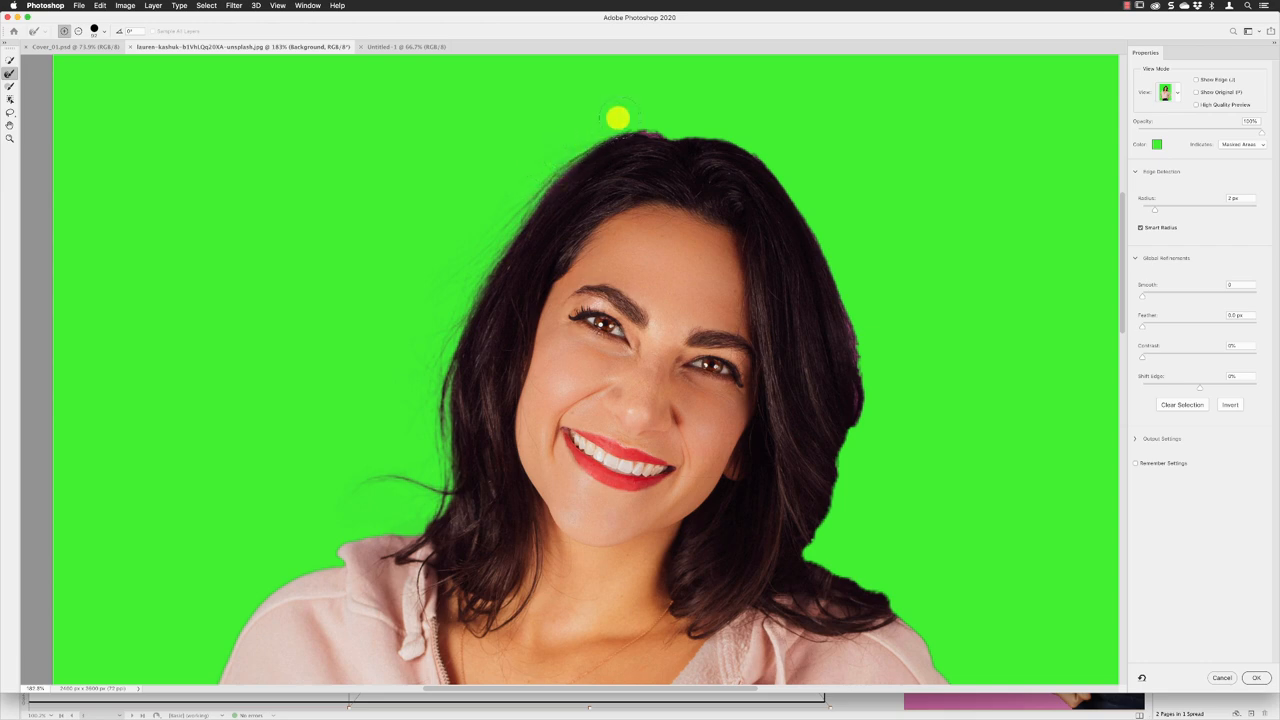
{"action": "left_click_drag", "start_coordinate": [616, 118], "coordinate": [674, 124]}
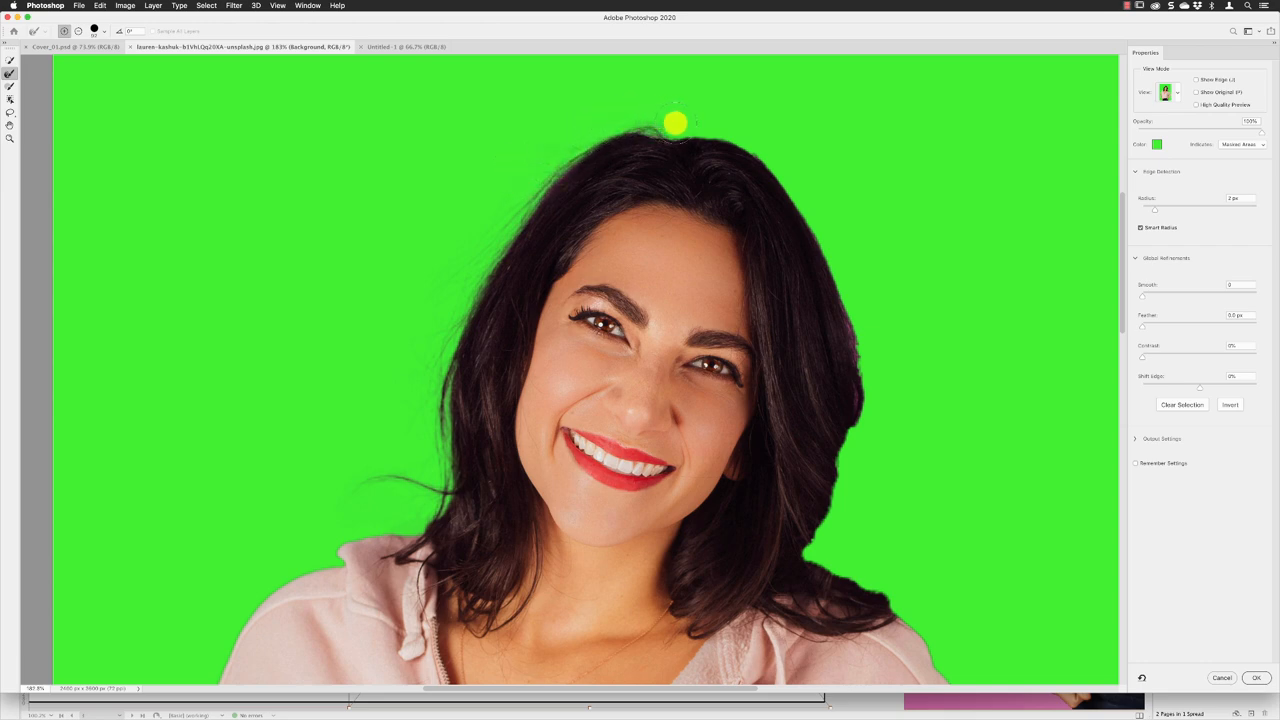
{"action": "left_click_drag", "start_coordinate": [676, 124], "coordinate": [744, 128]}
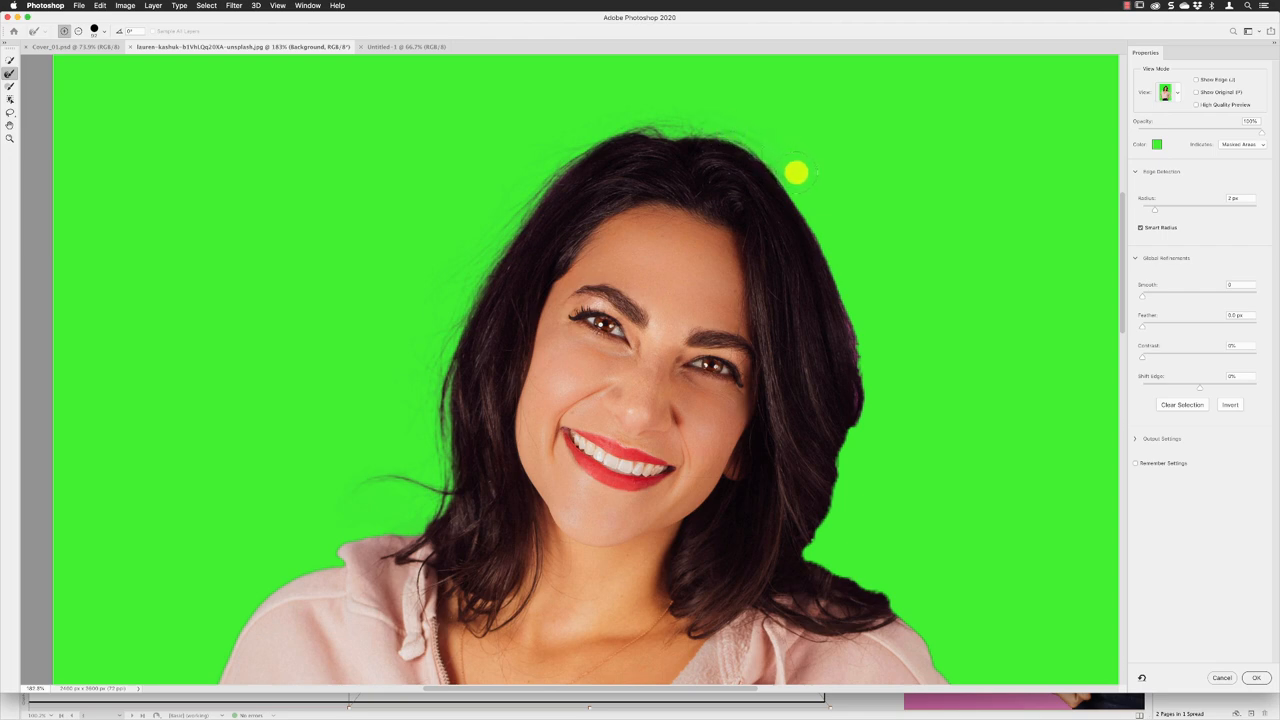
{"action": "left_click_drag", "start_coordinate": [796, 172], "coordinate": [858, 292]}
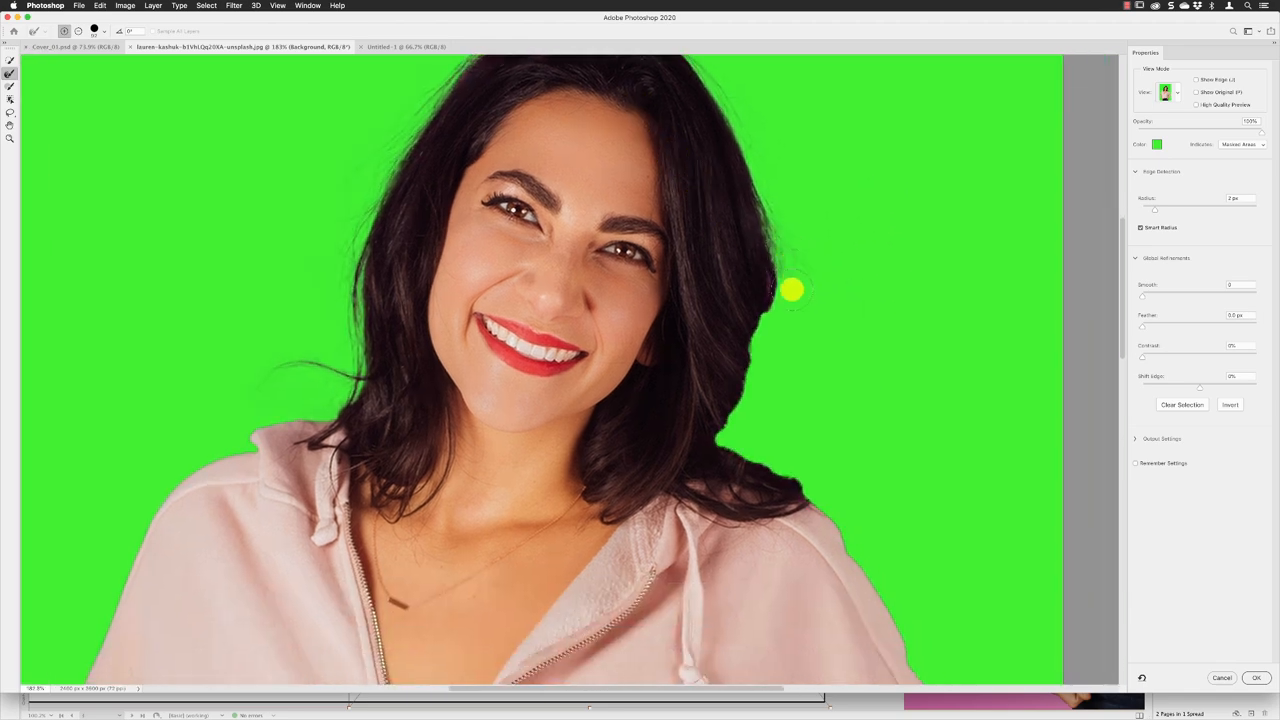
{"action": "left_click_drag", "start_coordinate": [790, 290], "coordinate": [764, 390]}
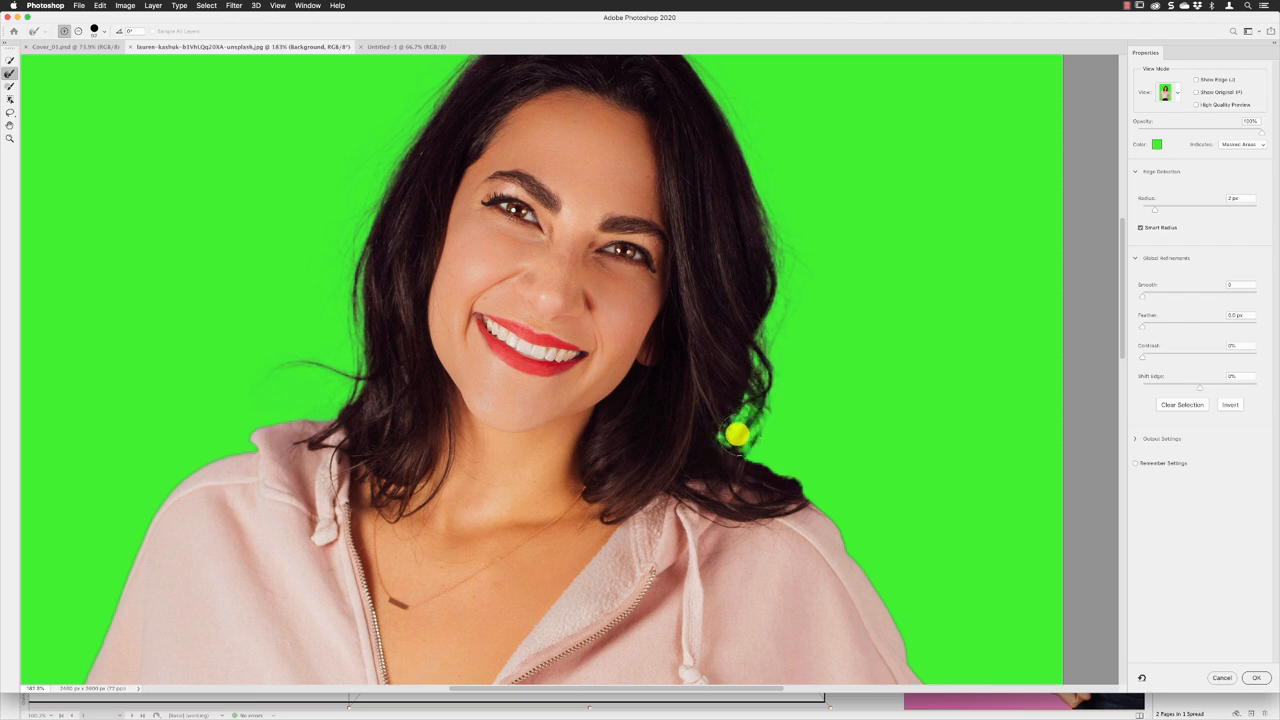
{"action": "left_click_drag", "start_coordinate": [736, 436], "coordinate": [816, 476]}
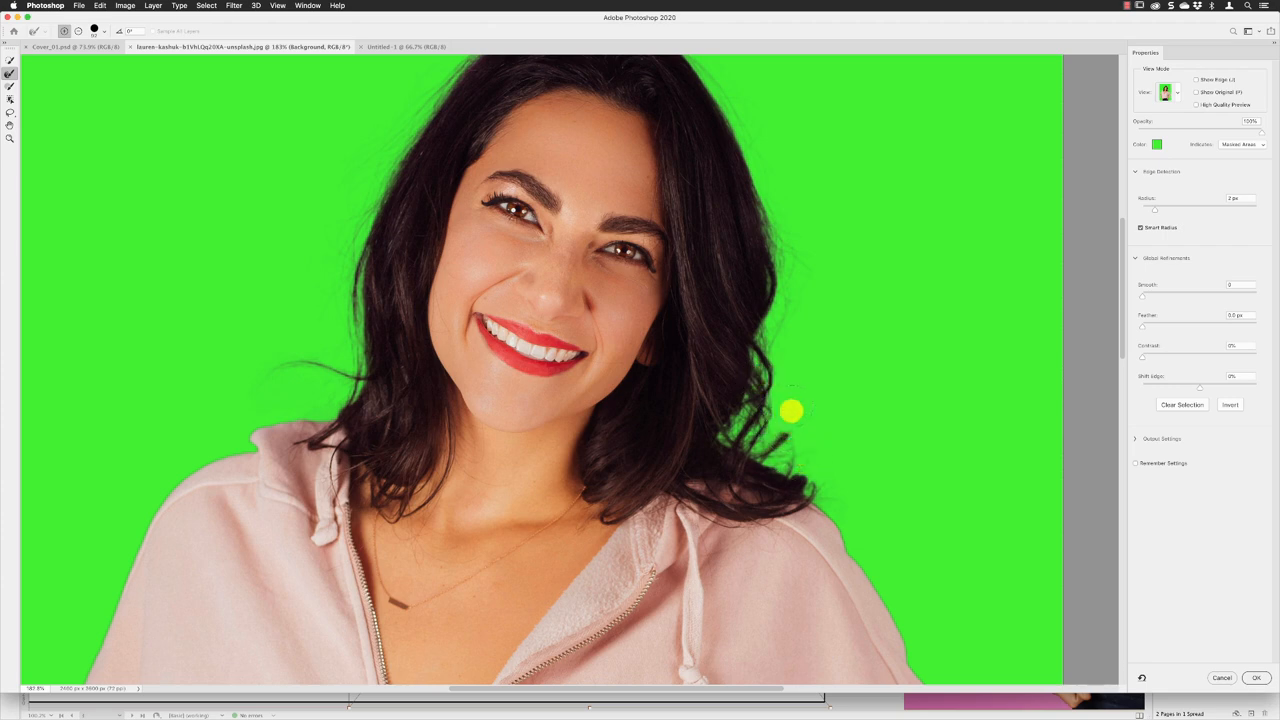
{"action": "left_click_drag", "start_coordinate": [790, 410], "coordinate": [770, 200]}
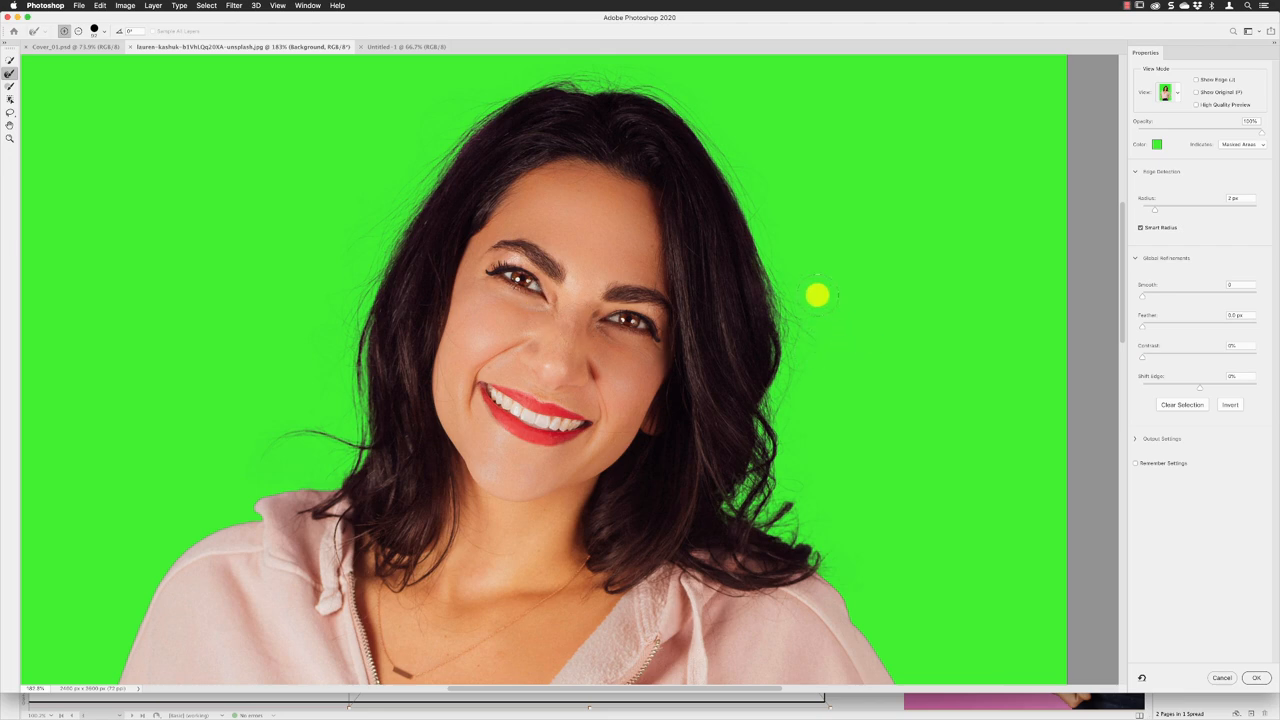
{"action": "mouse_move", "coordinate": [804, 284]}
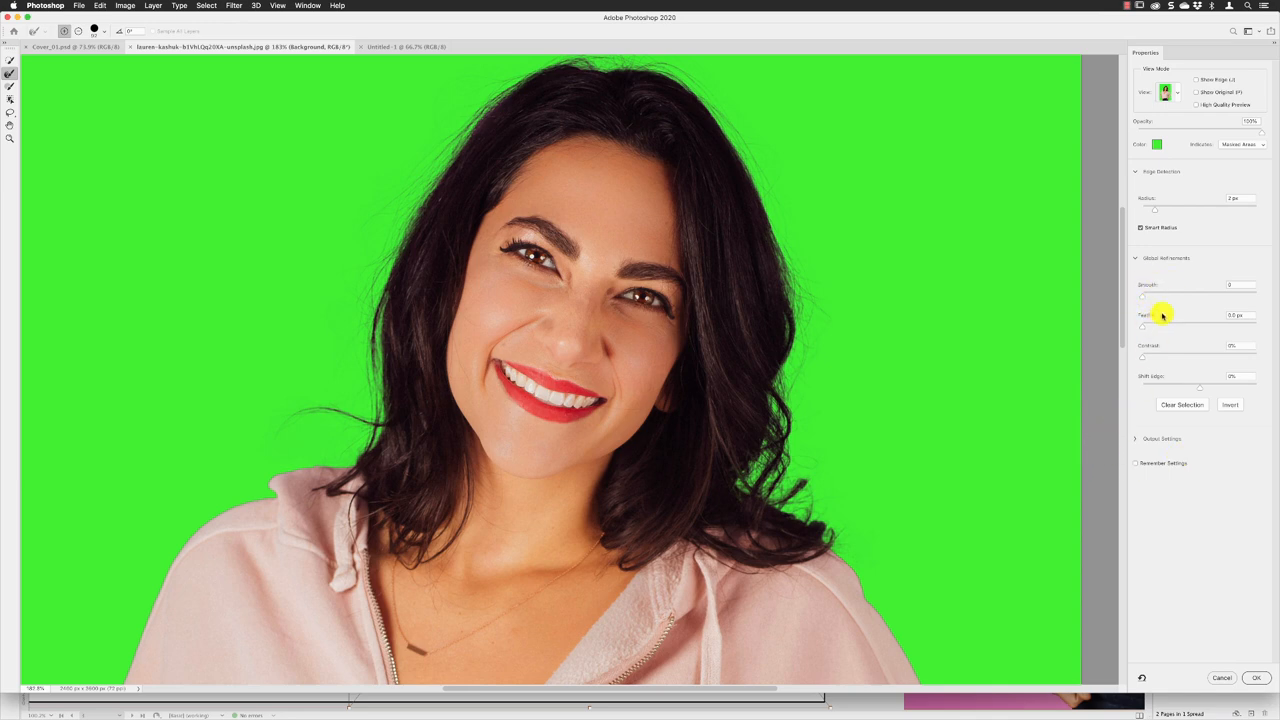
{"action": "mouse_move", "coordinate": [1148, 308]}
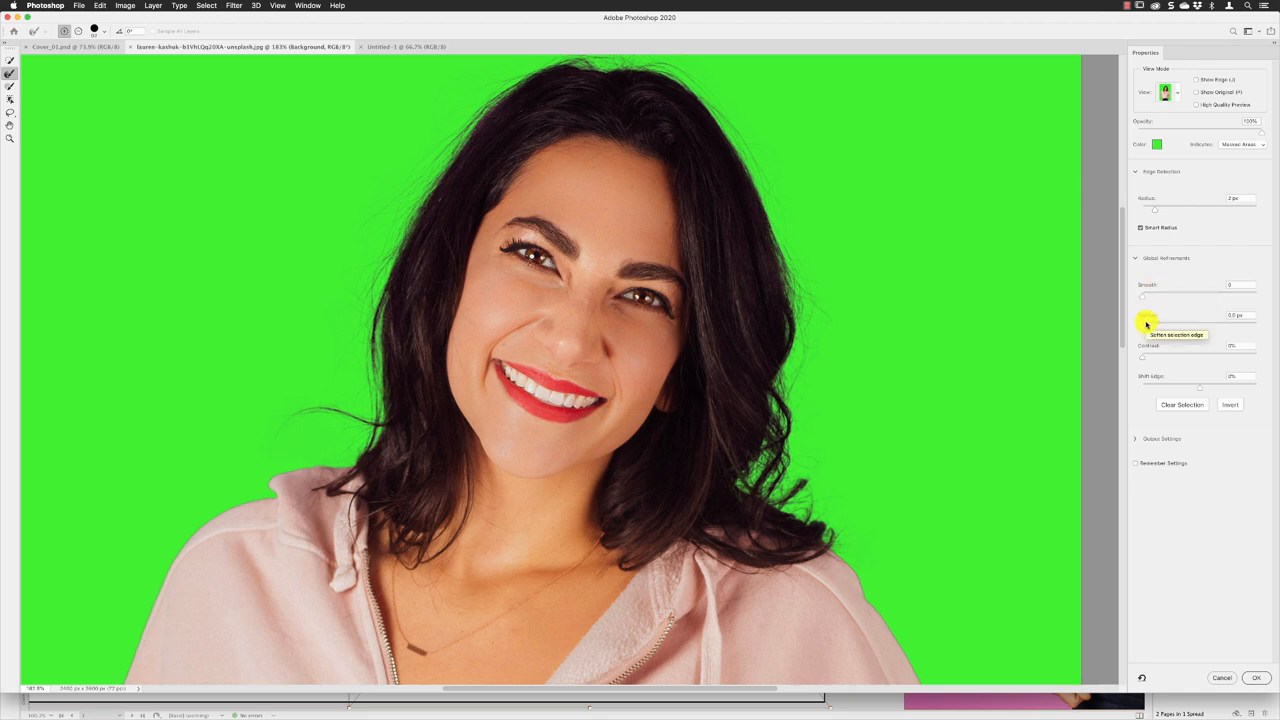
Step: Switch View Mode to Black & White and raise Feather to test softening the mask edge
{"action": "left_click", "coordinate": [1168, 92]}
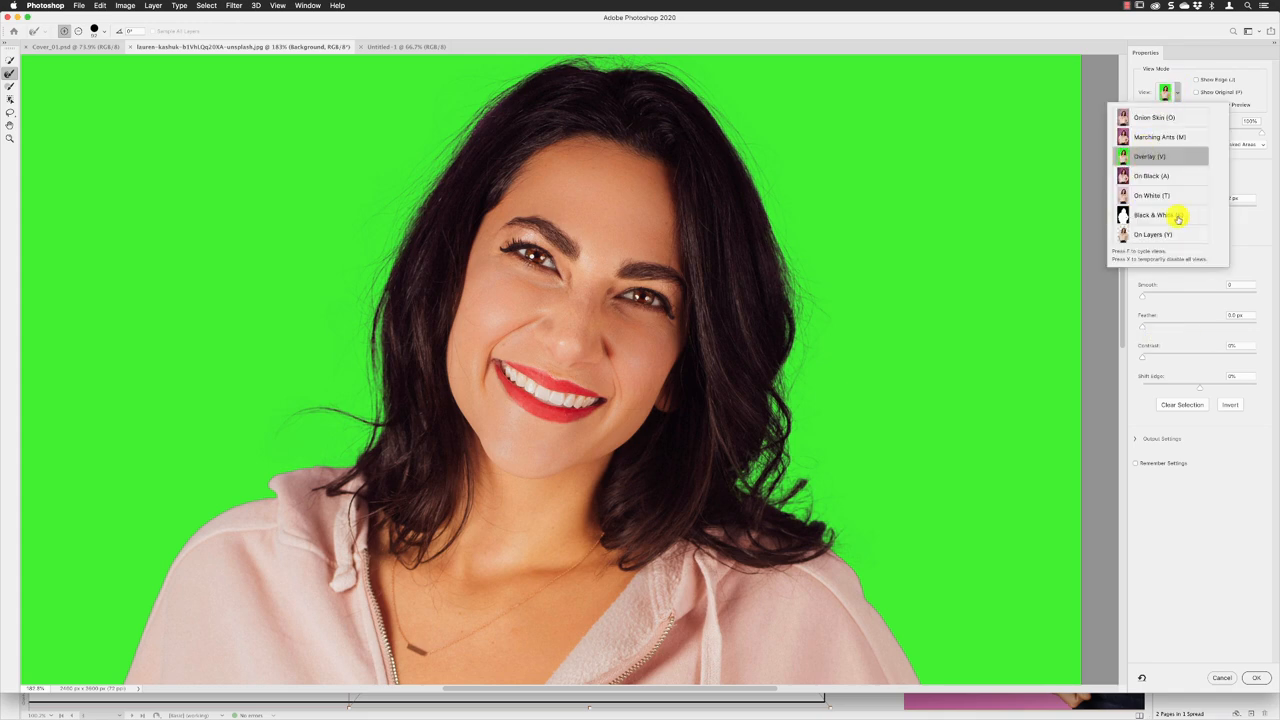
{"action": "left_click", "coordinate": [1158, 214]}
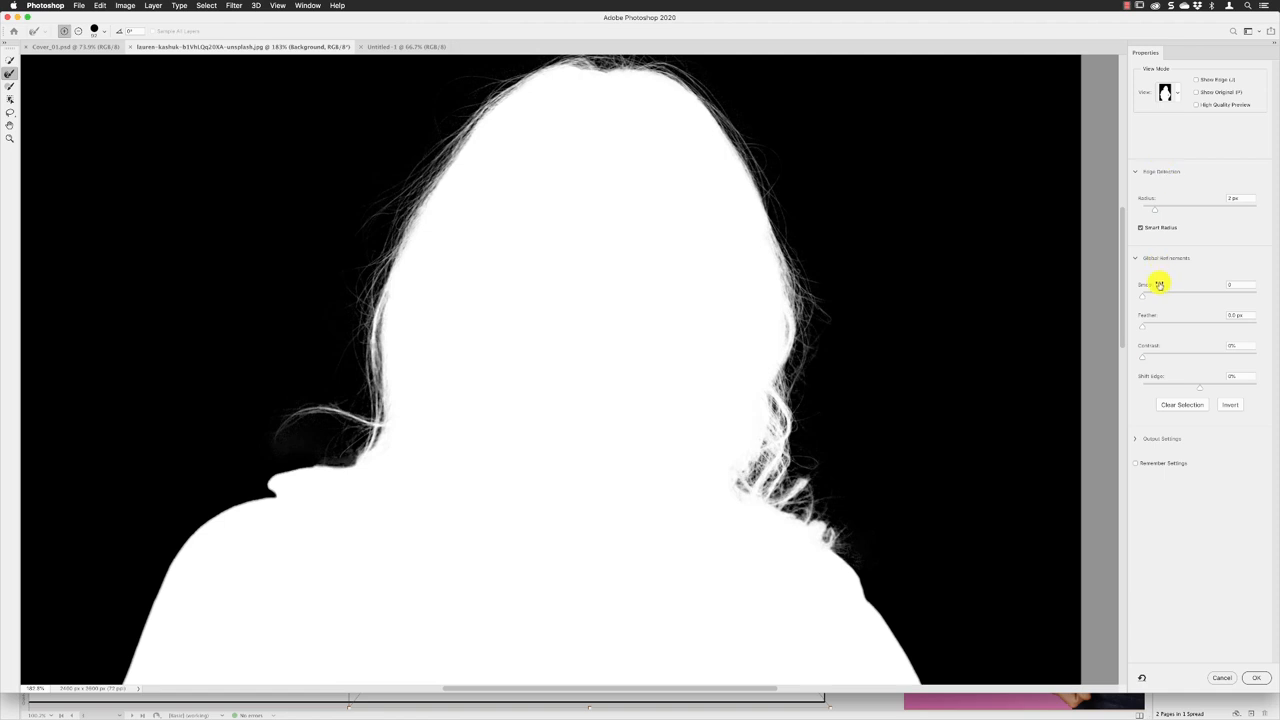
{"action": "left_click", "coordinate": [1240, 284]}
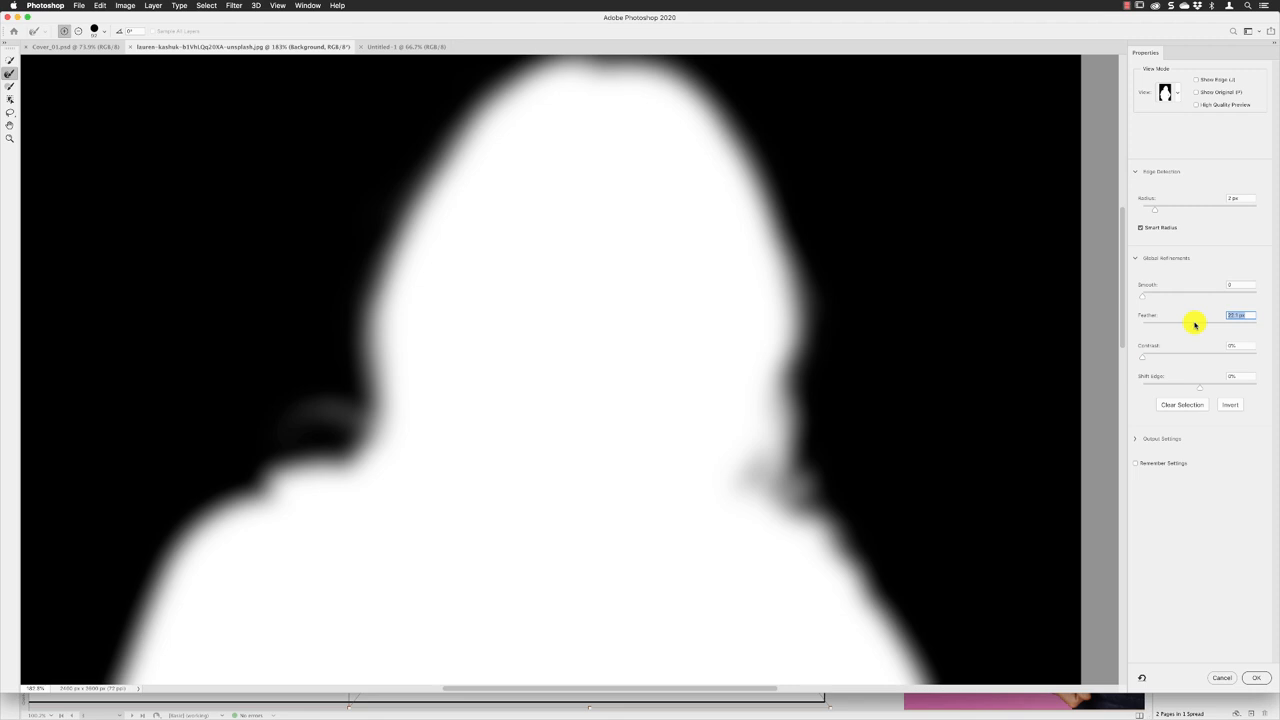
{"action": "mouse_move", "coordinate": [864, 124]}
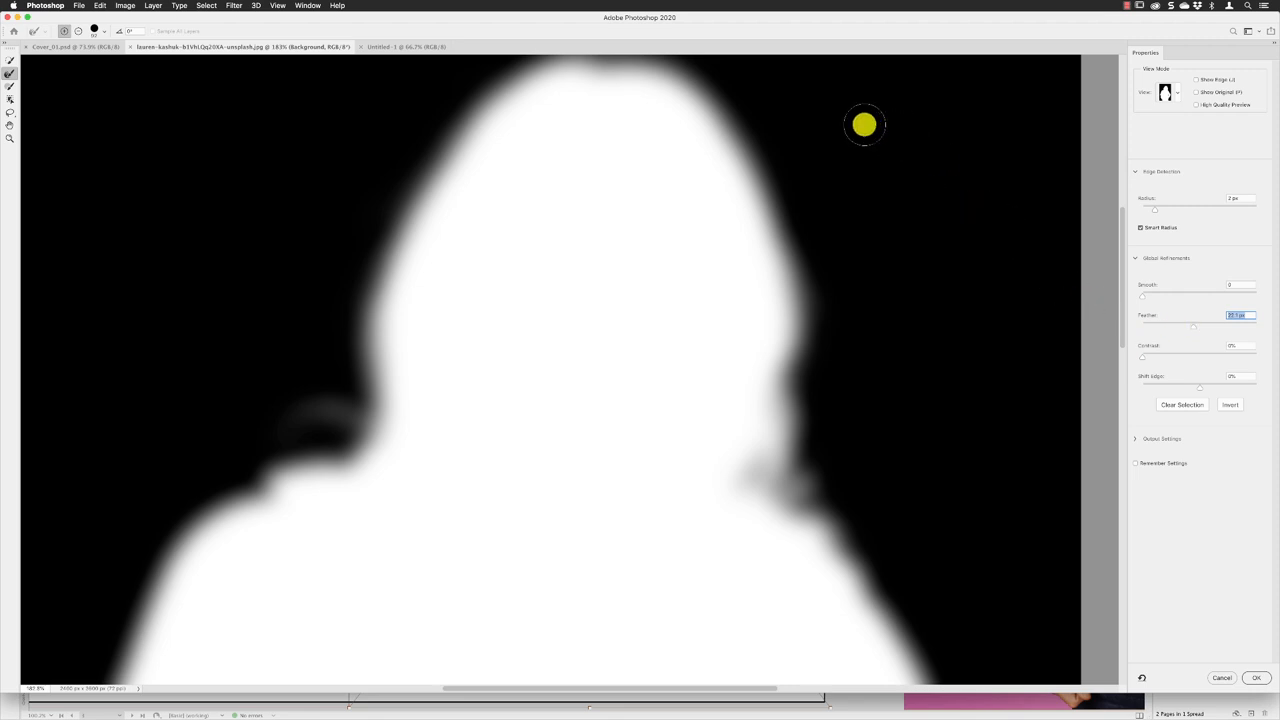
{"action": "mouse_move", "coordinate": [862, 130]}
{"action": "type", "text": "0"}
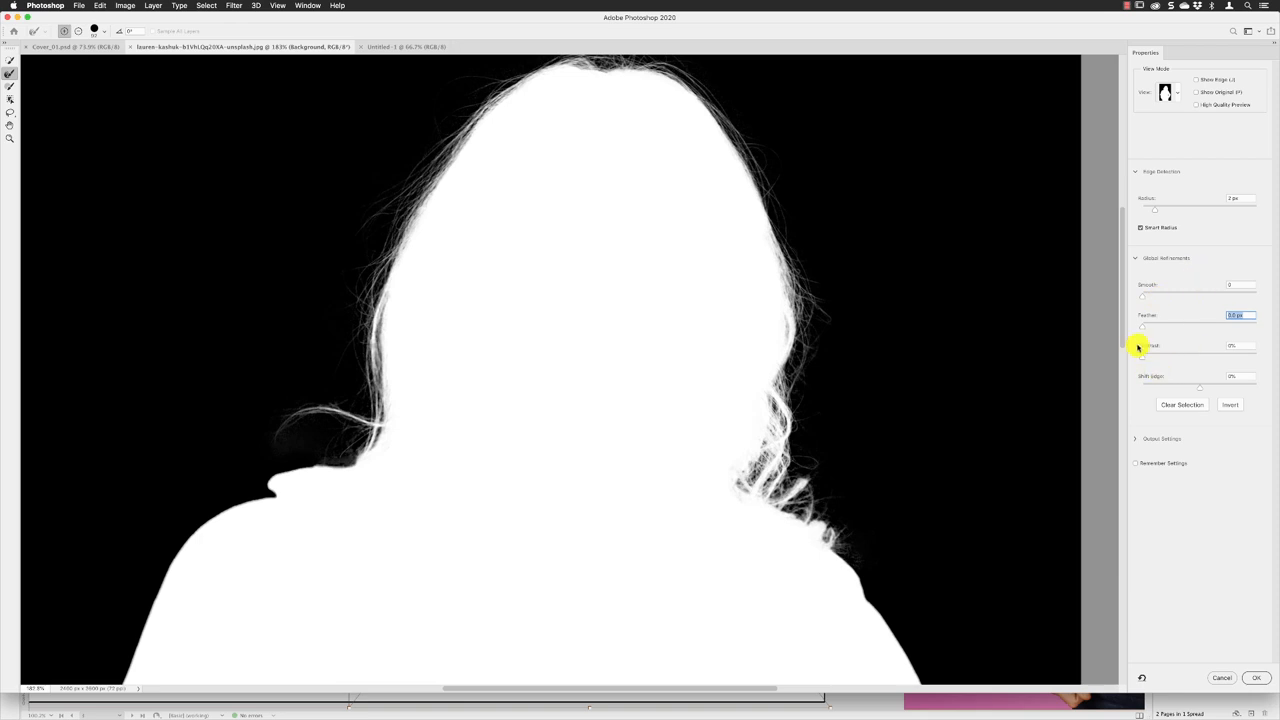
{"action": "mouse_move", "coordinate": [1144, 360]}
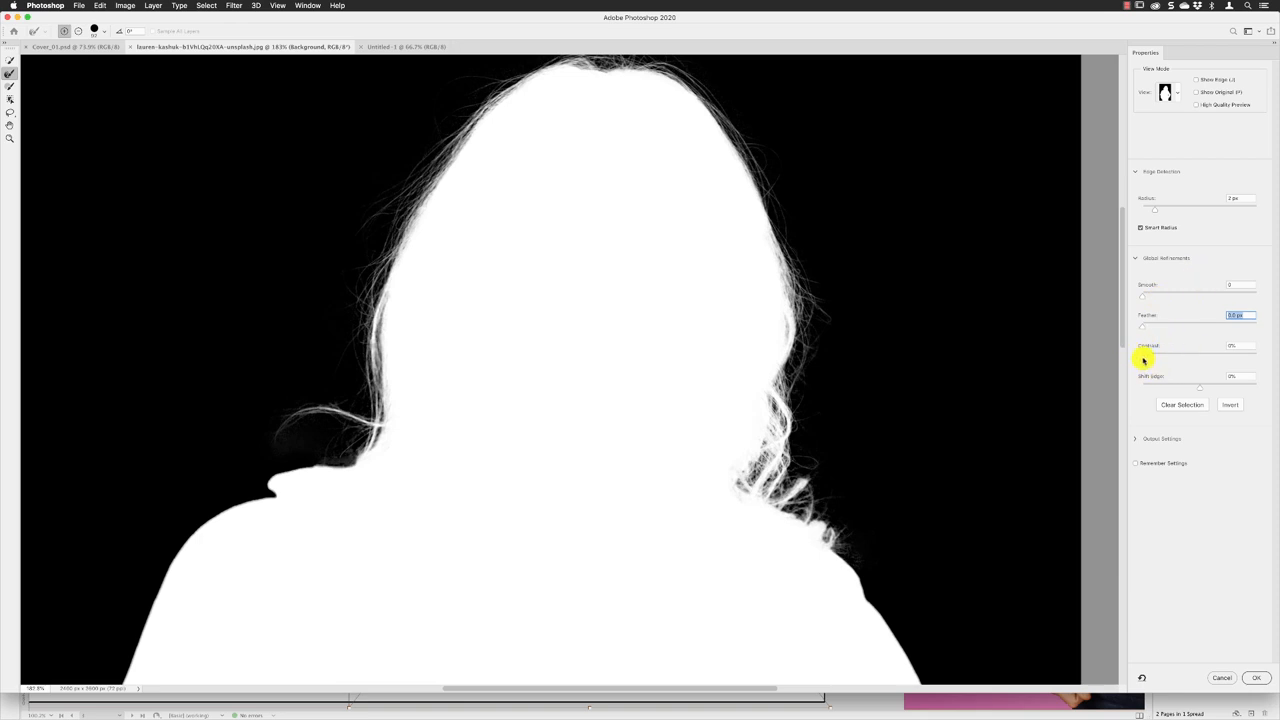
Step: Raise the Contrast percentage in Global Refinements so the hair edge stays crisp
{"action": "left_click", "coordinate": [1240, 344]}
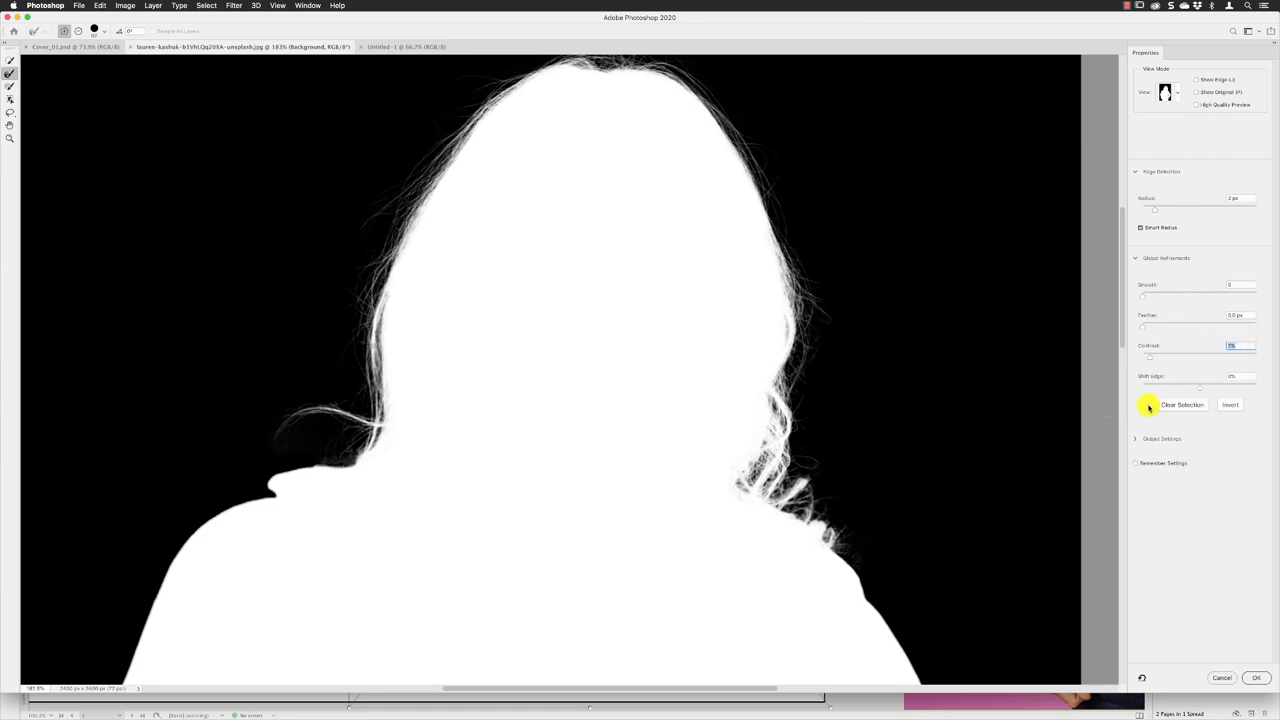
{"action": "mouse_move", "coordinate": [1184, 392]}
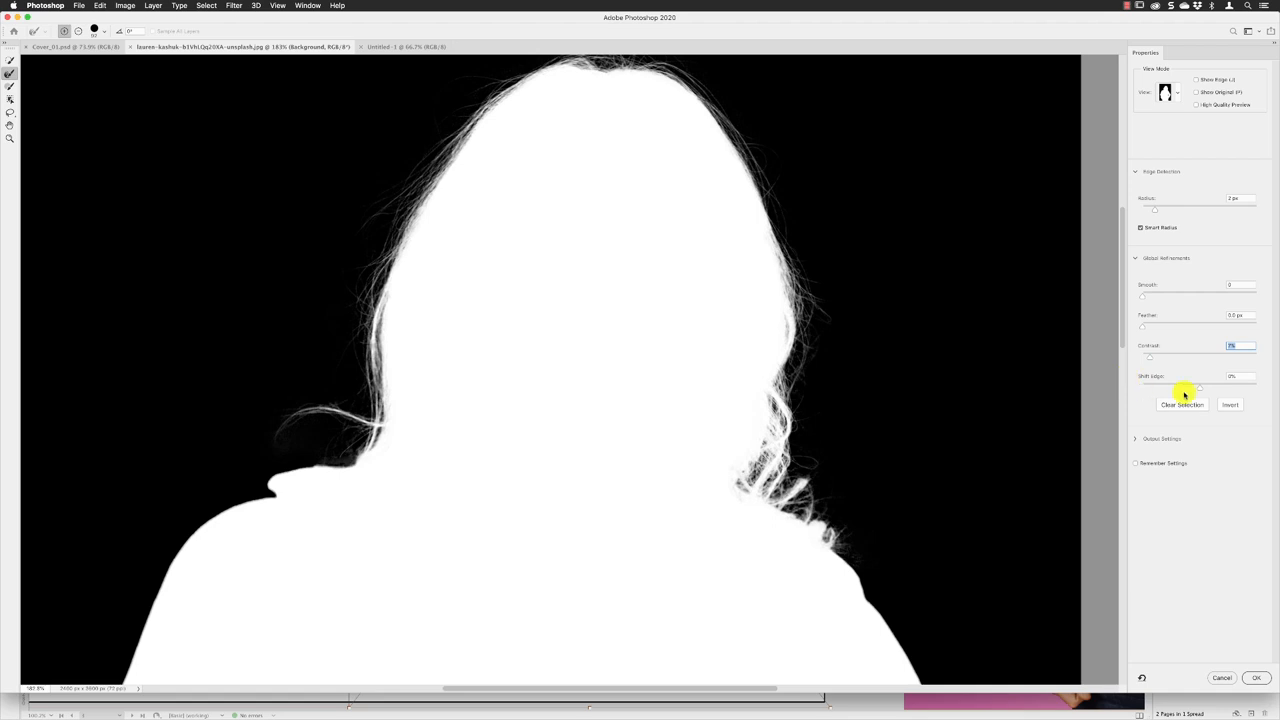
{"action": "mouse_move", "coordinate": [1220, 388]}
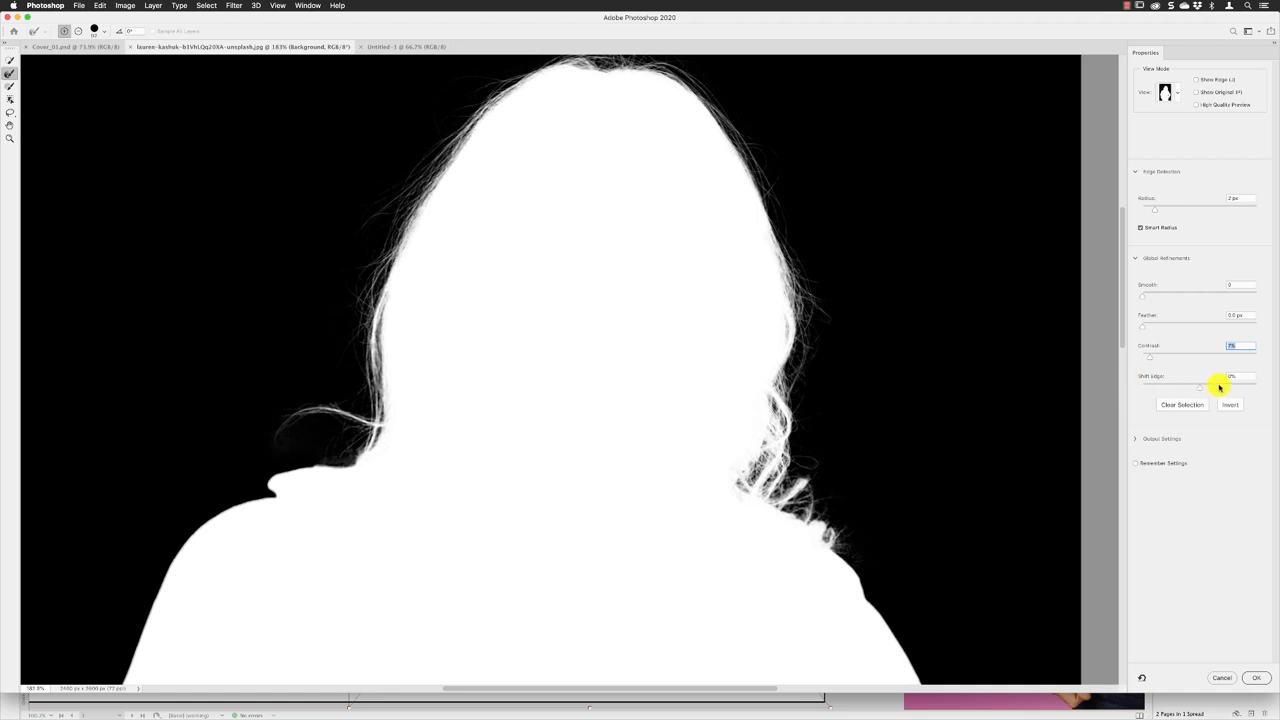
{"action": "mouse_move", "coordinate": [1218, 388]}
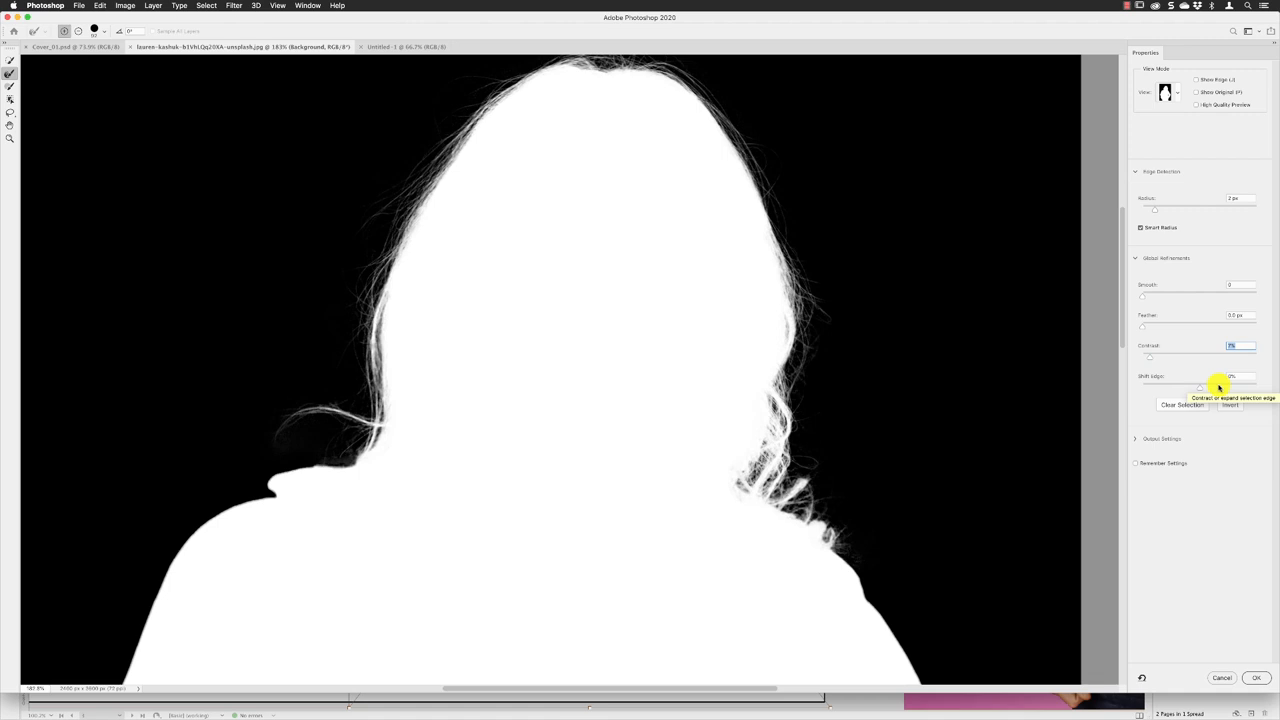
{"action": "mouse_move", "coordinate": [1176, 128]}
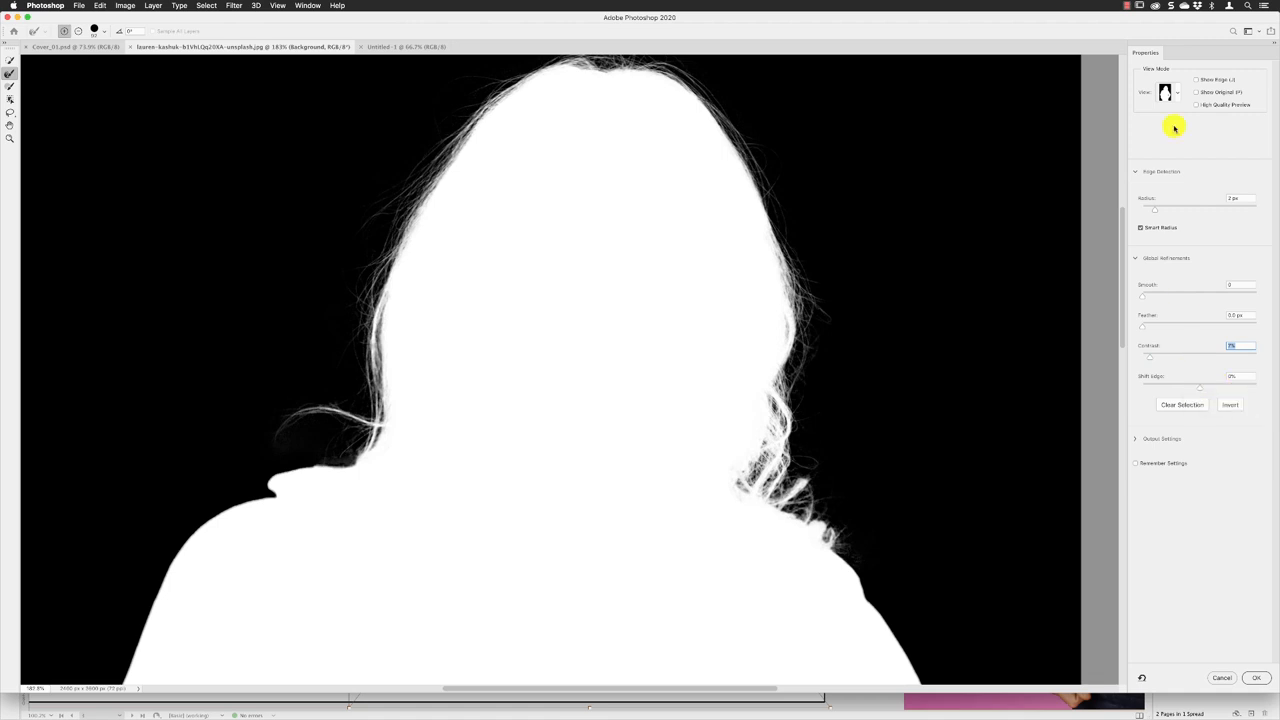
Step: Return View Mode to a colour preview showing the woman against the green backdrop
{"action": "left_click", "coordinate": [1170, 92]}
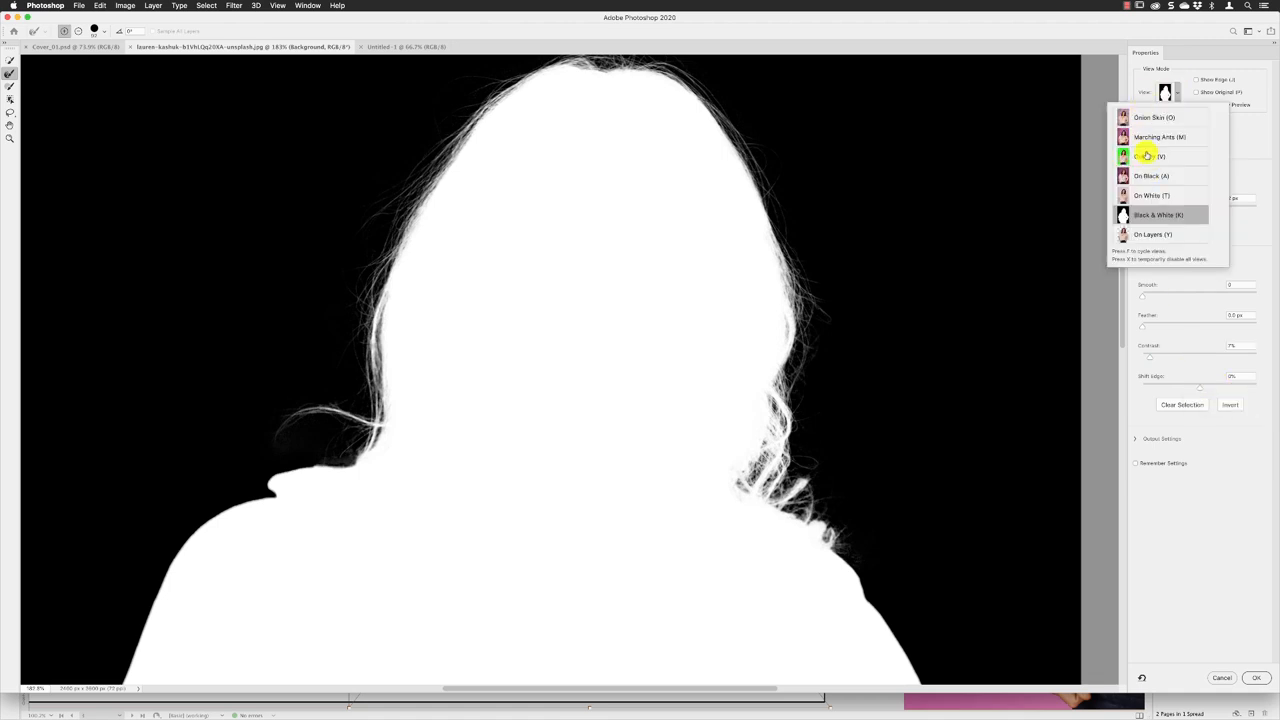
{"action": "left_click", "coordinate": [1148, 156]}
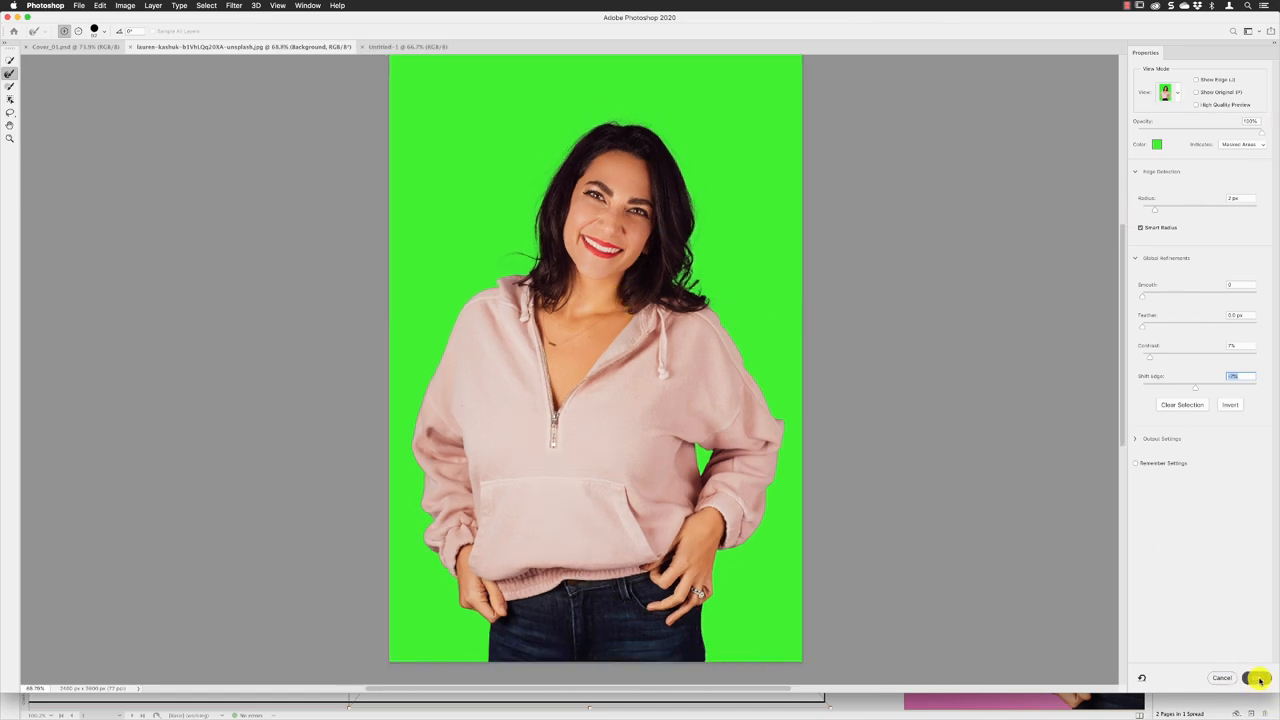
Step: Accept Select and Mask, apply the selection as a layer mask, and pick the Move tool
{"action": "left_click", "coordinate": [1252, 678]}
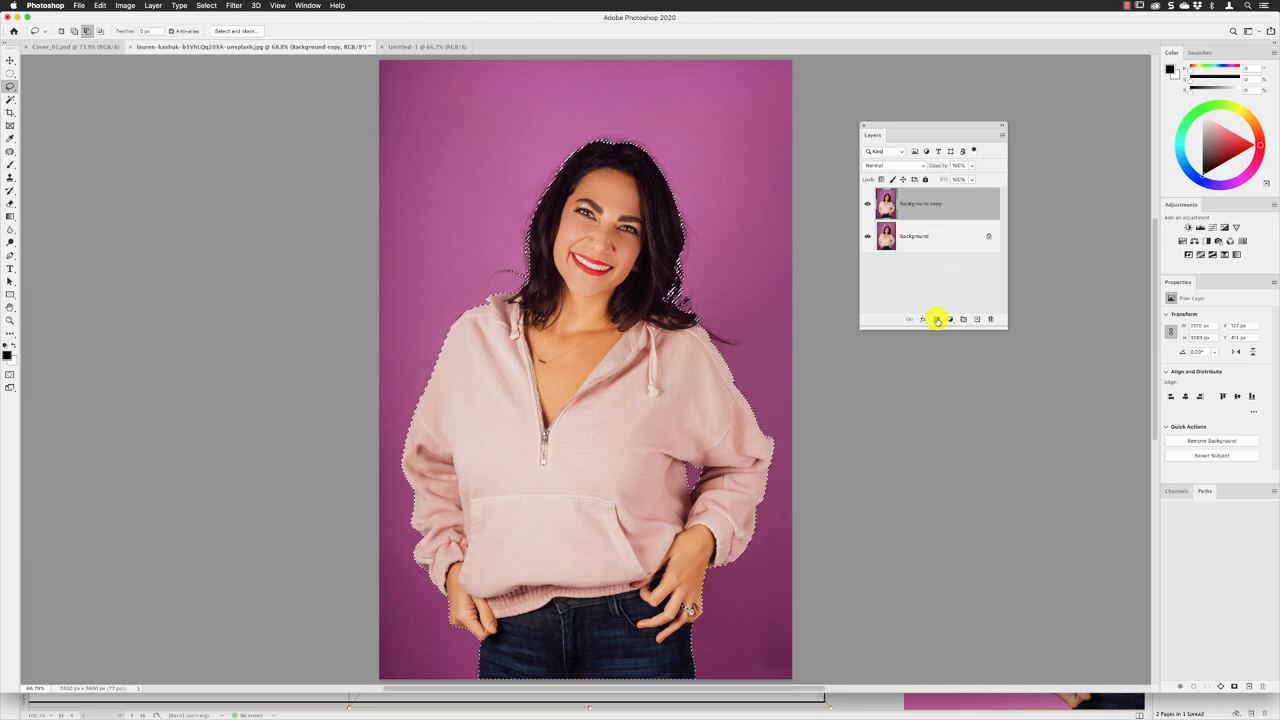
{"action": "left_click", "coordinate": [936, 320]}
{"action": "type", "text": "Lady no BKG"}
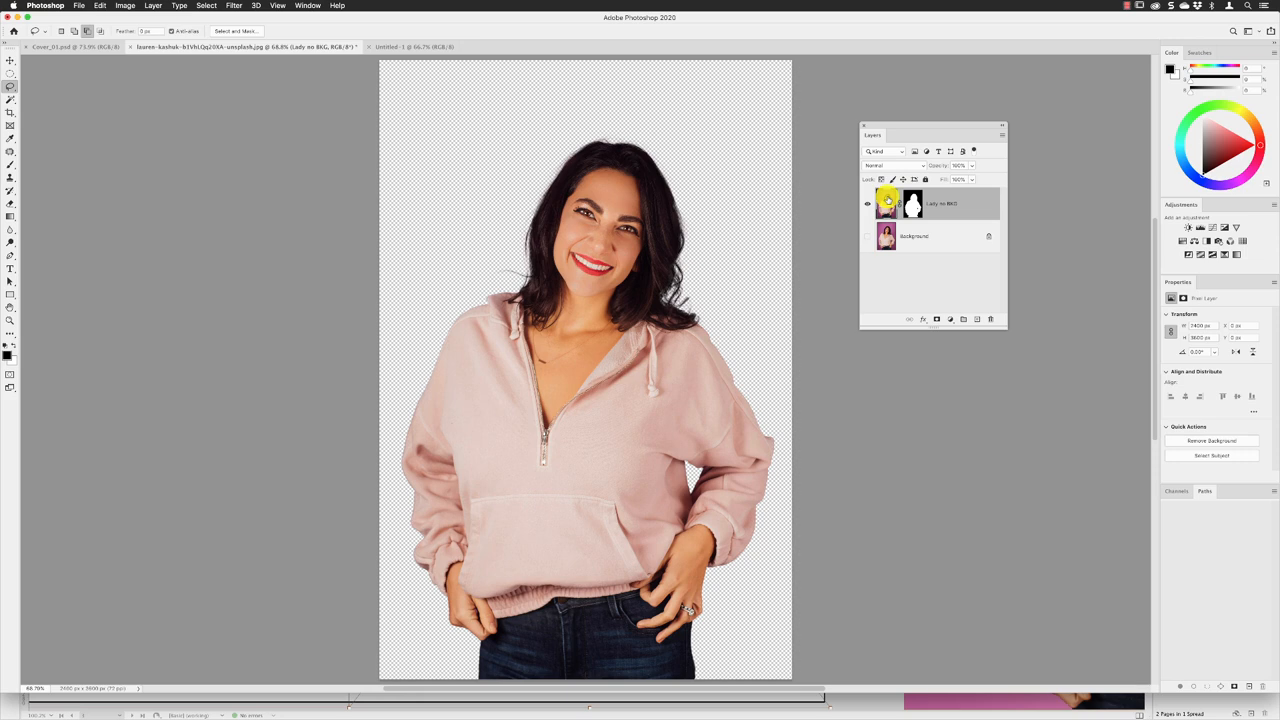
{"action": "mouse_move", "coordinate": [888, 204]}
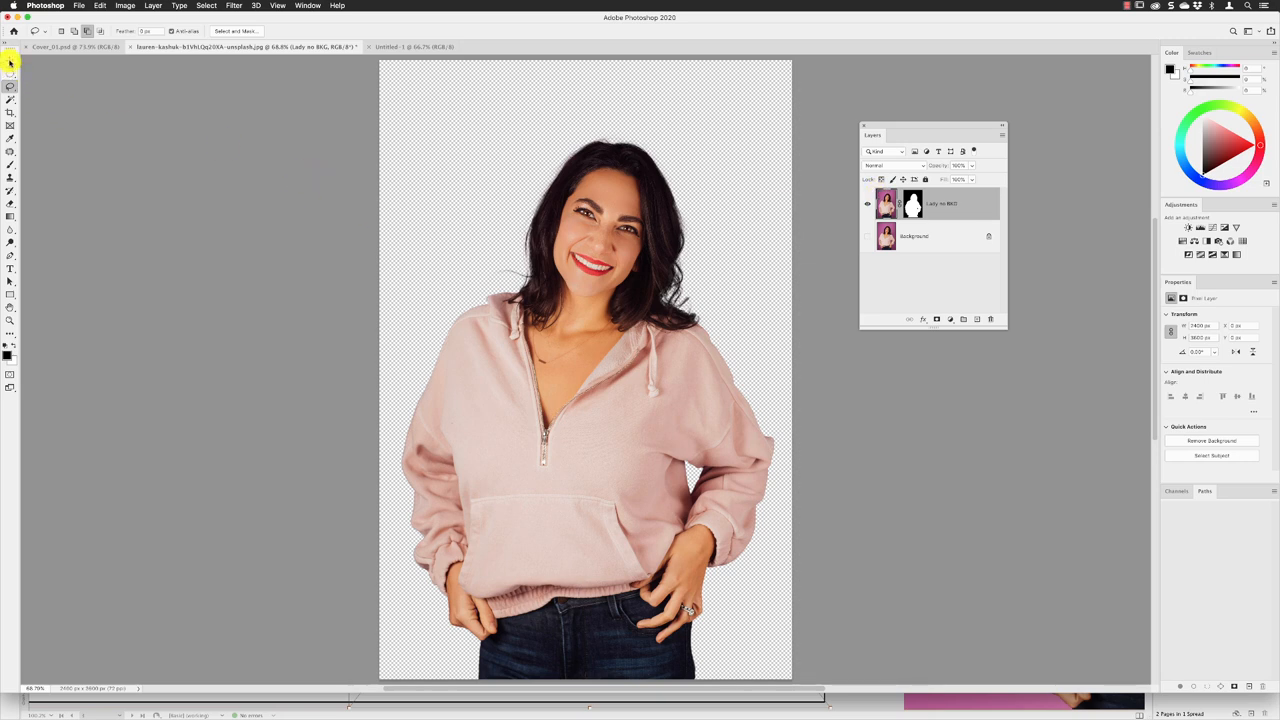
{"action": "left_click", "coordinate": [10, 60]}
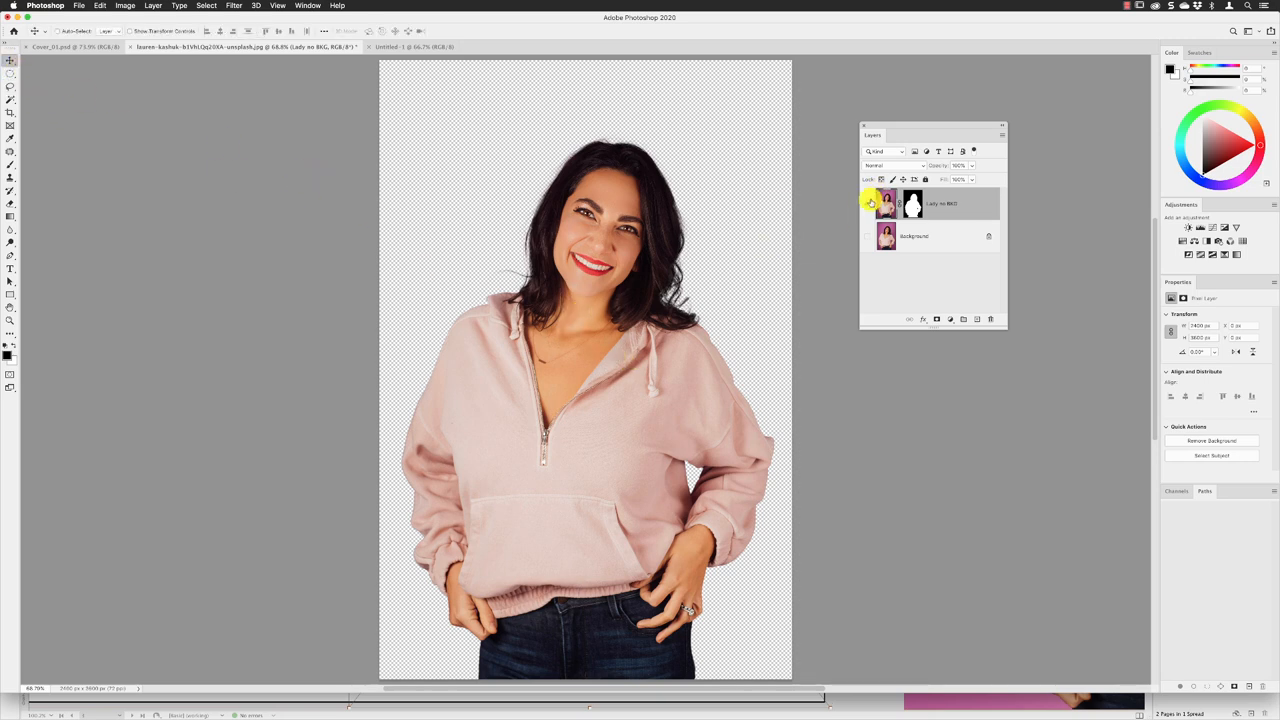
Step: Duplicate the masked layer into the Untitled-1 document as its destination
{"action": "right_click", "coordinate": [940, 204]}
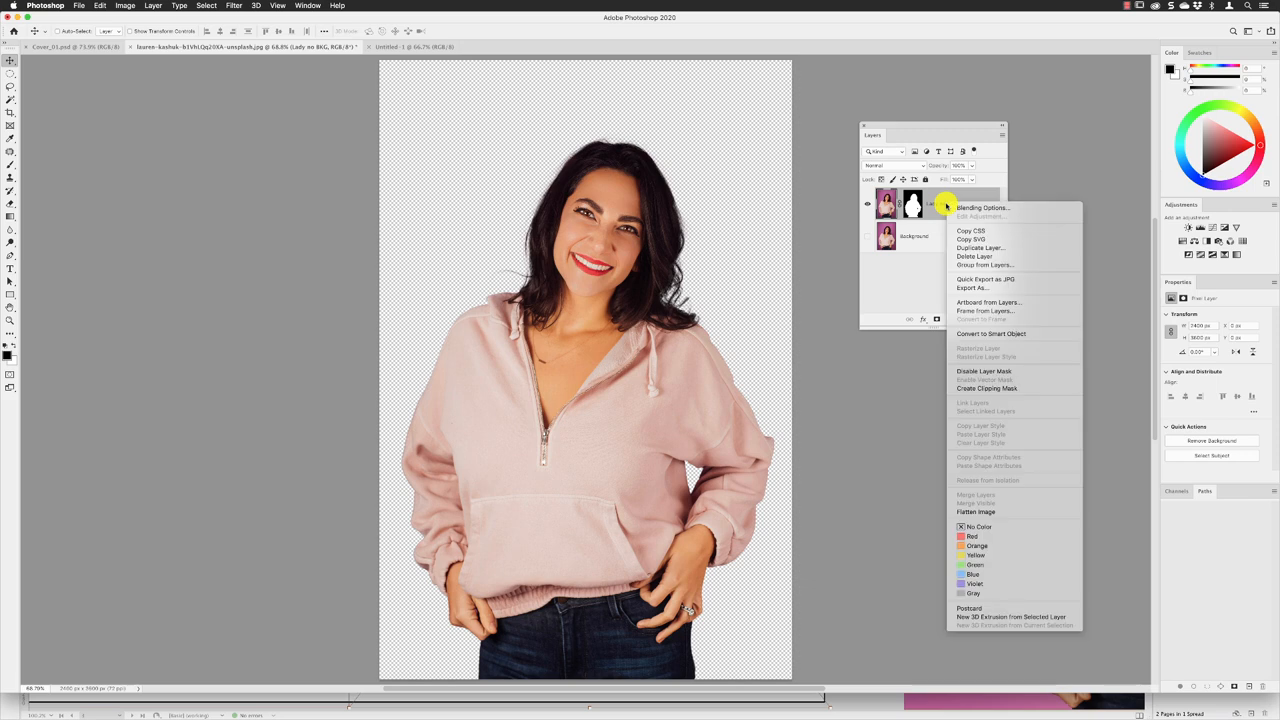
{"action": "mouse_move", "coordinate": [976, 256]}
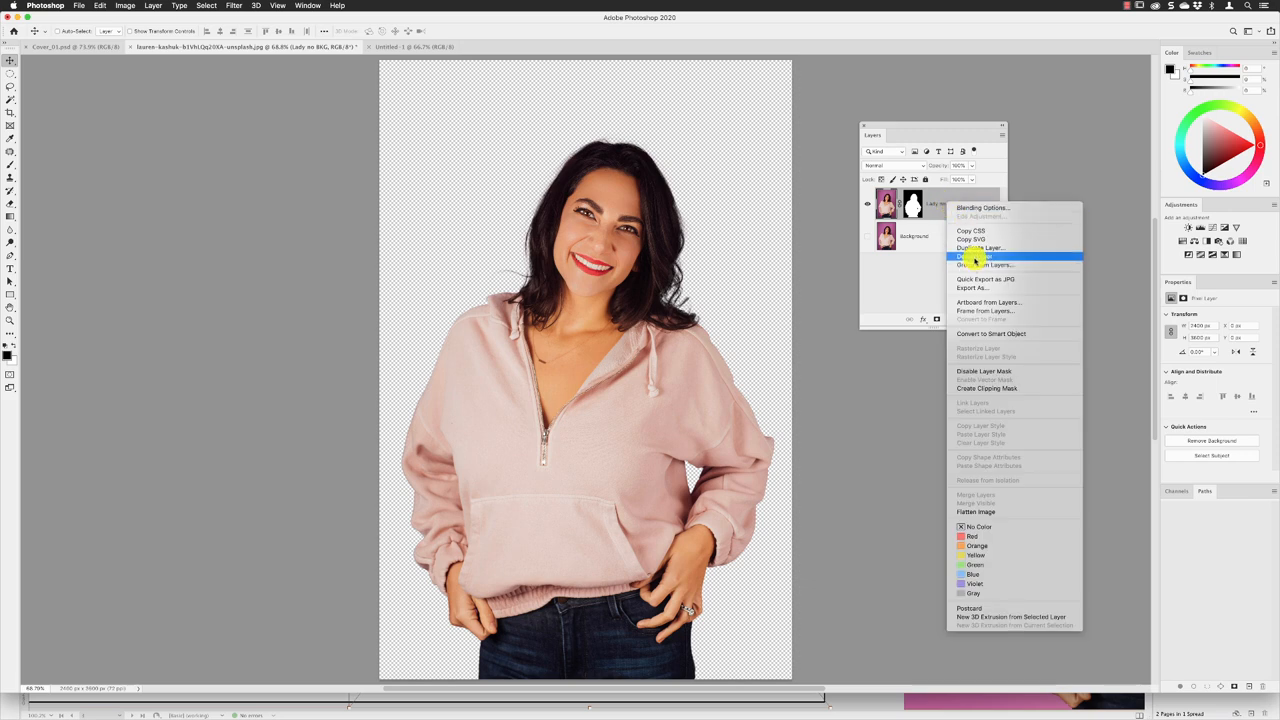
{"action": "left_click", "coordinate": [984, 256]}
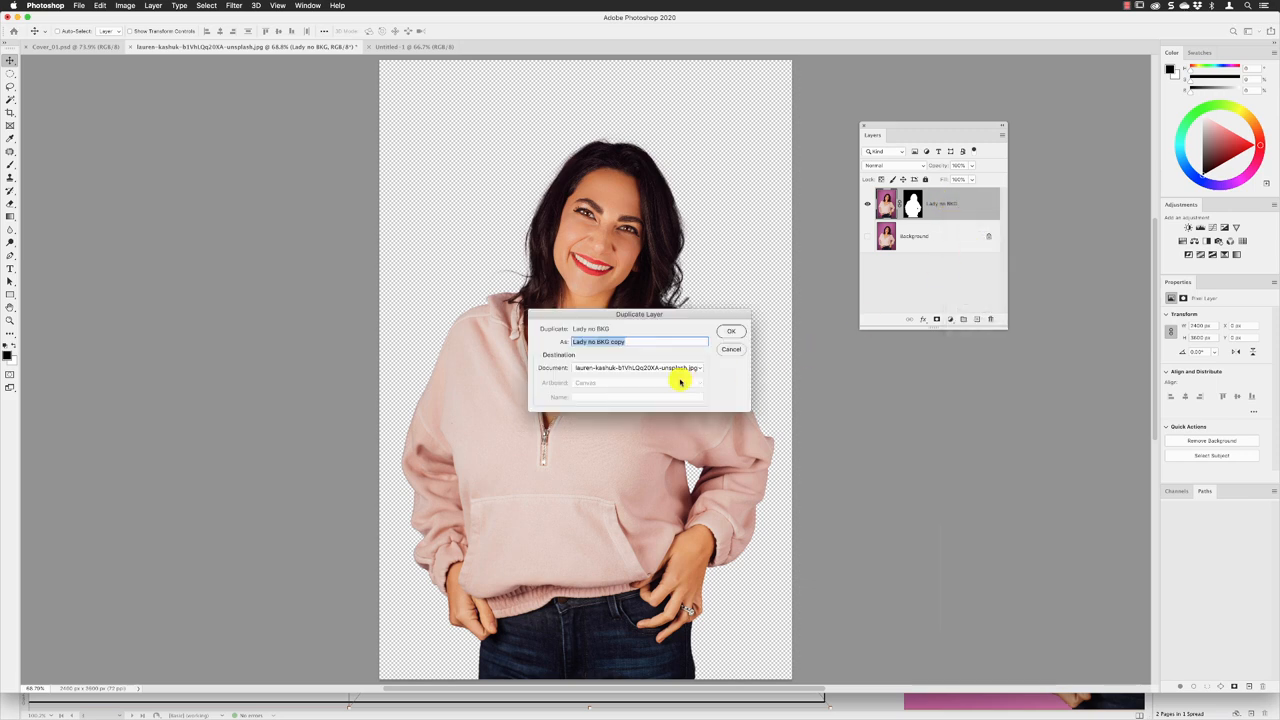
{"action": "left_click", "coordinate": [638, 368]}
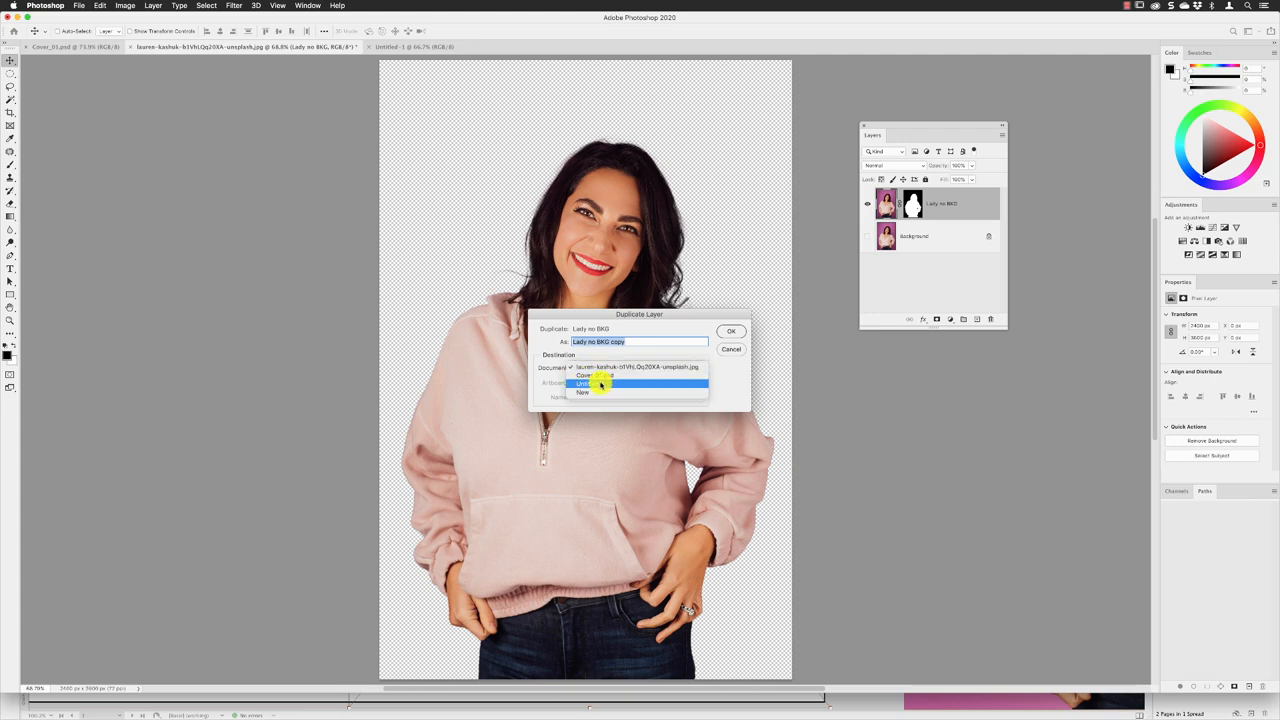
{"action": "left_click", "coordinate": [596, 384]}
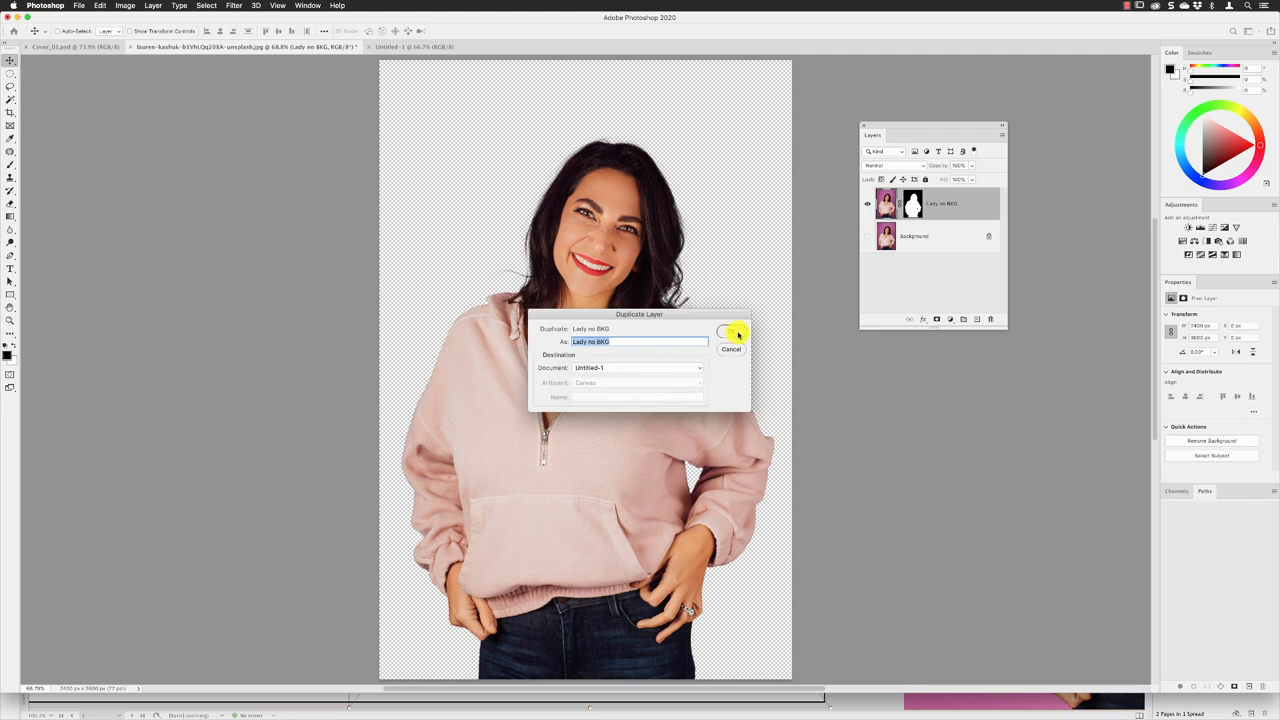
{"action": "left_click", "coordinate": [738, 332]}
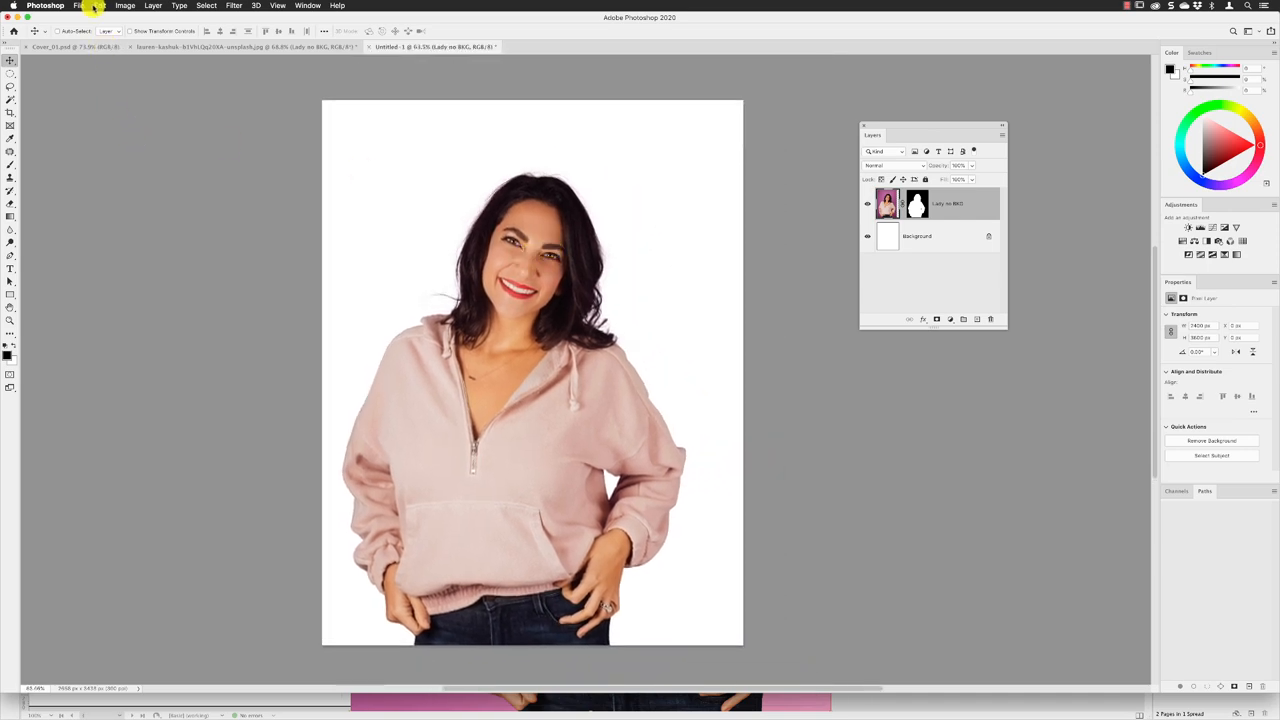
Step: Free Transform the cut-out, scaling her up and shifting her toward the right of the page
{"action": "left_click", "coordinate": [100, 4]}
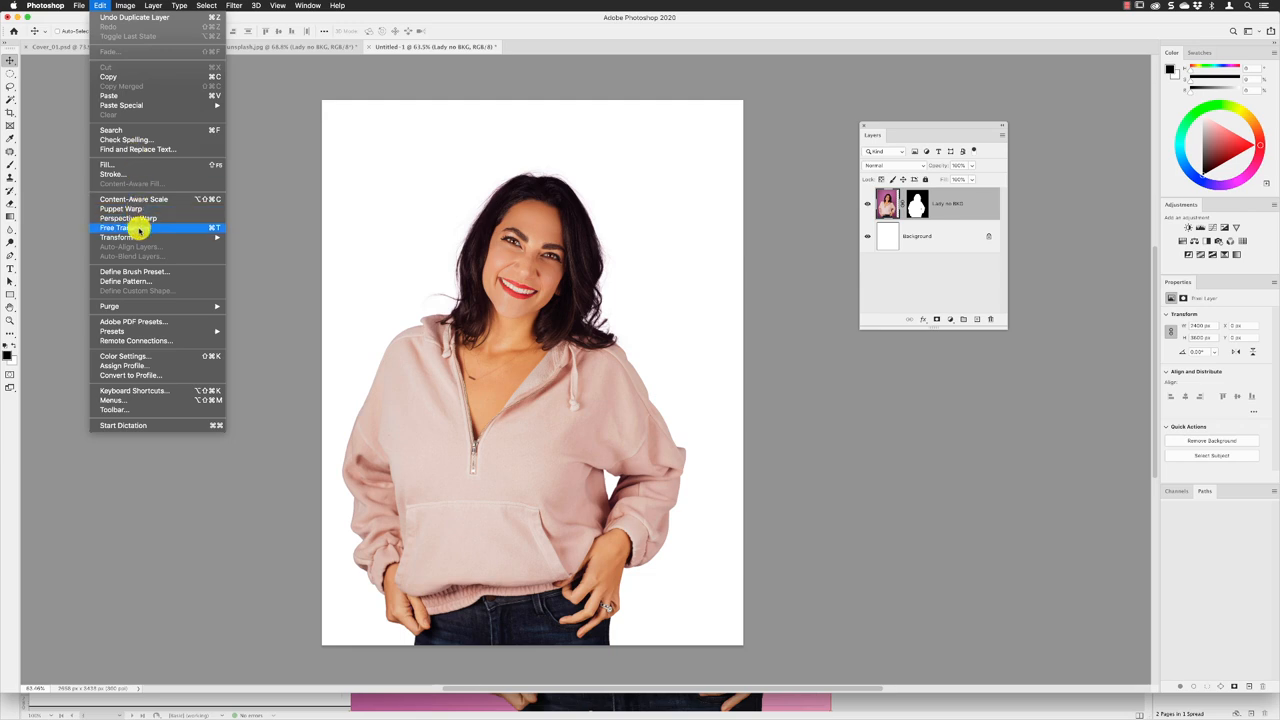
{"action": "left_click", "coordinate": [116, 228]}
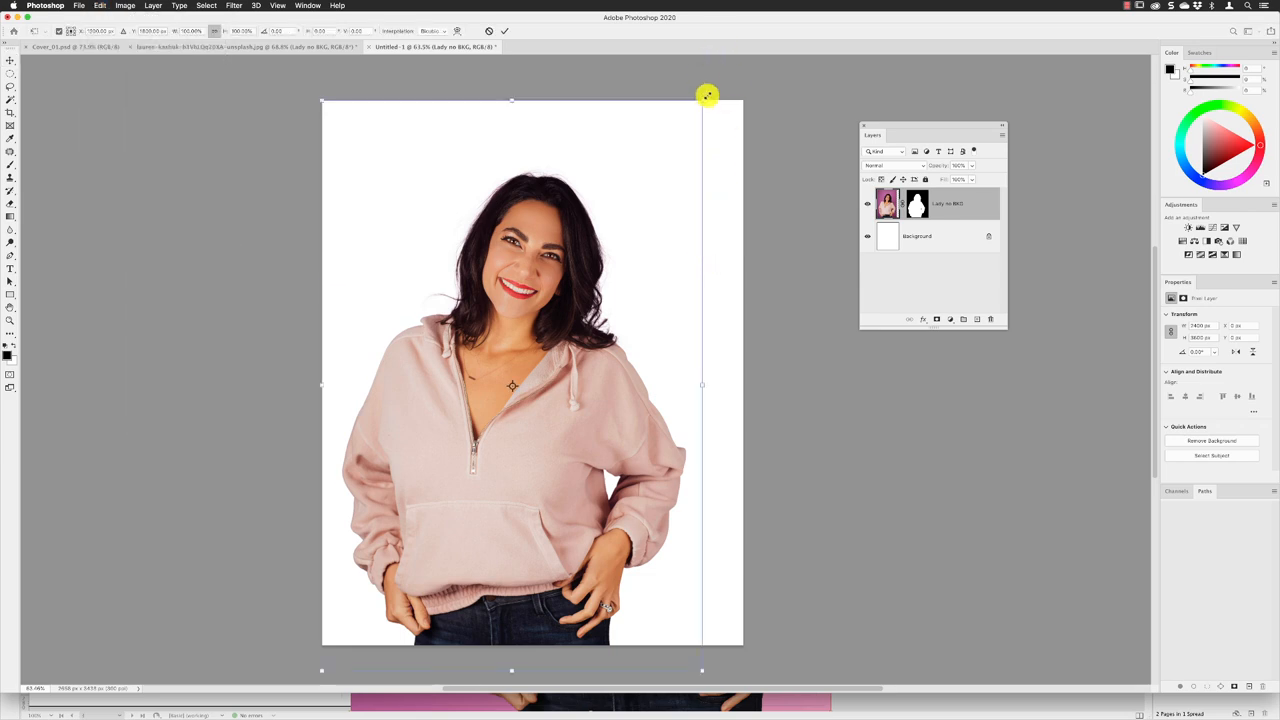
{"action": "left_click_drag", "start_coordinate": [708, 96], "coordinate": [734, 76]}
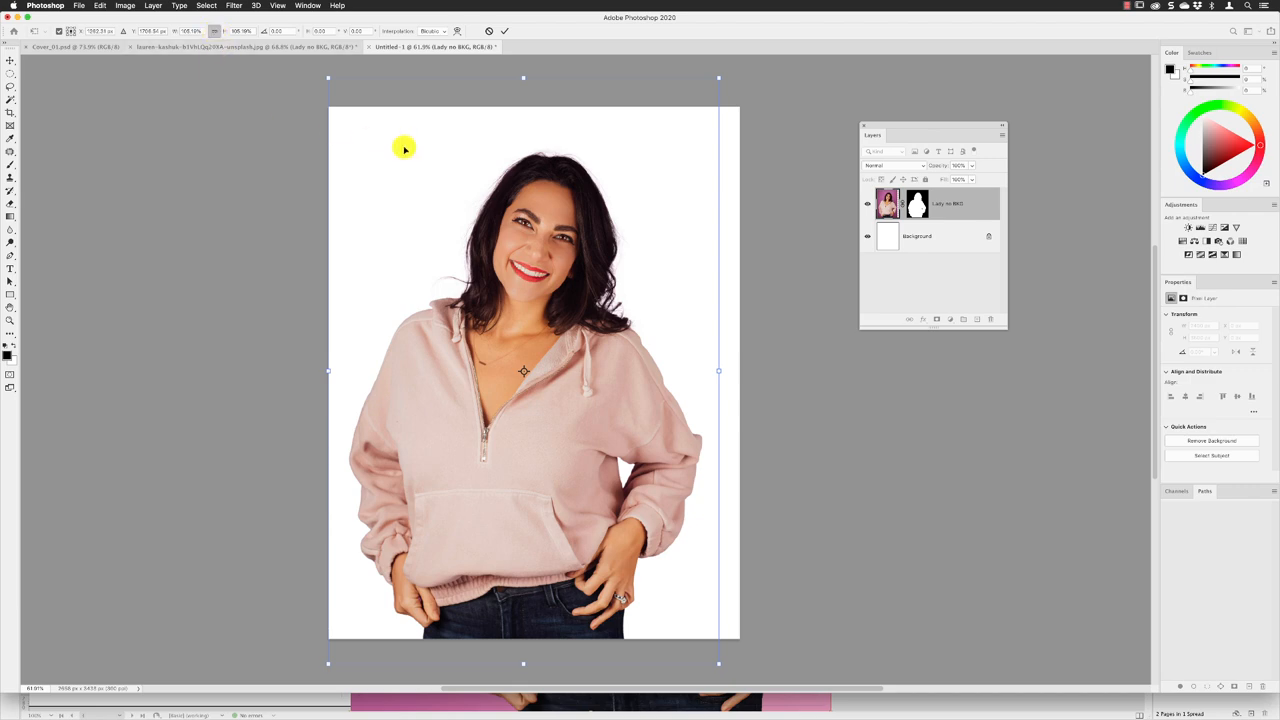
{"action": "left_click_drag", "start_coordinate": [404, 148], "coordinate": [650, 200]}
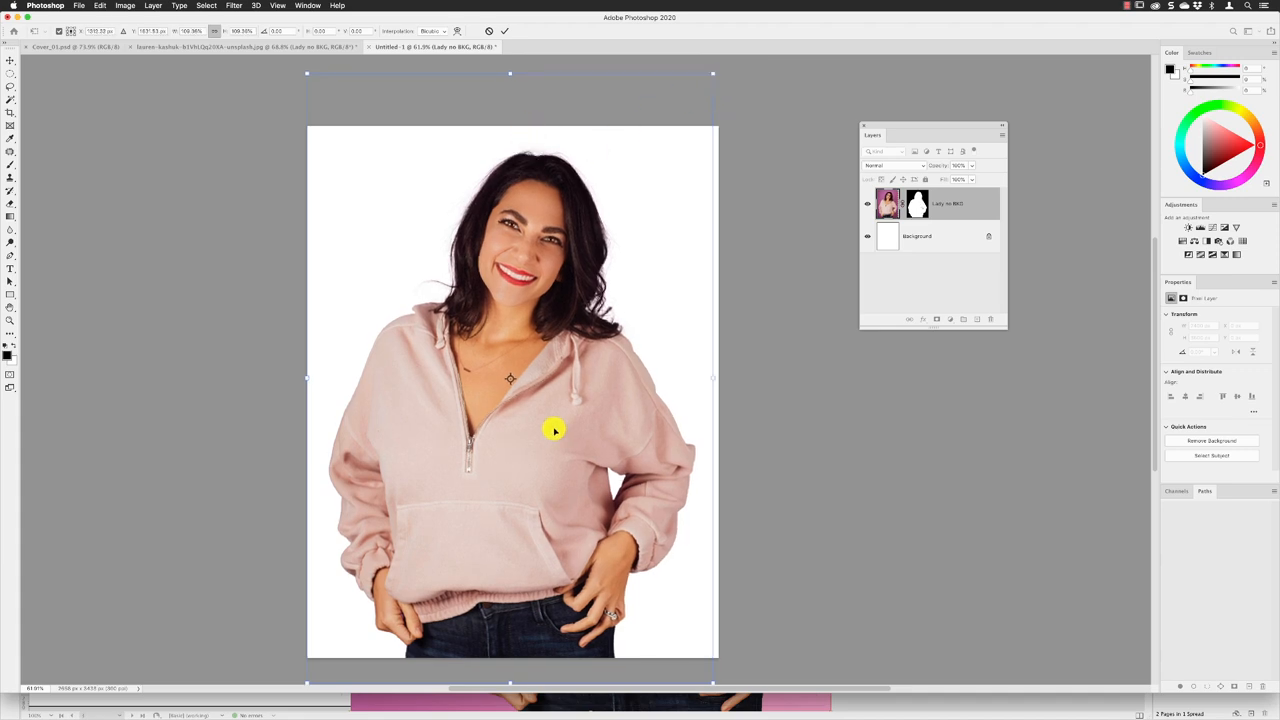
{"action": "left_click_drag", "start_coordinate": [556, 430], "coordinate": [540, 434]}
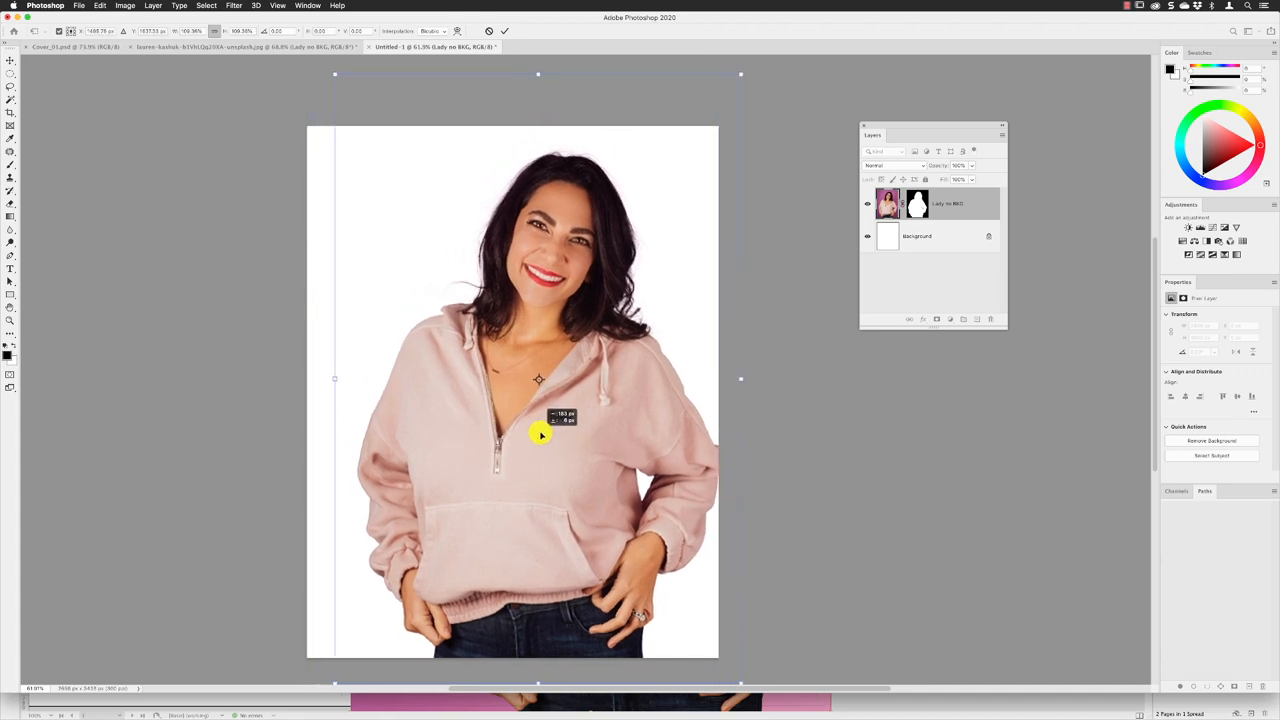
{"action": "left_click_drag", "start_coordinate": [540, 434], "coordinate": [556, 434]}
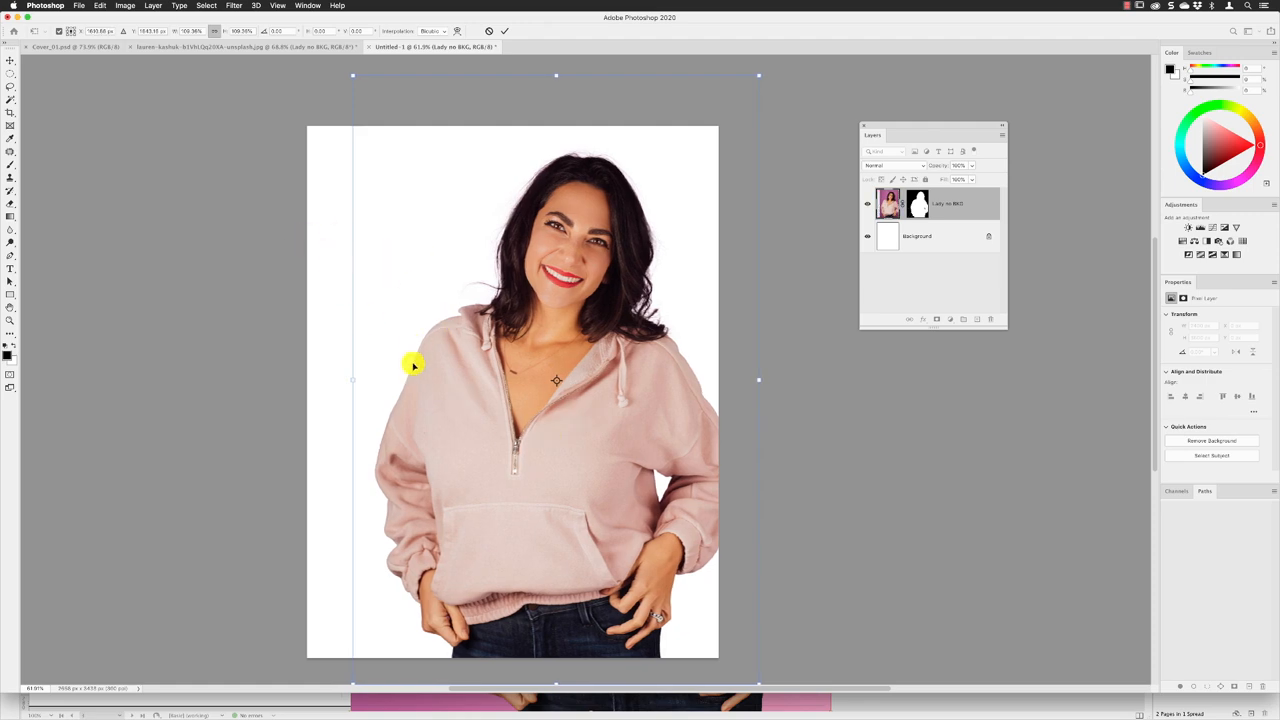
{"action": "mouse_move", "coordinate": [490, 132]}
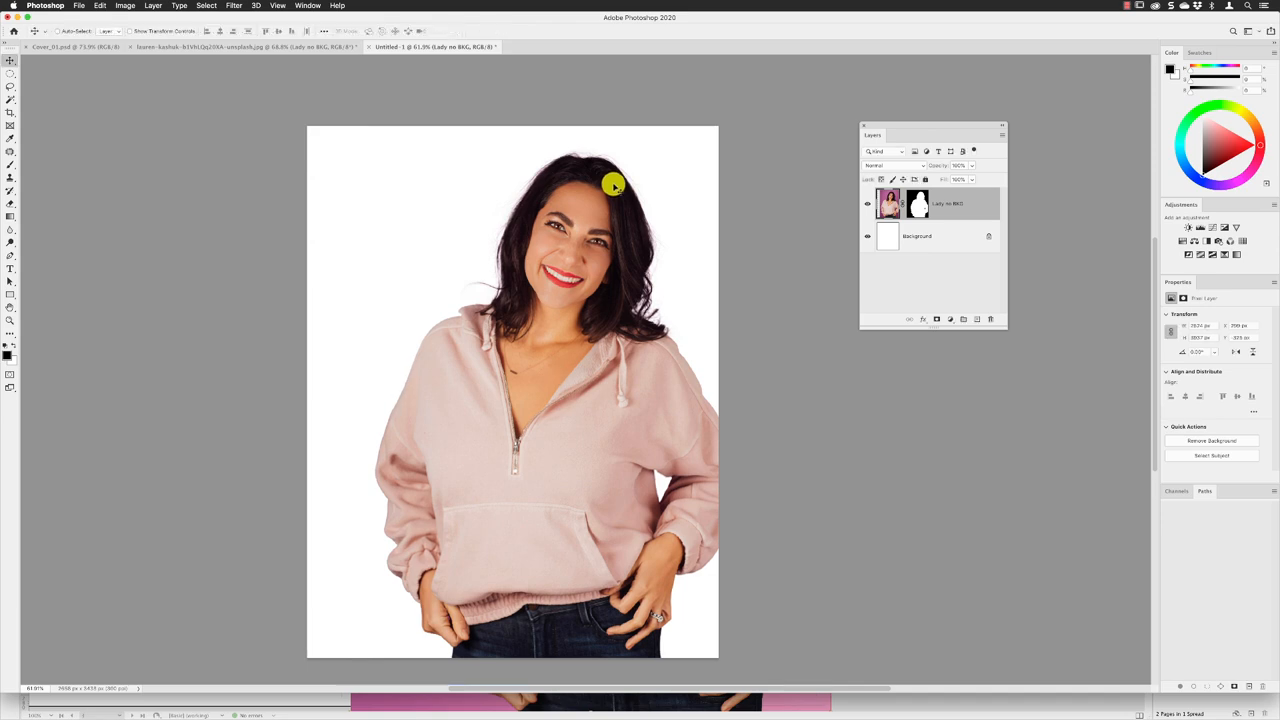
{"action": "mouse_move", "coordinate": [528, 380]}
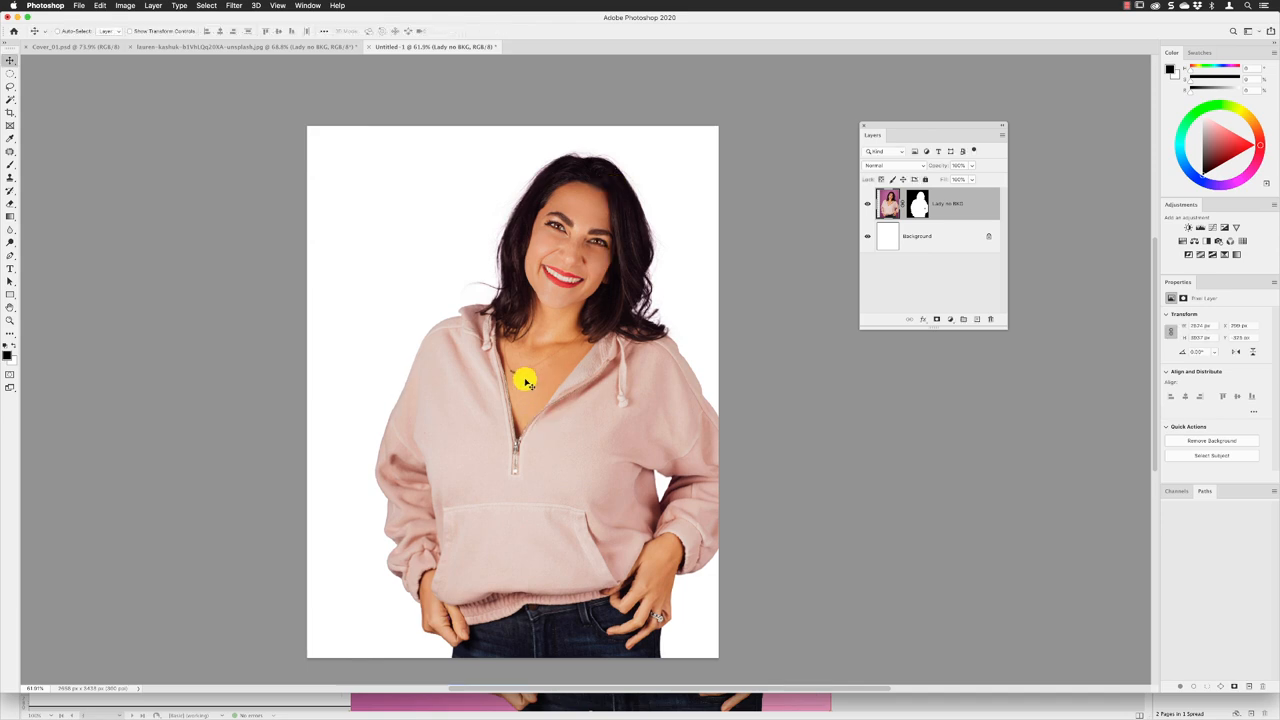
Step: Rename the duplicated layer and delete its layer mask so the full purple-backdrop photo shows
{"action": "left_click", "coordinate": [916, 236]}
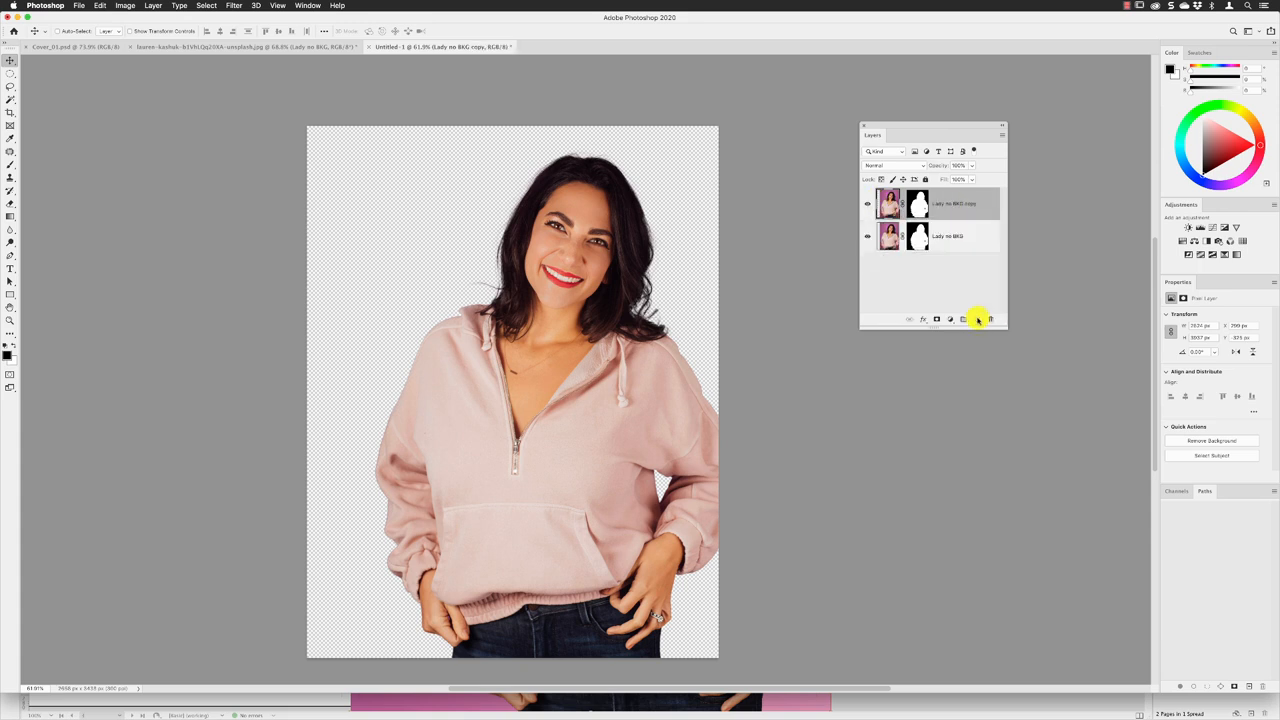
{"action": "double_click", "coordinate": [950, 204]}
{"action": "type", "text": "Full image"}
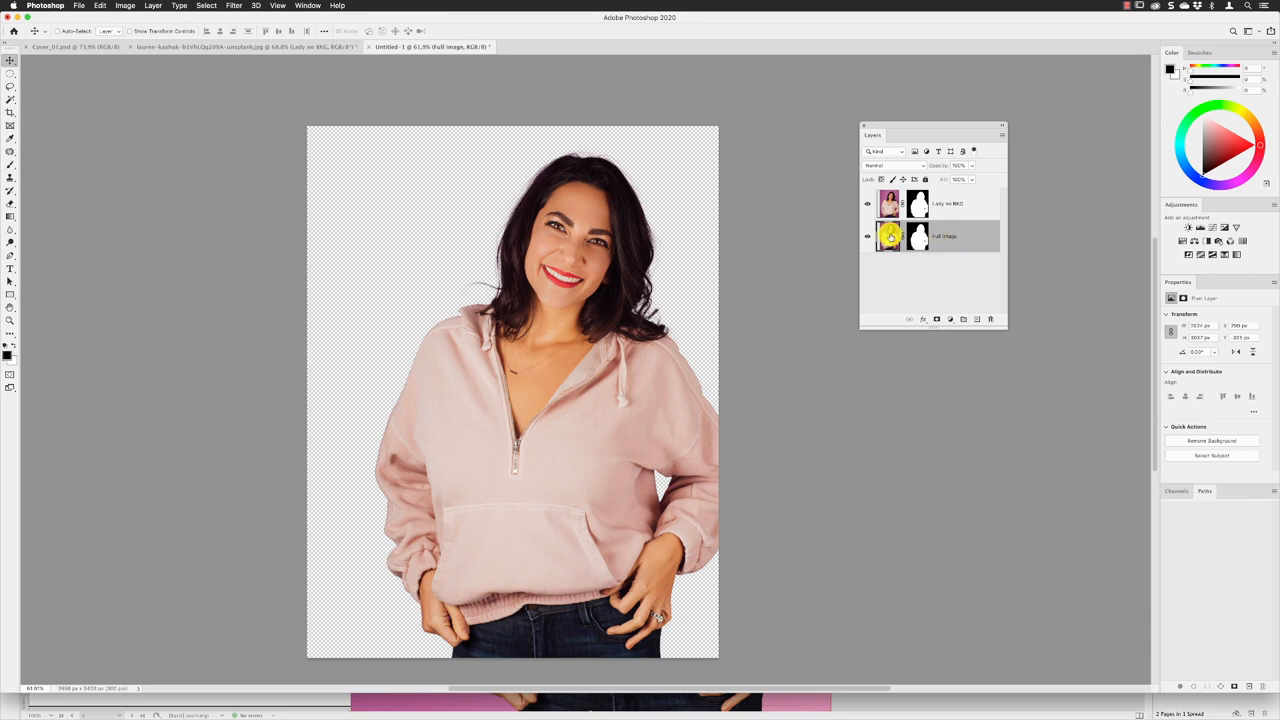
{"action": "mouse_move", "coordinate": [890, 236]}
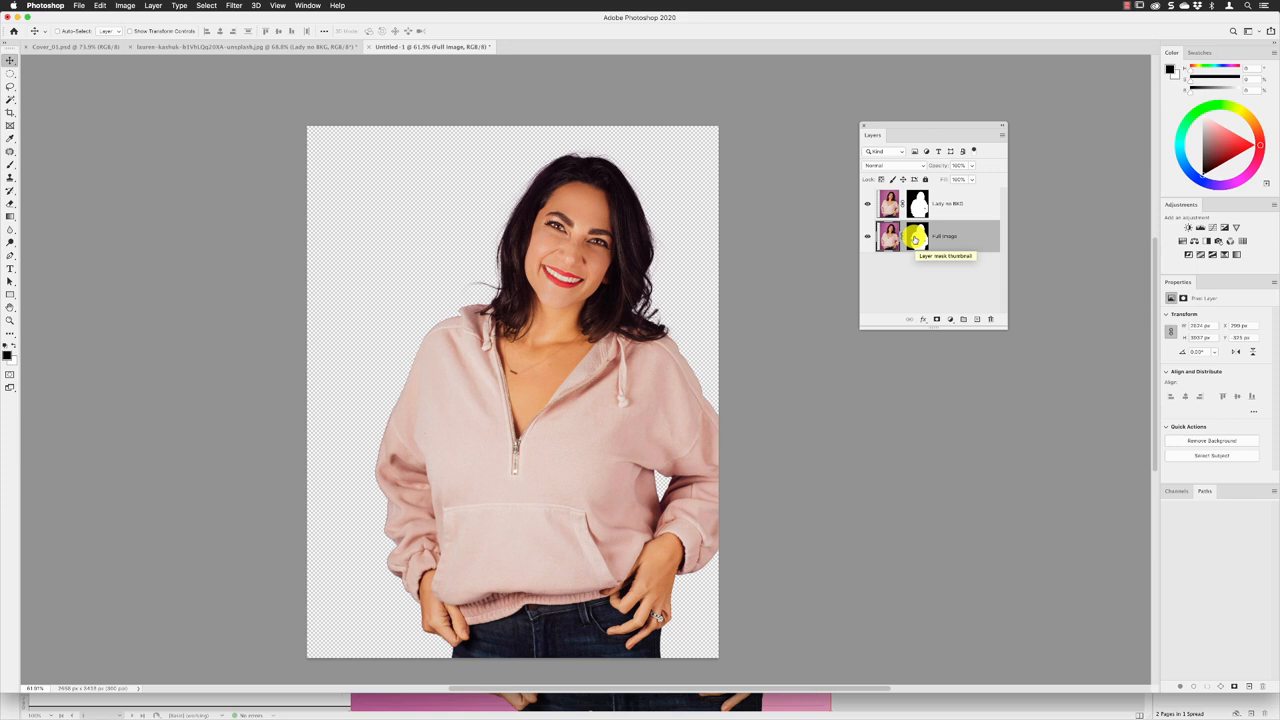
{"action": "right_click", "coordinate": [916, 236]}
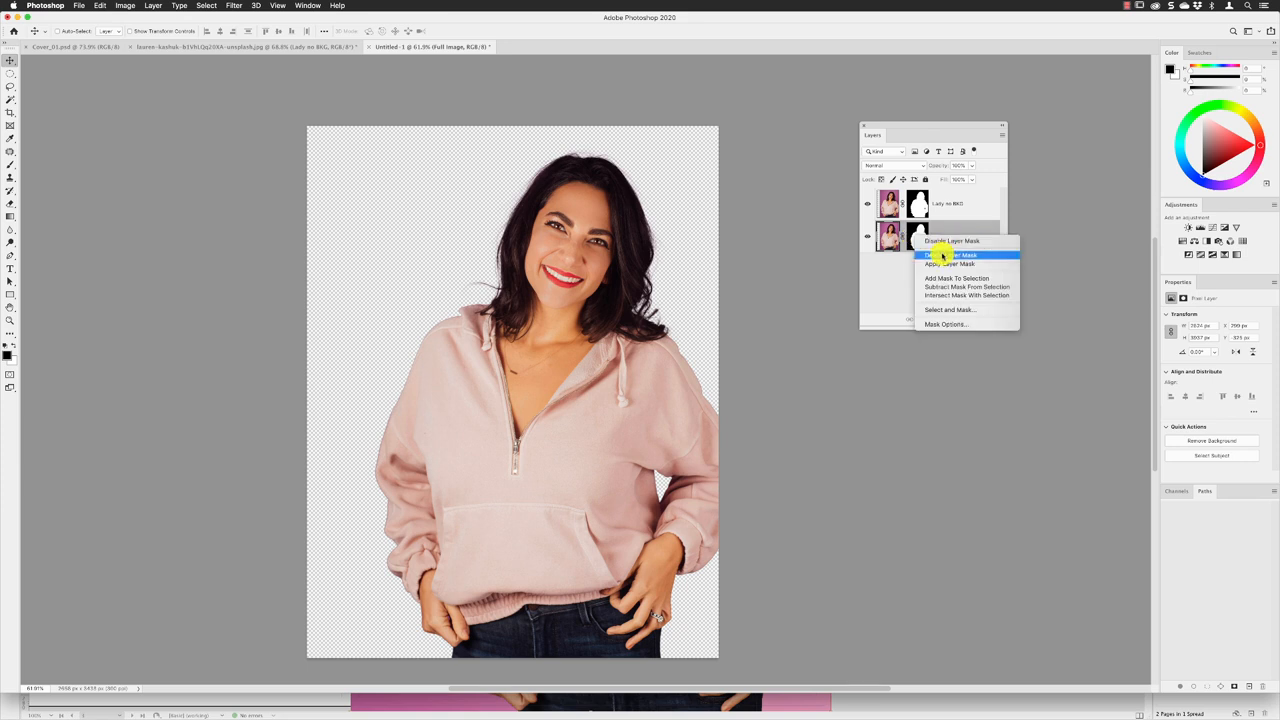
{"action": "left_click", "coordinate": [952, 264]}
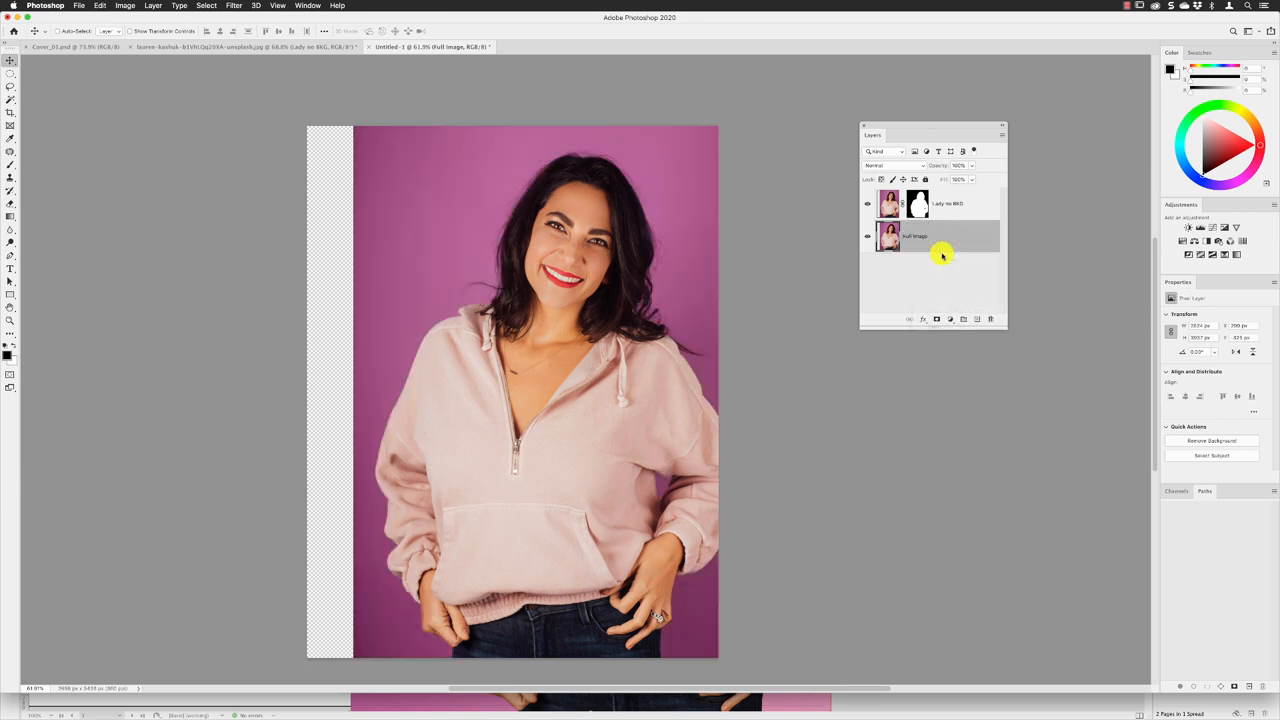
{"action": "left_click", "coordinate": [916, 236]}
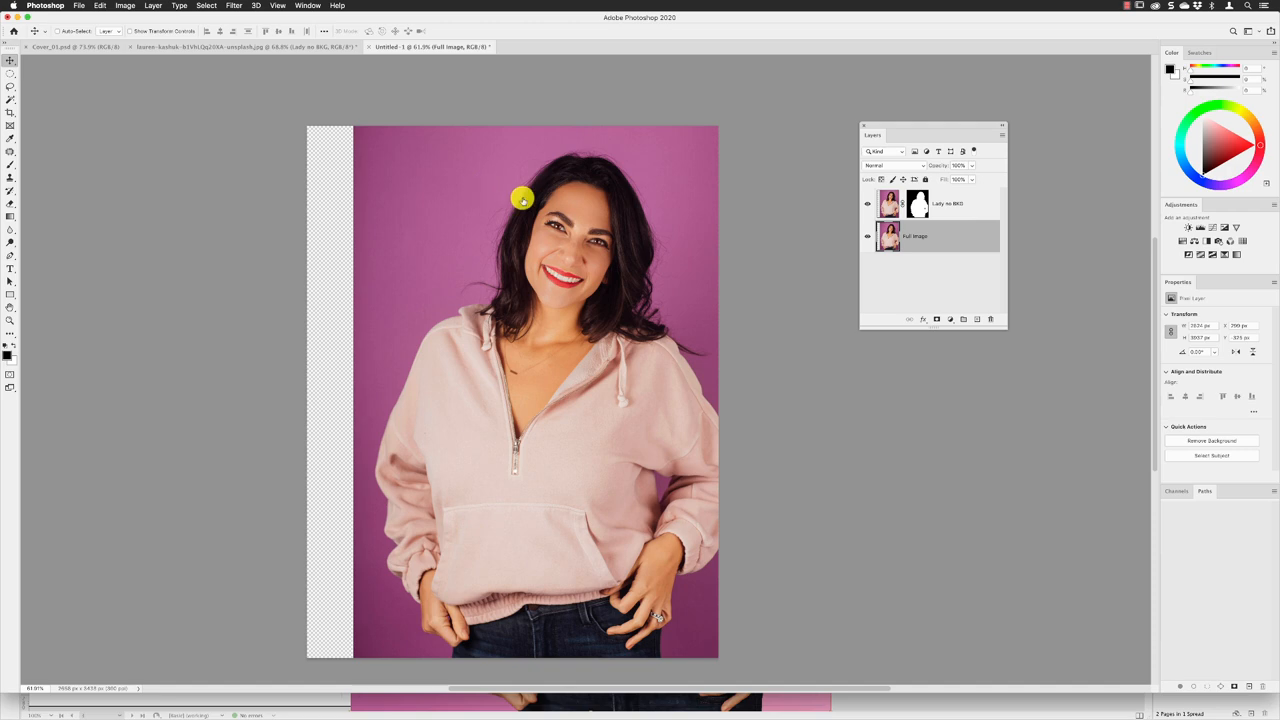
{"action": "mouse_move", "coordinate": [268, 140]}
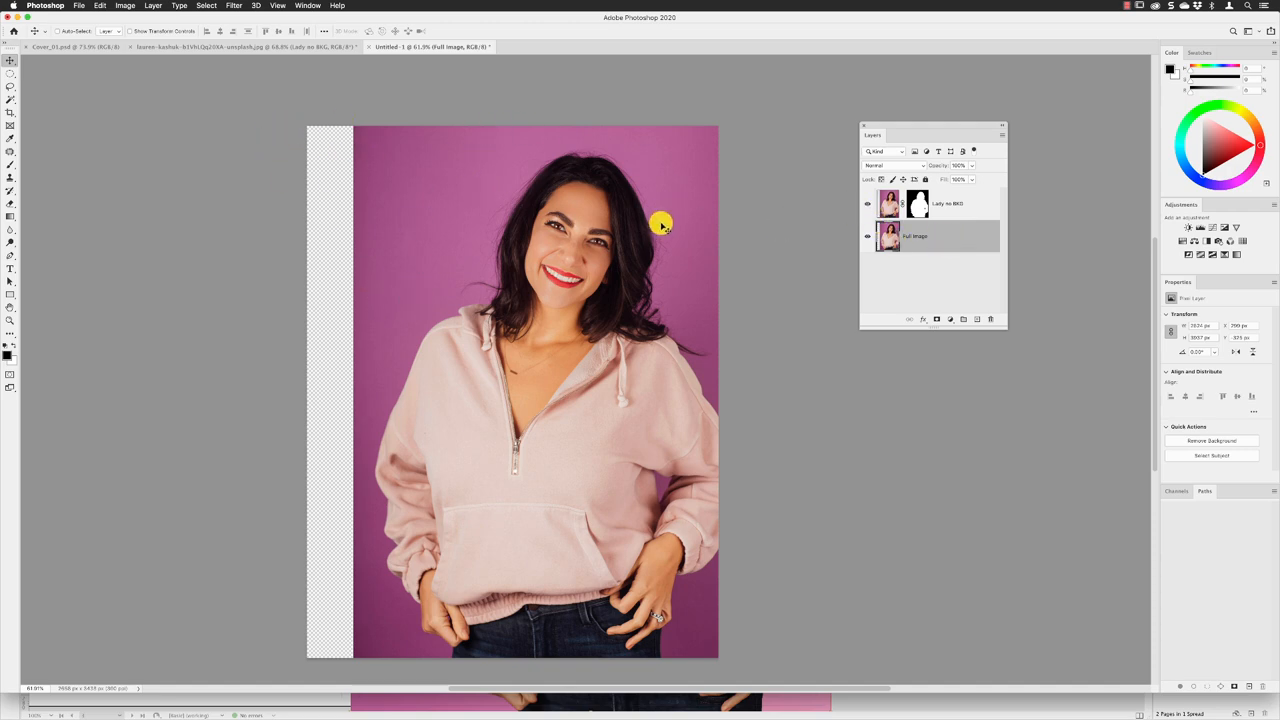
{"action": "left_click", "coordinate": [888, 236]}
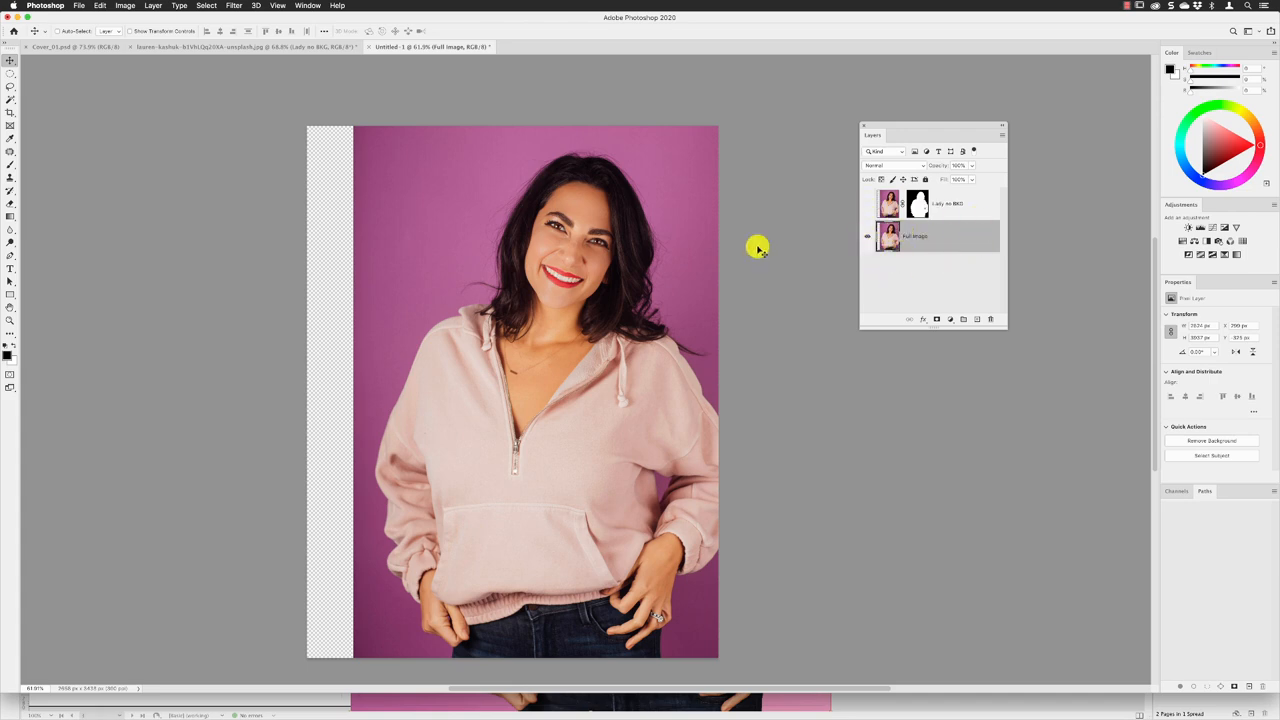
Step: Marquee-select the empty left strip and fill it with Content-Aware generated purple backdrop
{"action": "left_click", "coordinate": [10, 60]}
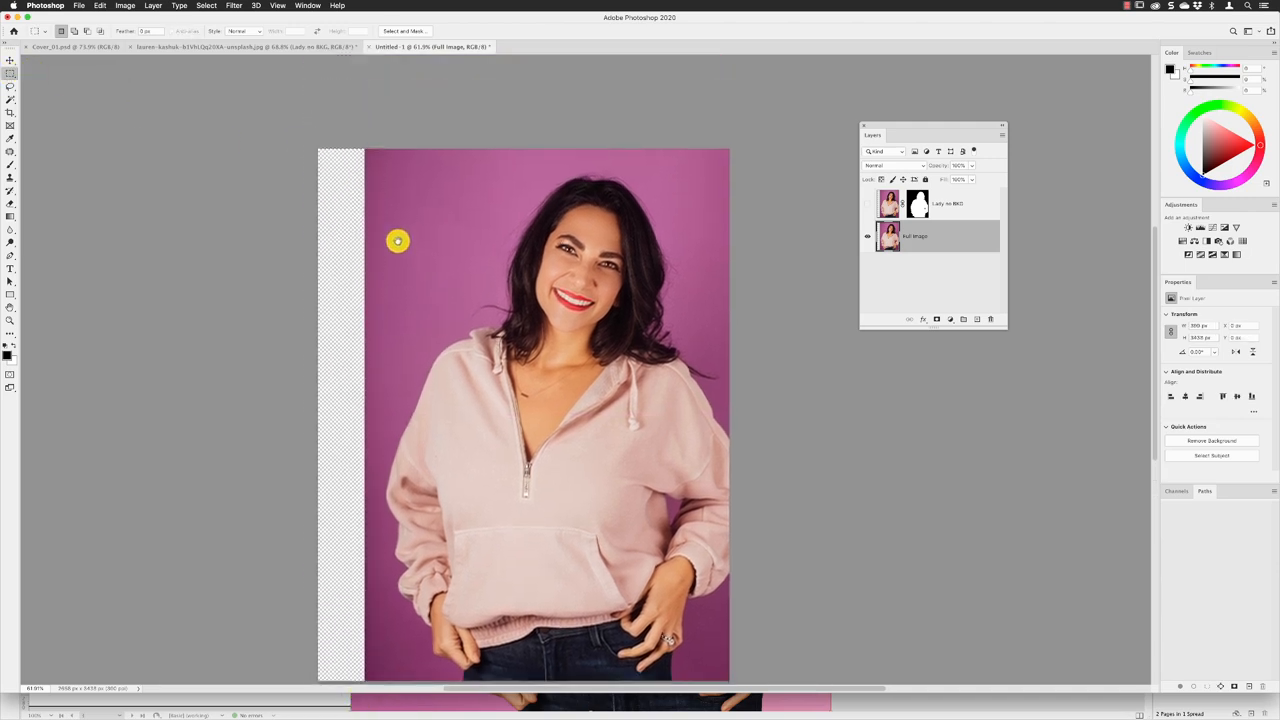
{"action": "left_click", "coordinate": [100, 4]}
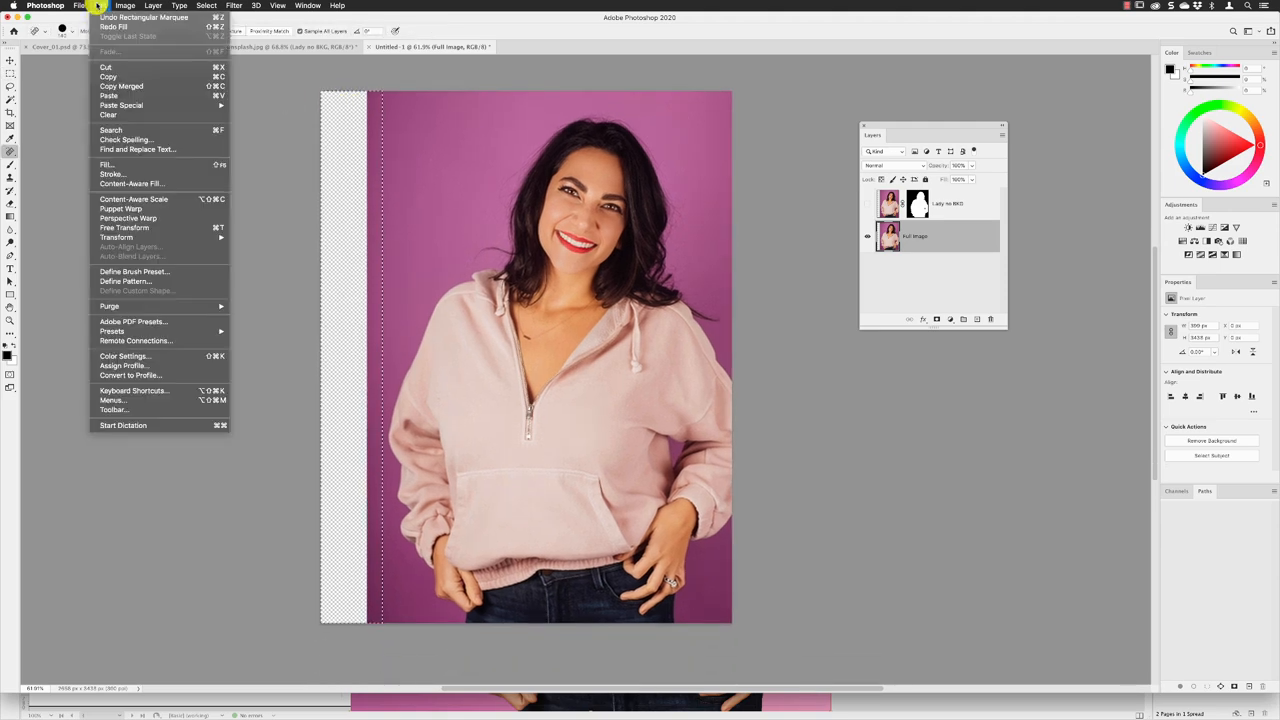
{"action": "mouse_move", "coordinate": [108, 164]}
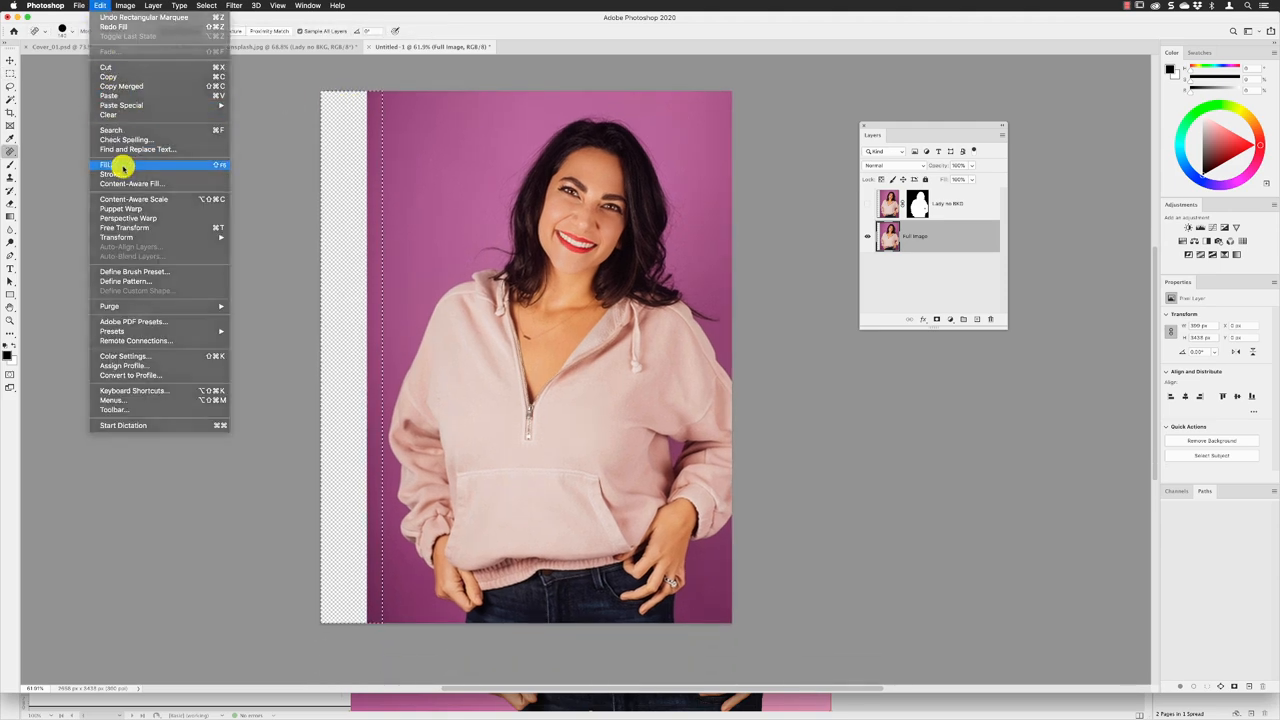
{"action": "left_click", "coordinate": [106, 164]}
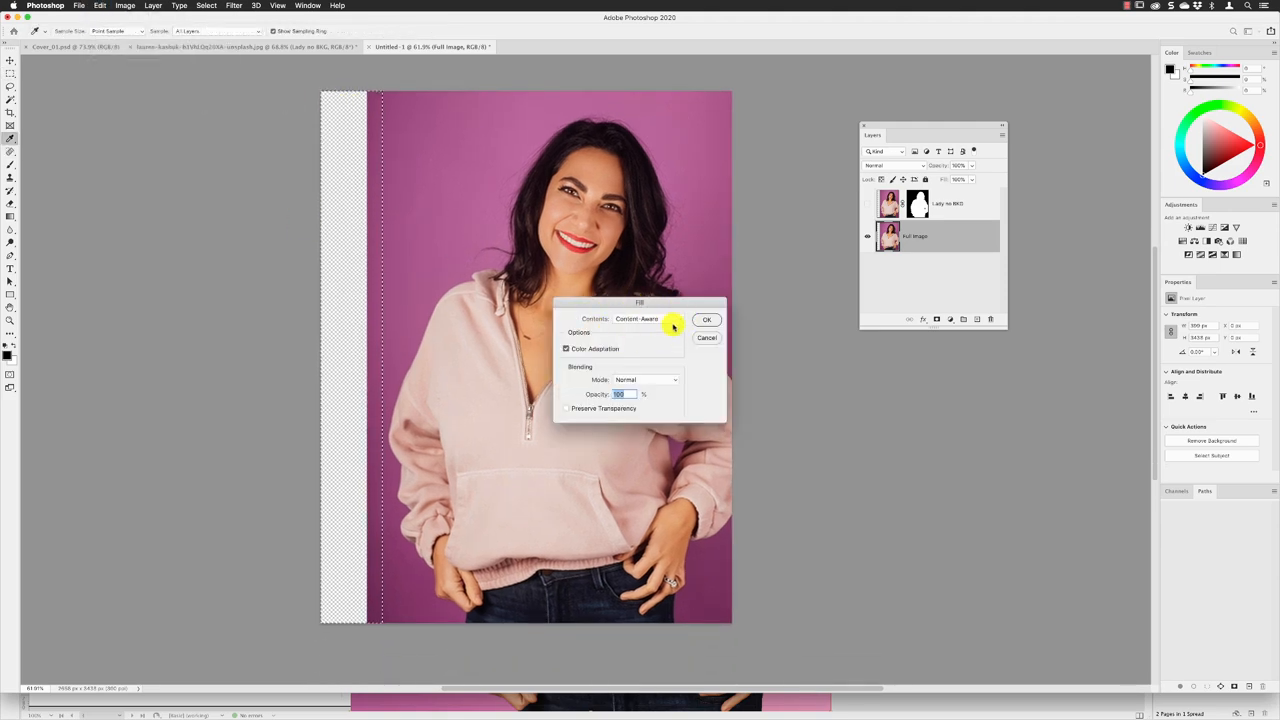
{"action": "left_click", "coordinate": [708, 320]}
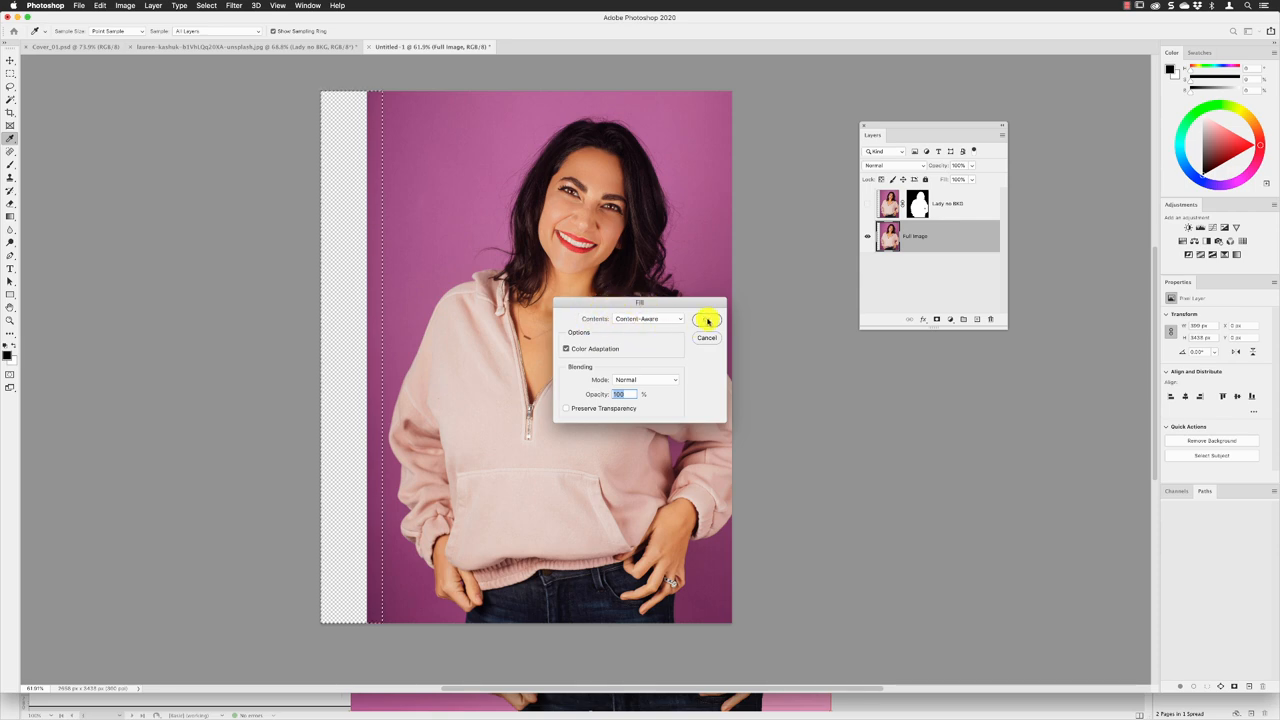
{"action": "left_click", "coordinate": [708, 320]}
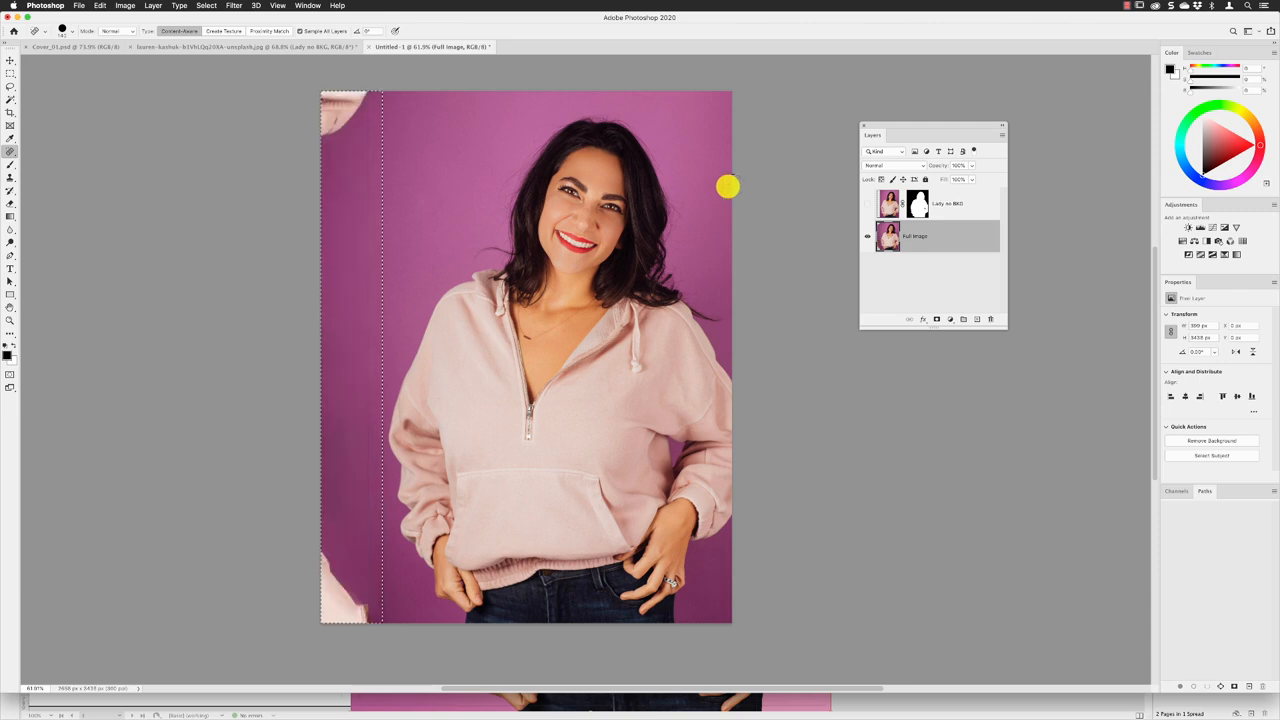
{"action": "mouse_move", "coordinate": [316, 112]}
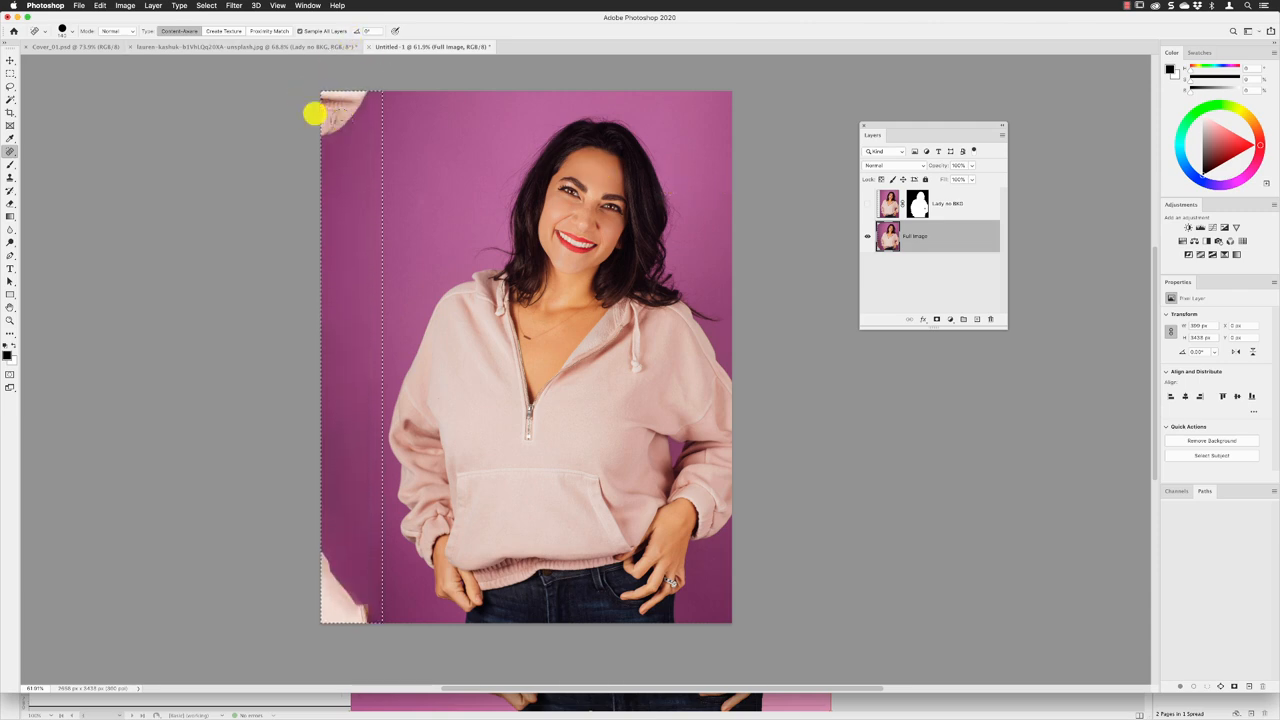
Step: Patch the flawed top-left corner onto clean backdrop with the Patch Tool, then clear the selection
{"action": "left_click", "coordinate": [206, 6]}
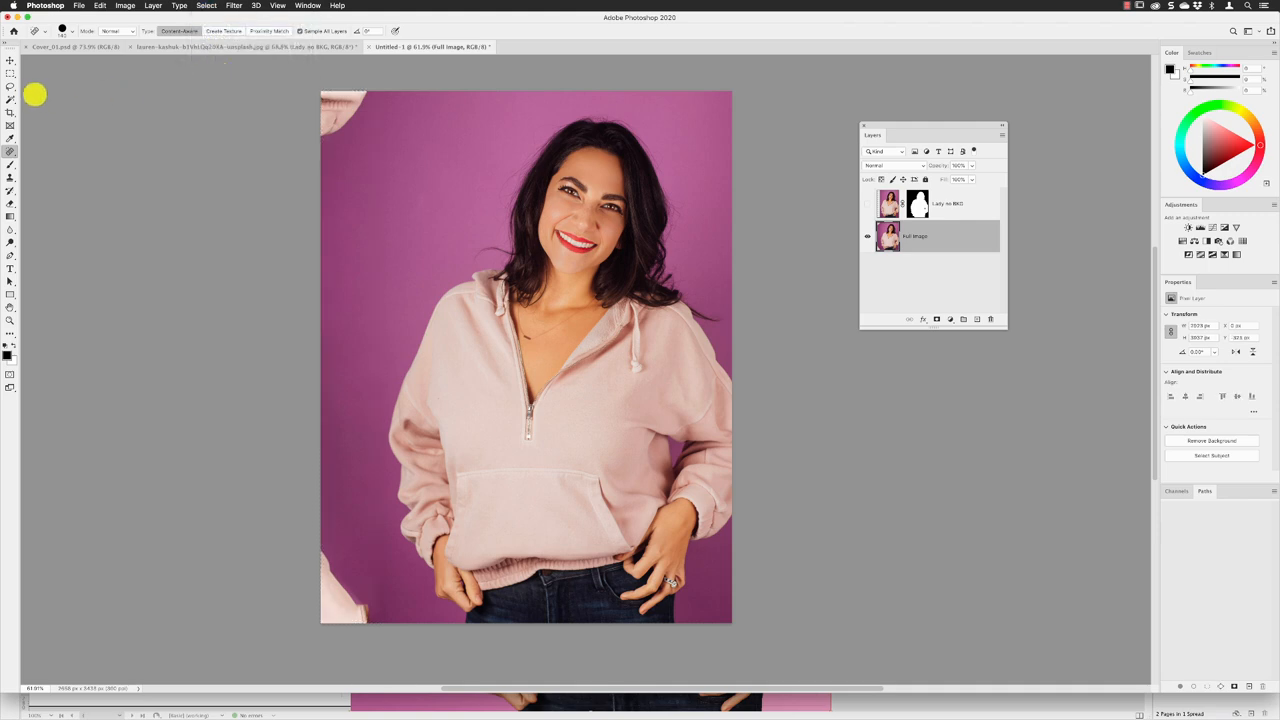
{"action": "left_click", "coordinate": [10, 60]}
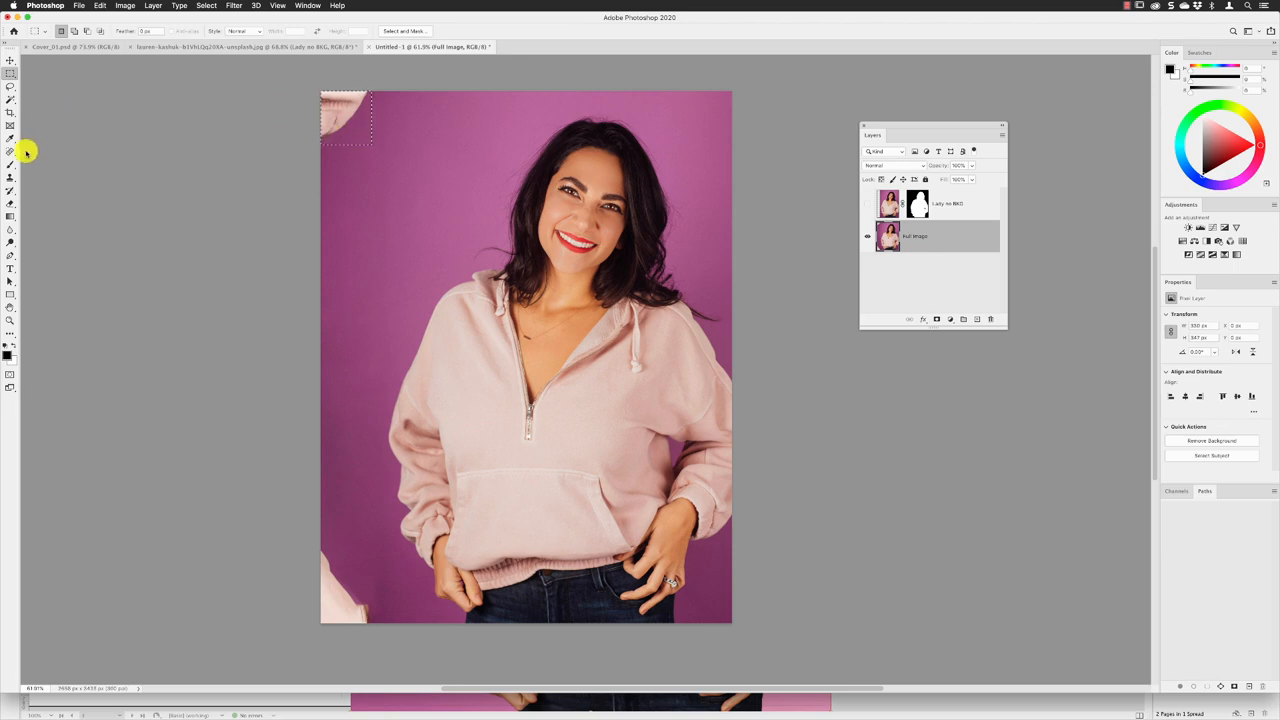
{"action": "left_click", "coordinate": [10, 150]}
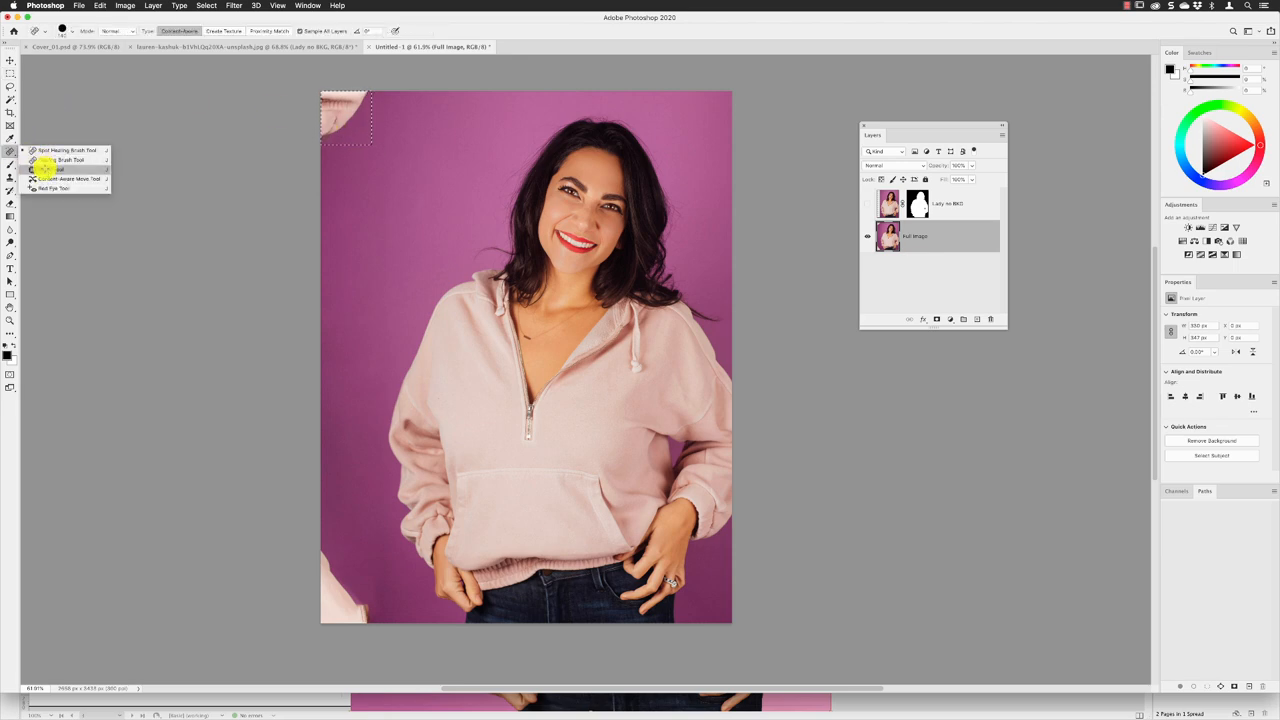
{"action": "left_click", "coordinate": [64, 168]}
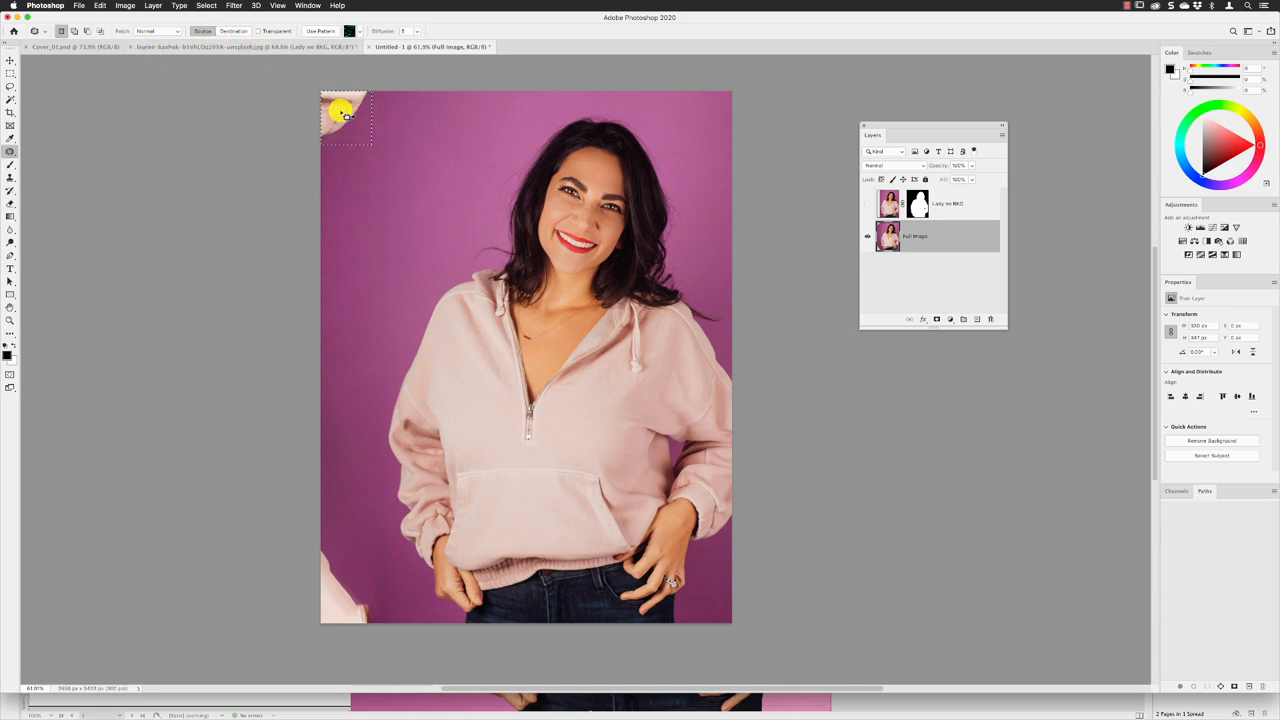
{"action": "left_click_drag", "start_coordinate": [348, 116], "coordinate": [388, 162]}
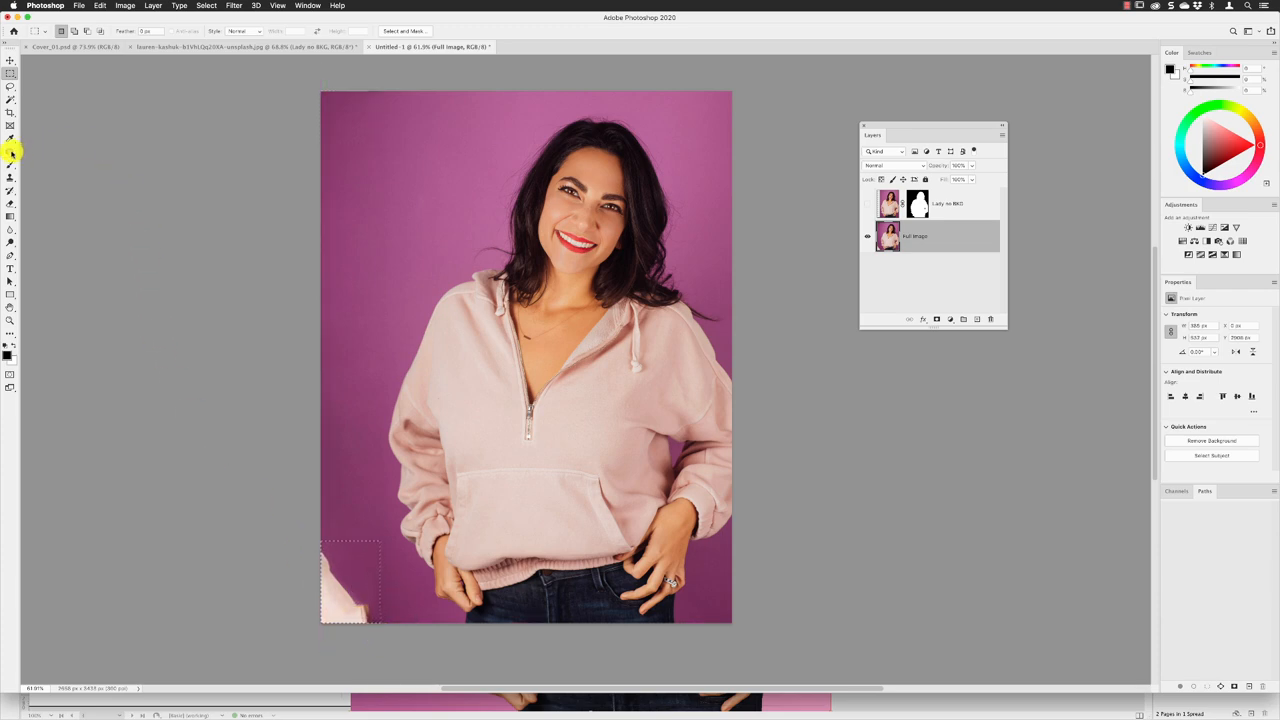
{"action": "left_click", "coordinate": [12, 152]}
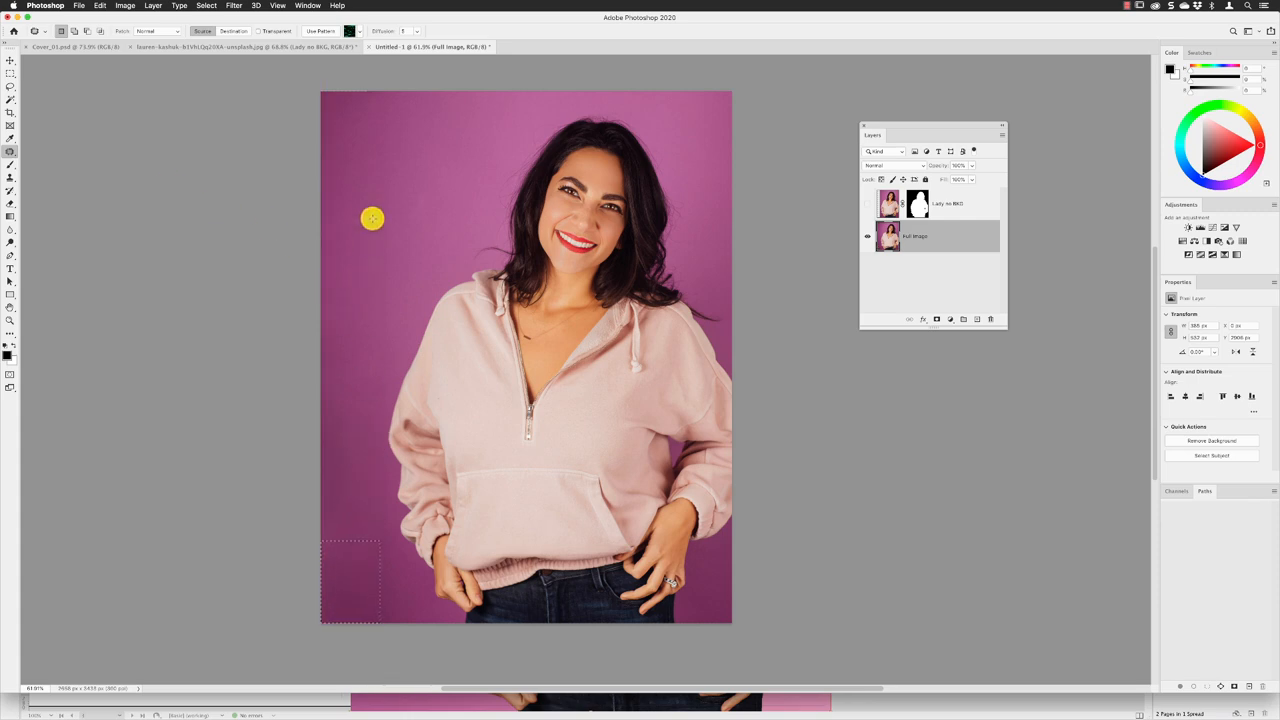
{"action": "left_click", "coordinate": [206, 6]}
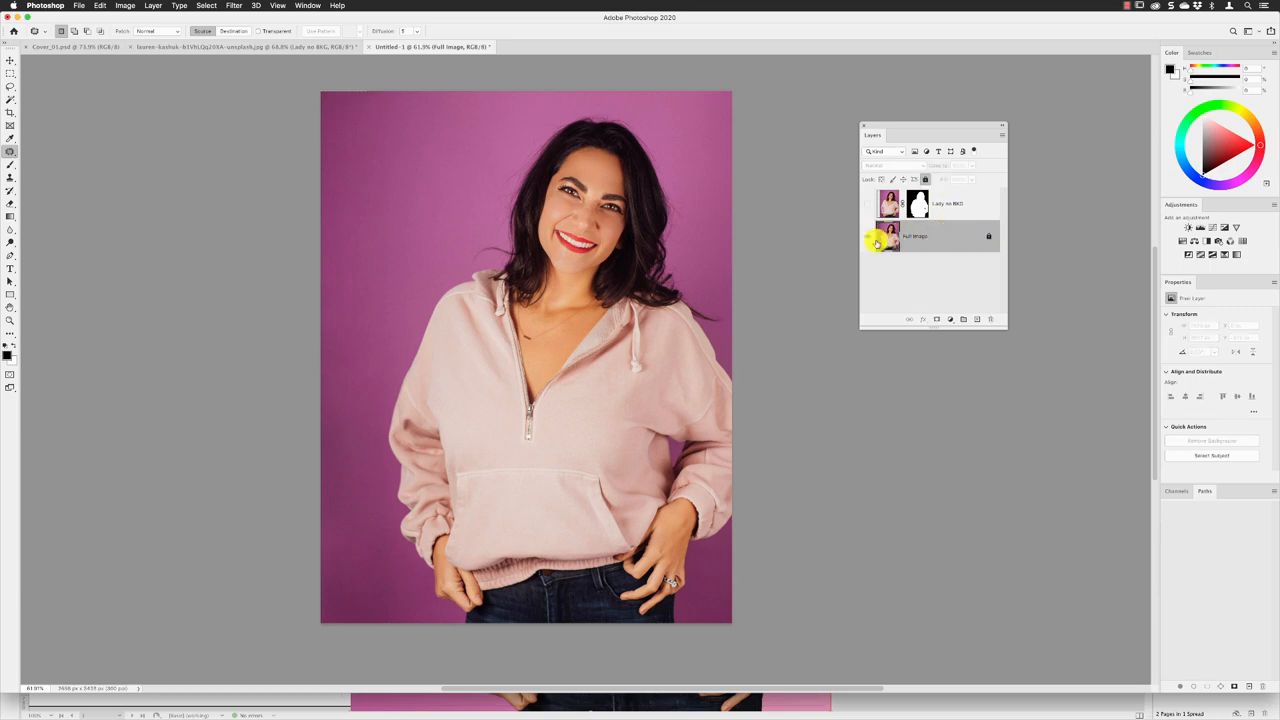
Step: Select the full-image photo layer beneath the cutout in the Layers panel
{"action": "left_click", "coordinate": [888, 236]}
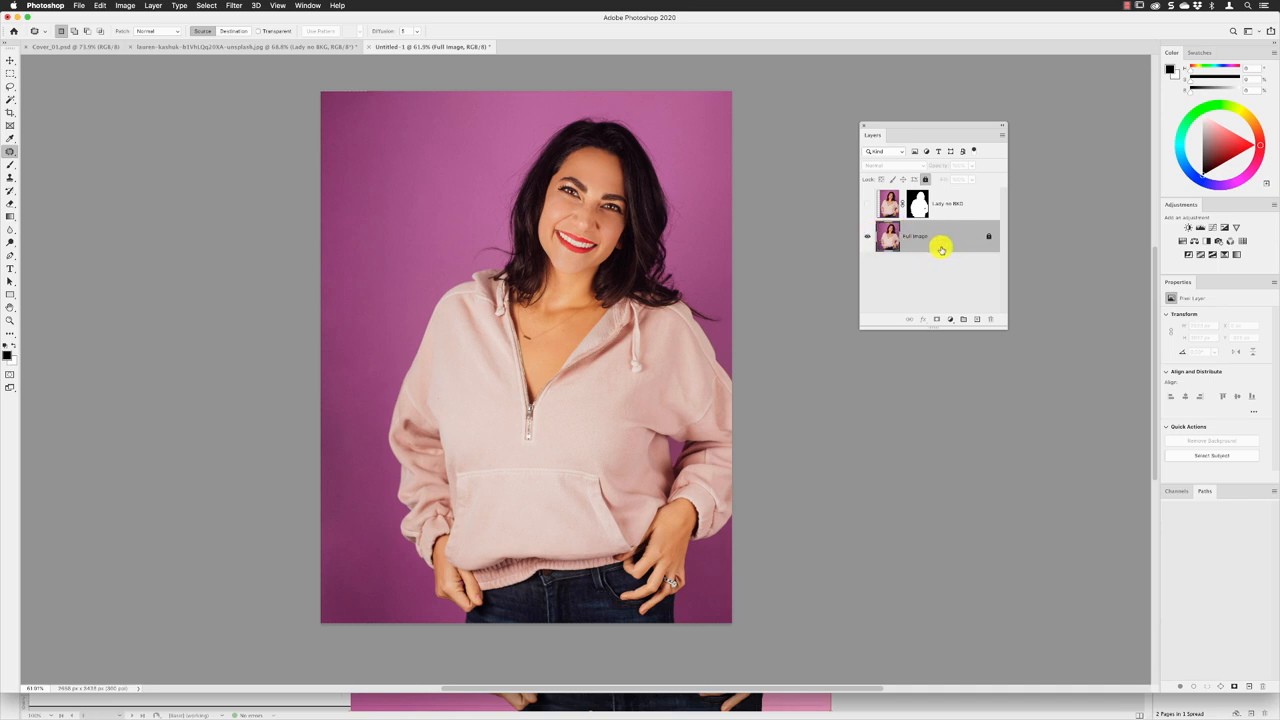
Step: Add a Gradient fill layer above the selected full-image layer
{"action": "left_click", "coordinate": [868, 204]}
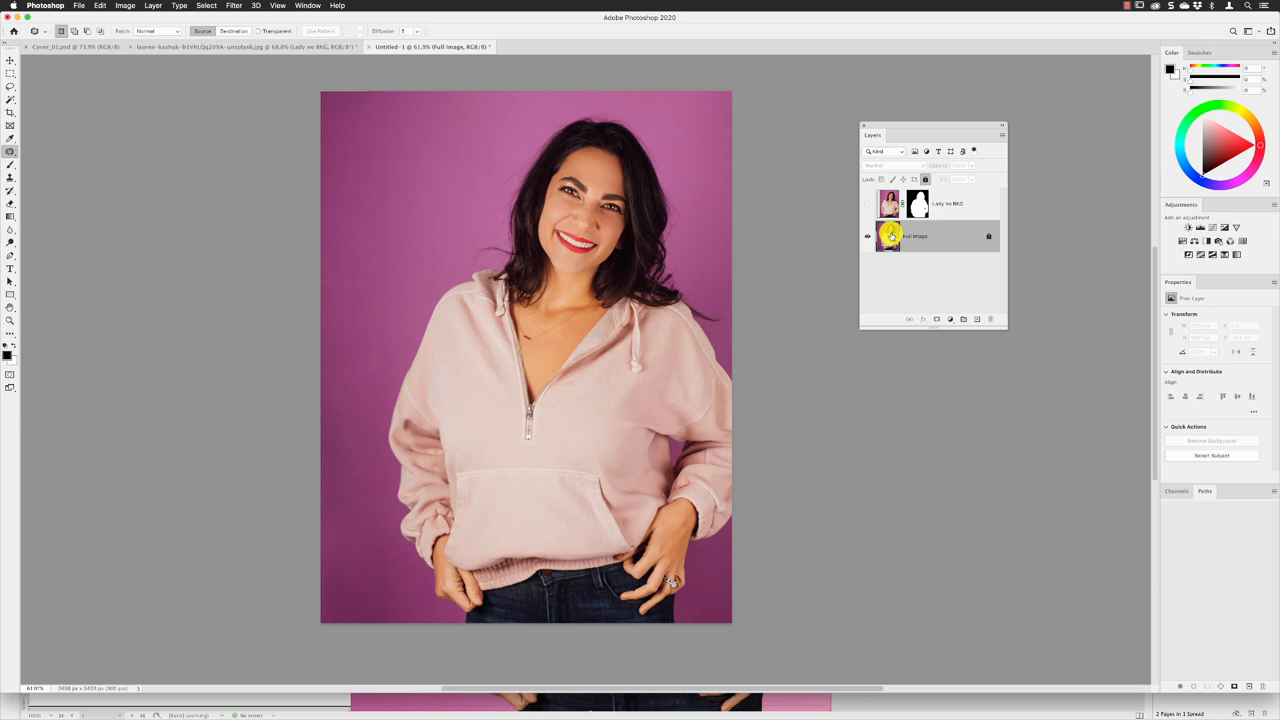
{"action": "left_click", "coordinate": [950, 320]}
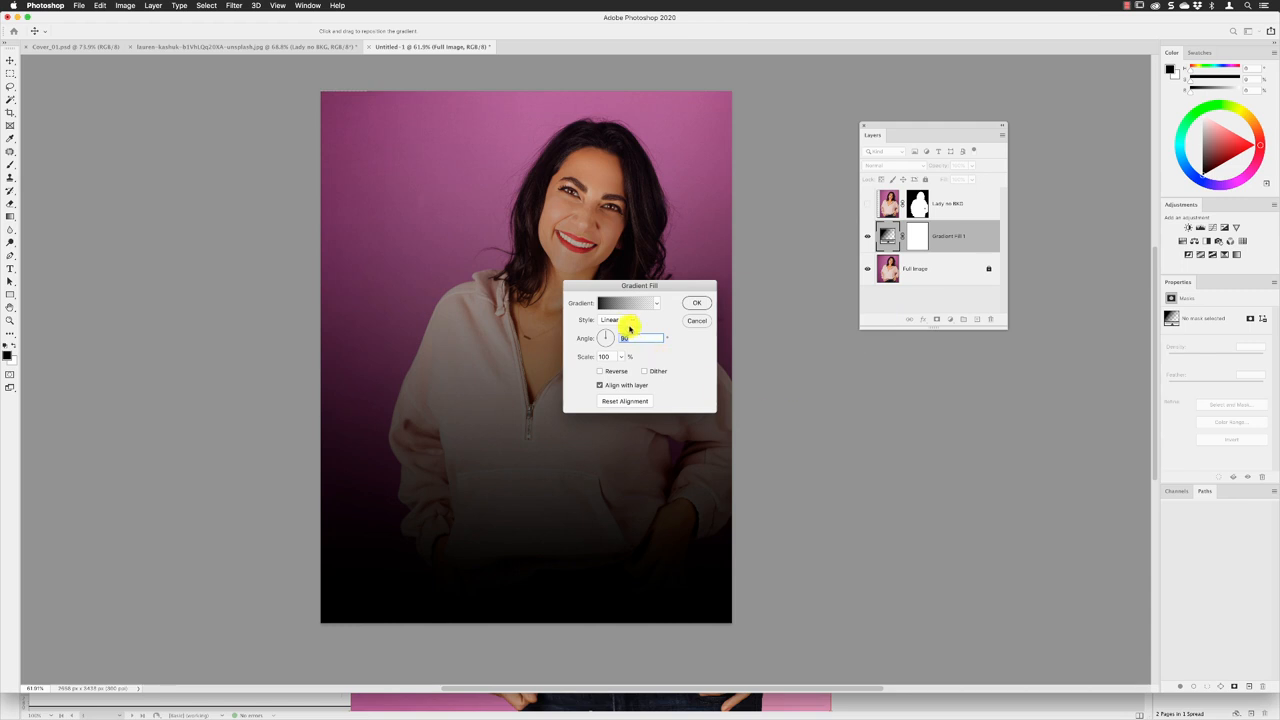
Step: Choose the Foreground to Background preset from the Basics gradient group
{"action": "left_click_drag", "start_coordinate": [640, 284], "coordinate": [720, 116]}
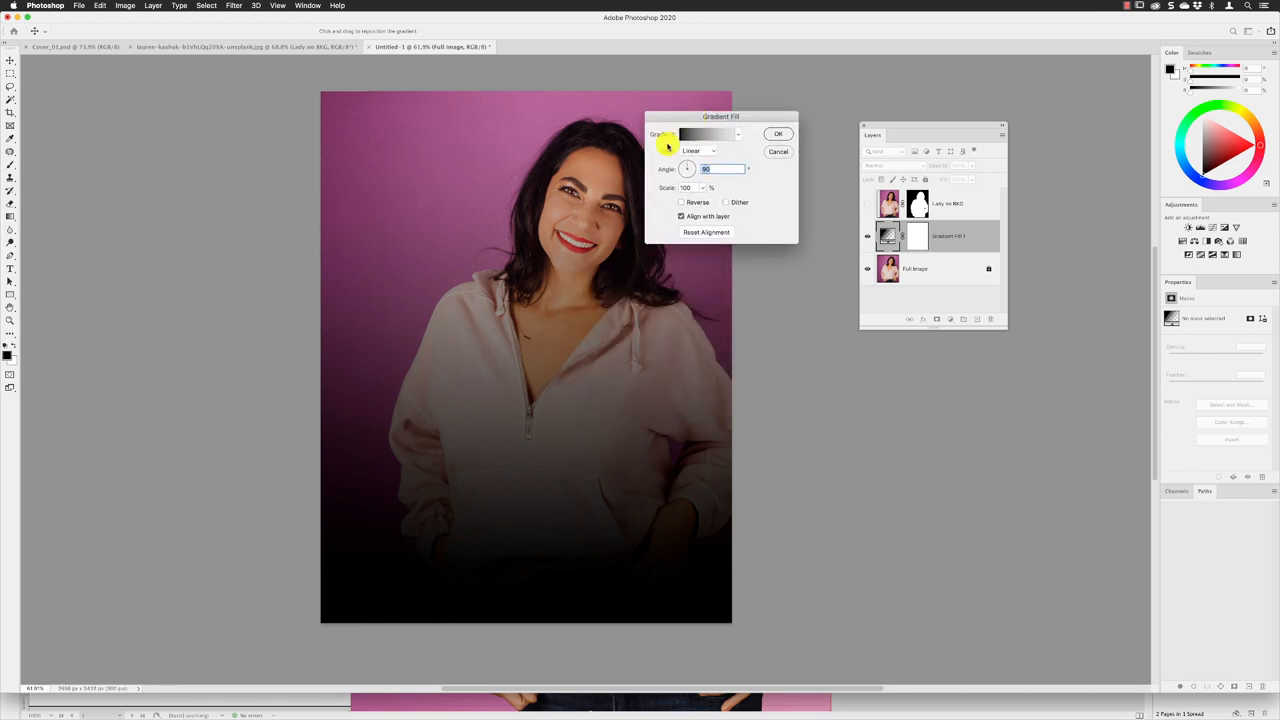
{"action": "left_click", "coordinate": [740, 134]}
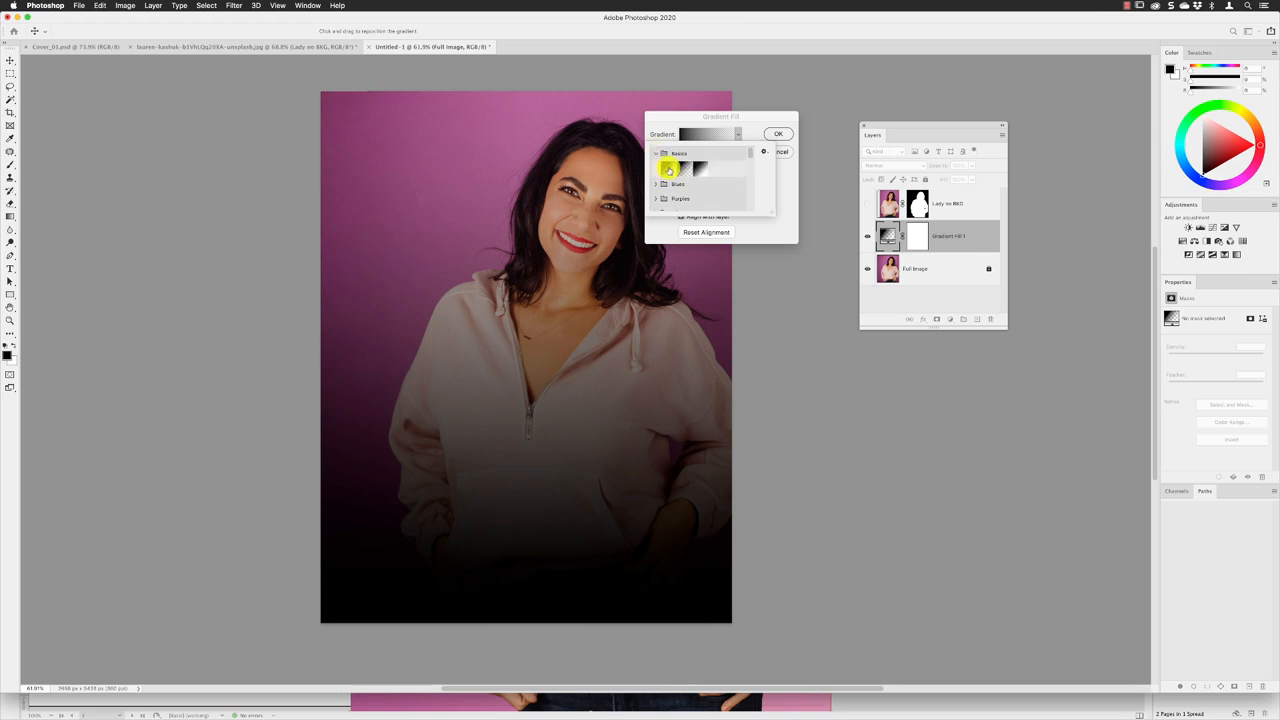
{"action": "left_click", "coordinate": [684, 166]}
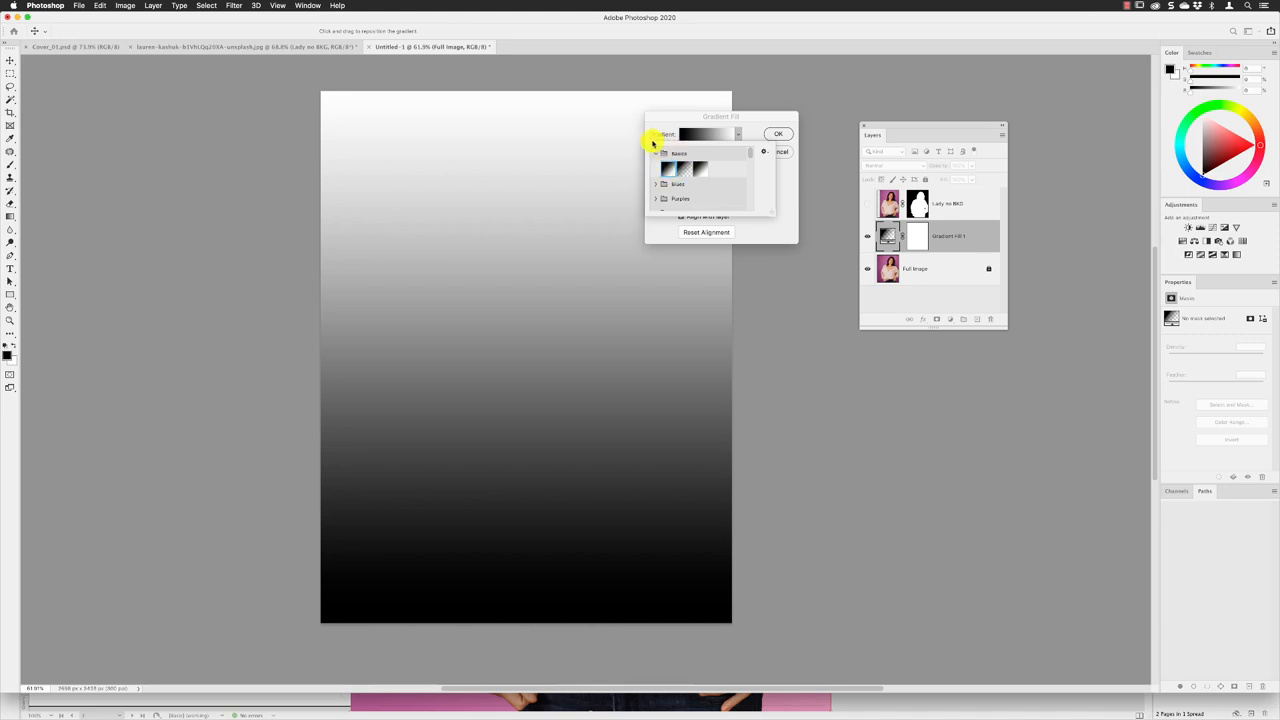
{"action": "mouse_move", "coordinate": [668, 168]}
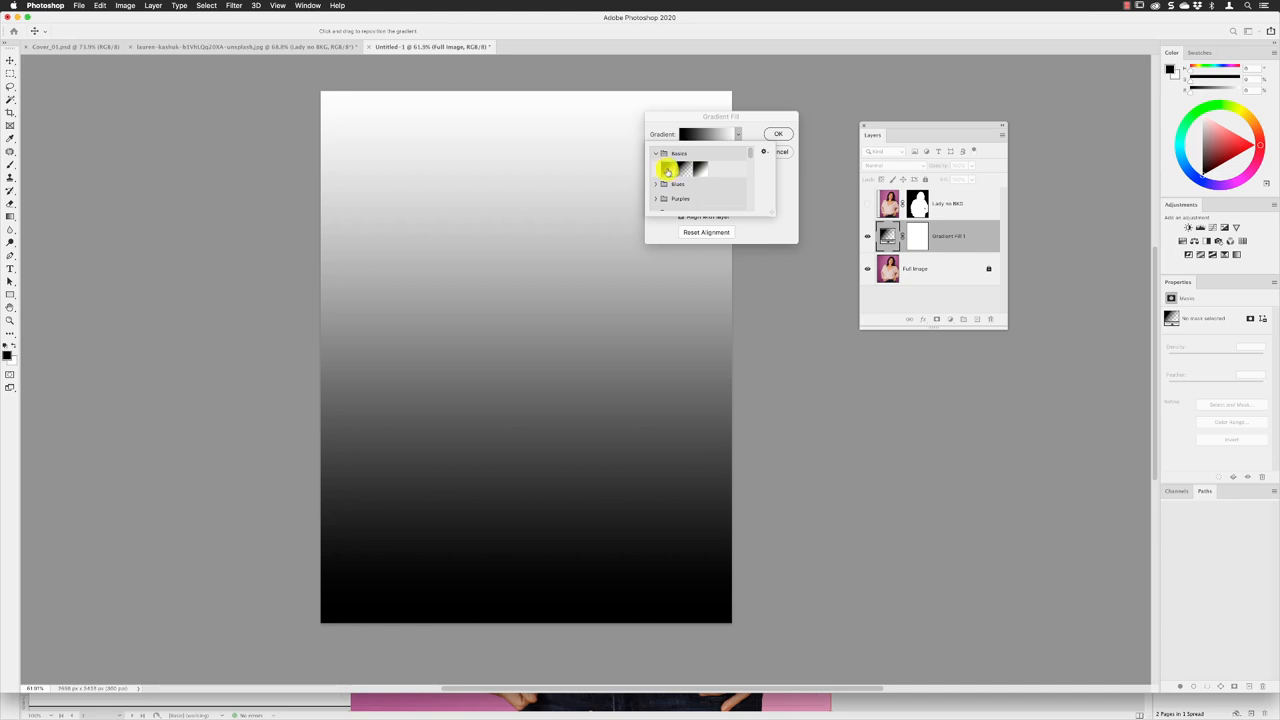
{"action": "mouse_move", "coordinate": [664, 170]}
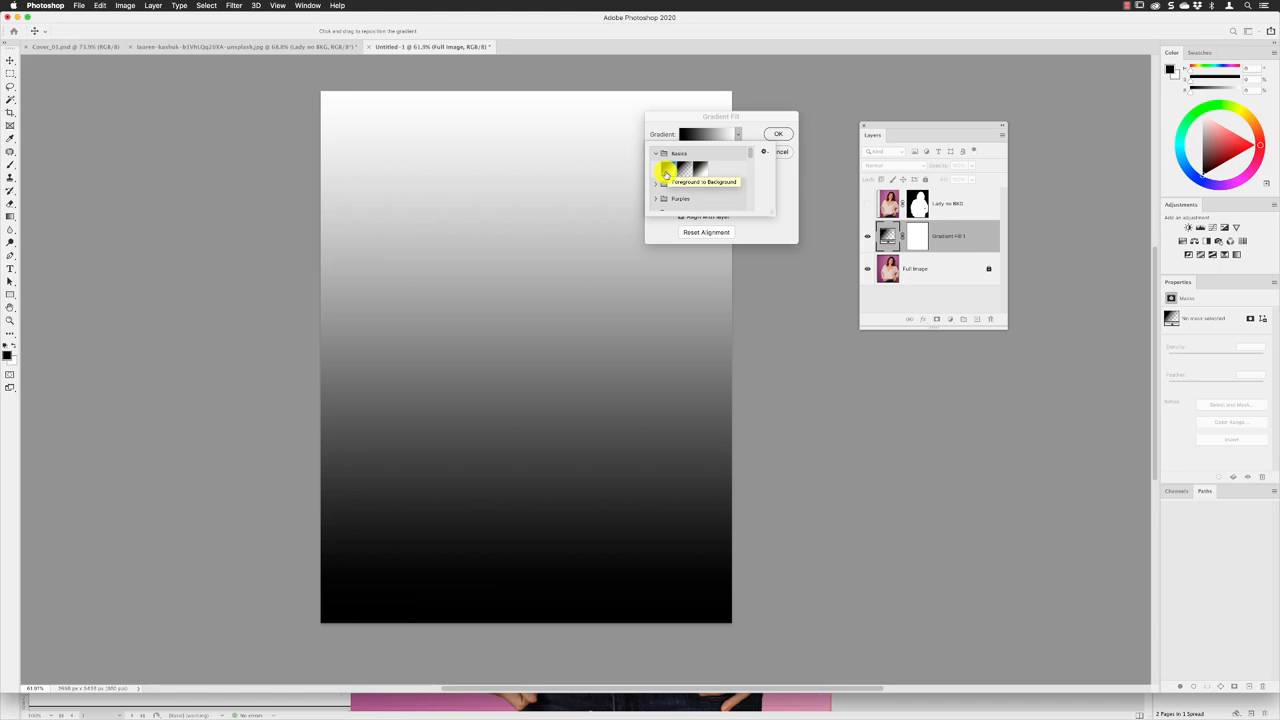
{"action": "left_click", "coordinate": [664, 170]}
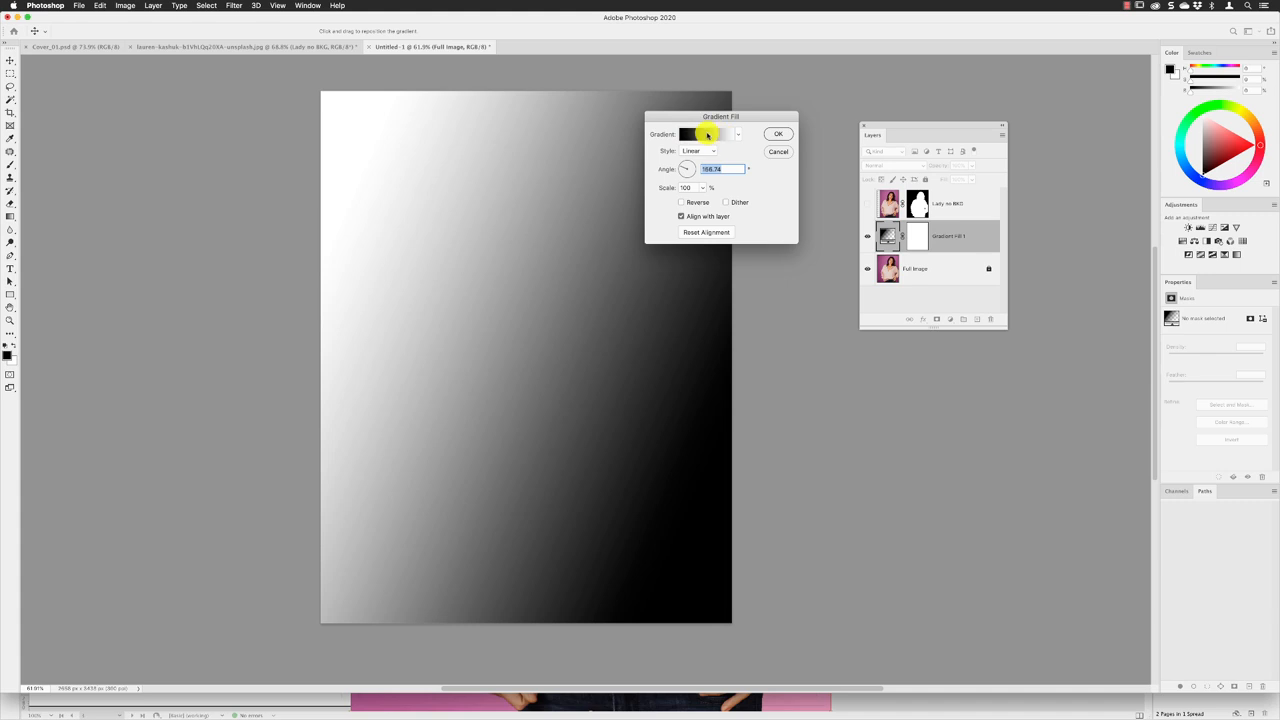
Step: Recolour the gradient stops to light pink and deeper pink in the Gradient Editor and accept it
{"action": "left_click", "coordinate": [708, 134]}
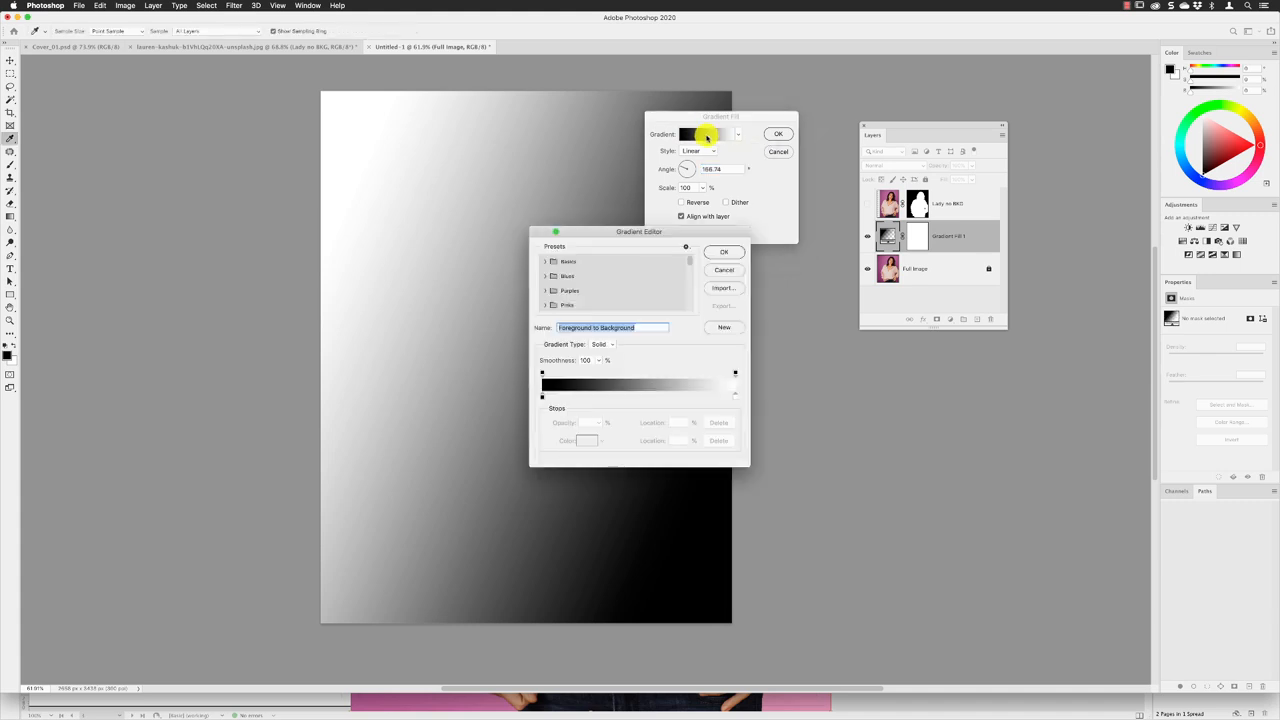
{"action": "left_click_drag", "start_coordinate": [640, 232], "coordinate": [712, 100]}
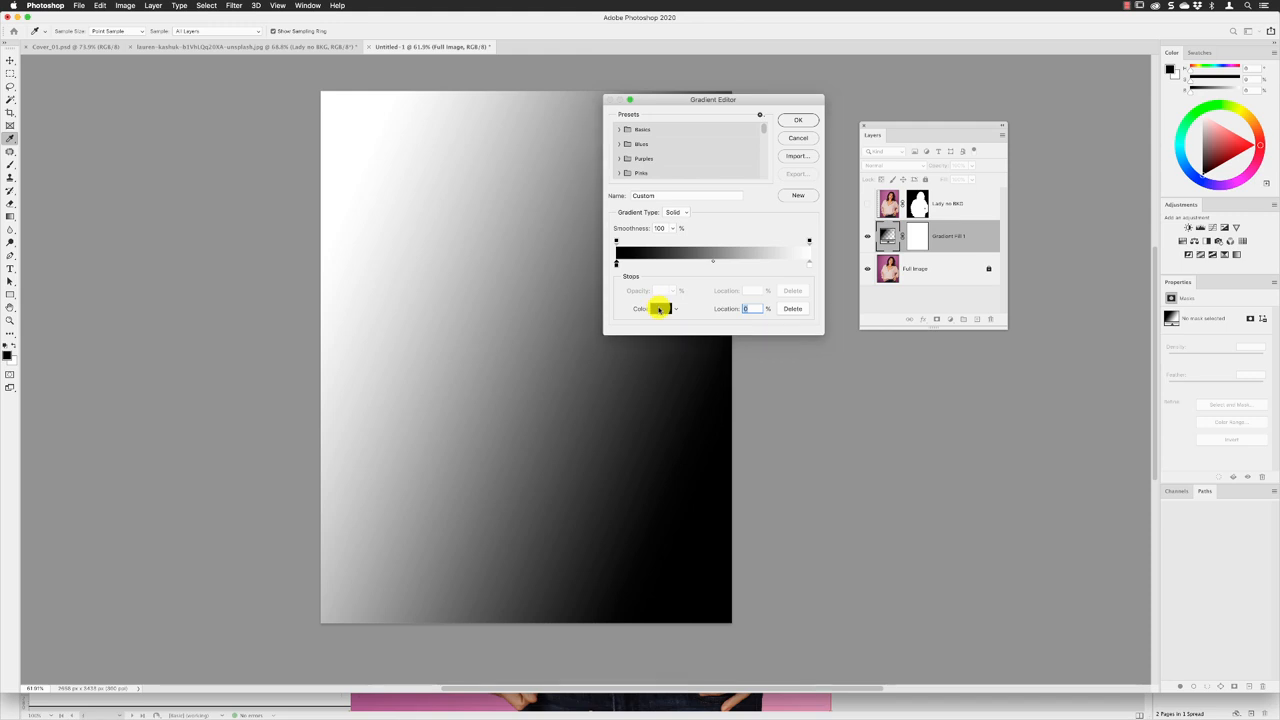
{"action": "left_click", "coordinate": [660, 308]}
{"action": "type", "text": "252"}
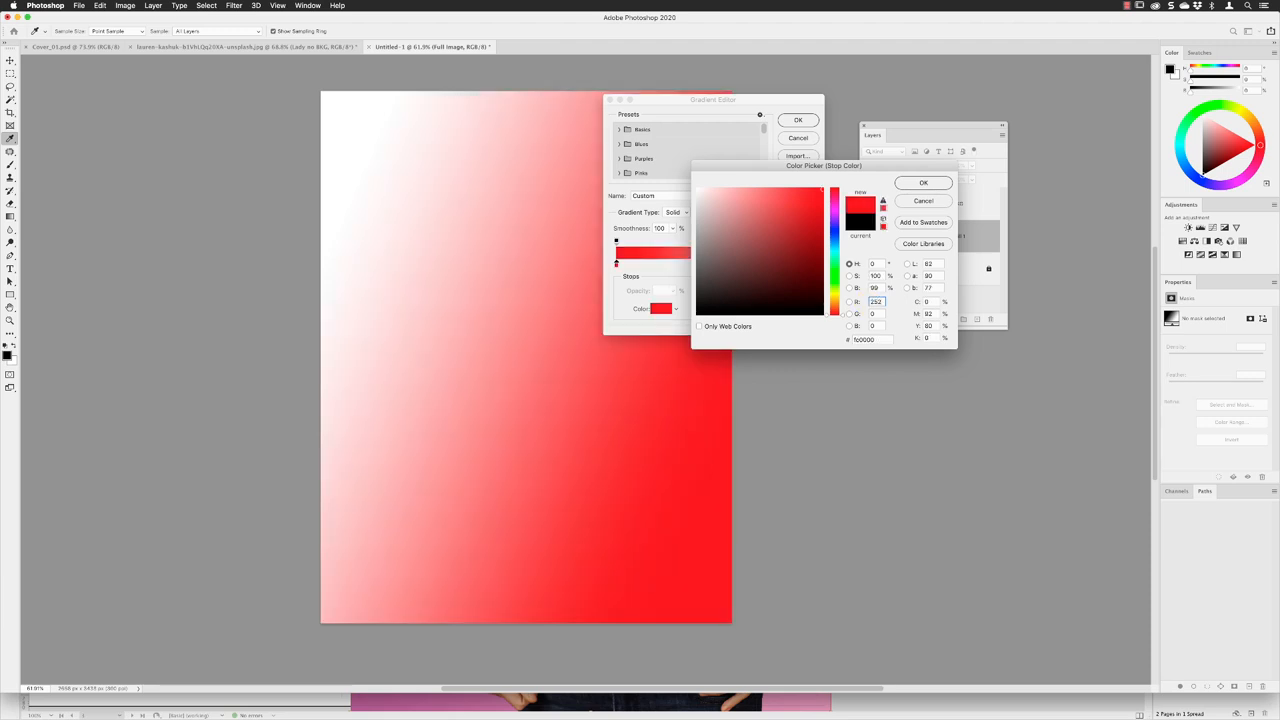
{"action": "left_click", "coordinate": [874, 312]}
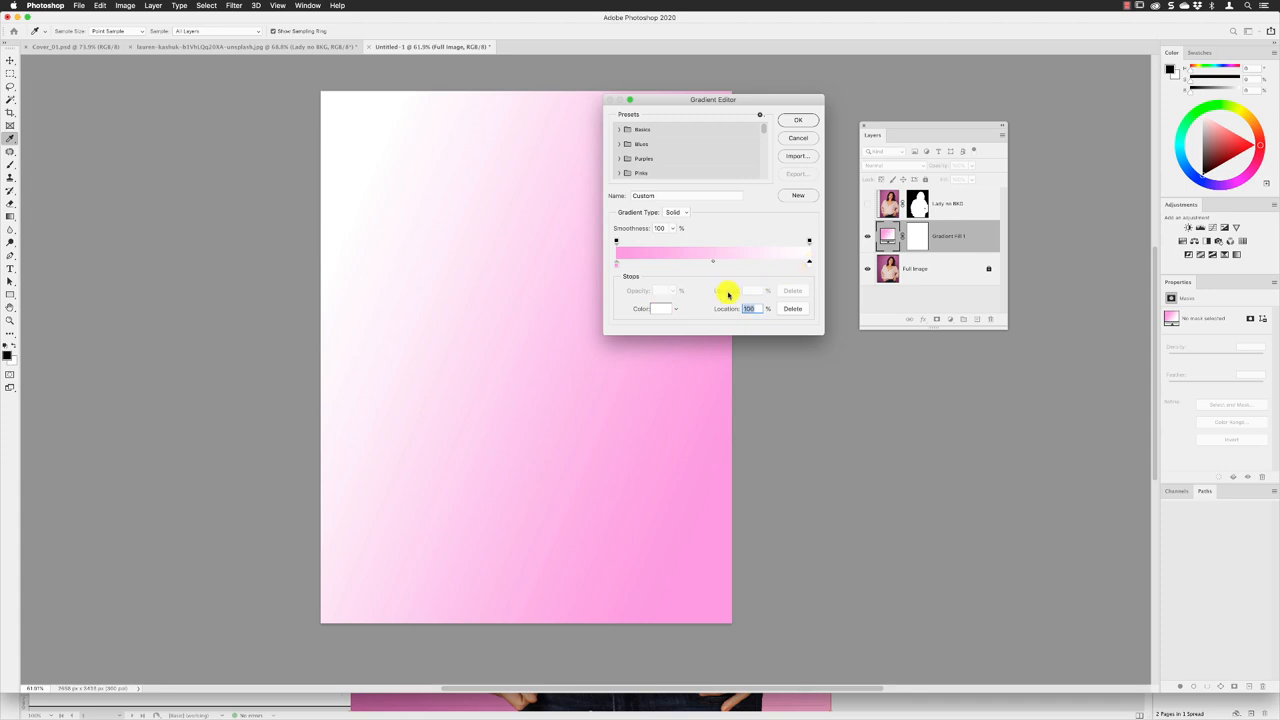
{"action": "left_click", "coordinate": [662, 308]}
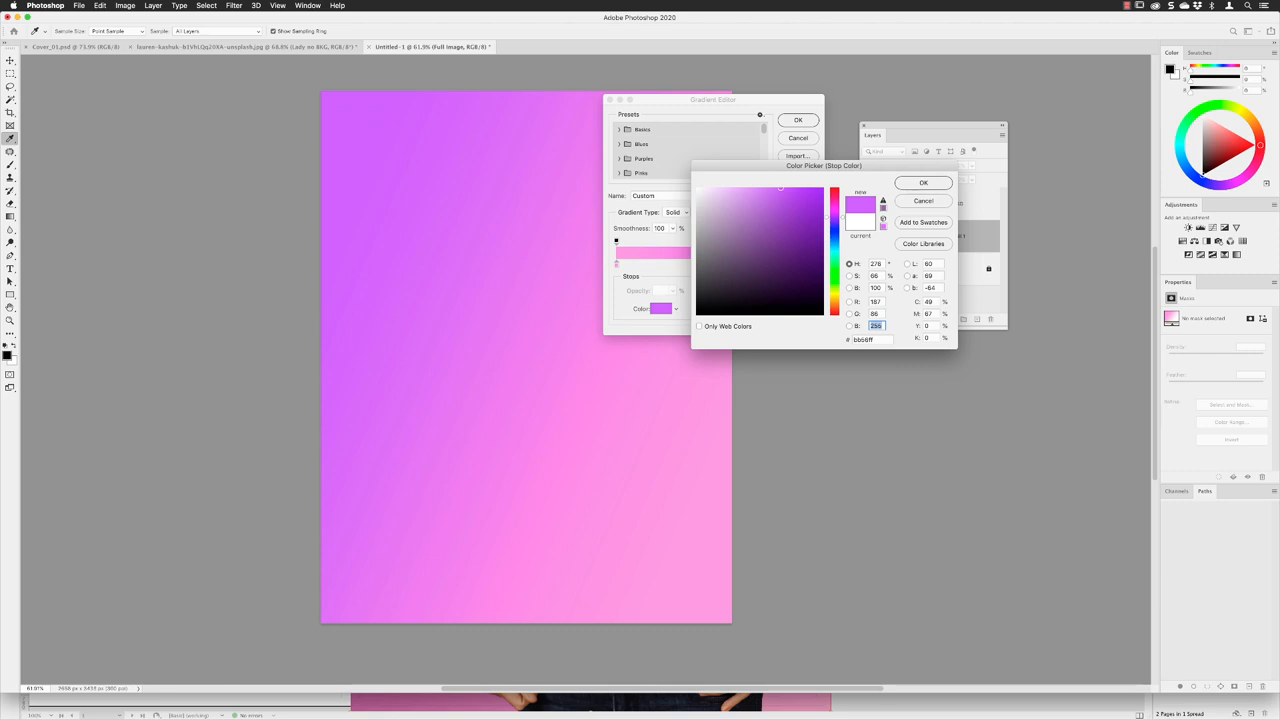
{"action": "left_click", "coordinate": [812, 220]}
{"action": "type", "text": "168"}
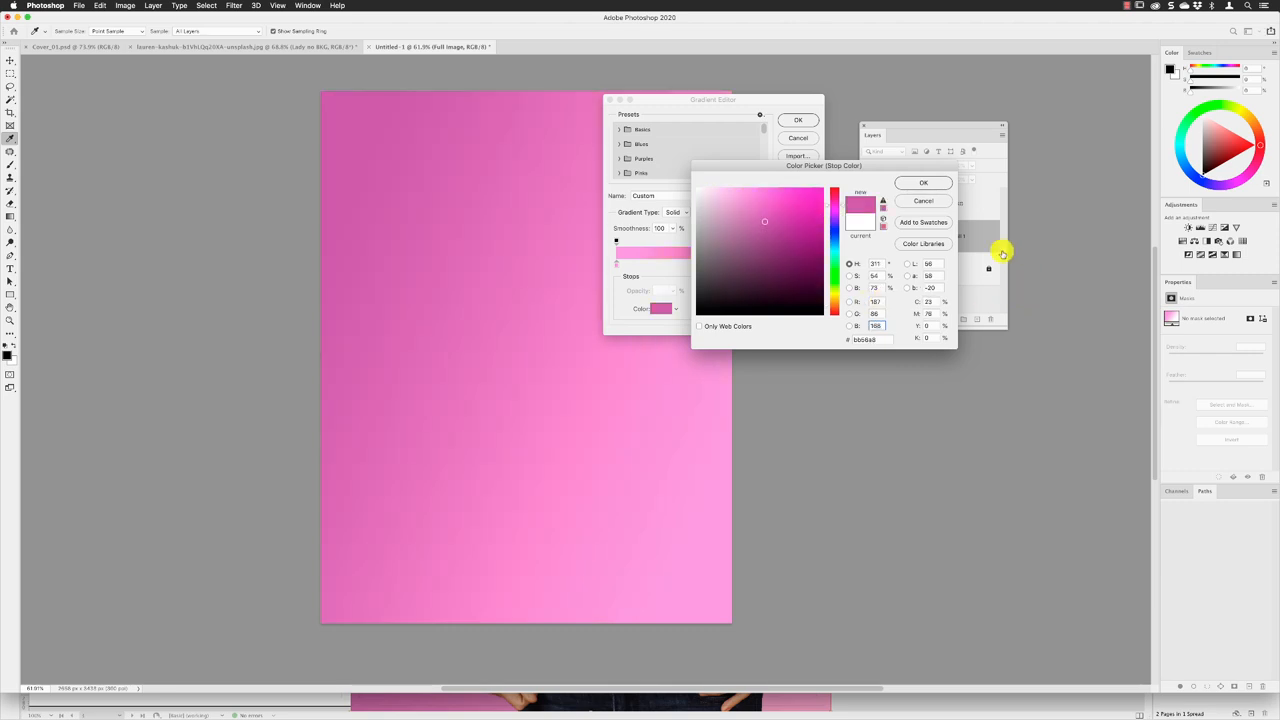
{"action": "left_click", "coordinate": [924, 182]}
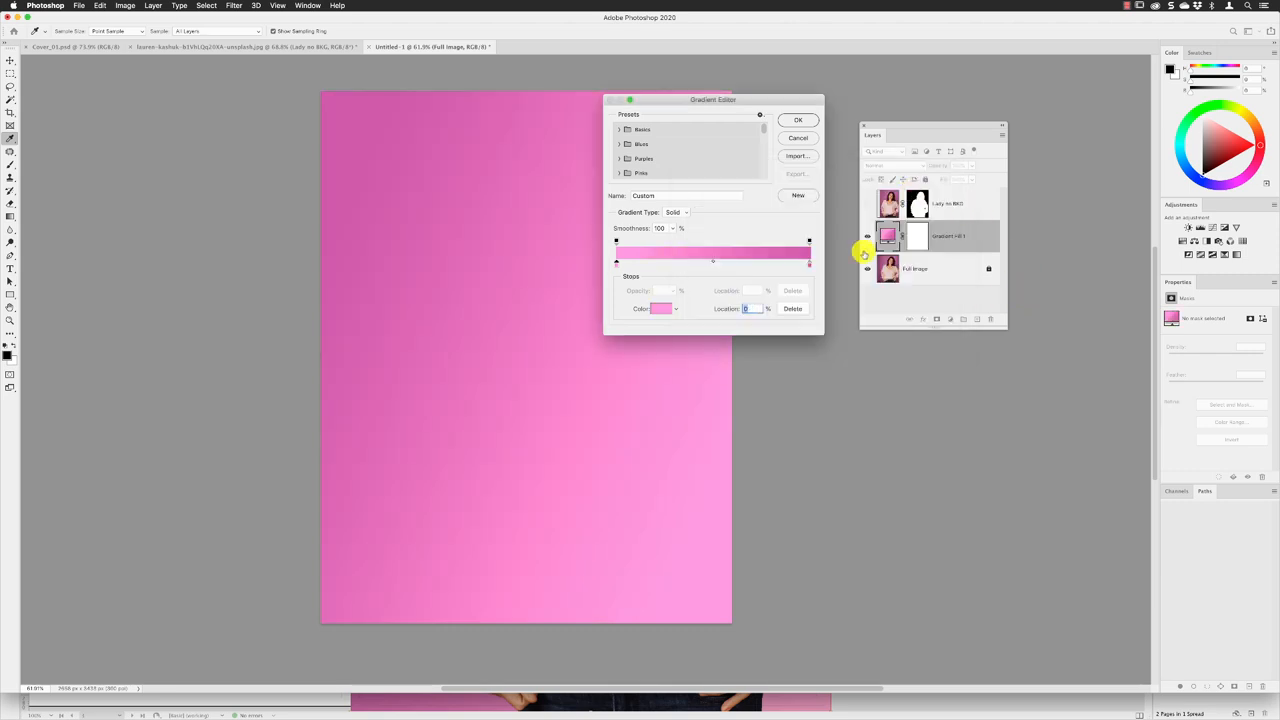
{"action": "left_click", "coordinate": [798, 120]}
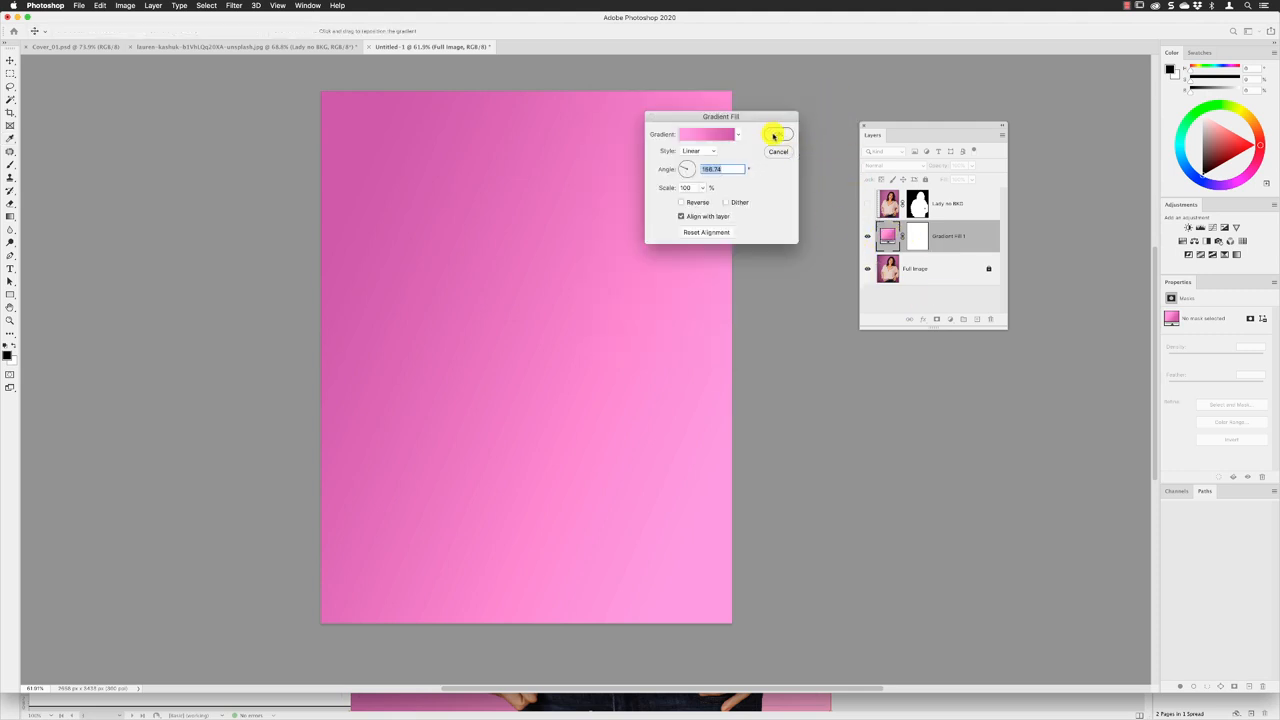
Step: Confirm the Gradient Fill so the woman stands against the diagonal pink gradient
{"action": "left_click", "coordinate": [780, 134]}
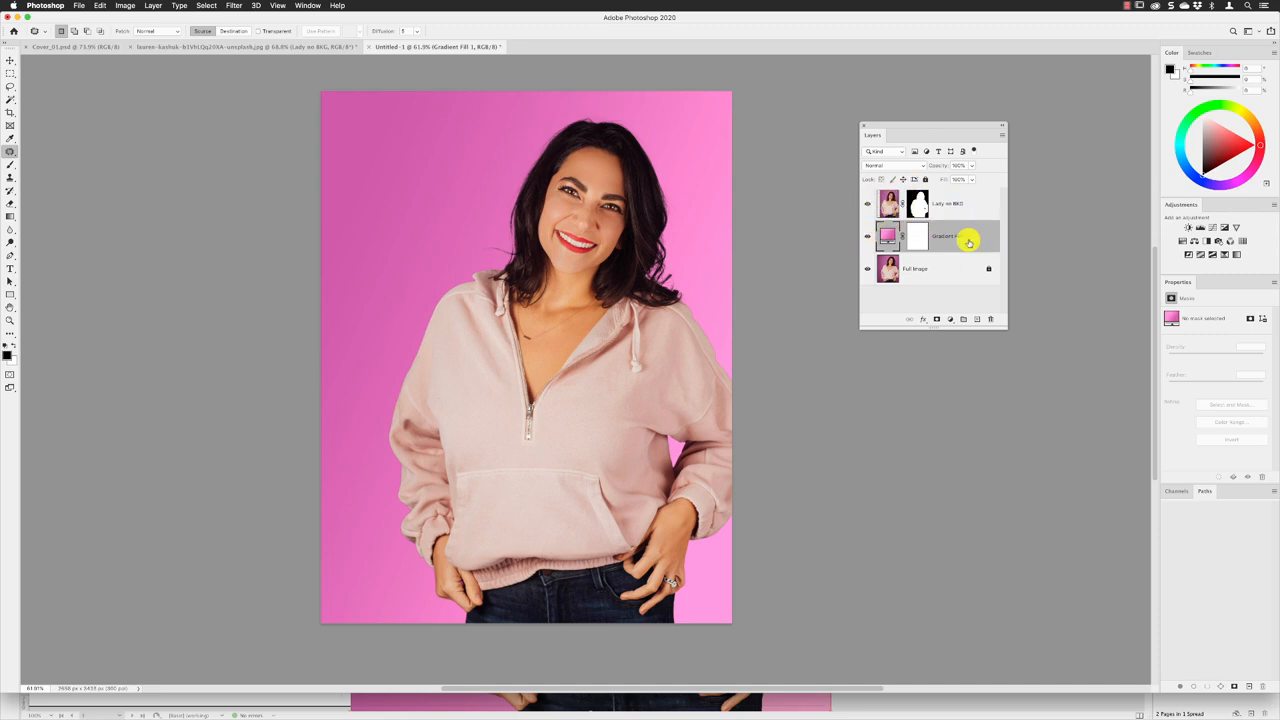
{"action": "left_click", "coordinate": [80, 4]}
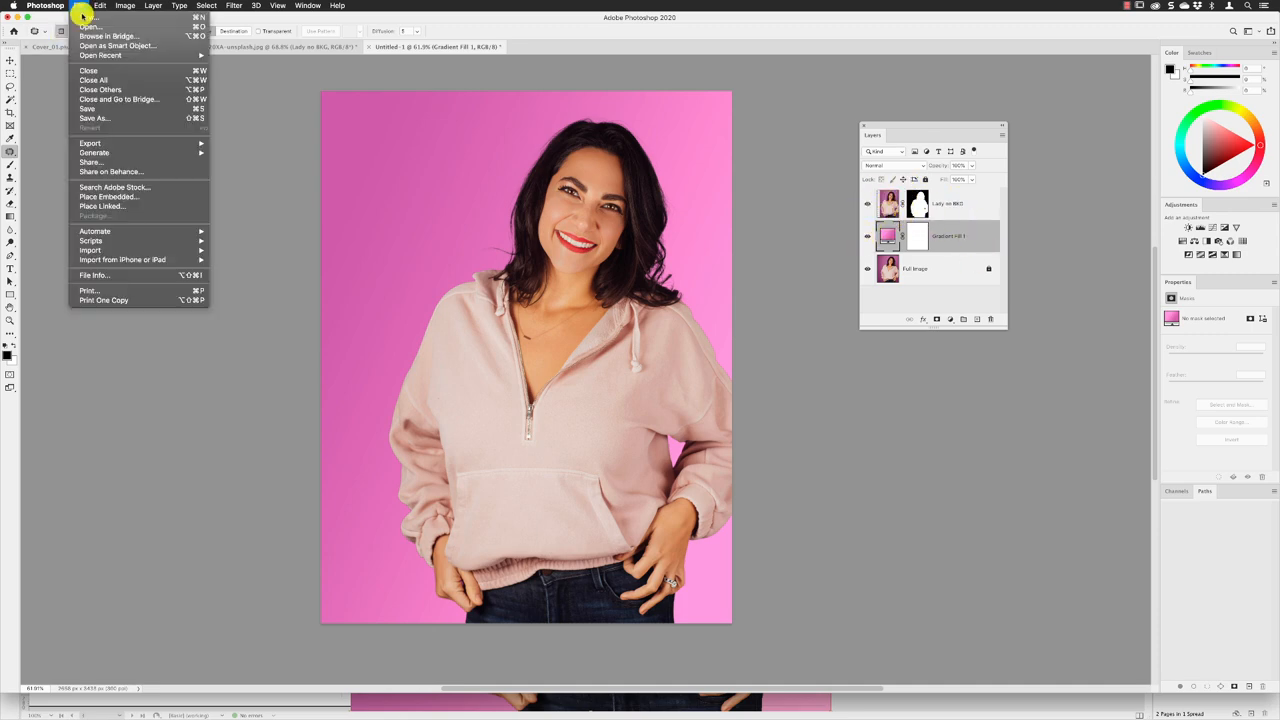
Step: Save the layered composite as a Photoshop file named New Cover
{"action": "left_click", "coordinate": [94, 118]}
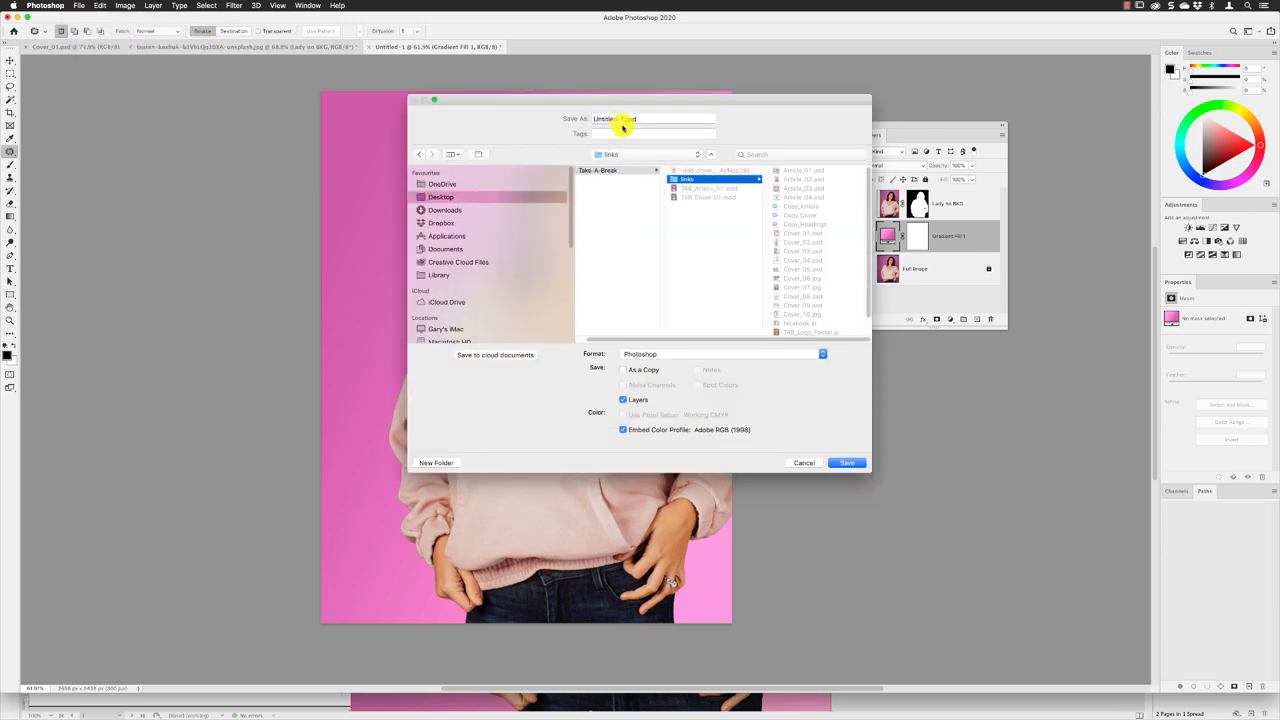
{"action": "left_click", "coordinate": [654, 118]}
{"action": "type", "text": "New Cover"}
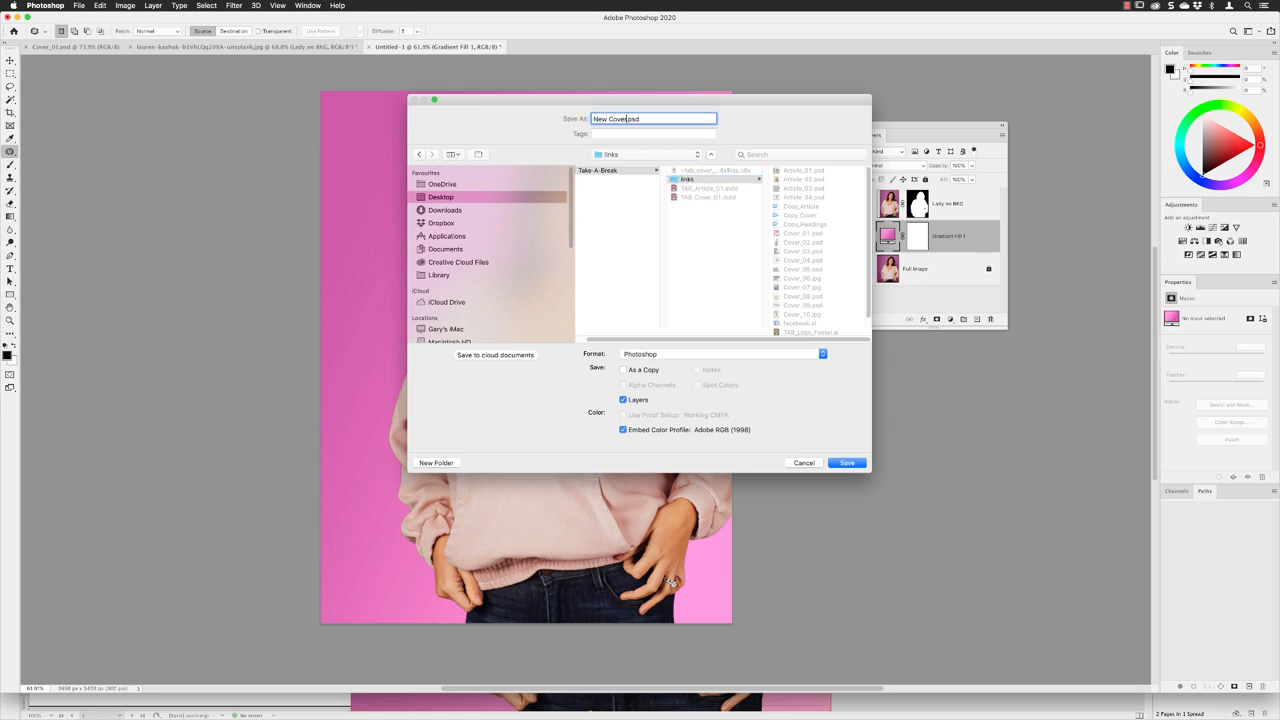
{"action": "left_click", "coordinate": [846, 462]}
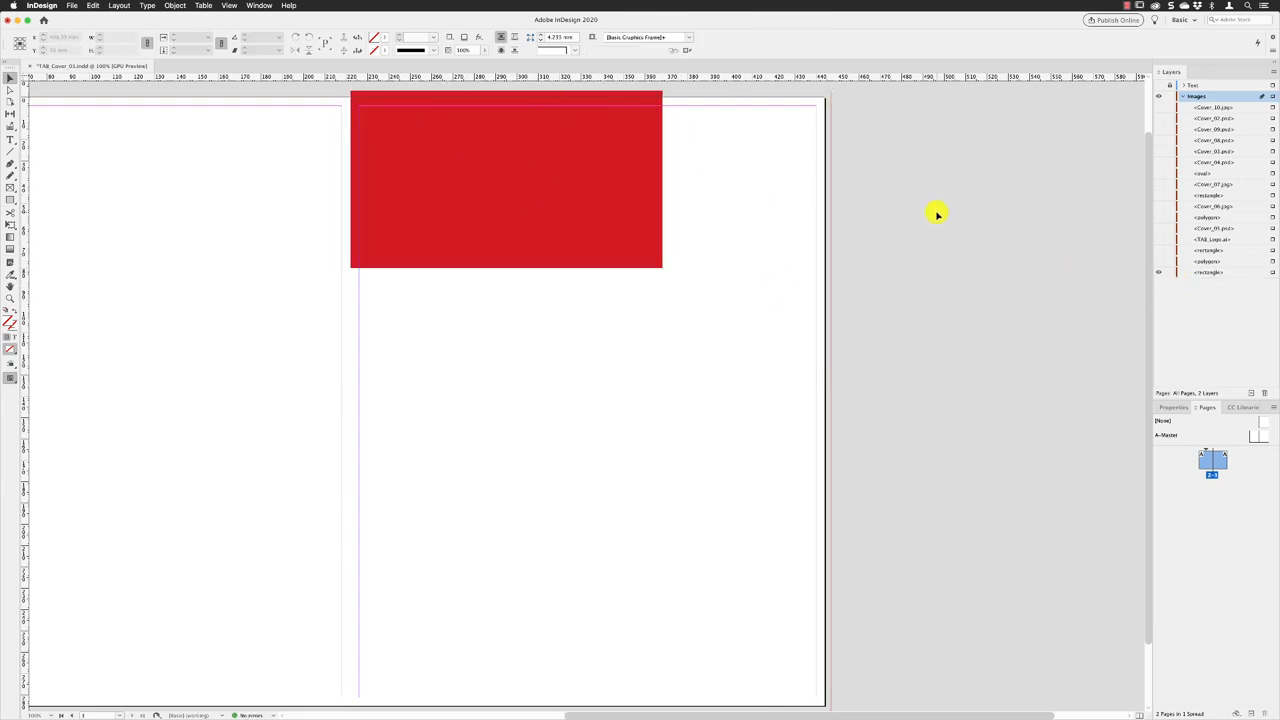
Step: Place New Cover.psd with import options, hiding the Lady layer so only the pink gradient shows
{"action": "left_click", "coordinate": [72, 4]}
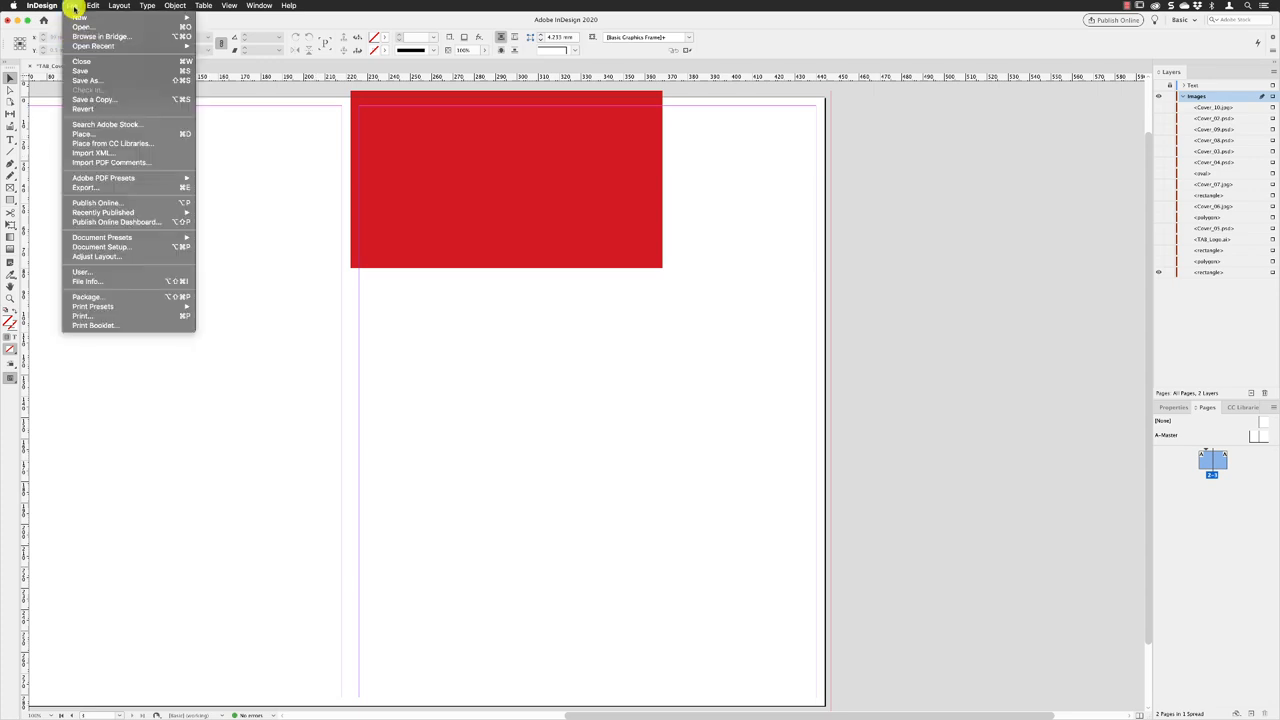
{"action": "left_click", "coordinate": [84, 134]}
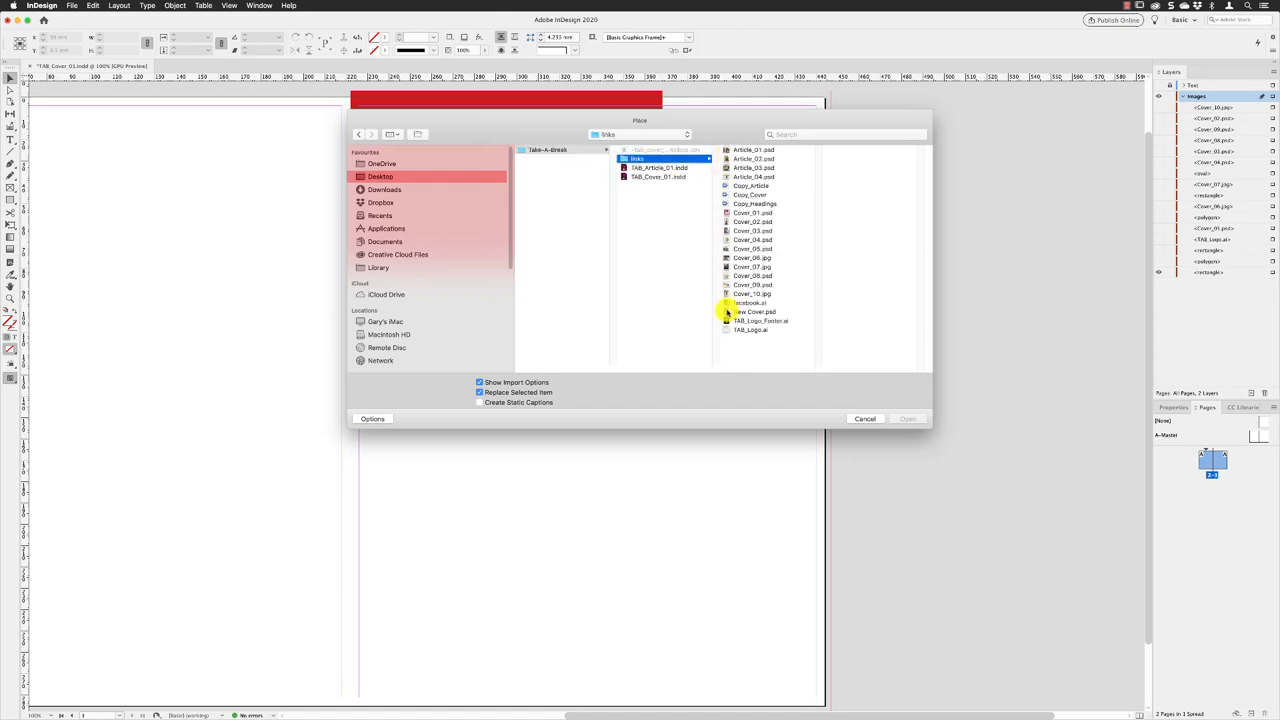
{"action": "left_click", "coordinate": [744, 312]}
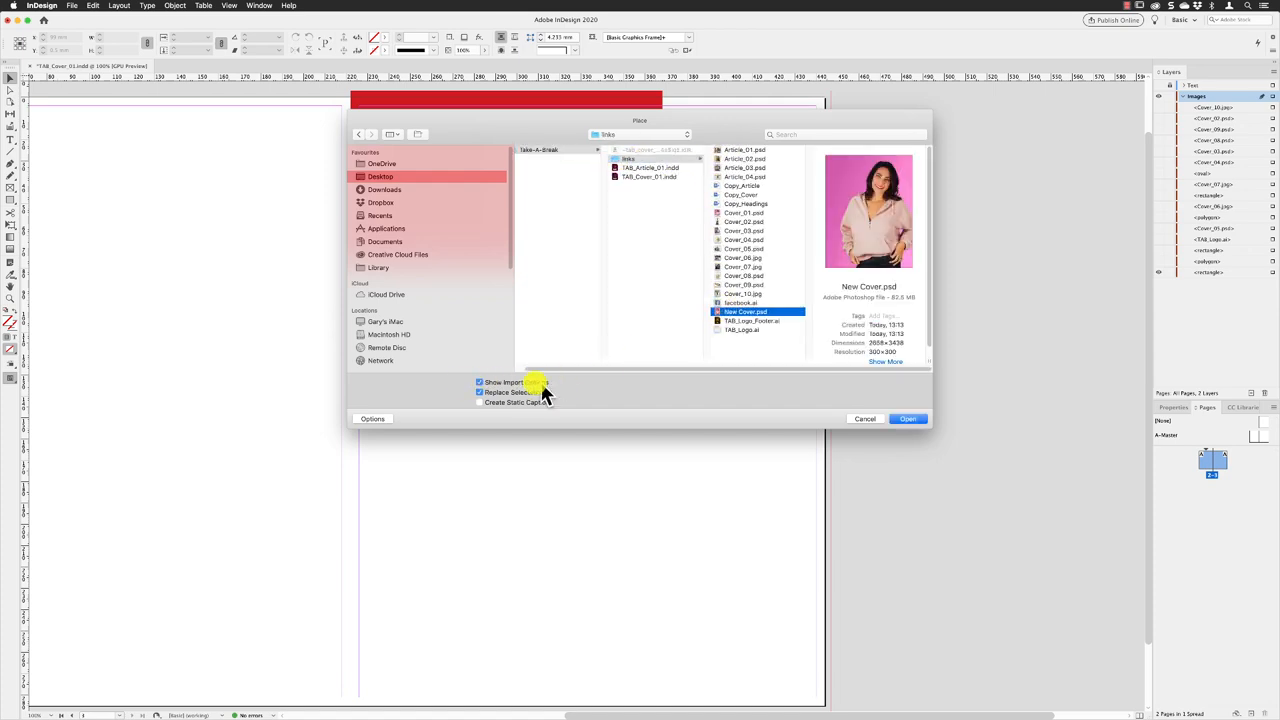
{"action": "left_click", "coordinate": [908, 418]}
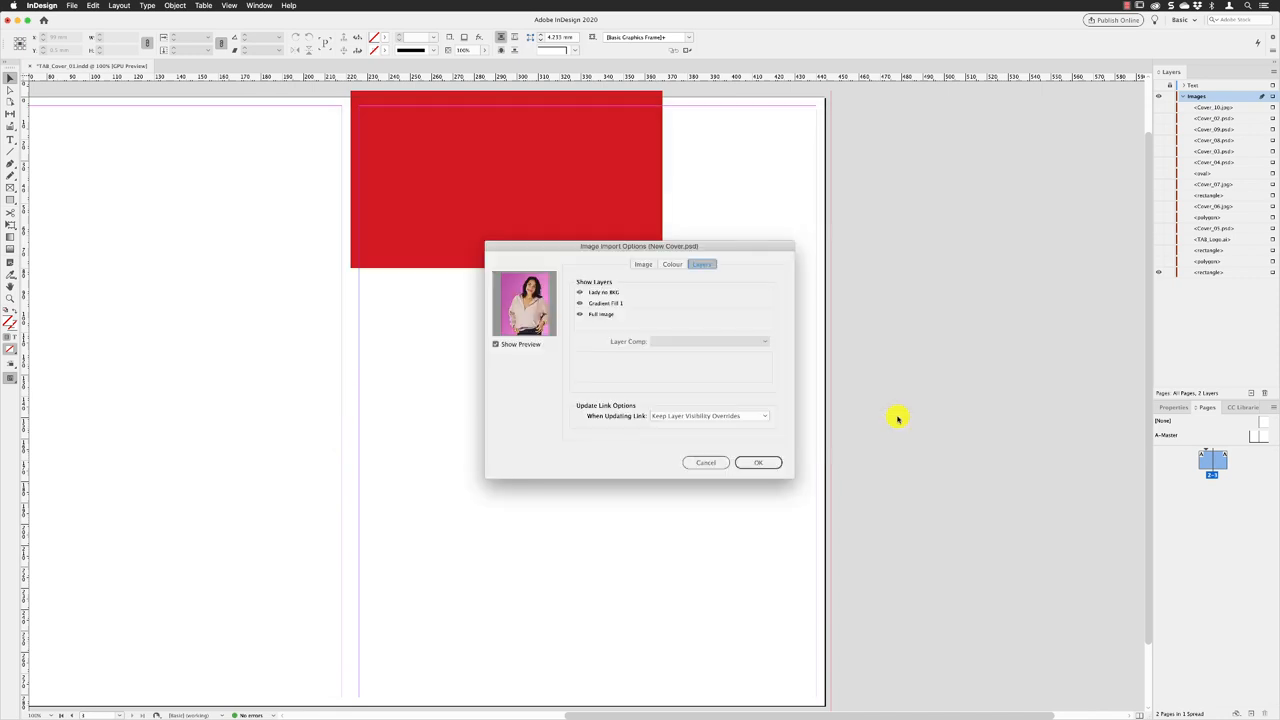
{"action": "left_click", "coordinate": [580, 292]}
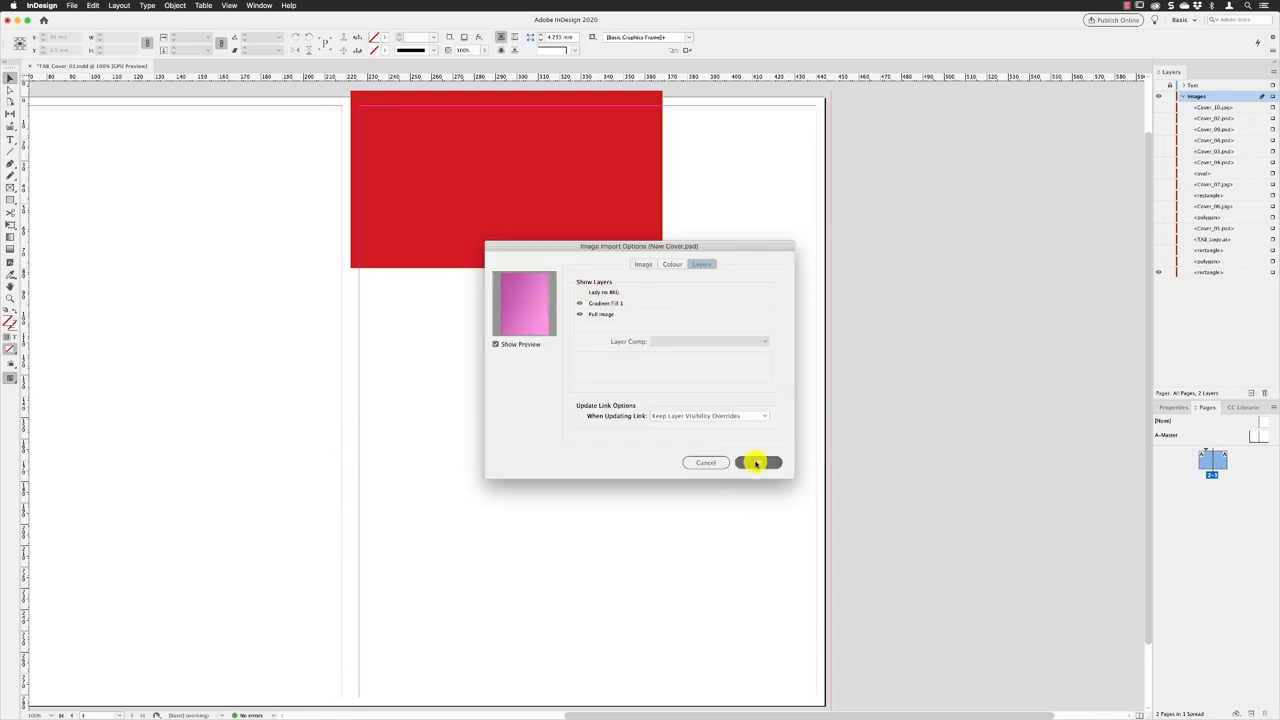
{"action": "left_click", "coordinate": [756, 462]}
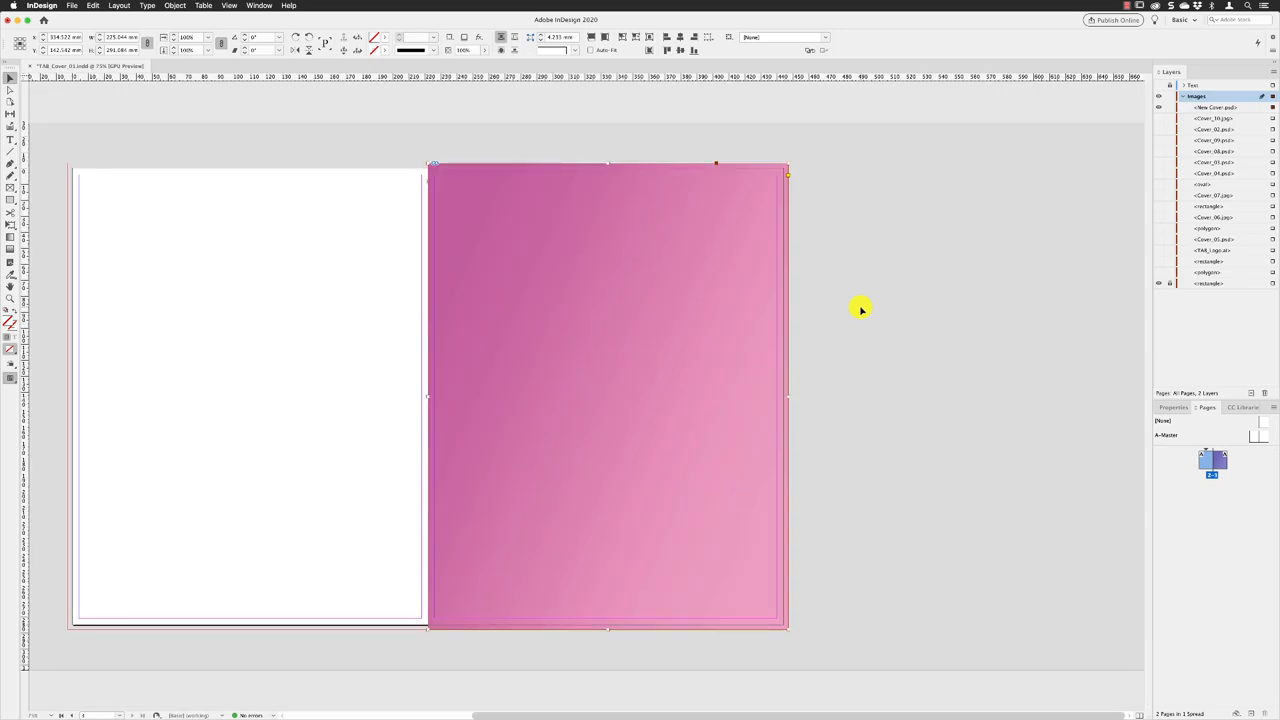
{"action": "mouse_move", "coordinate": [856, 306]}
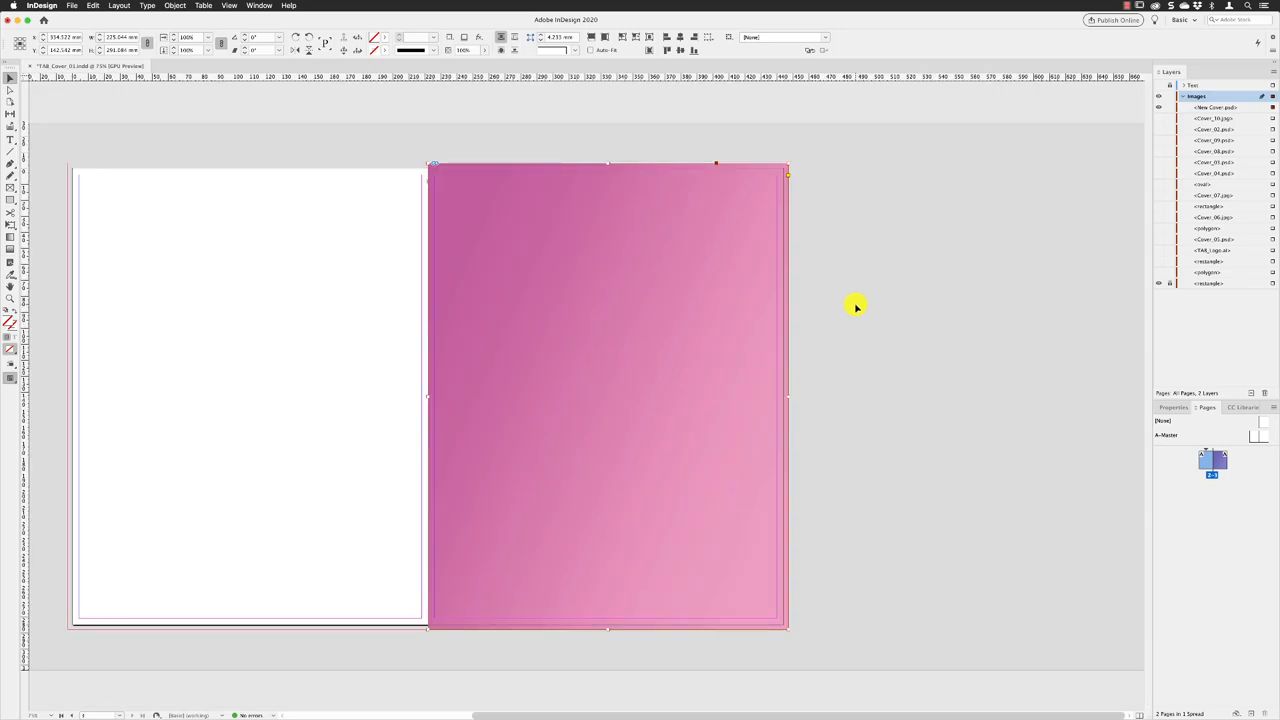
{"action": "mouse_move", "coordinate": [858, 302]}
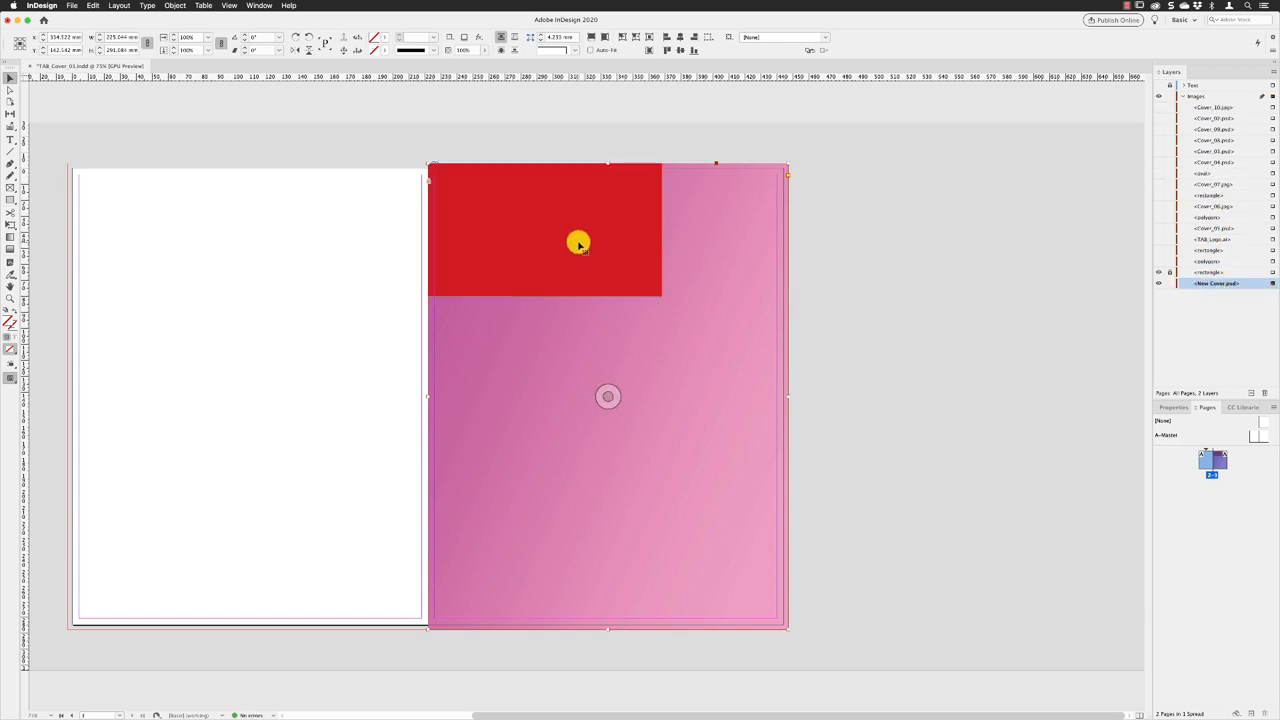
{"action": "mouse_move", "coordinate": [616, 224]}
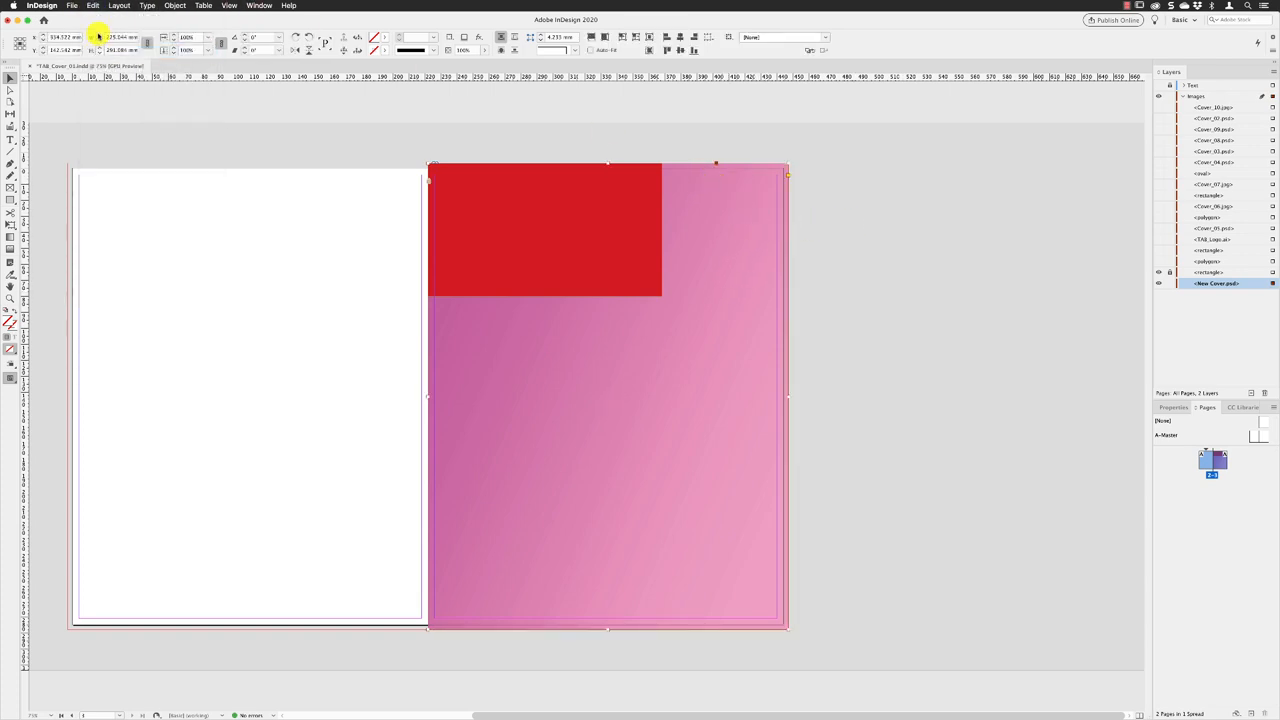
Step: Start copying the placed cover image for a second copy above the red block
{"action": "left_click", "coordinate": [92, 4]}
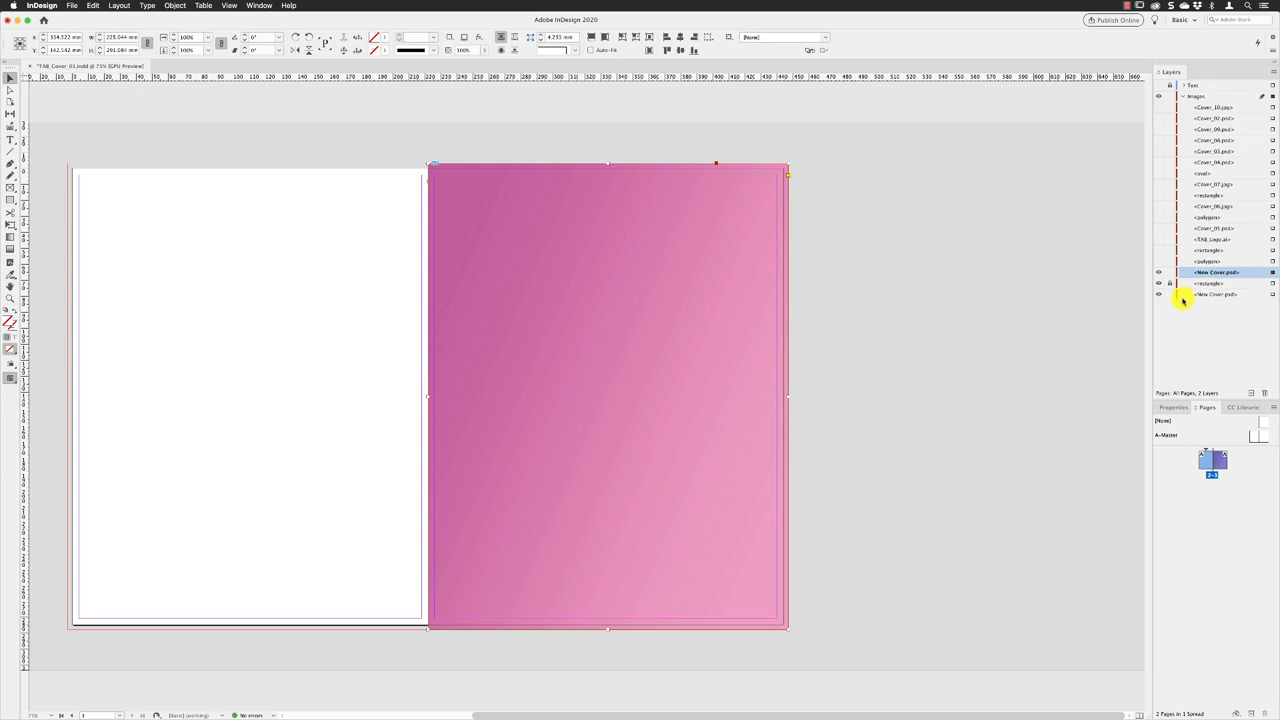
{"action": "mouse_move", "coordinate": [1170, 294]}
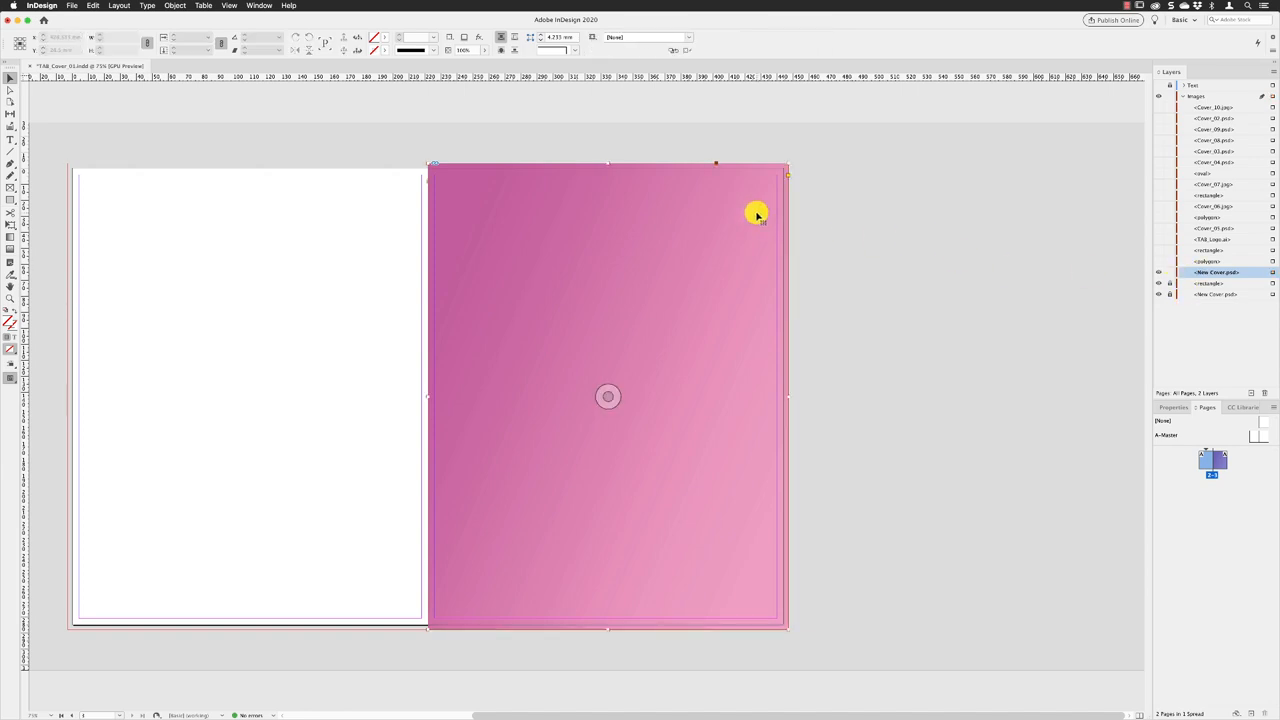
Step: Set the top image's object layers to show Lady to BKG and hide Gradient Fill 1
{"action": "left_click", "coordinate": [176, 4]}
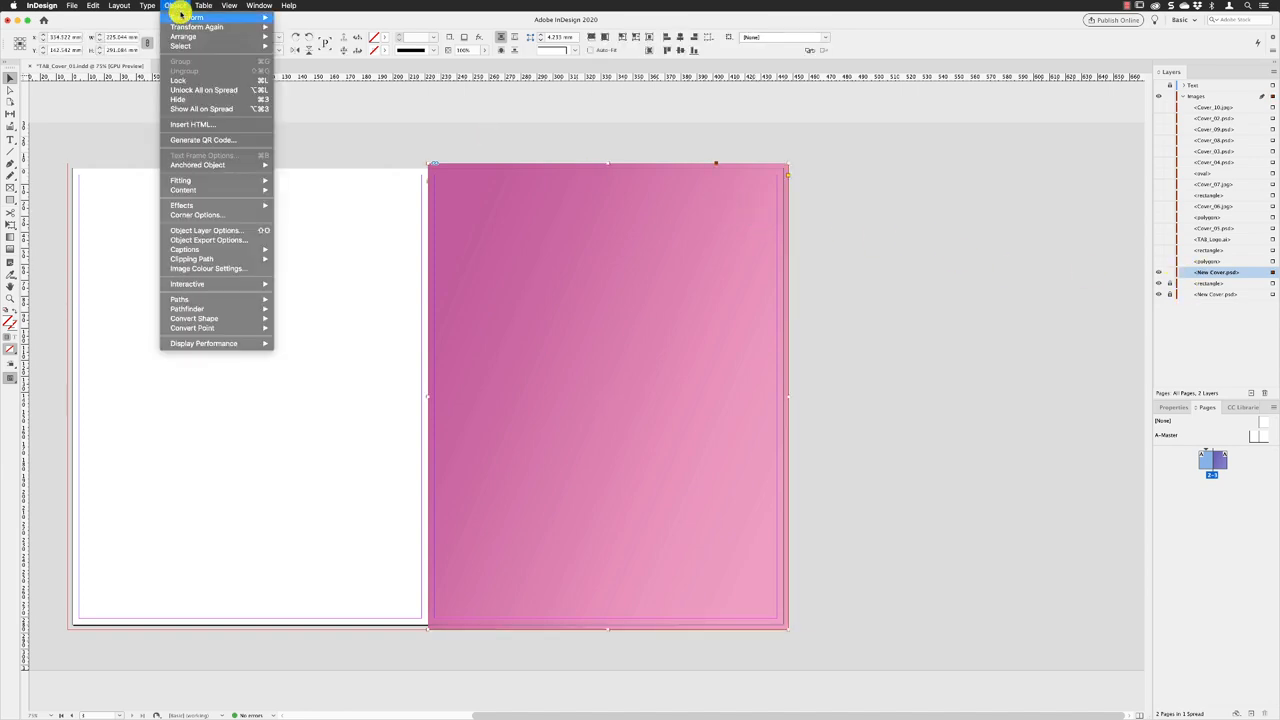
{"action": "left_click", "coordinate": [206, 230]}
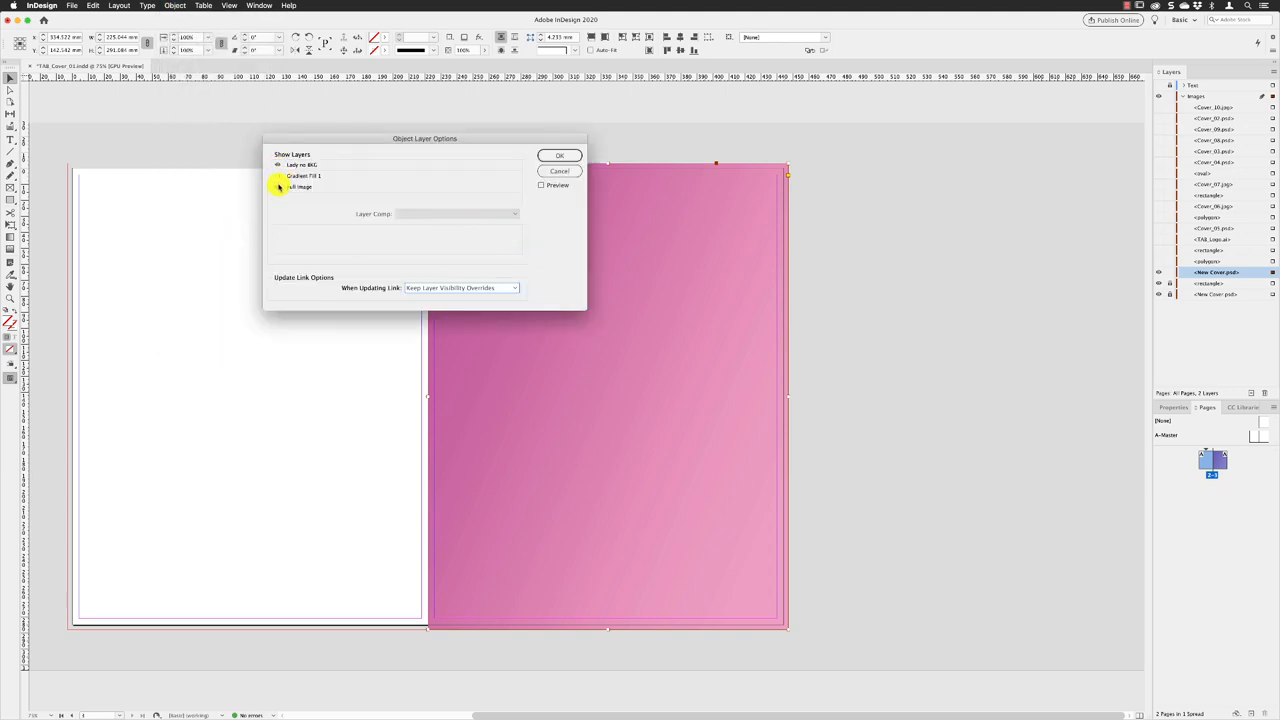
{"action": "left_click", "coordinate": [560, 156]}
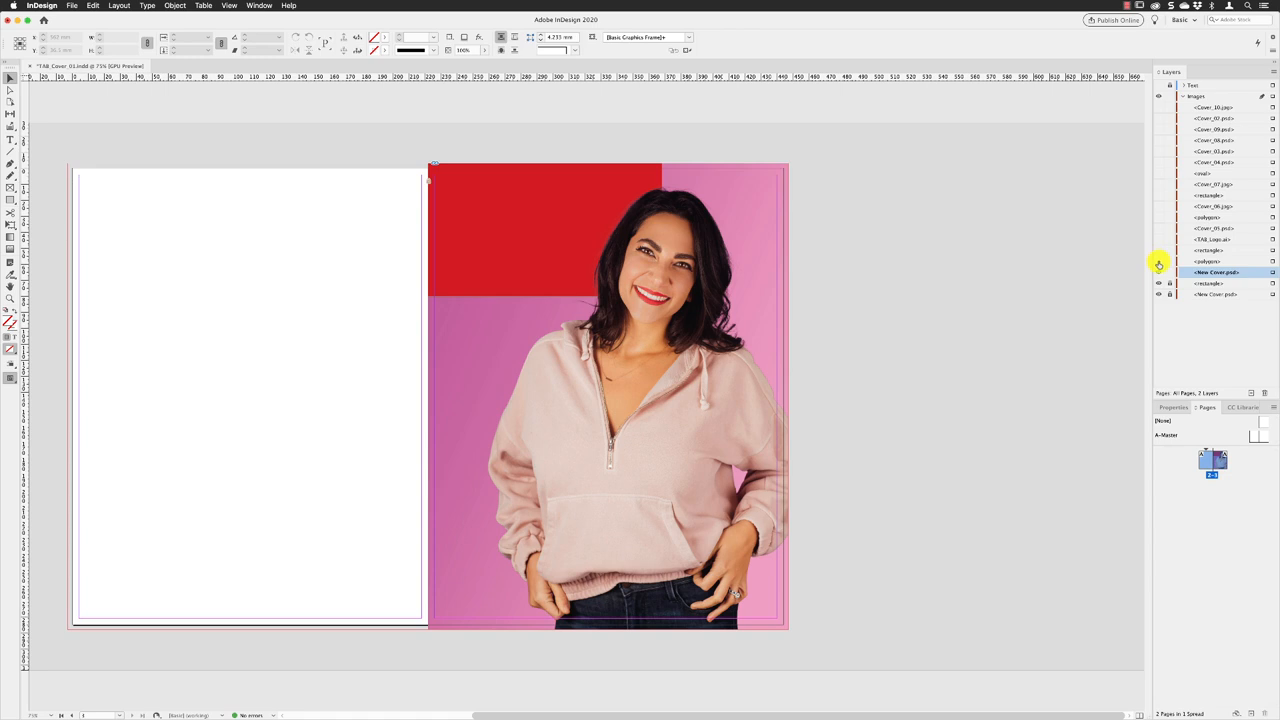
{"action": "left_click", "coordinate": [176, 6]}
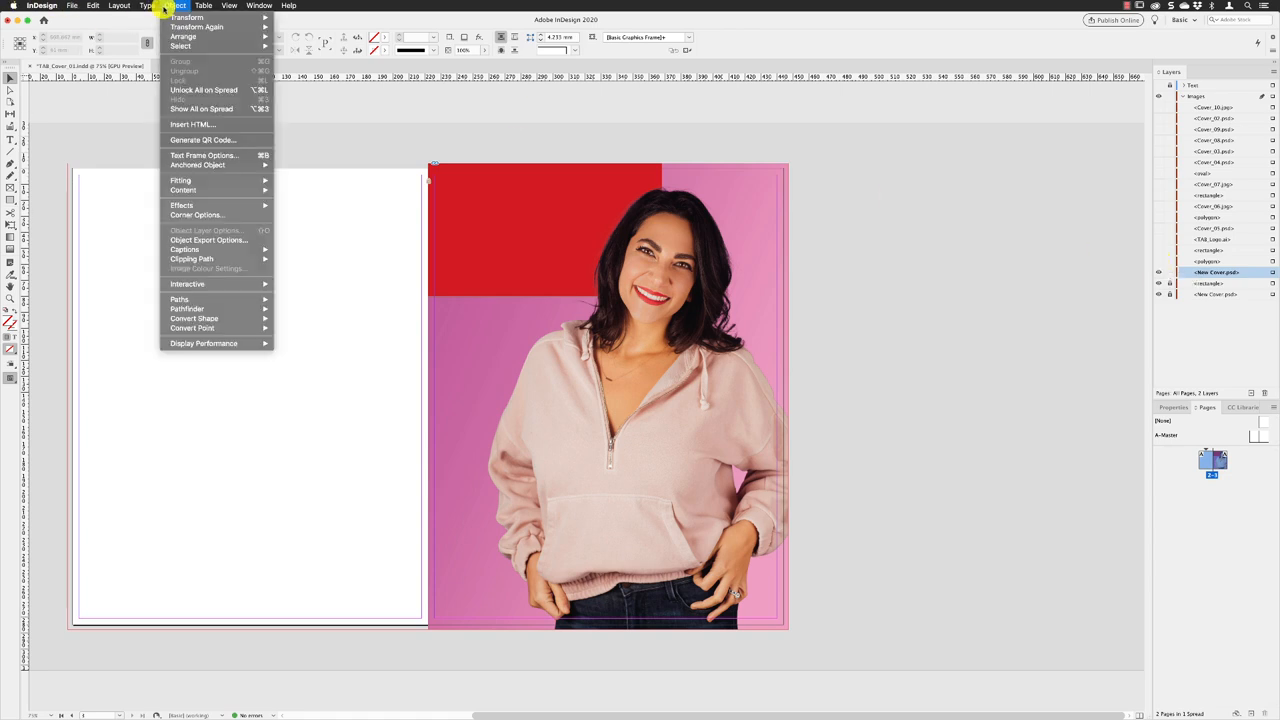